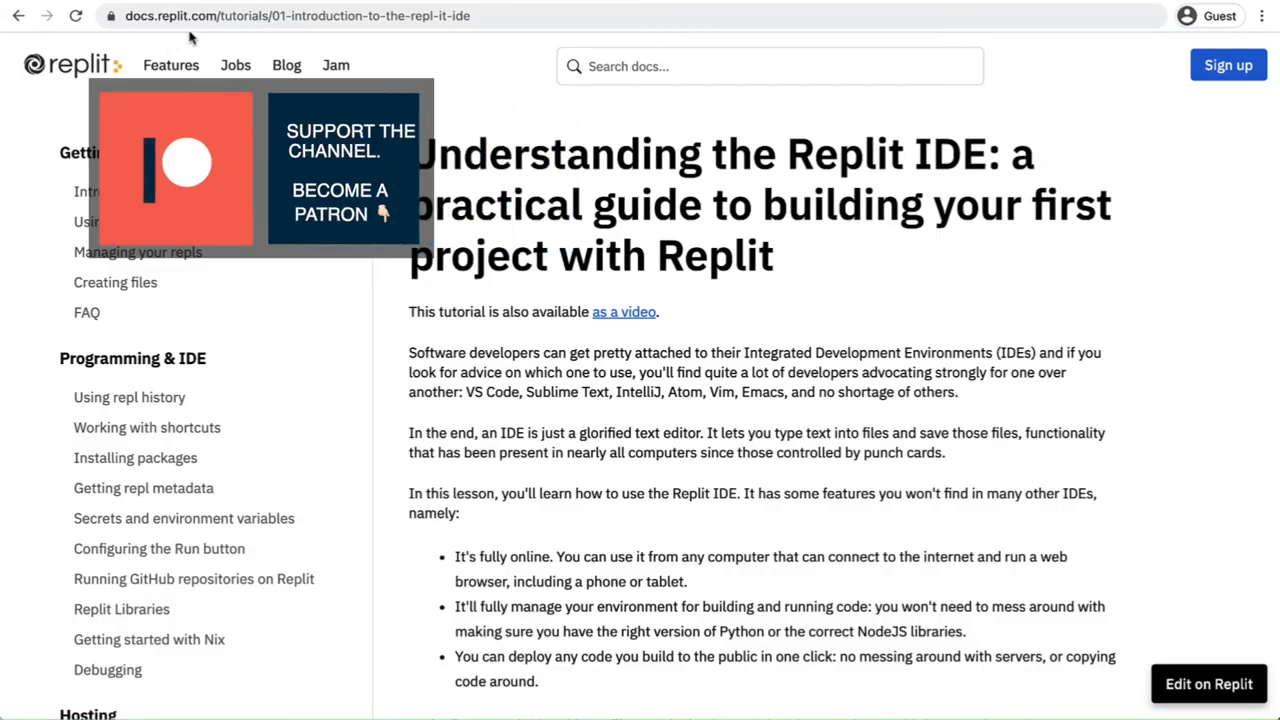
{"action": "mouse_move", "coordinate": [1160, 425]}
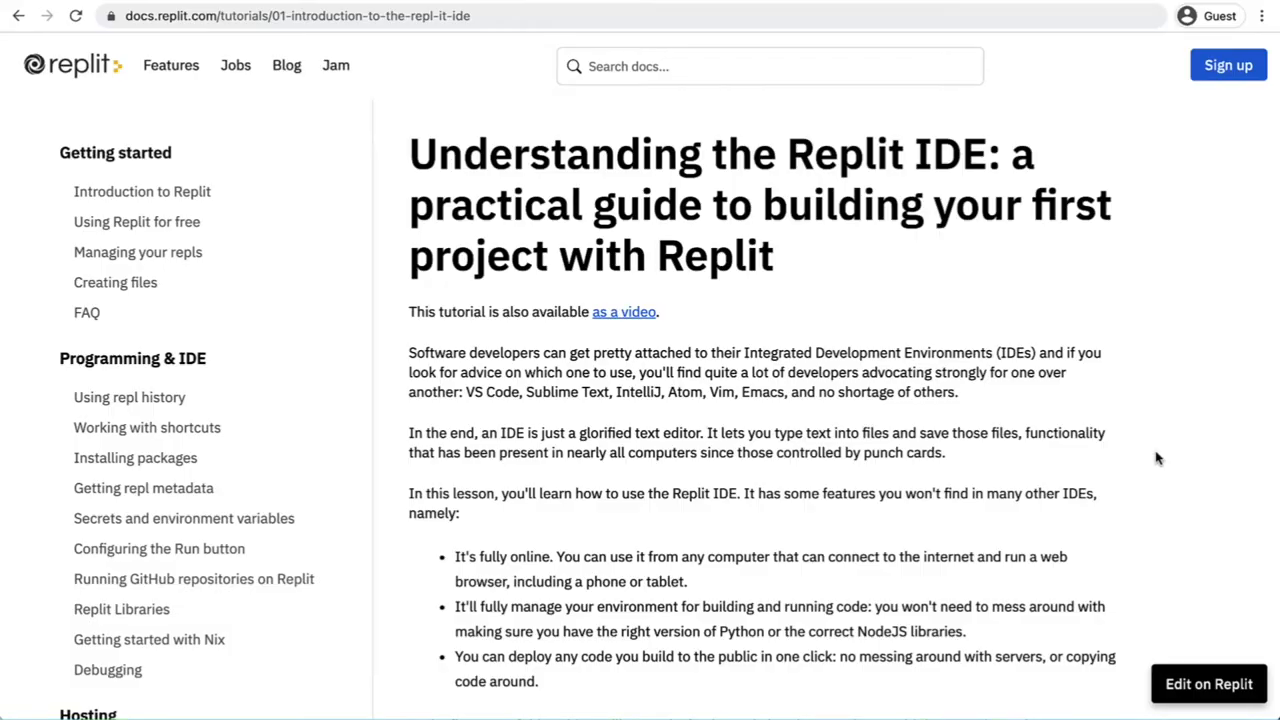
{"action": "mouse_move", "coordinate": [716, 344]}
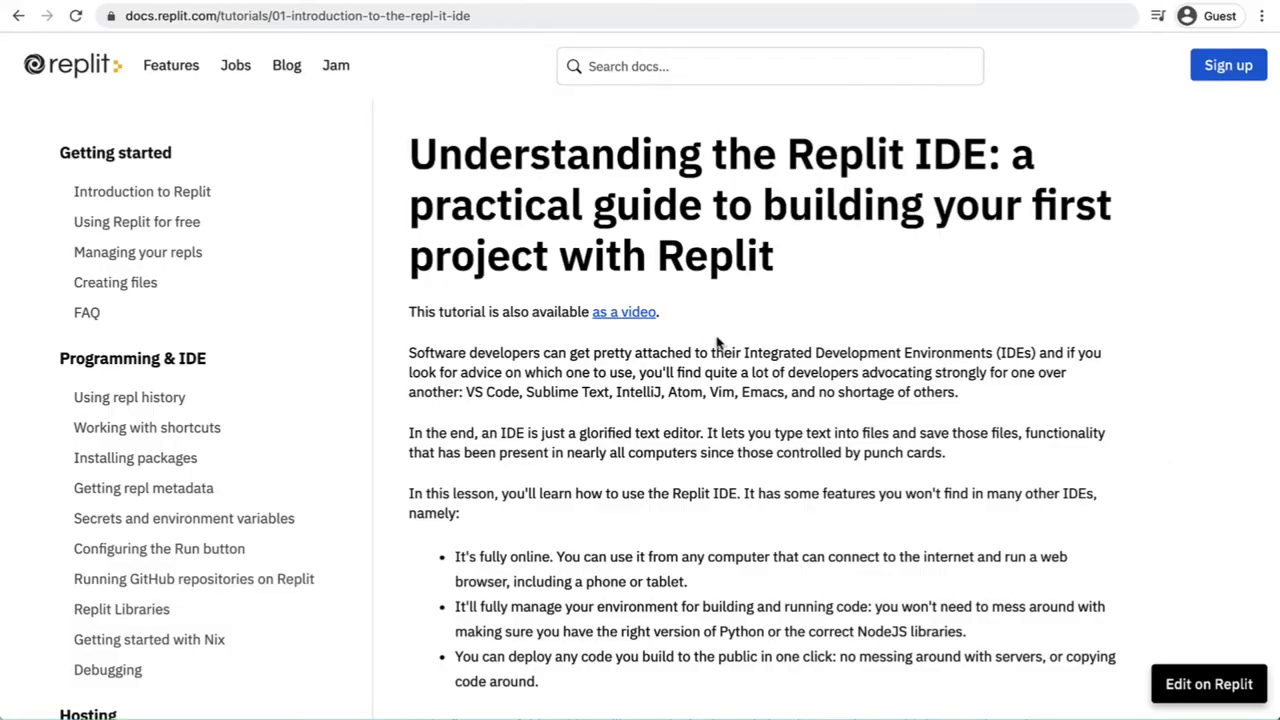
{"action": "mouse_move", "coordinate": [631, 320]}
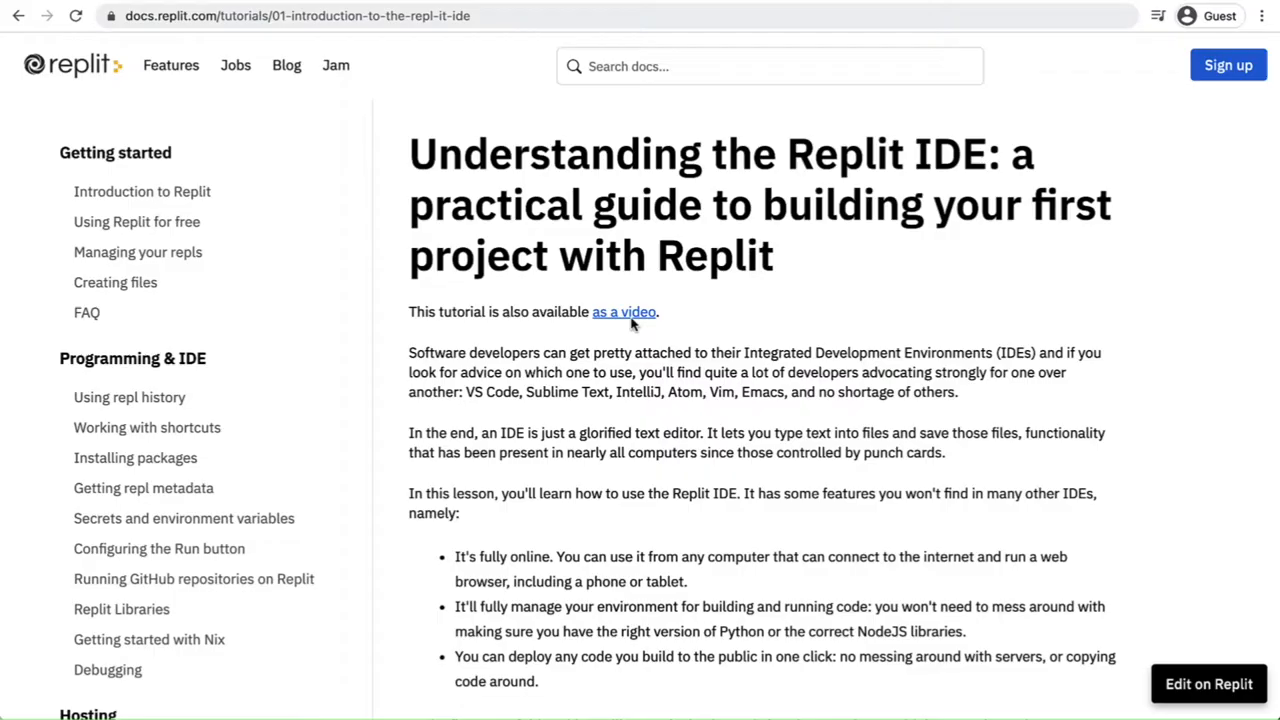
Open the Introduction to Repl.it video from the tutorial page.
{"action": "left_click", "coordinate": [623, 311]}
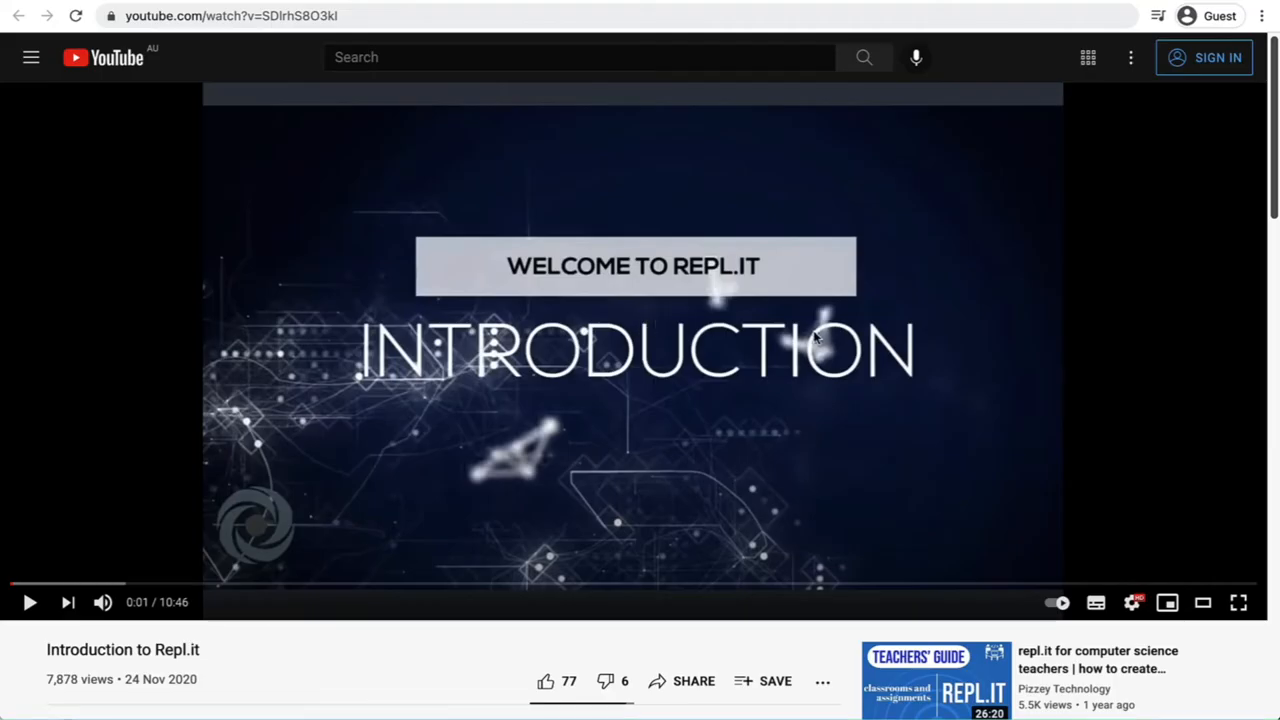
{"action": "mouse_move", "coordinate": [357, 627]}
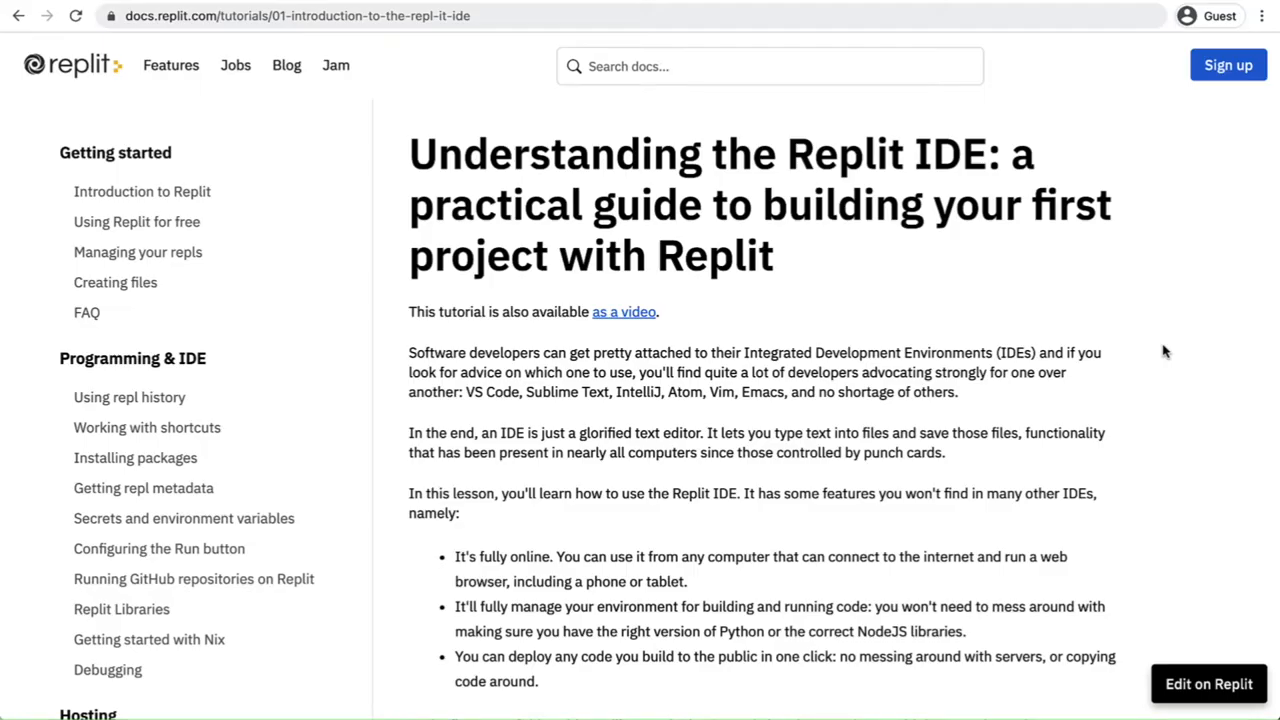
{"action": "mouse_move", "coordinate": [1188, 270]}
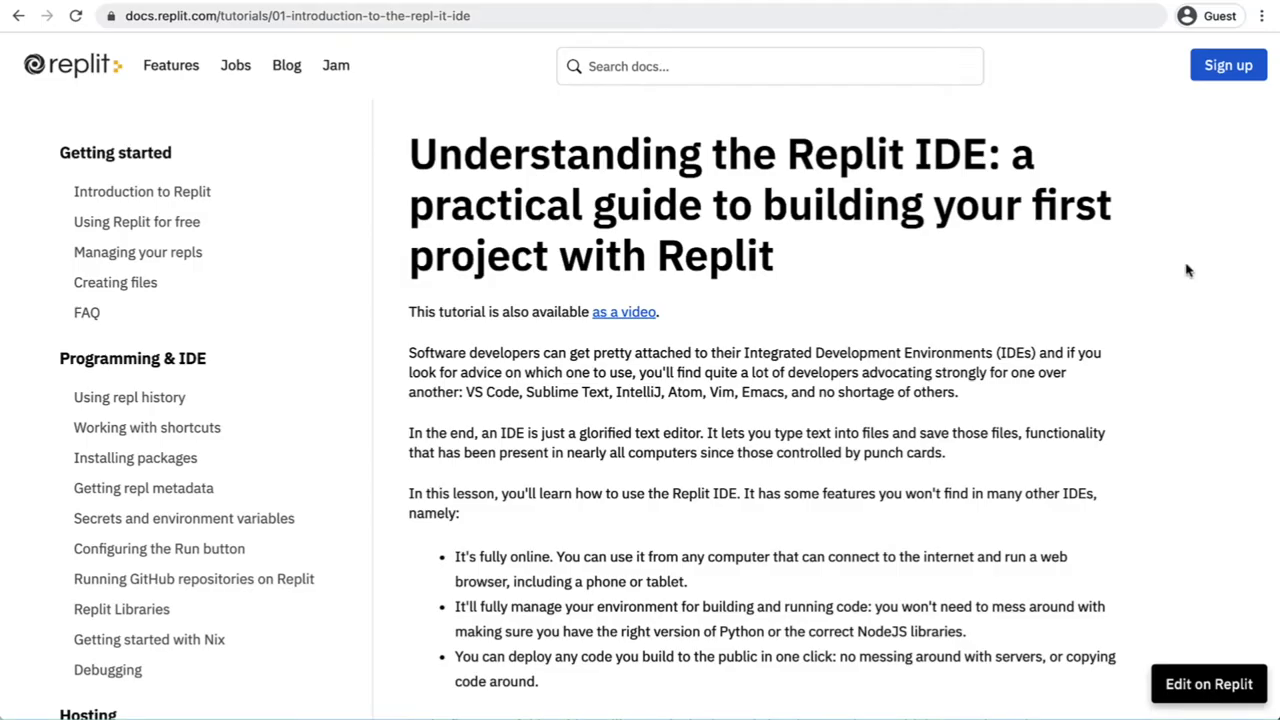
{"action": "mouse_move", "coordinate": [303, 130]}
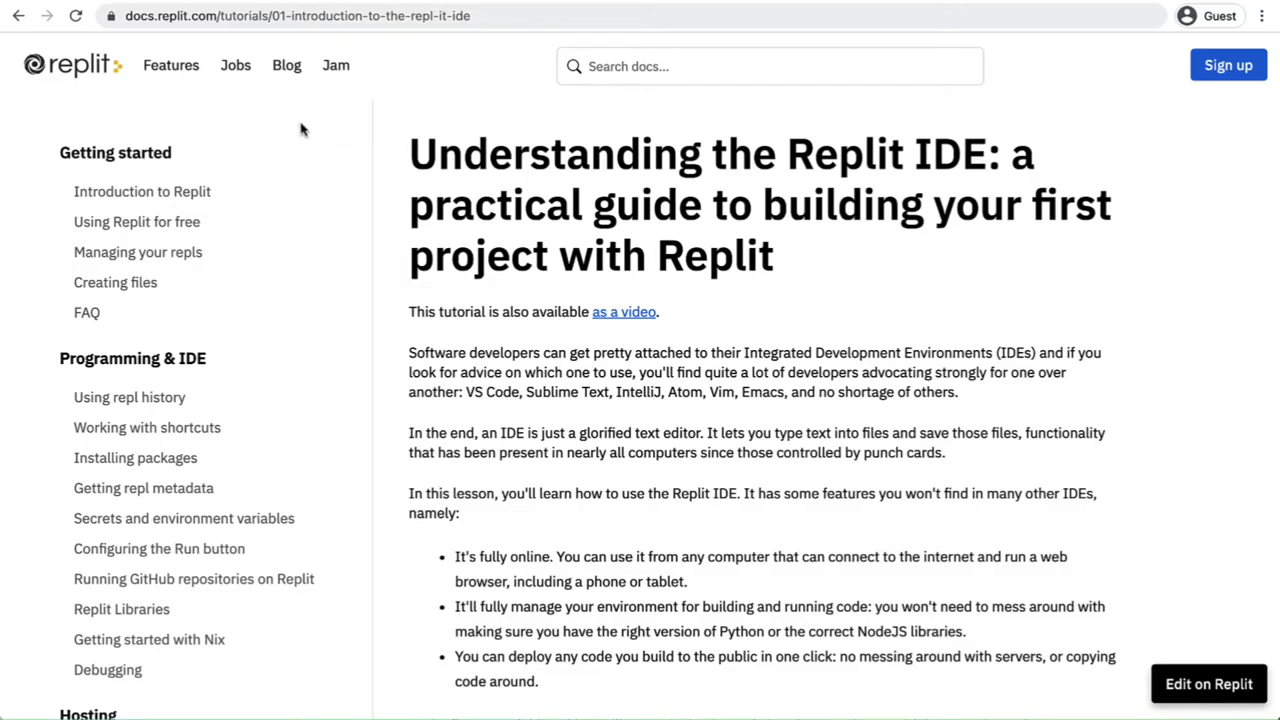
{"action": "mouse_move", "coordinate": [85, 90]}
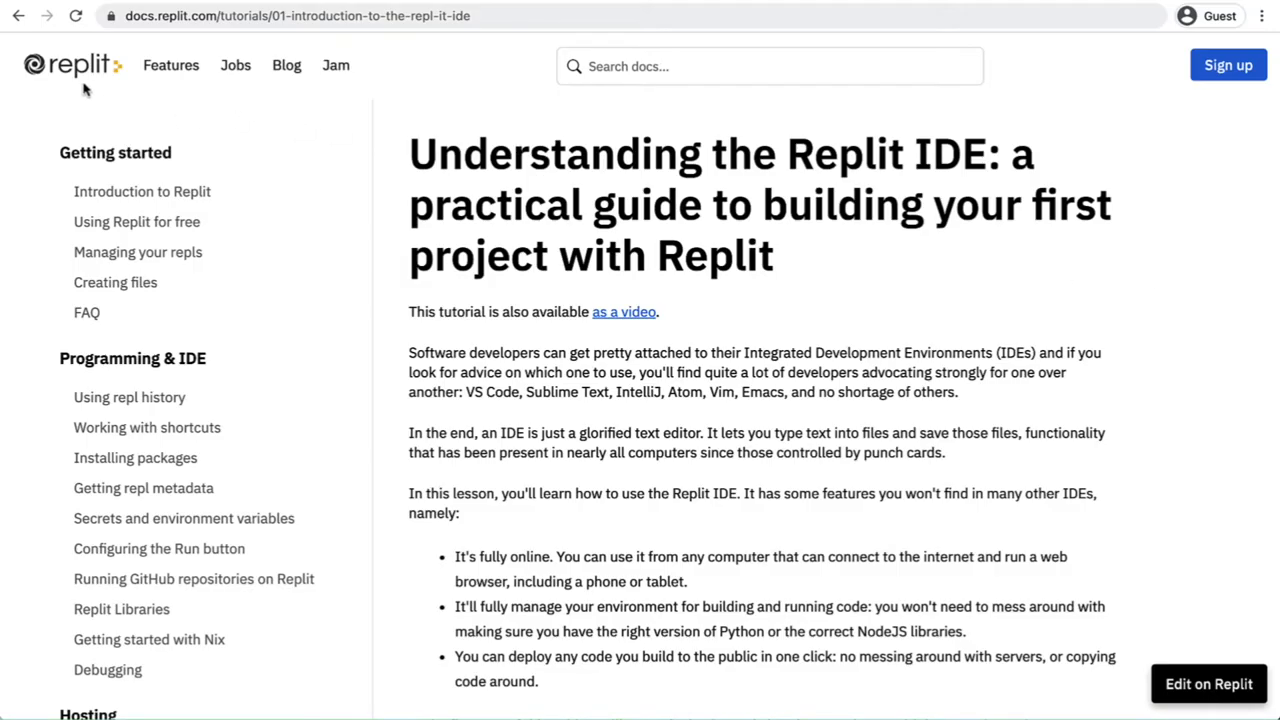
{"action": "mouse_move", "coordinate": [748, 350]}
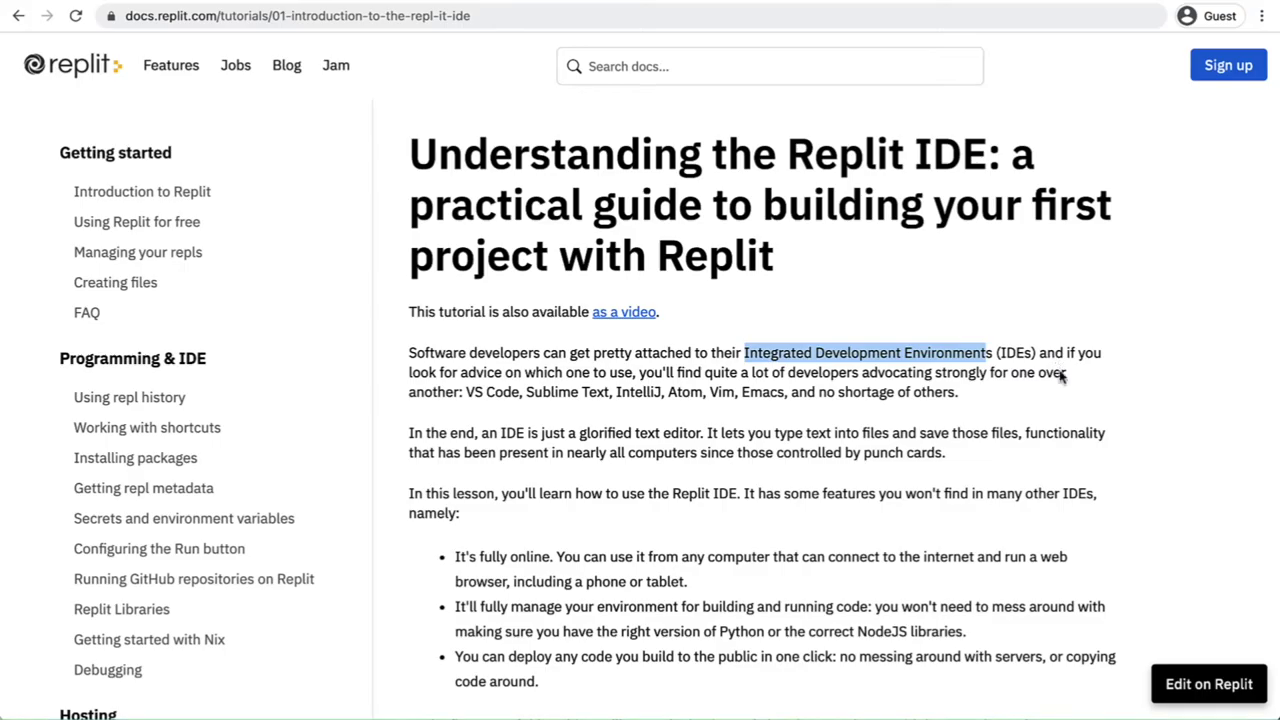
{"action": "mouse_move", "coordinate": [1160, 444]}
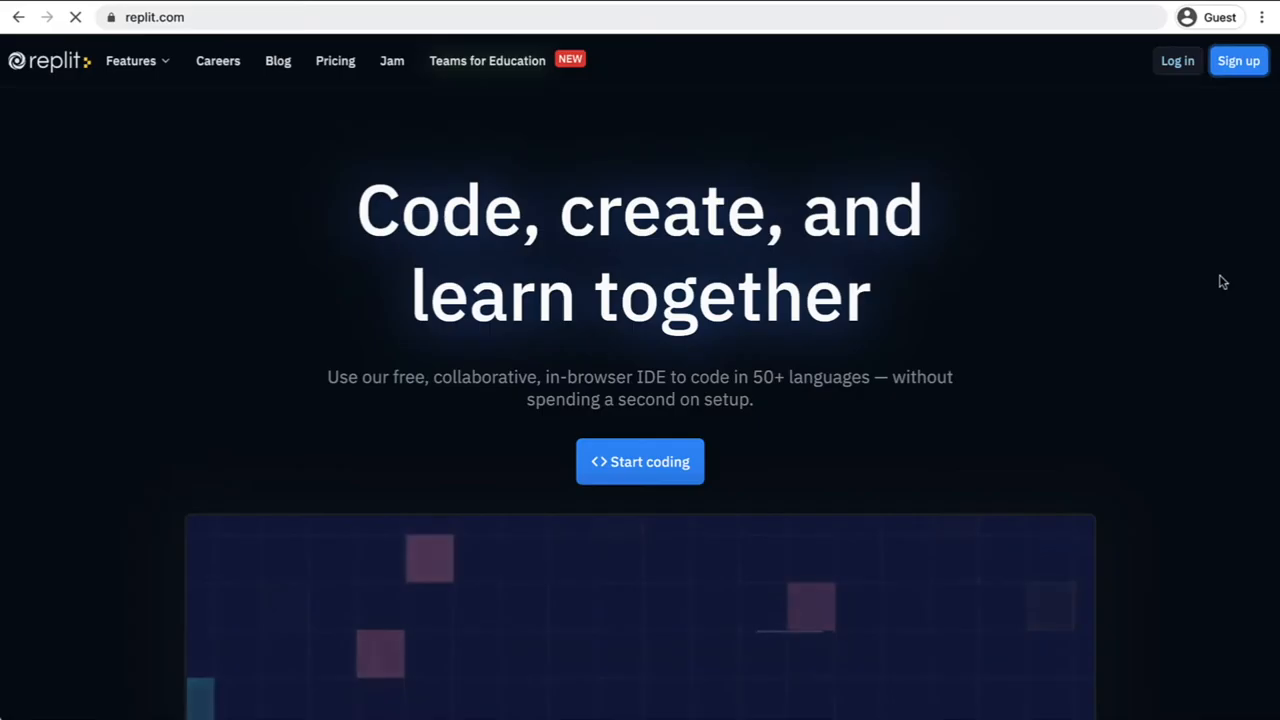
Sign up via Continue with GitHub and submit the GitHub credentials to reach the Home dashboard.
{"action": "left_click", "coordinate": [1238, 60]}
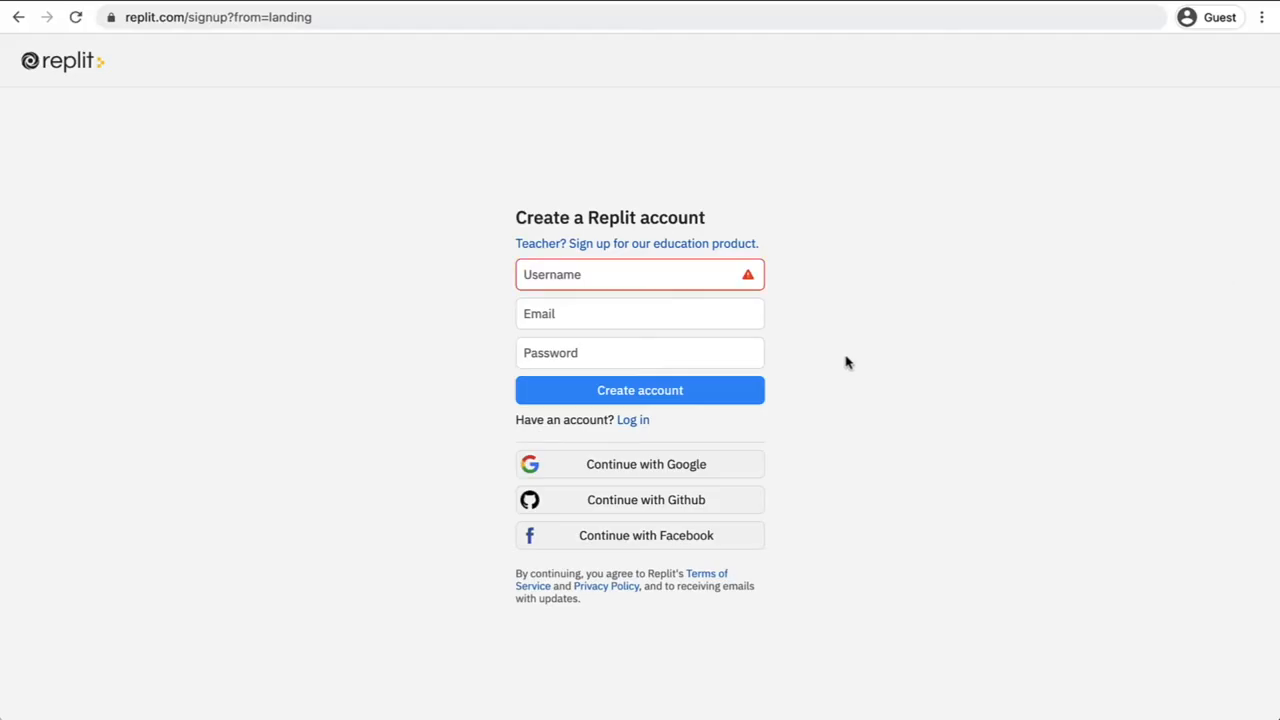
{"action": "left_click", "coordinate": [640, 313]}
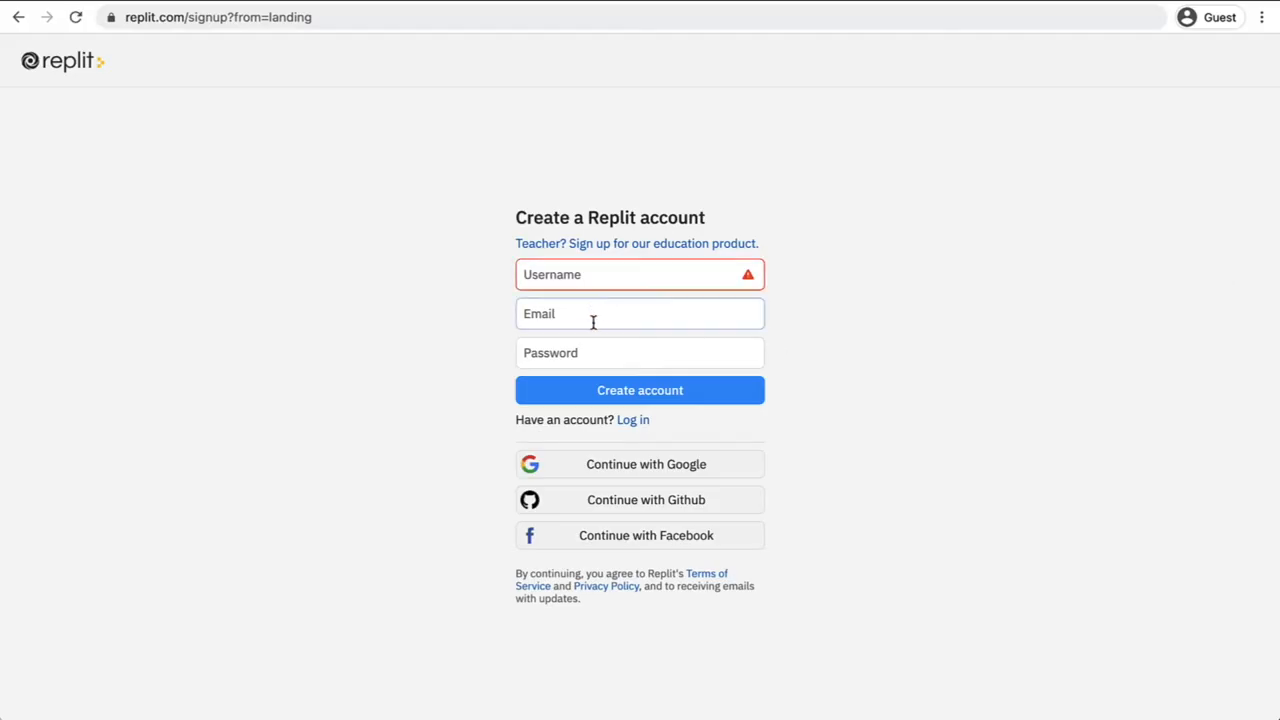
{"action": "mouse_move", "coordinate": [824, 473]}
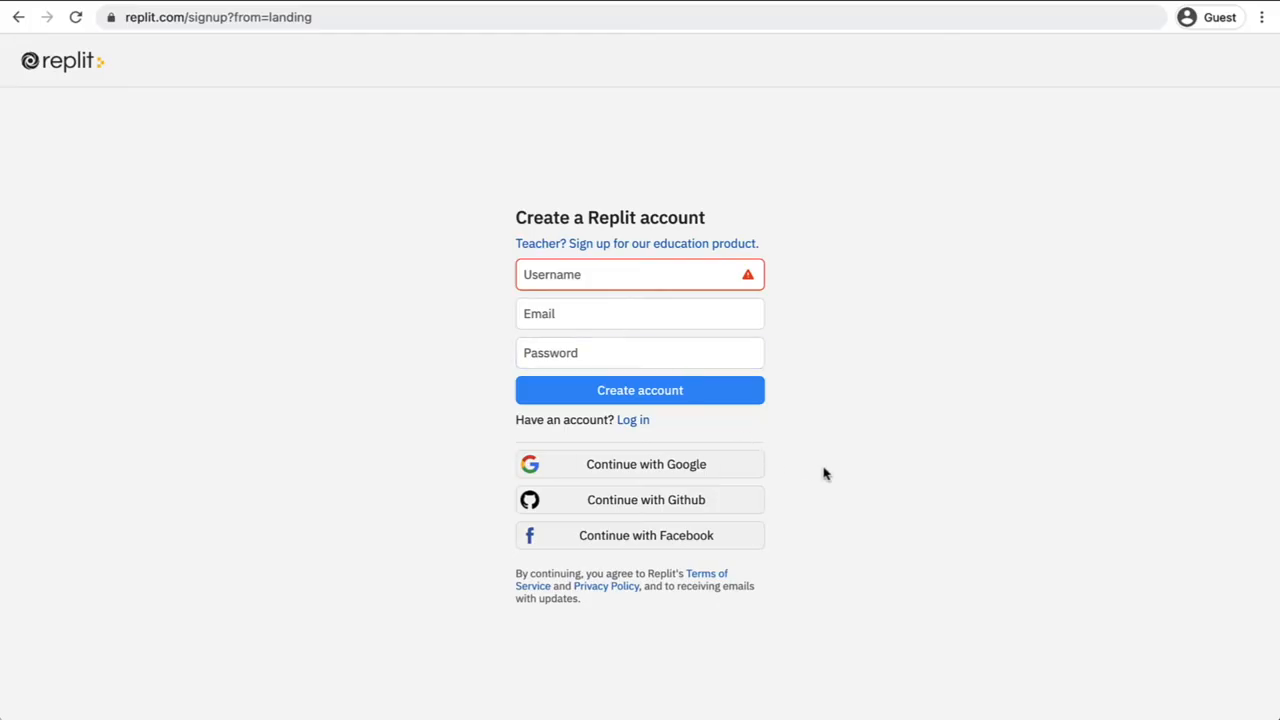
{"action": "mouse_move", "coordinate": [762, 540]}
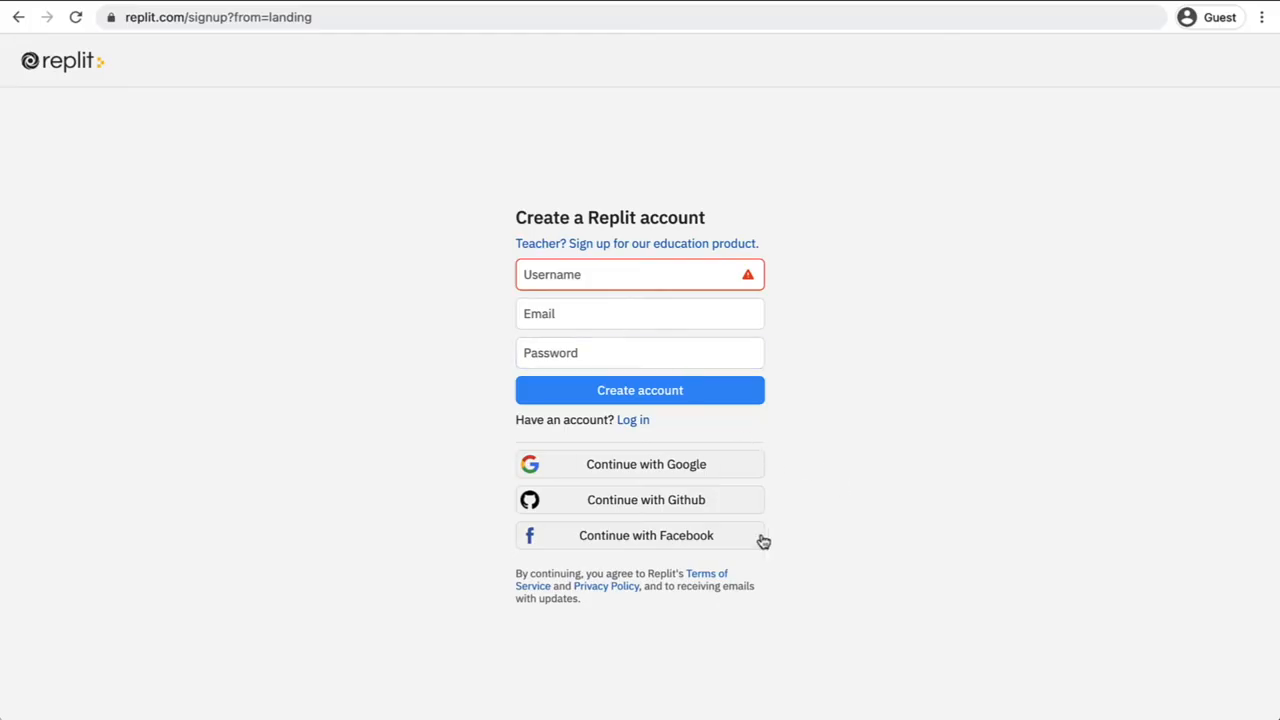
{"action": "mouse_move", "coordinate": [745, 464]}
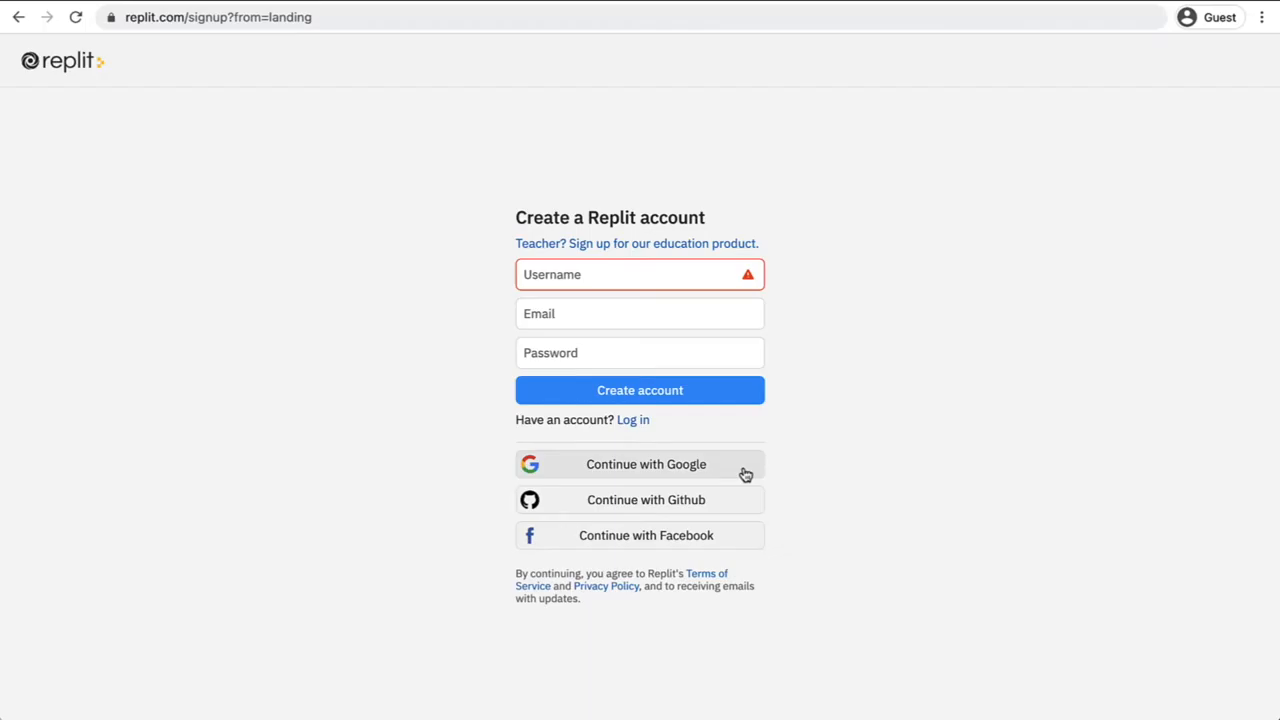
{"action": "mouse_move", "coordinate": [701, 508]}
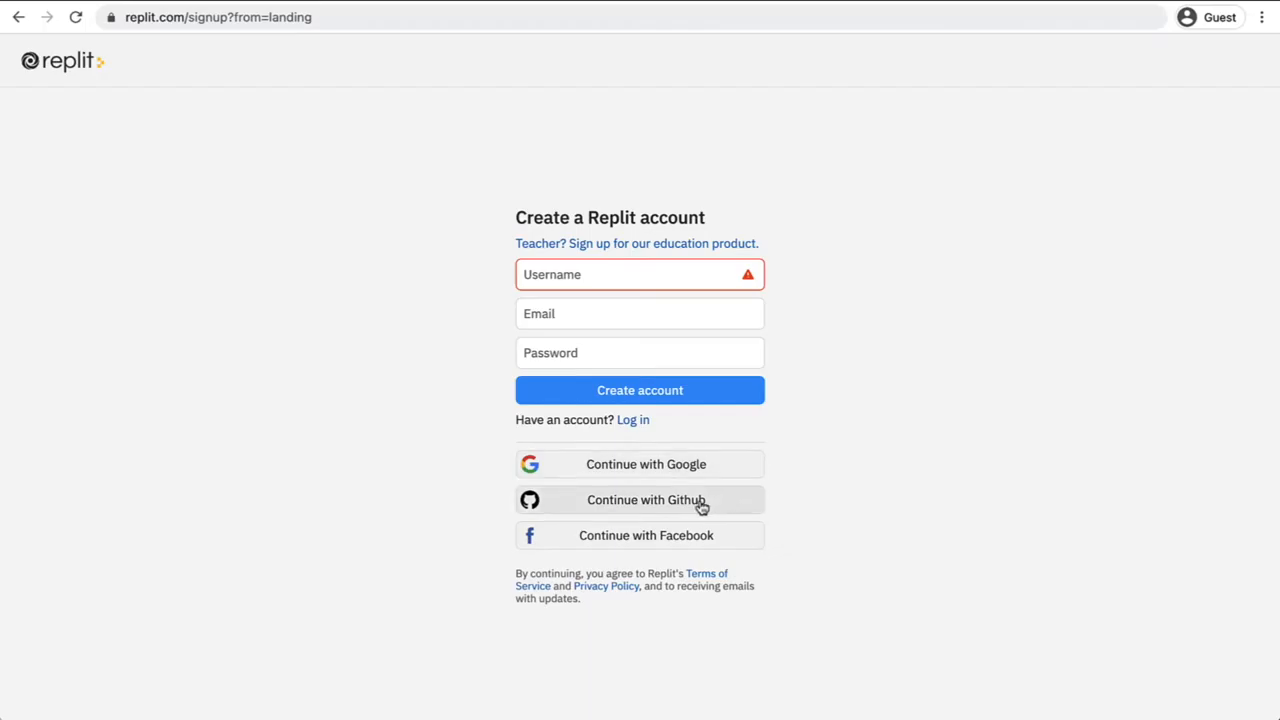
{"action": "left_click", "coordinate": [646, 500]}
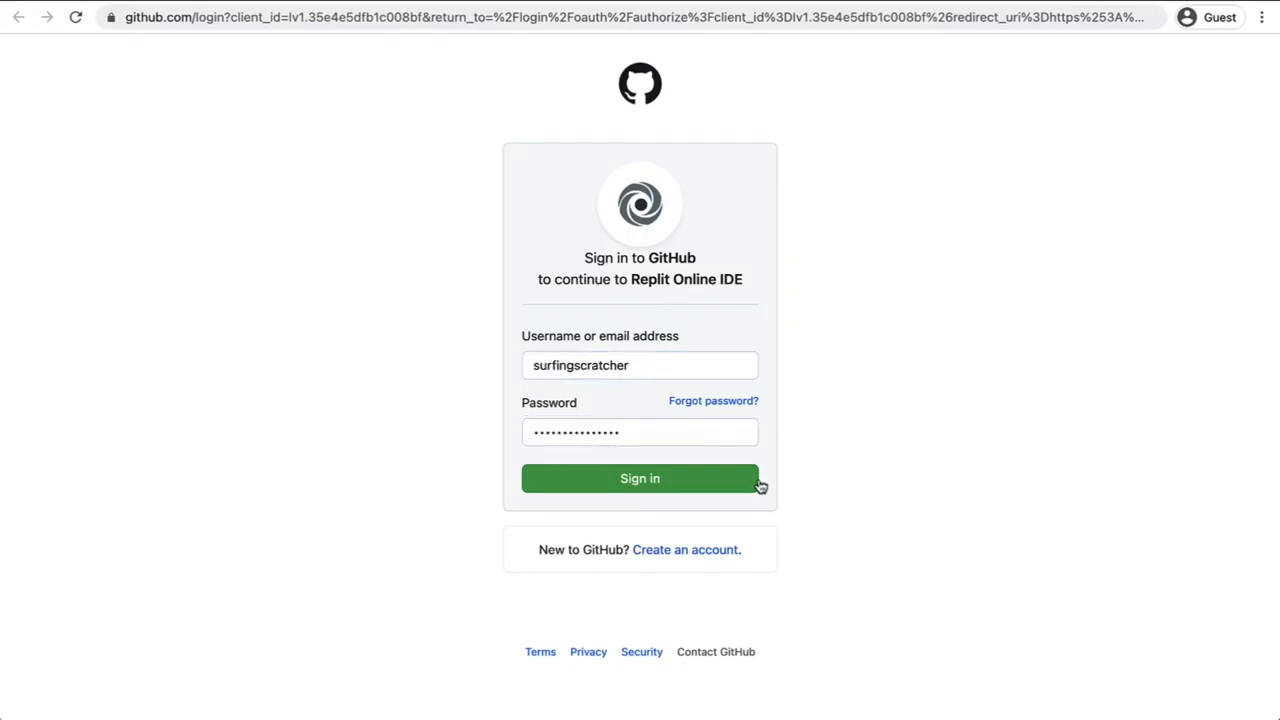
{"action": "left_click", "coordinate": [640, 478]}
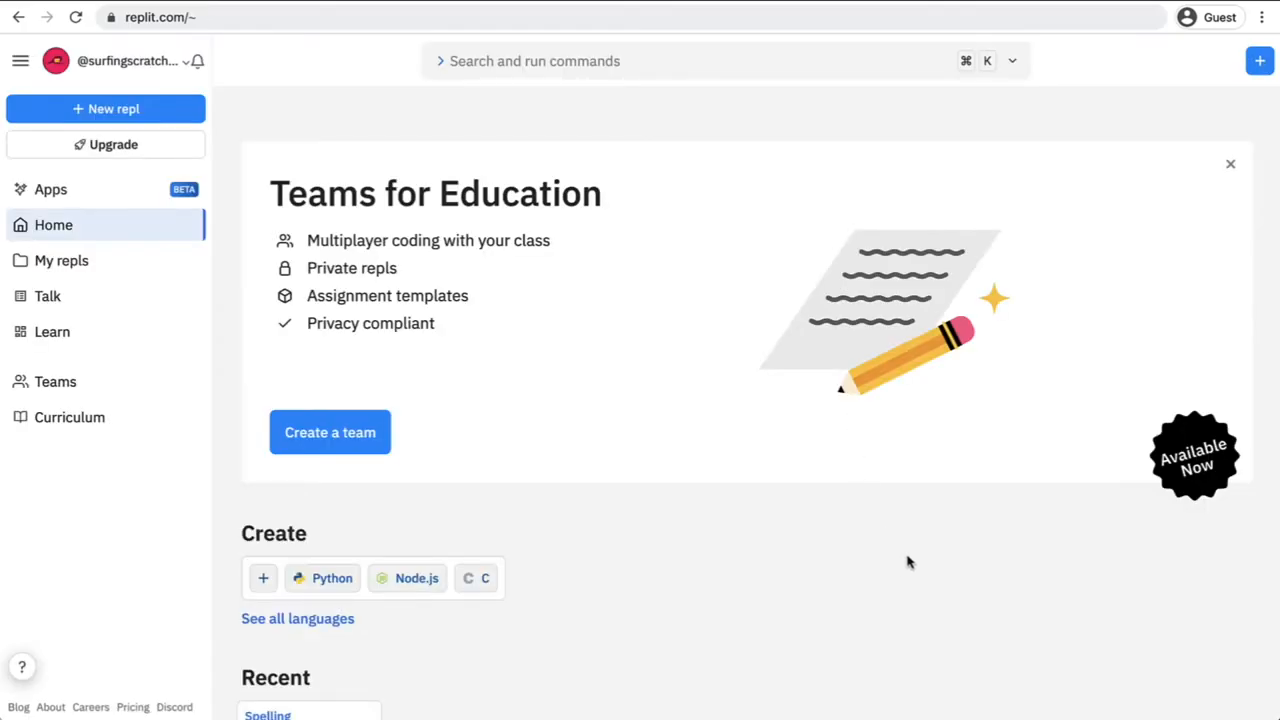
{"action": "mouse_move", "coordinate": [790, 460]}
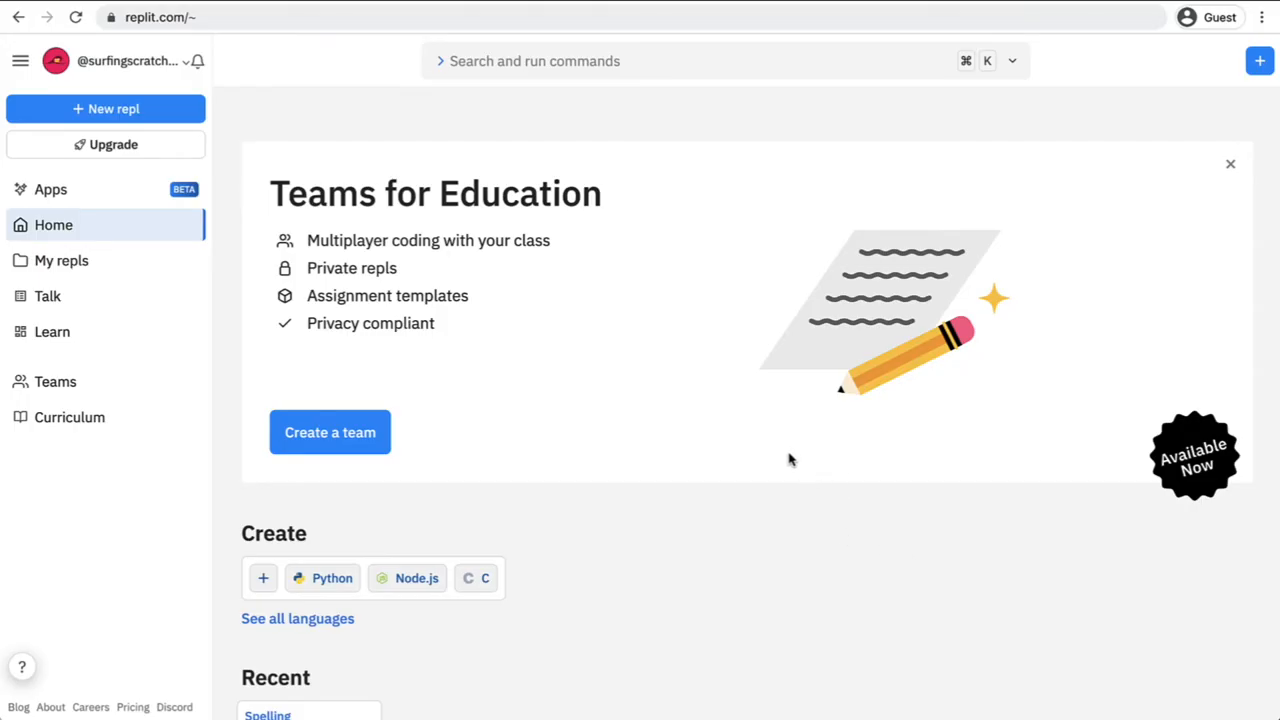
{"action": "mouse_move", "coordinate": [711, 459]}
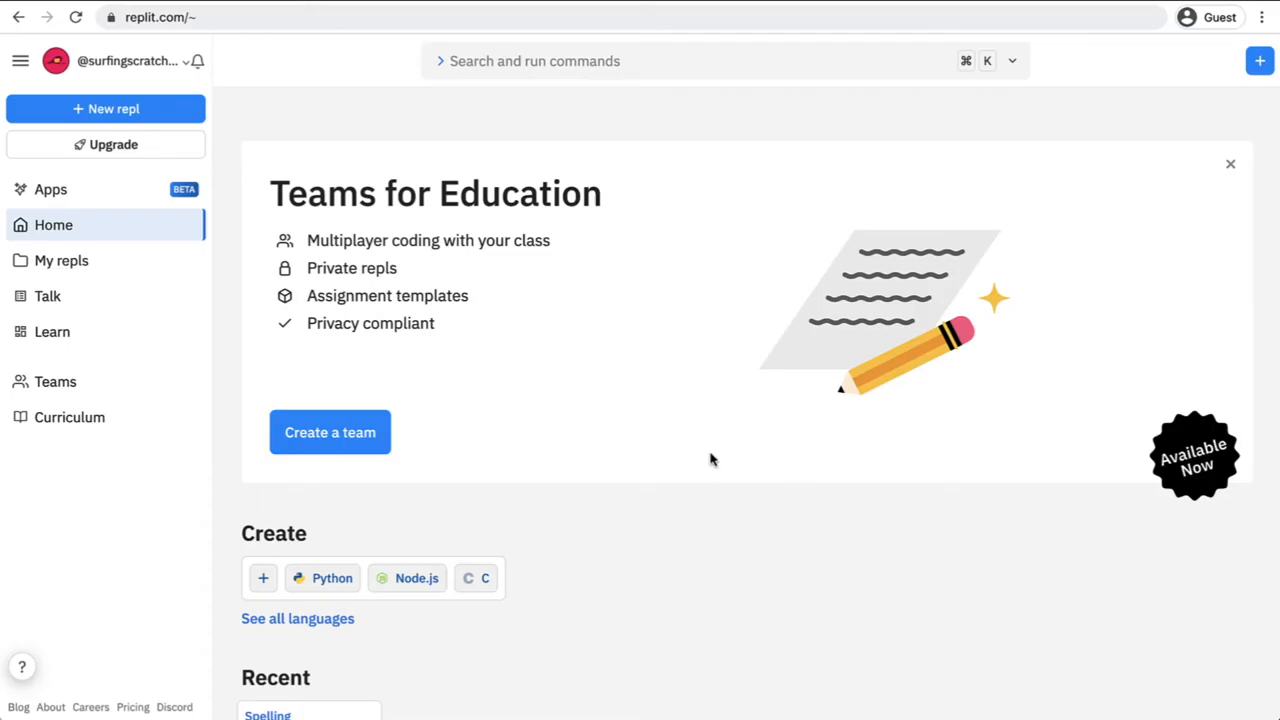
{"action": "mouse_move", "coordinate": [686, 418]}
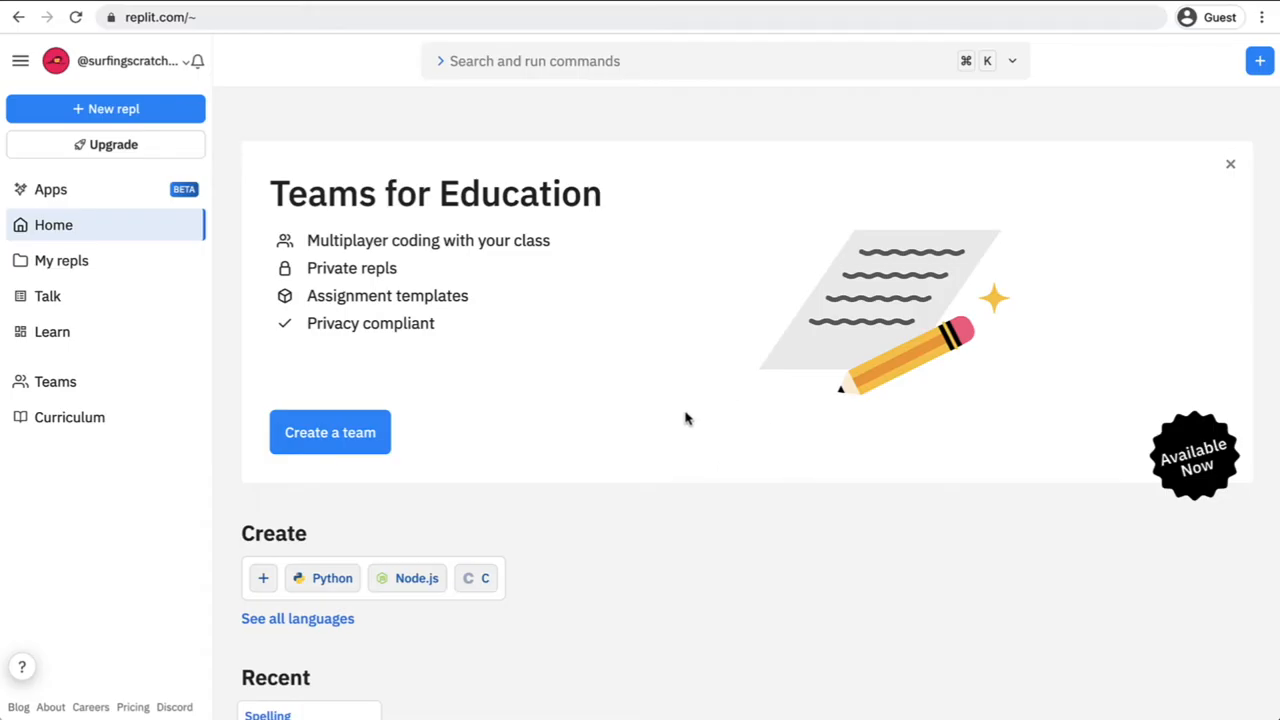
{"action": "mouse_move", "coordinate": [702, 374]}
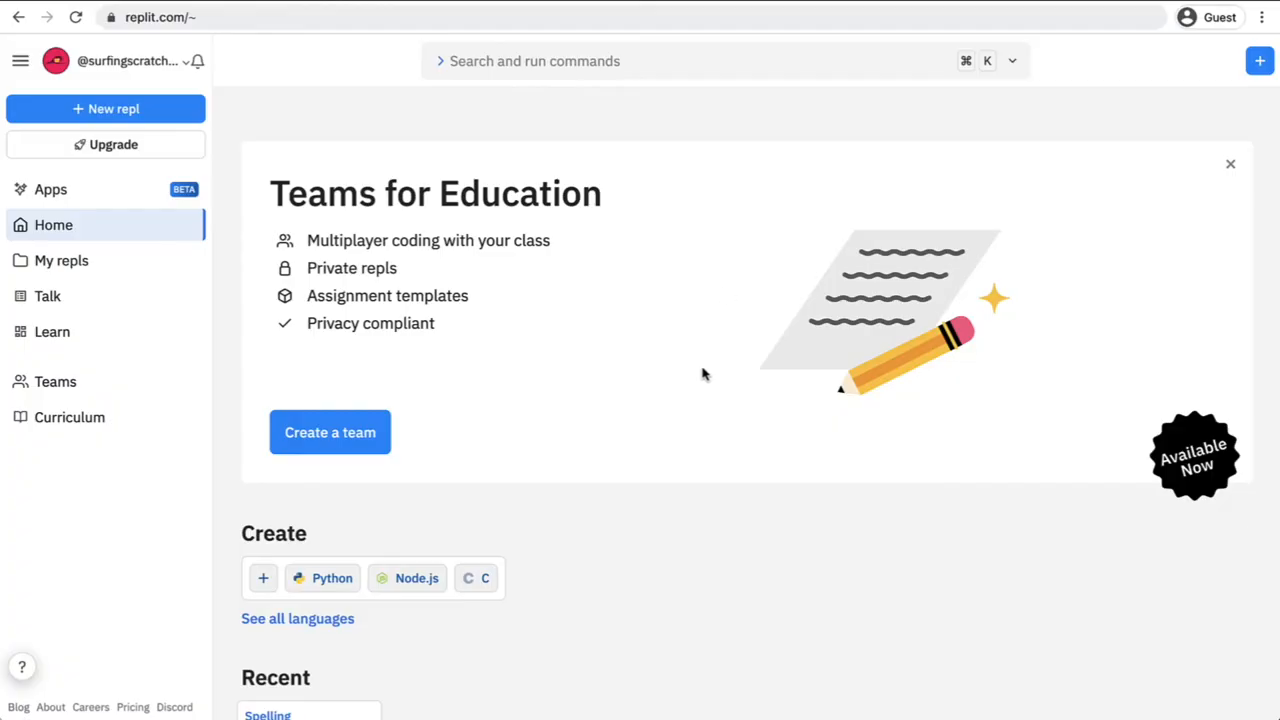
{"action": "mouse_move", "coordinate": [893, 491]}
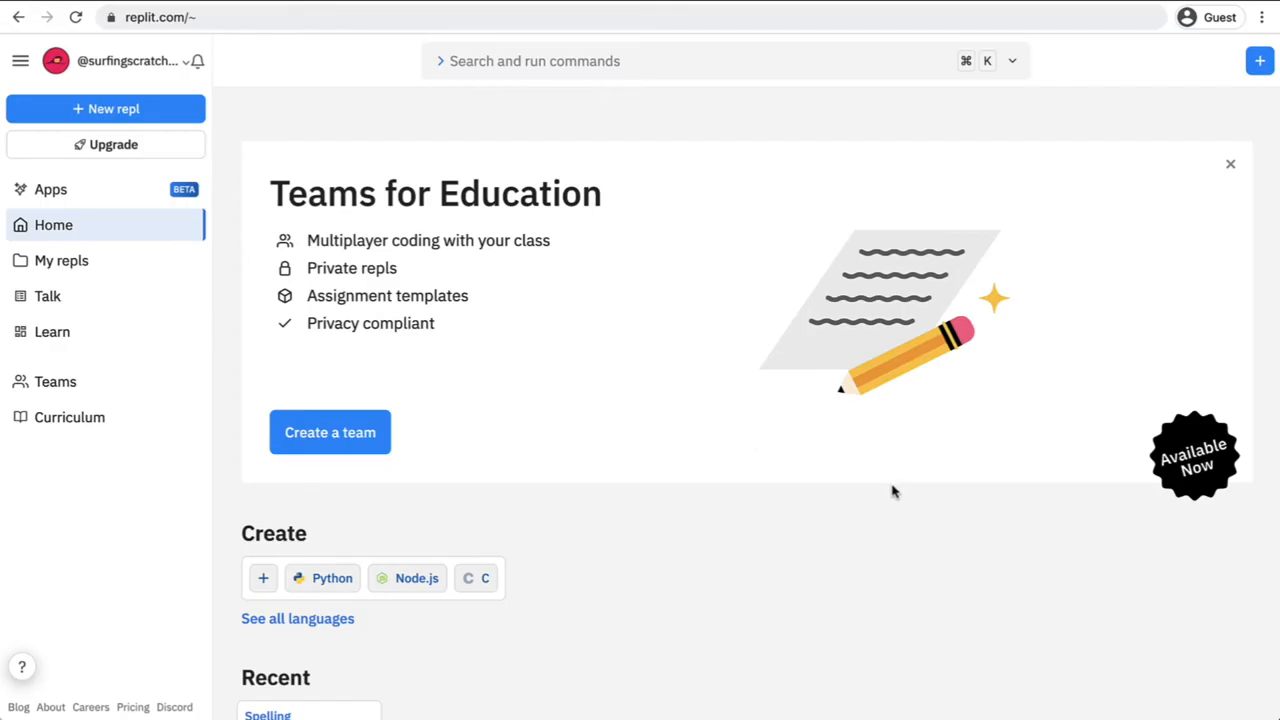
{"action": "mouse_move", "coordinate": [595, 196]}
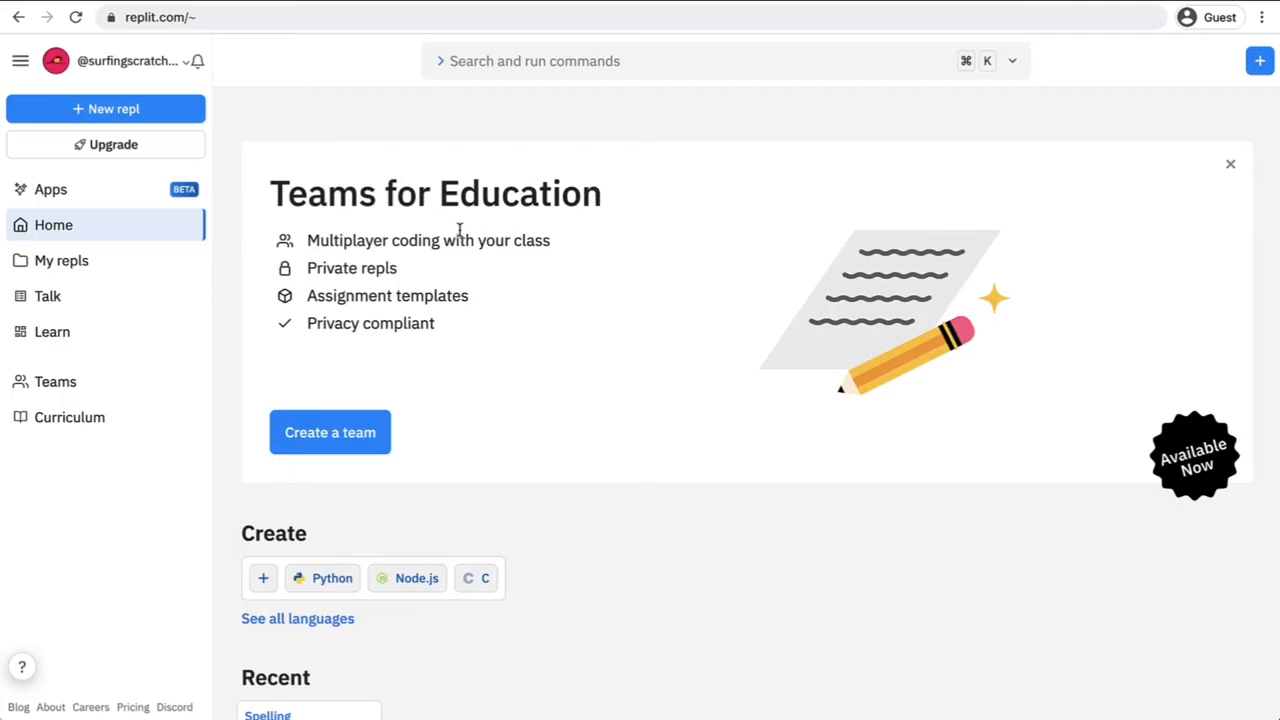
{"action": "mouse_move", "coordinate": [760, 628]}
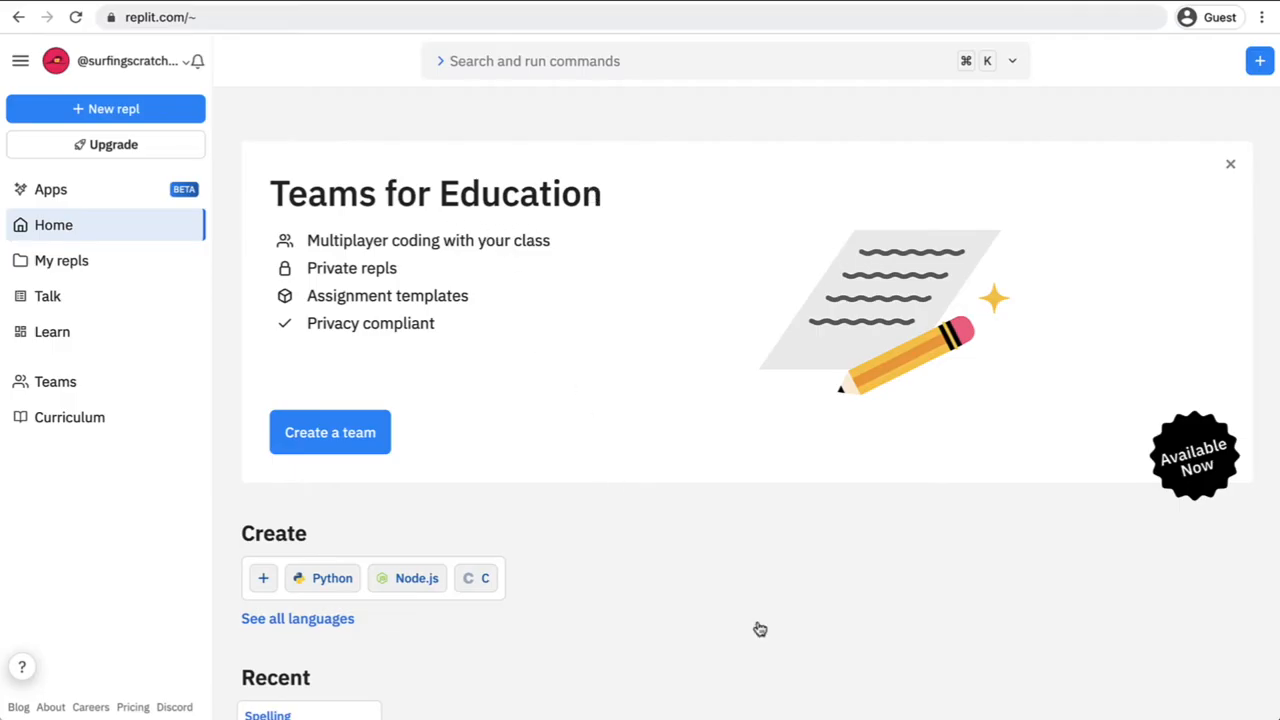
{"action": "mouse_move", "coordinate": [716, 598]}
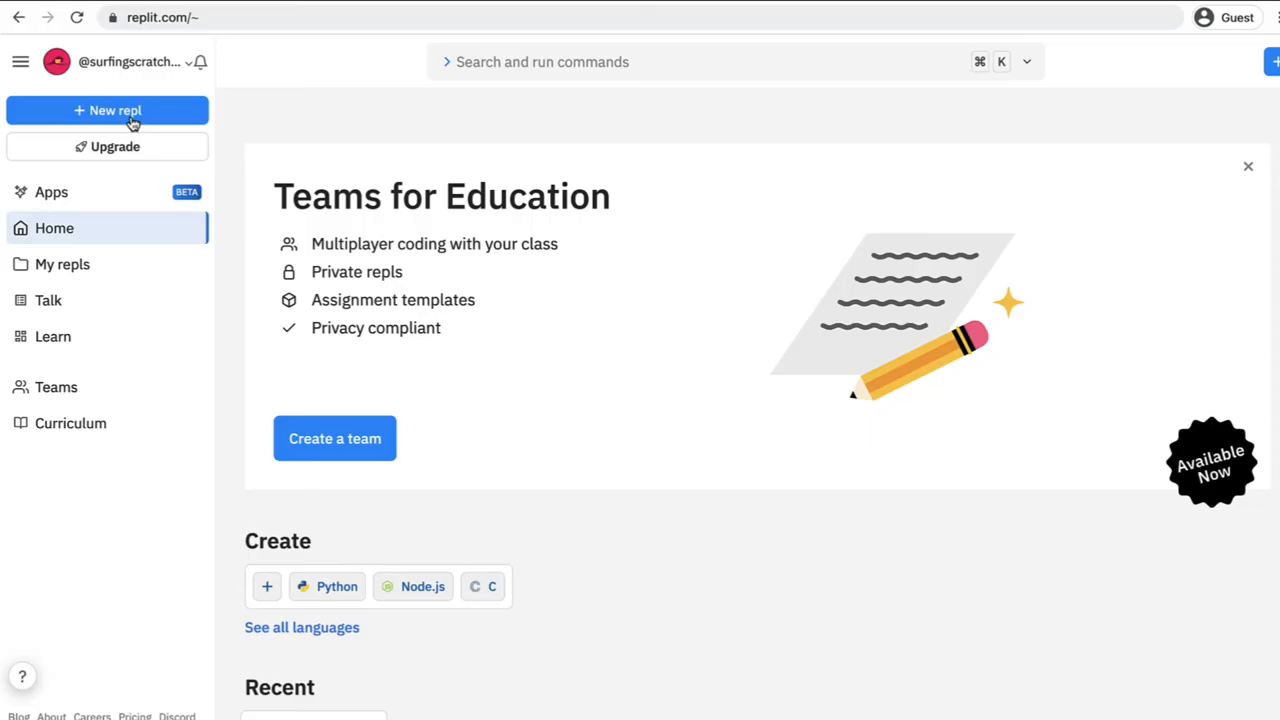
Start a new repl and choose Python as its language, leaving the generated name ButteryLinearModule.
{"action": "left_click", "coordinate": [107, 110]}
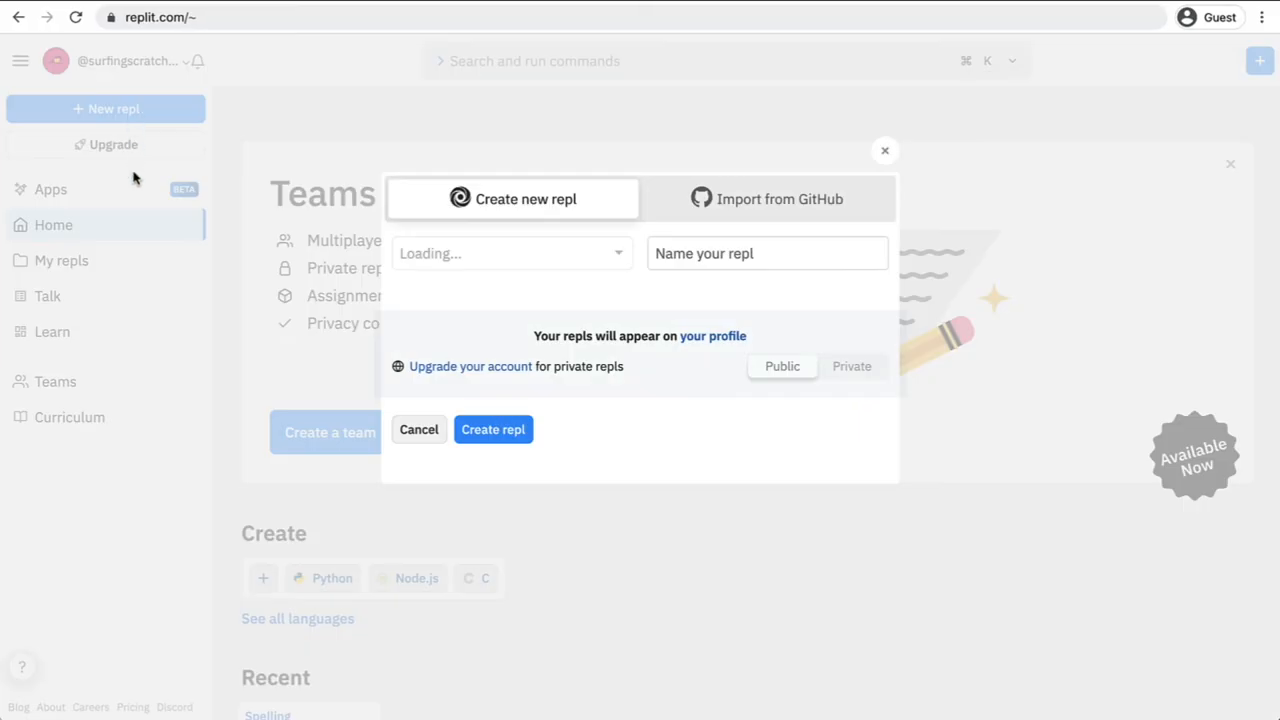
{"action": "left_click", "coordinate": [510, 253]}
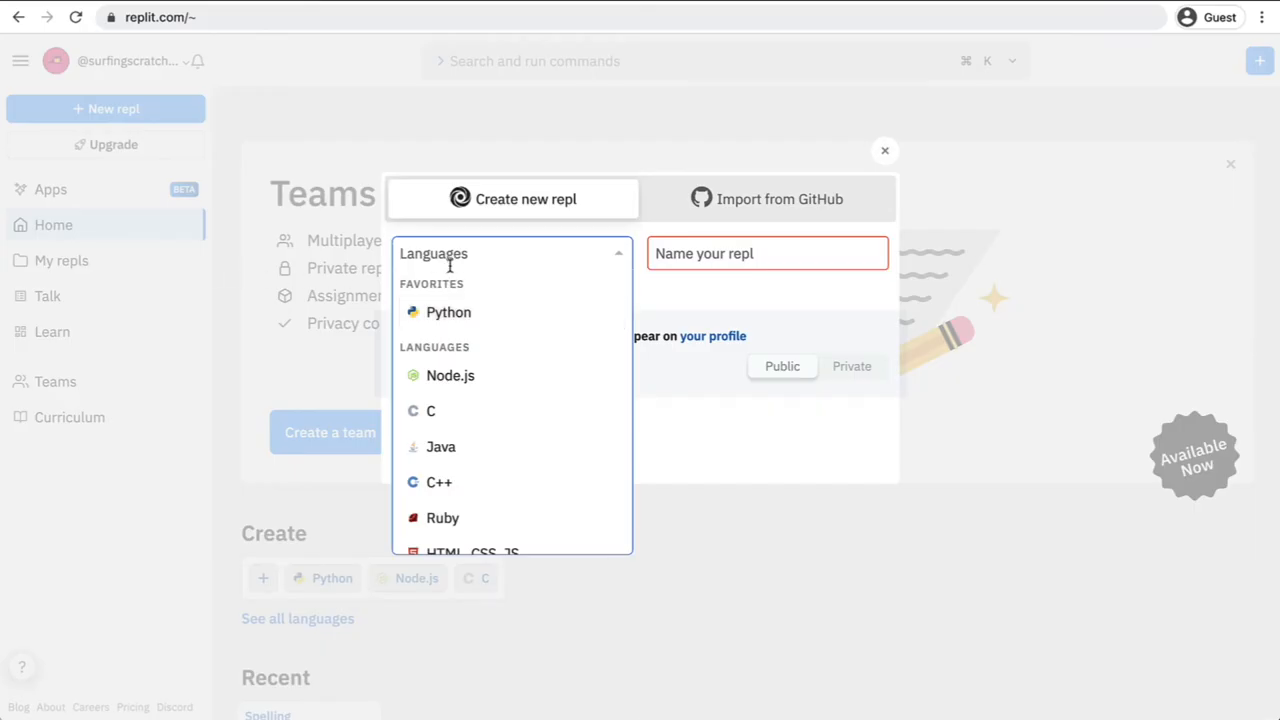
{"action": "scroll", "scroll_direction": "down", "scroll_amount": 3}
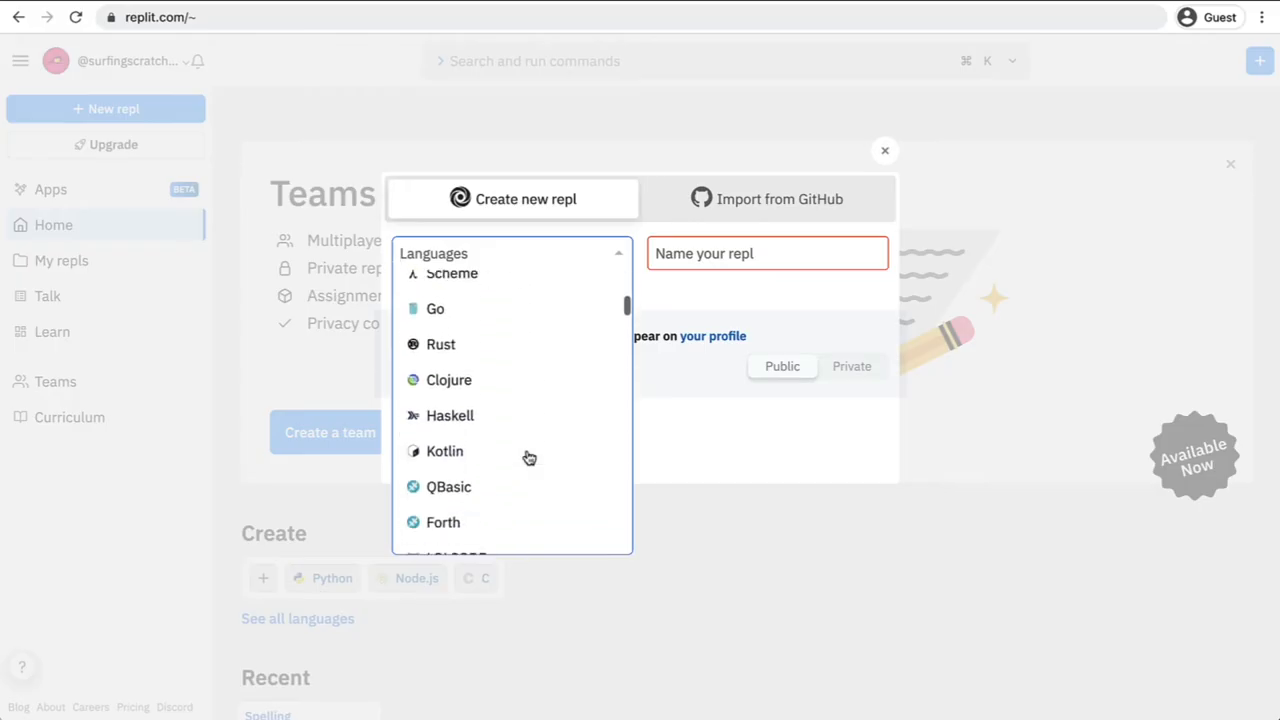
{"action": "scroll", "scroll_direction": "up", "scroll_amount": 3}
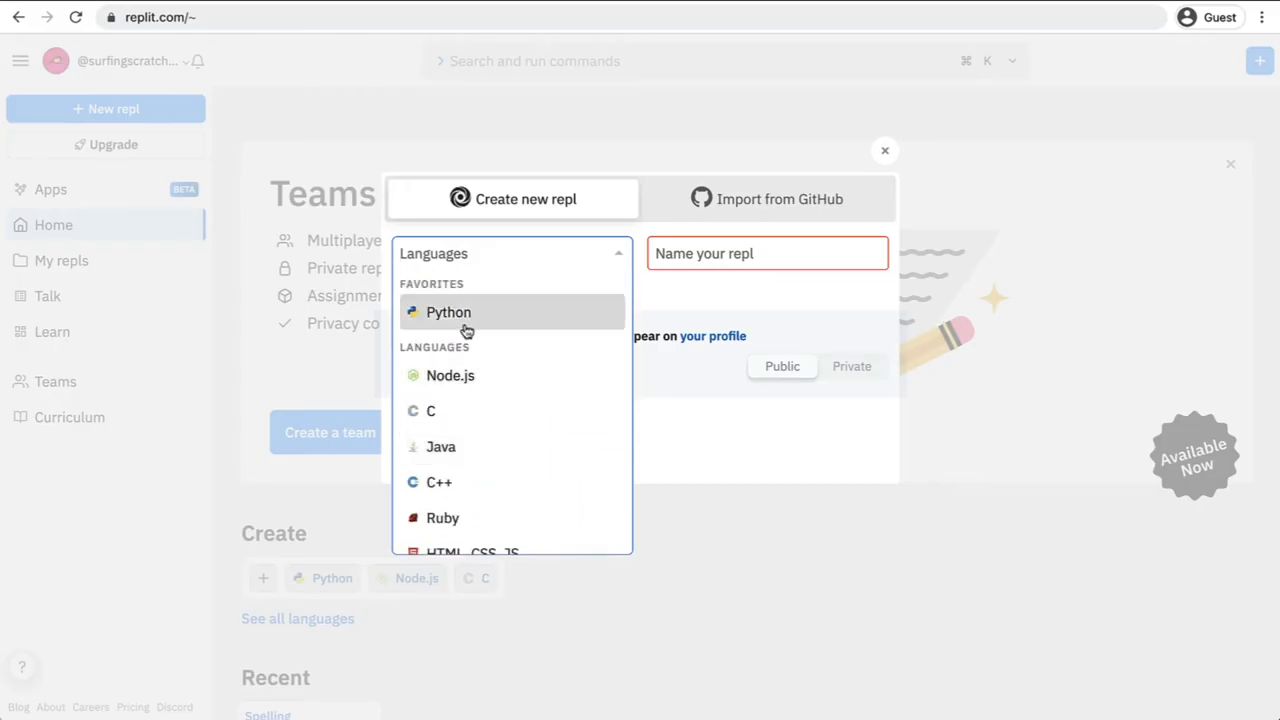
{"action": "left_click", "coordinate": [449, 311]}
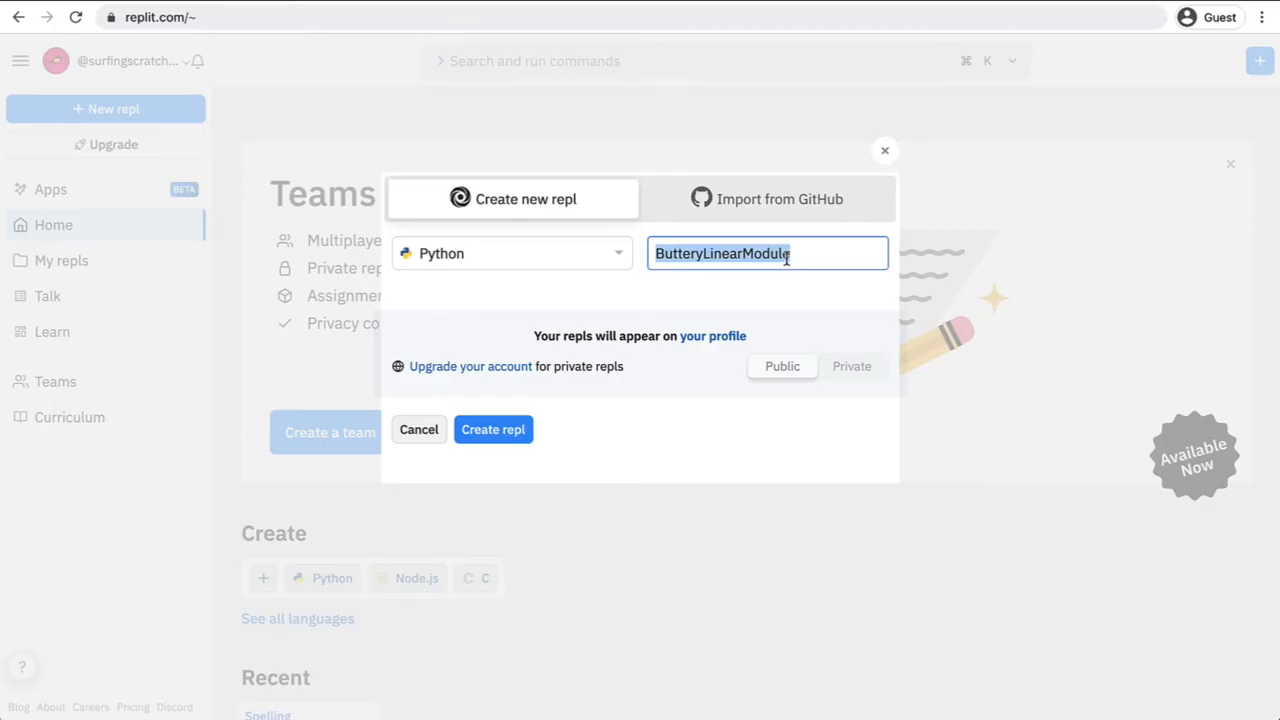
Replace the generated repl name with SpellingGame, keeping it Public.
{"action": "type", "text": "SpellingGame"}
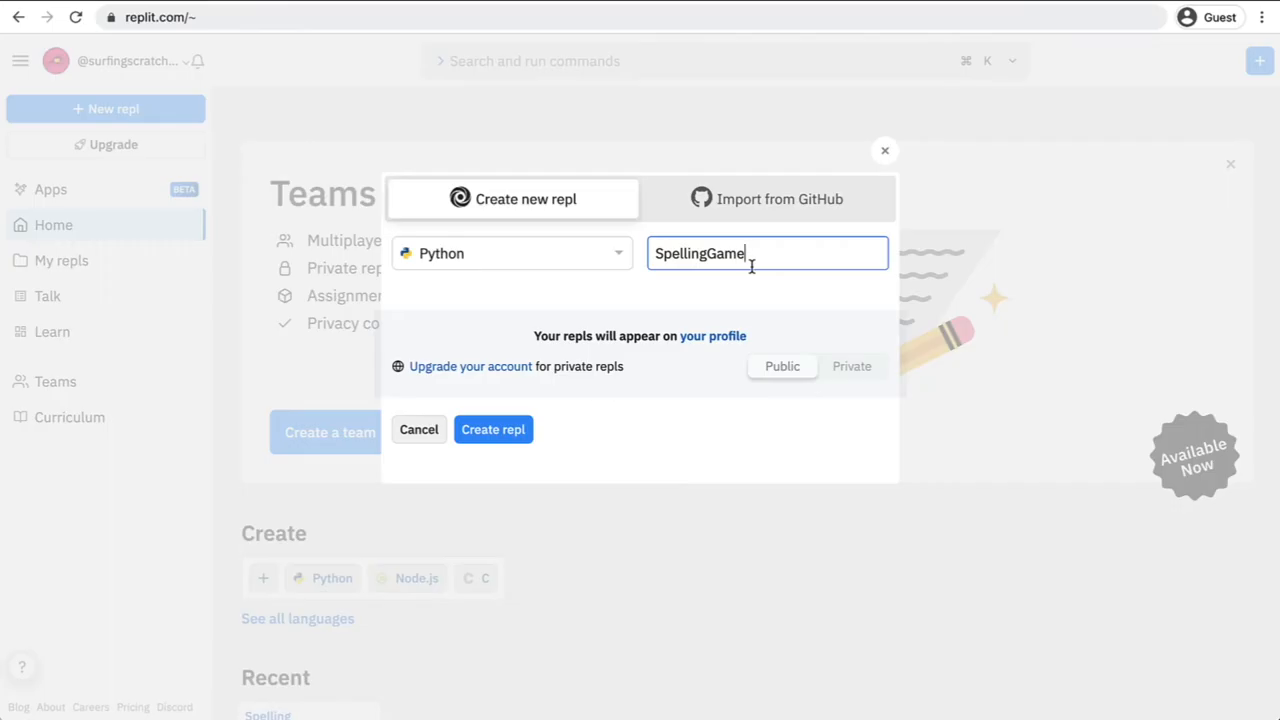
{"action": "mouse_move", "coordinate": [737, 389]}
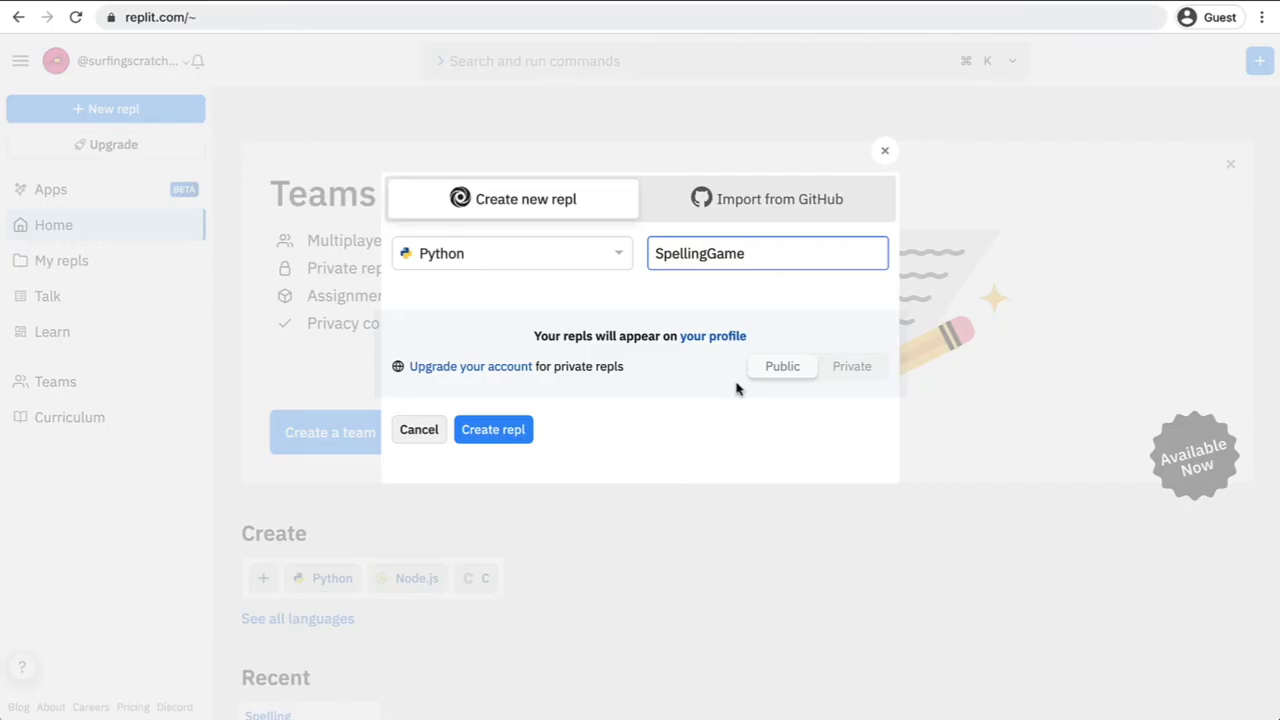
{"action": "mouse_move", "coordinate": [788, 385]}
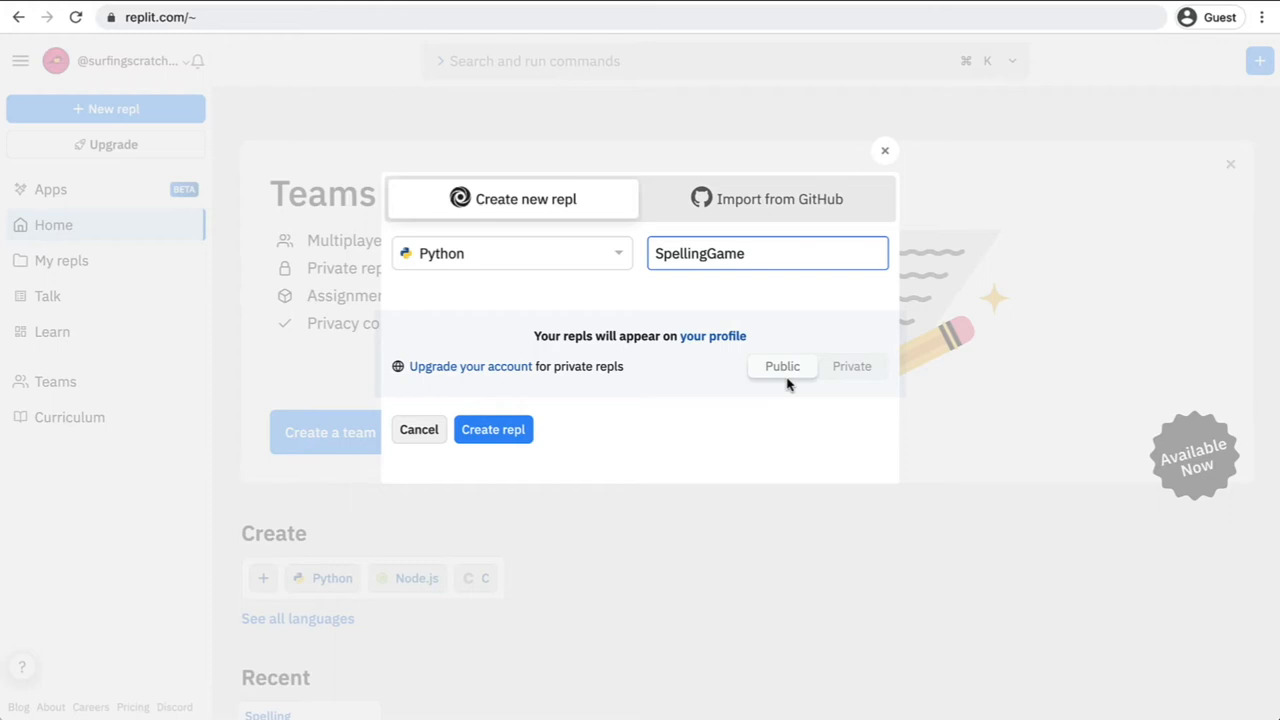
{"action": "mouse_move", "coordinate": [843, 391]}
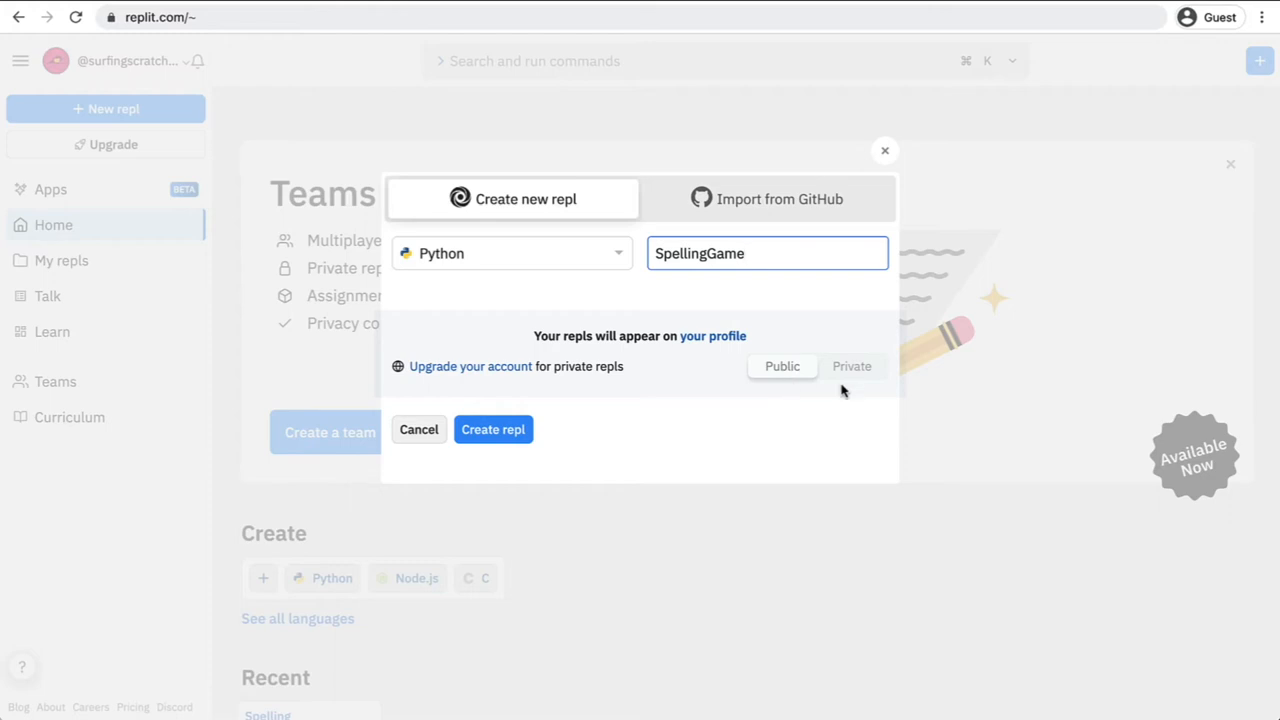
{"action": "mouse_move", "coordinate": [540, 382]}
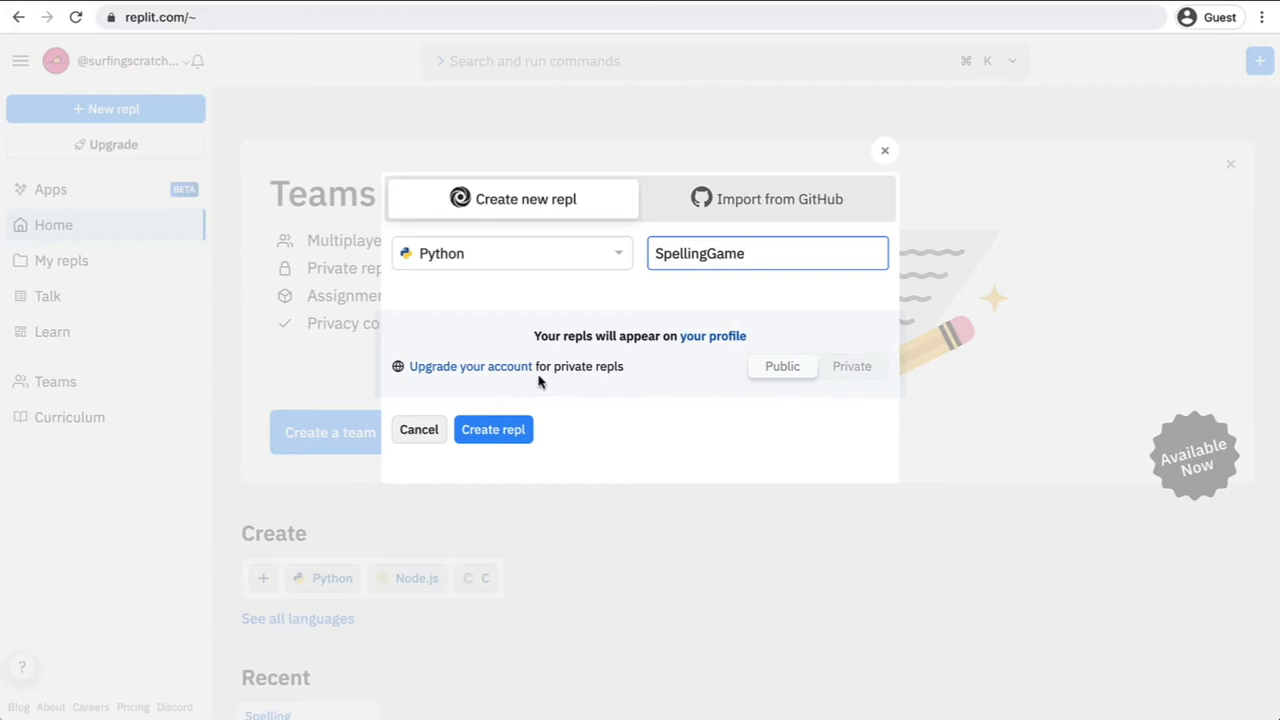
{"action": "mouse_move", "coordinate": [649, 388]}
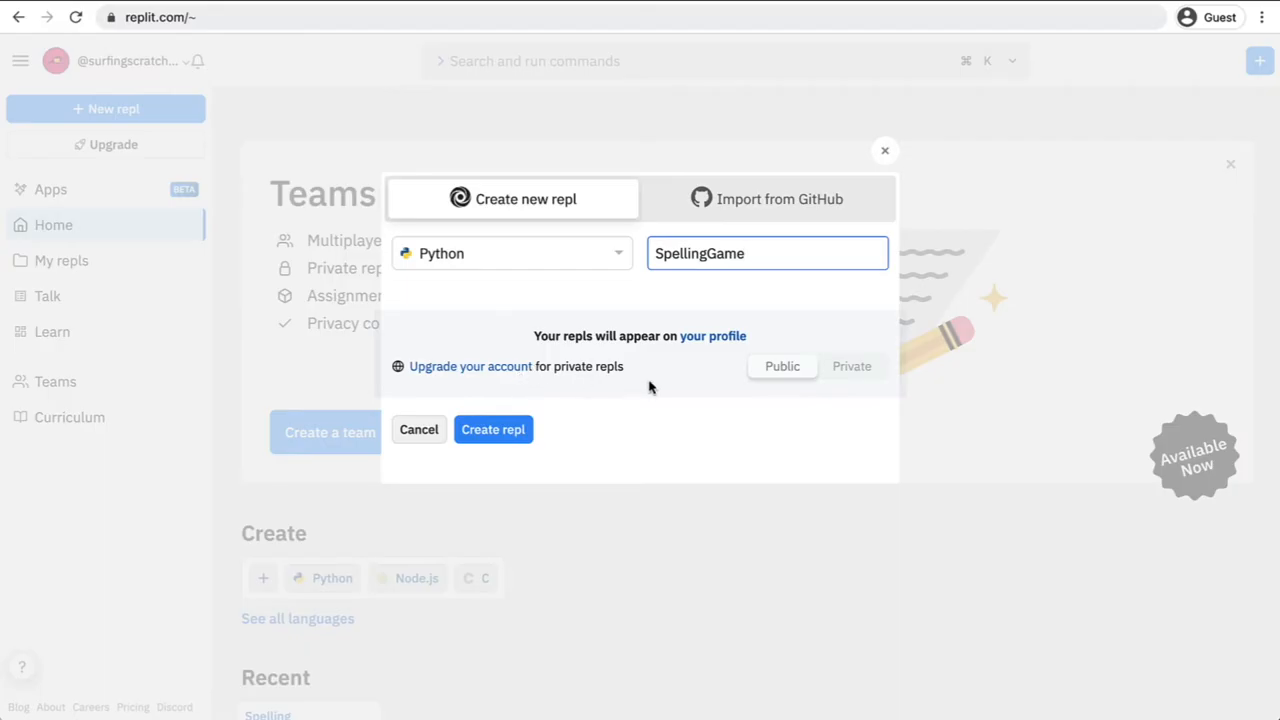
{"action": "mouse_move", "coordinate": [850, 382]}
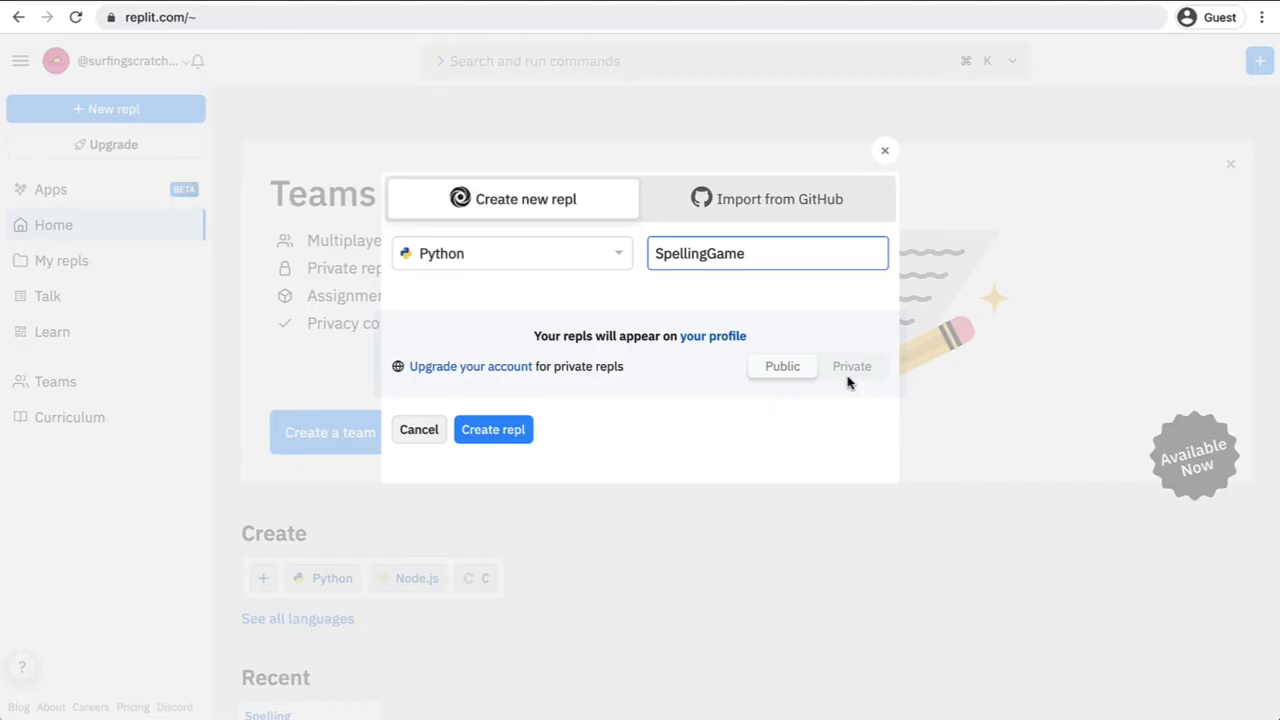
{"action": "mouse_move", "coordinate": [543, 422]}
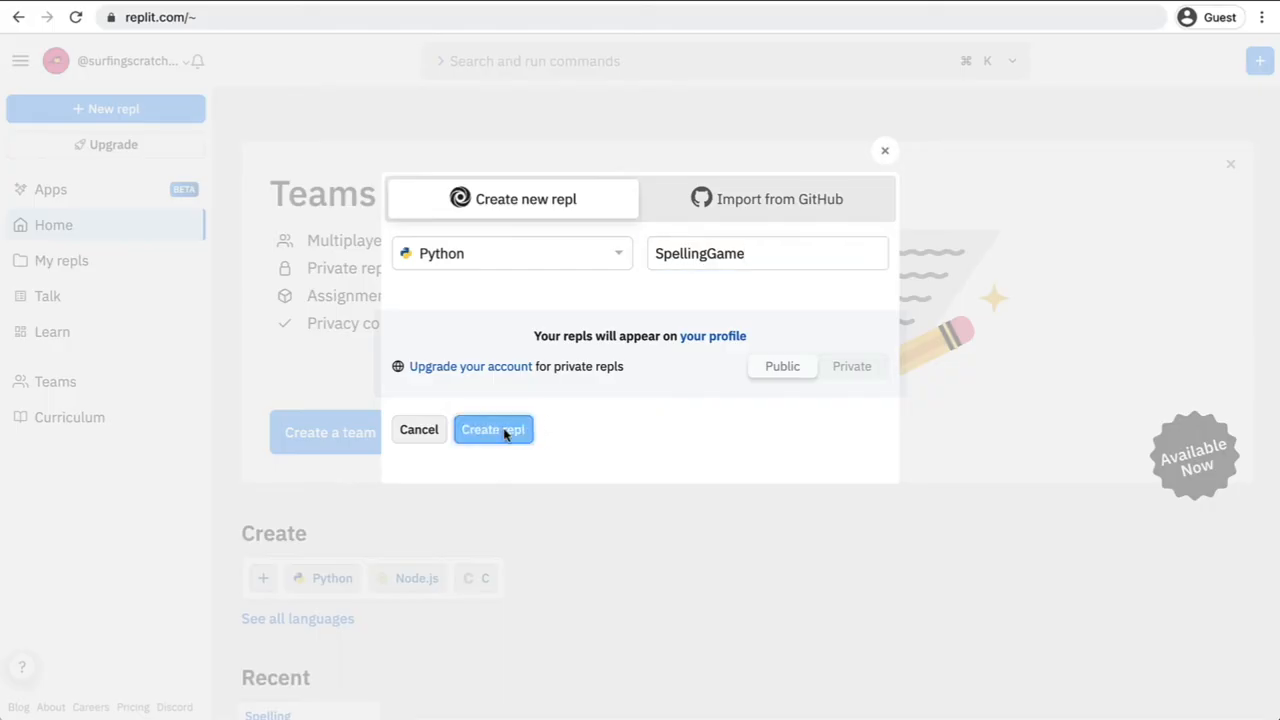
Create the SpellingGame repl so its empty main.py and Python console open in the workspace.
{"action": "left_click", "coordinate": [493, 429]}
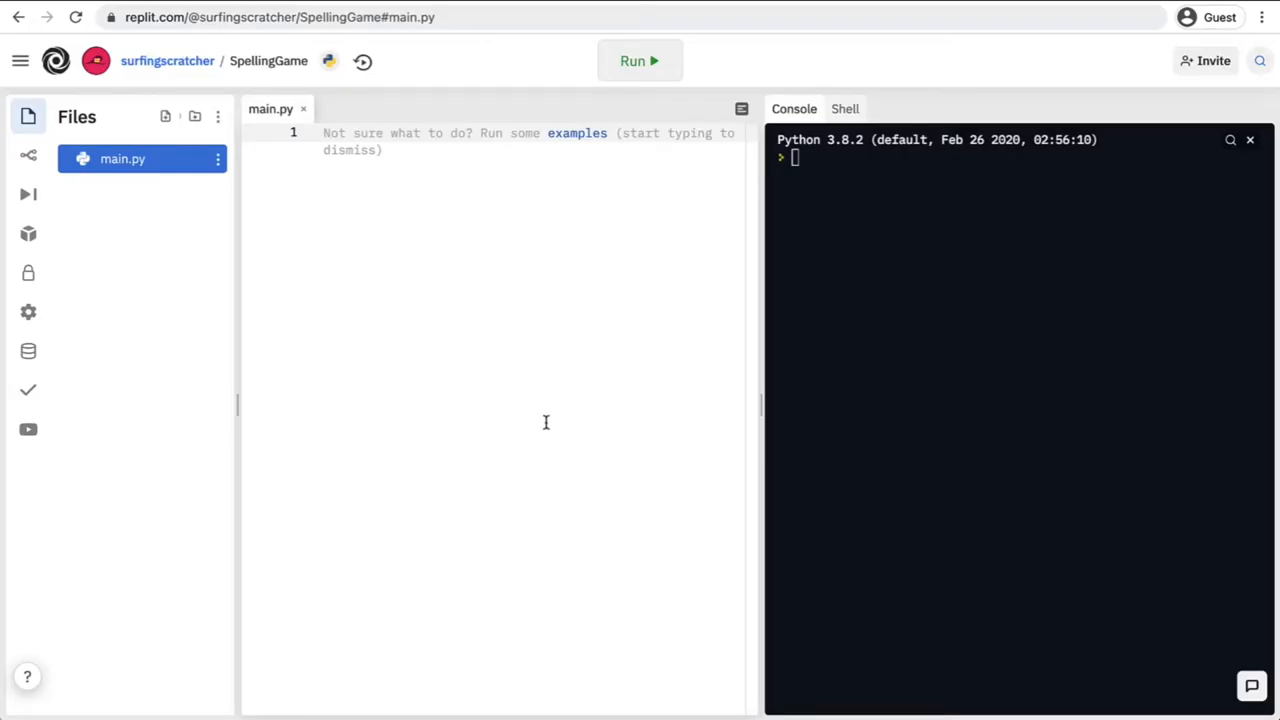
{"action": "mouse_move", "coordinate": [163, 417]}
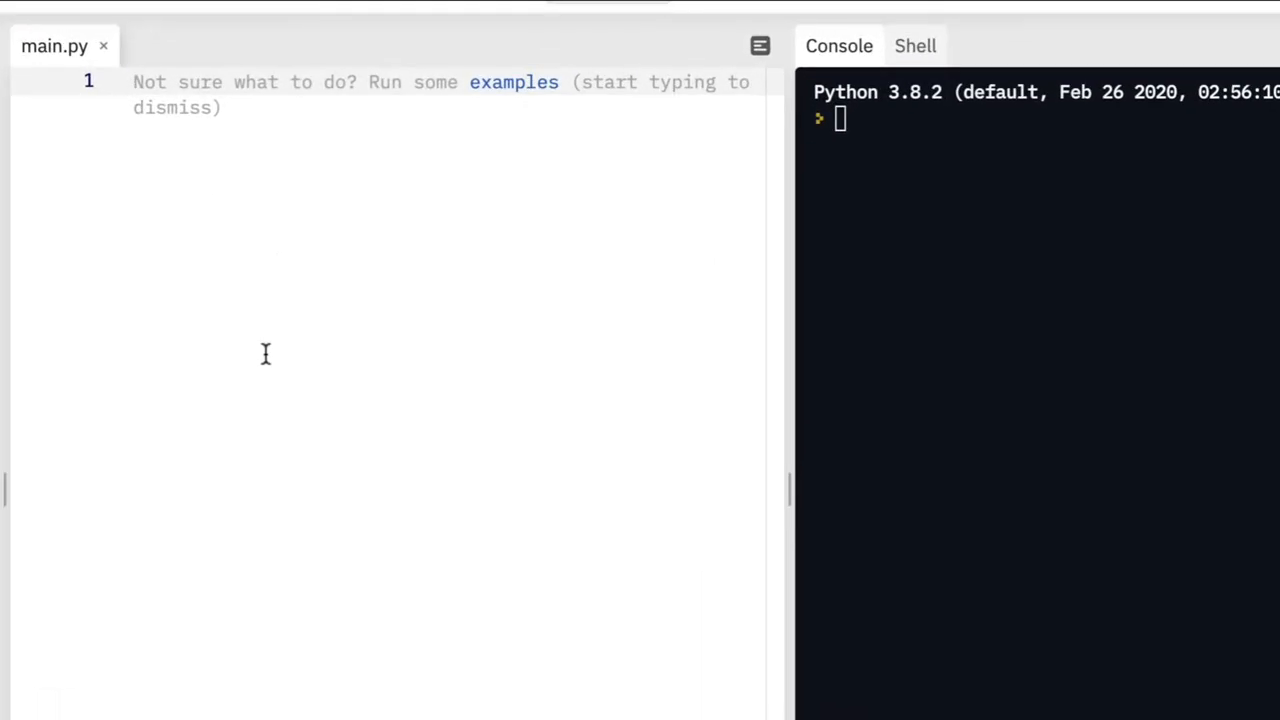
{"action": "mouse_move", "coordinate": [282, 247]}
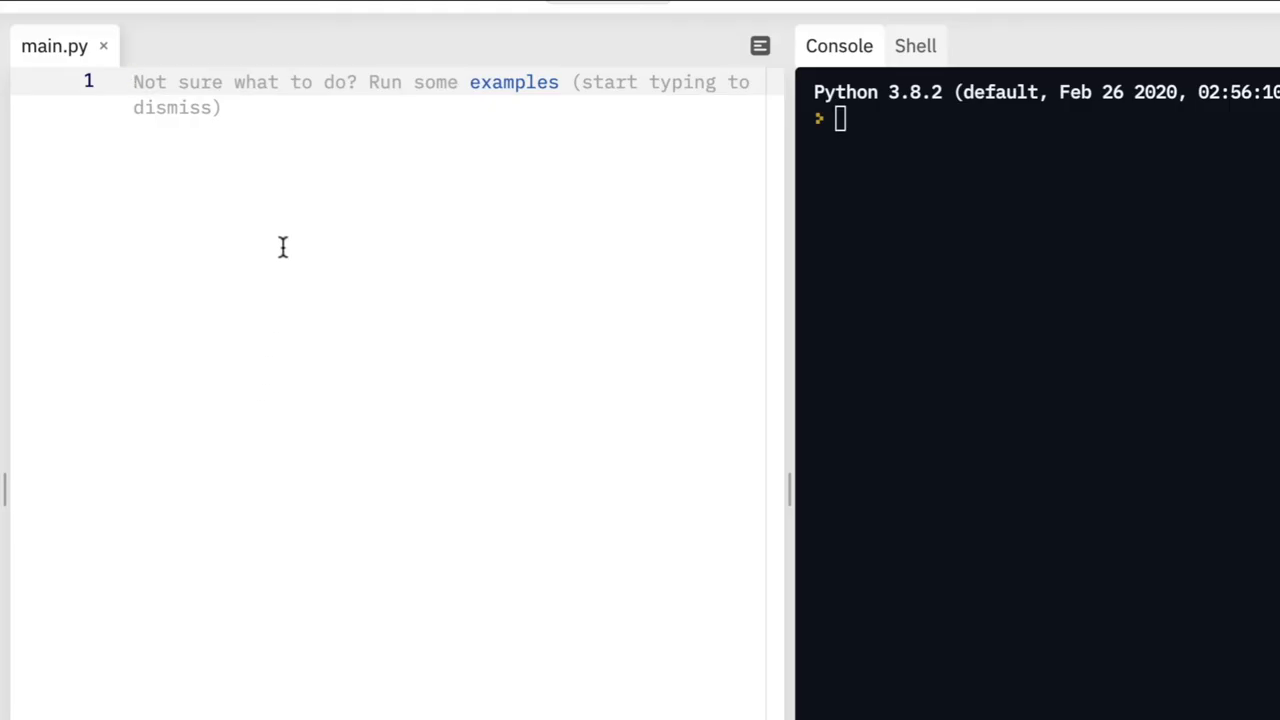
{"action": "mouse_move", "coordinate": [280, 285]}
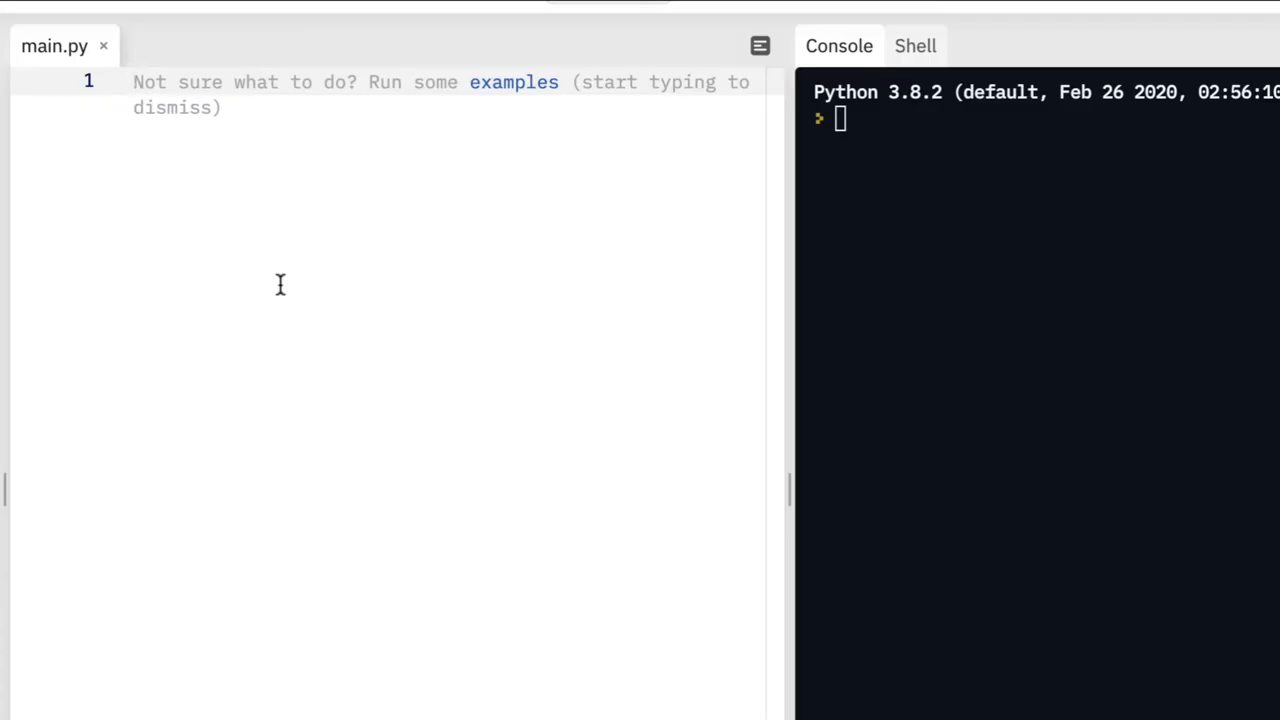
Write print('Hello, World!') on line 1 of main.py.
{"action": "type", "text": "print"}
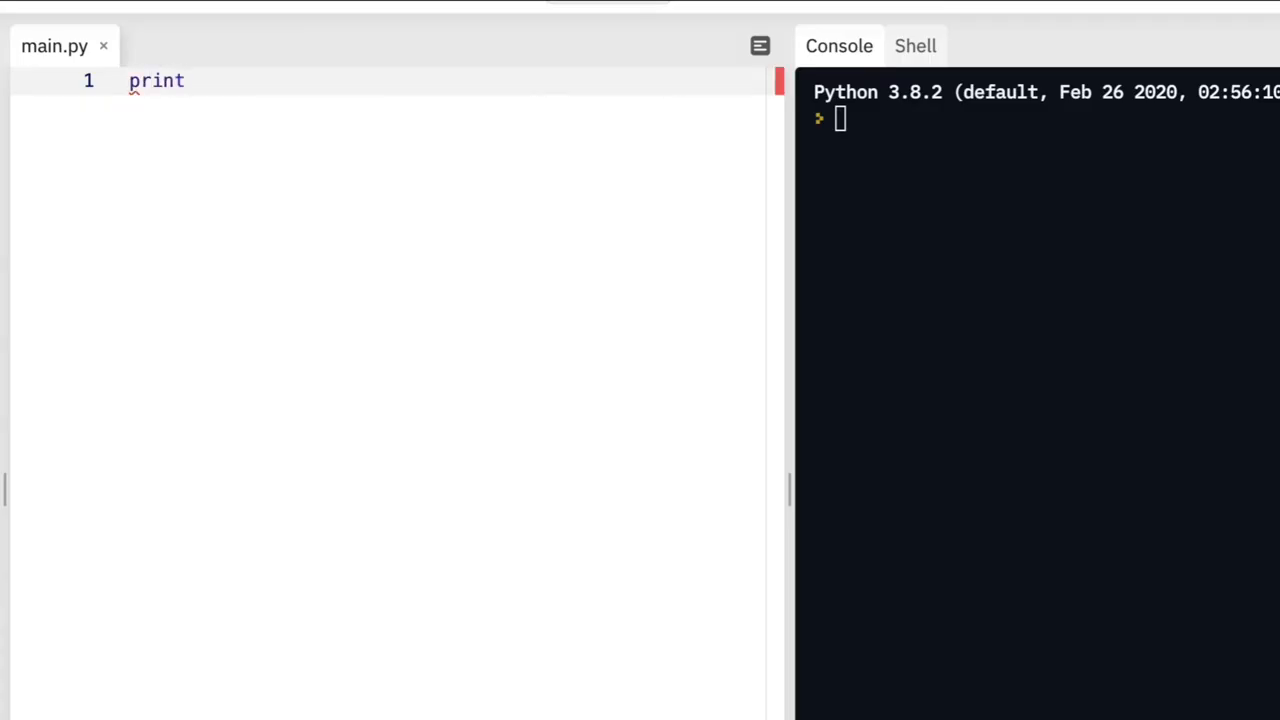
{"action": "type", "text": "('')"}
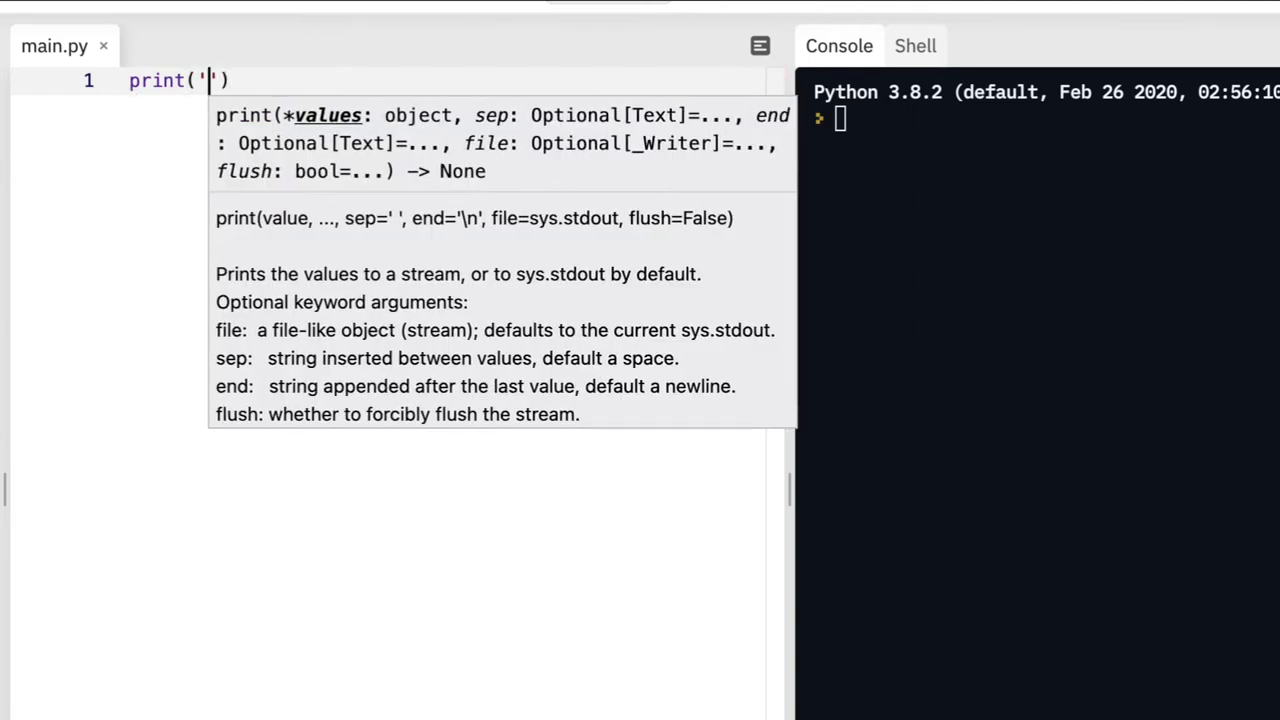
{"action": "type", "text": "Hello, World!"}
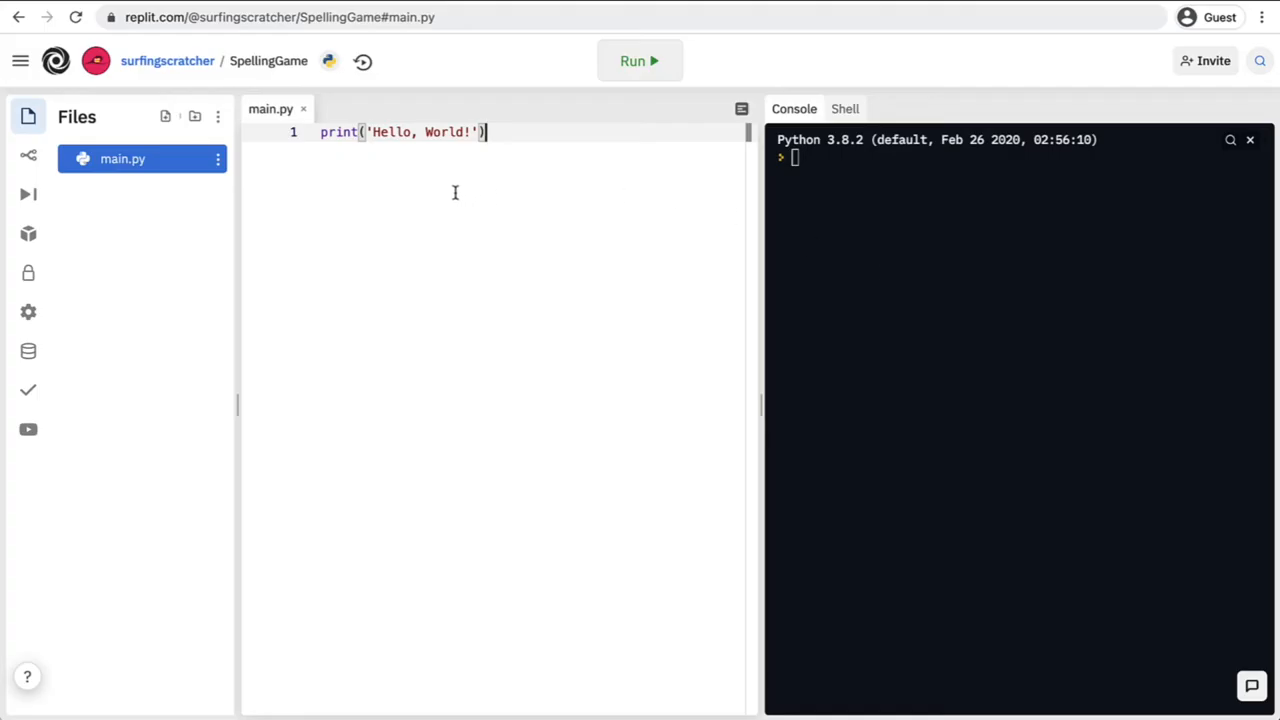
{"action": "mouse_move", "coordinate": [1018, 294]}
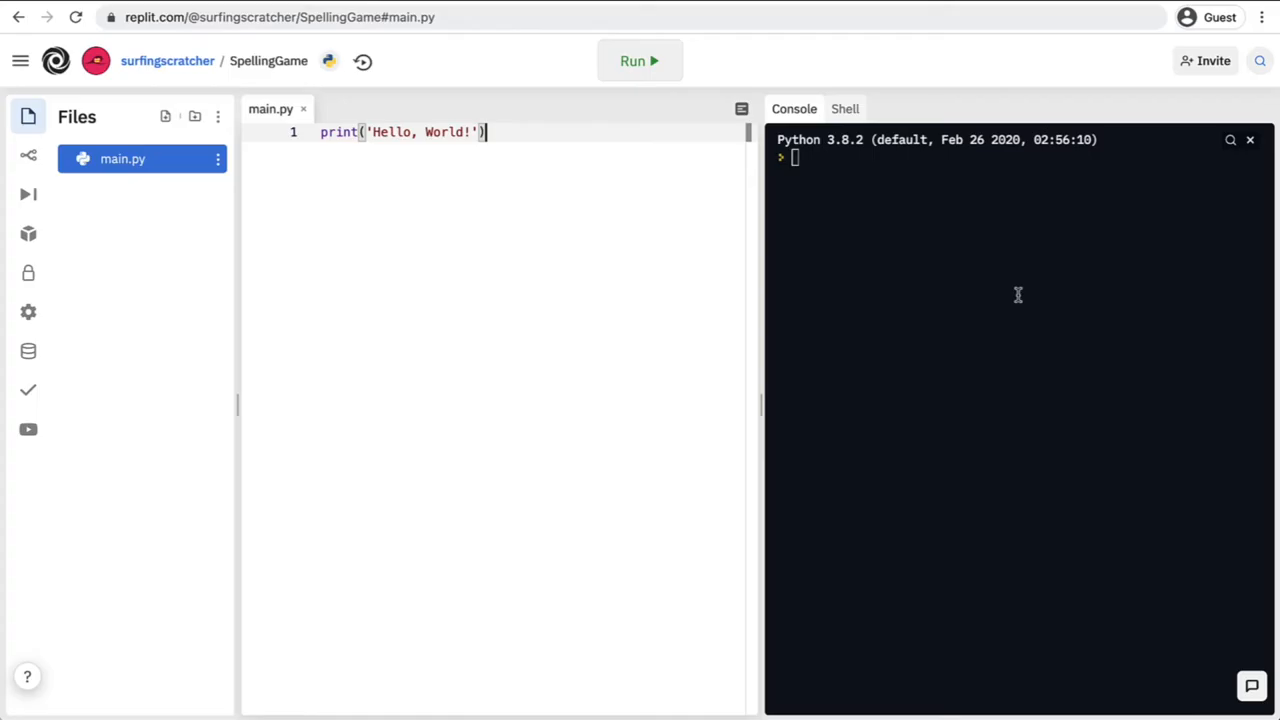
{"action": "mouse_move", "coordinate": [991, 332]}
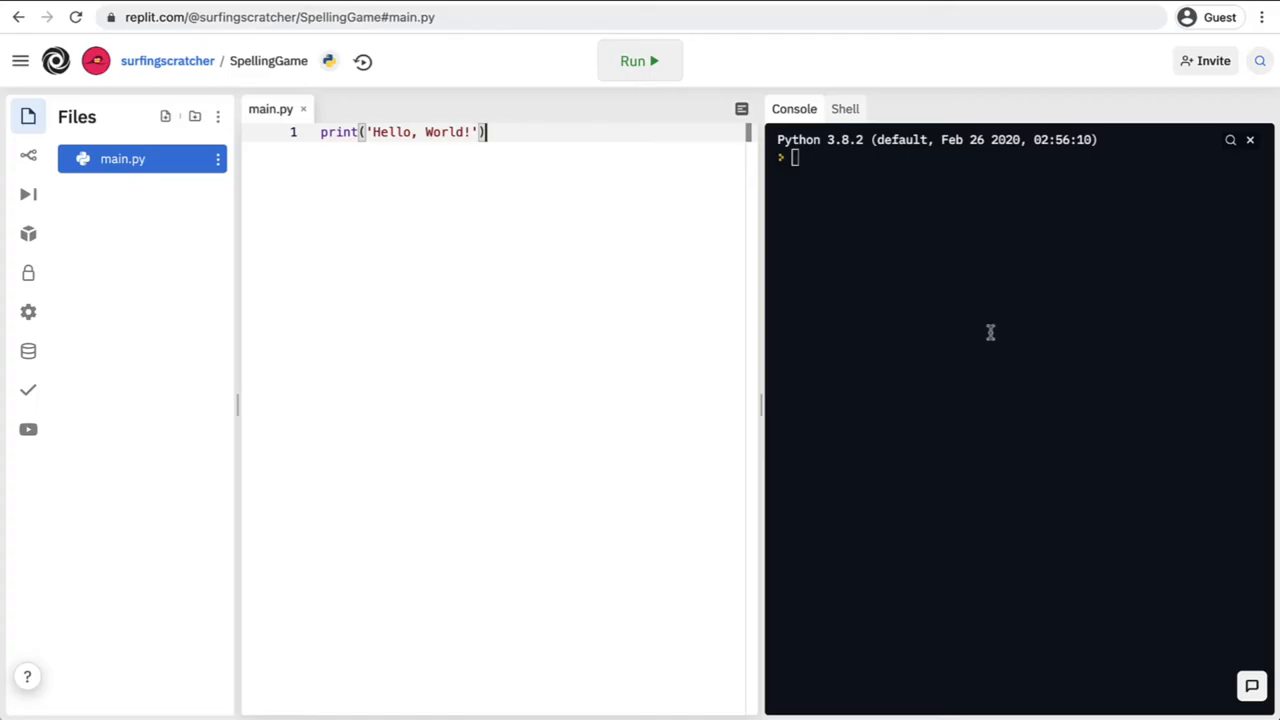
{"action": "mouse_move", "coordinate": [968, 286]}
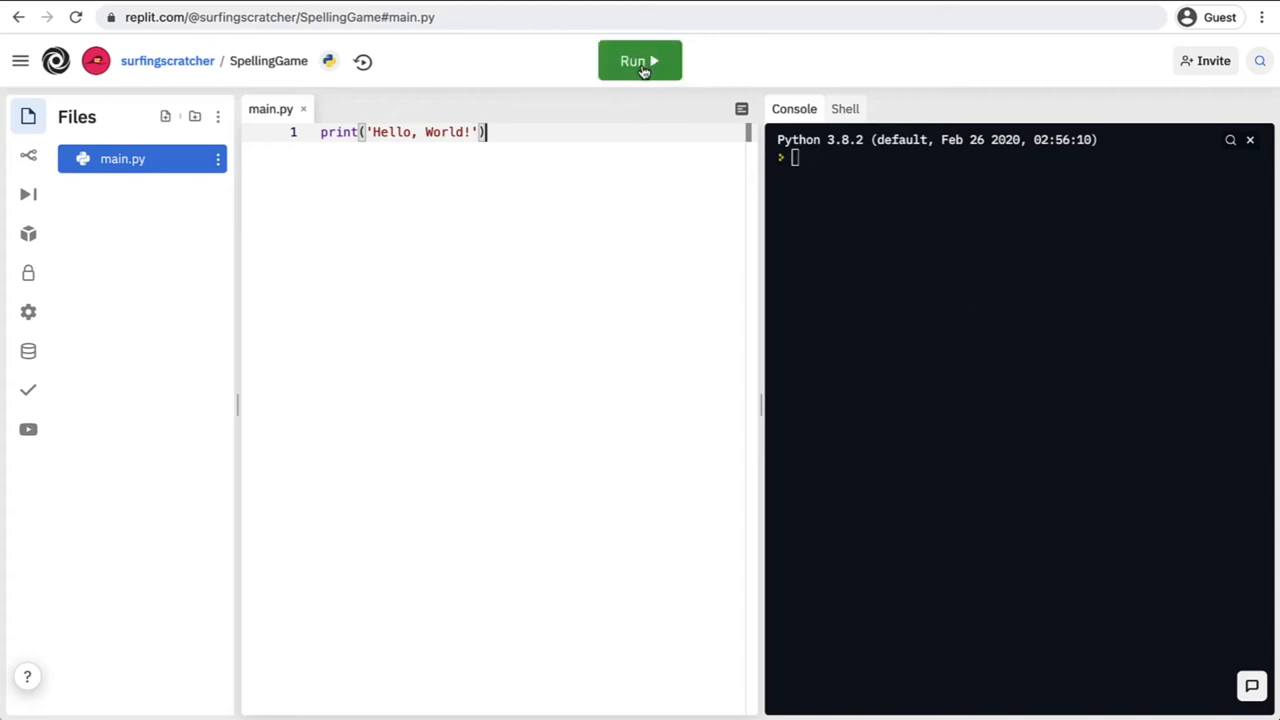
{"action": "mouse_move", "coordinate": [640, 61]}
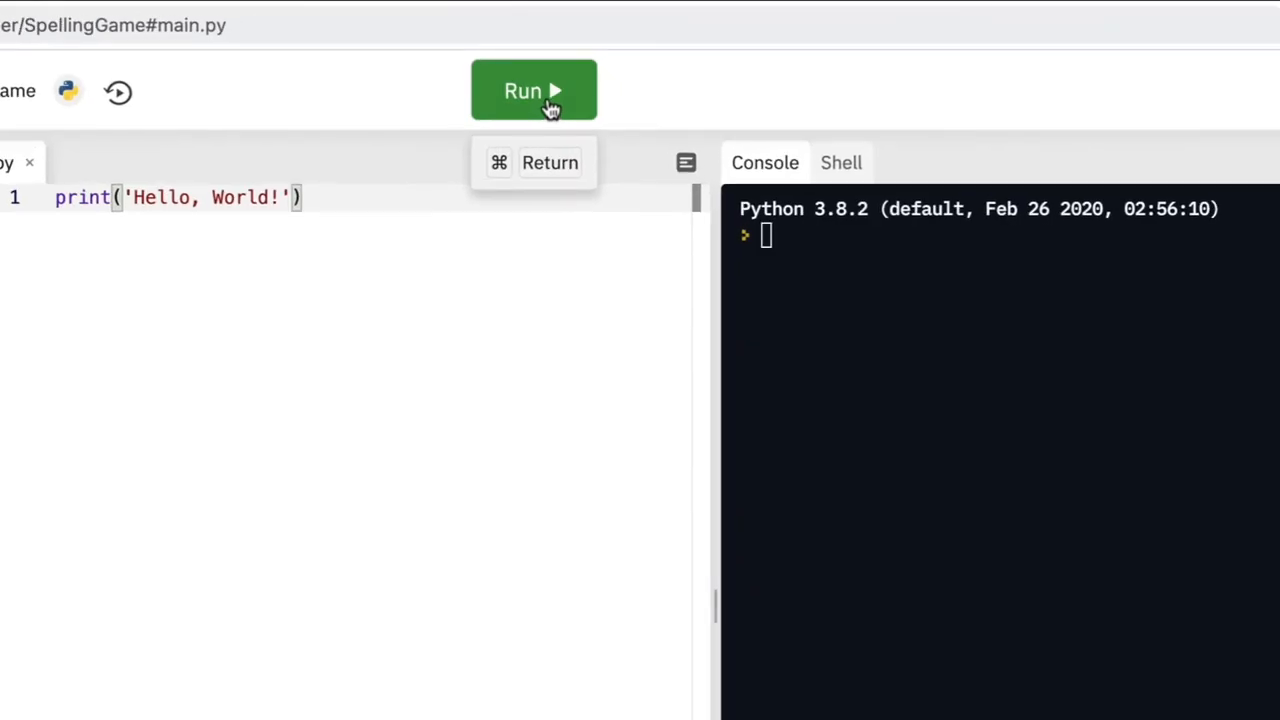
Run main.py so Hello, World! prints in the console.
{"action": "left_click", "coordinate": [533, 90]}
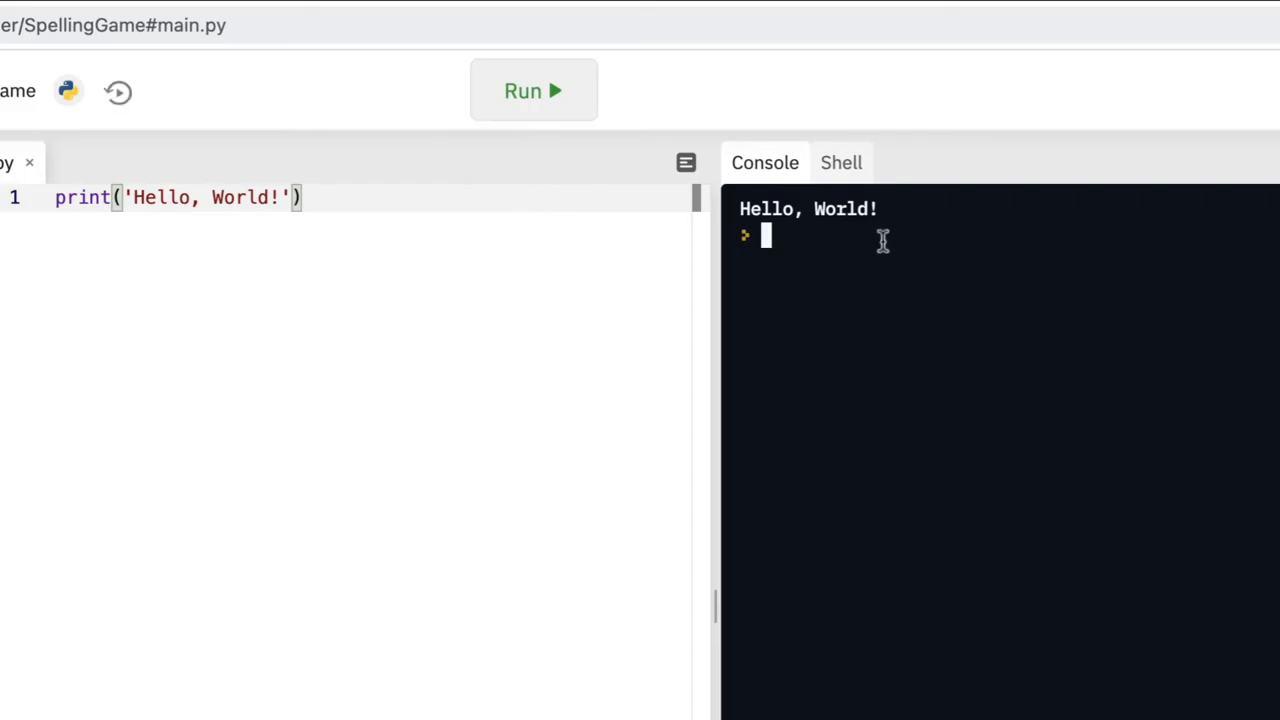
{"action": "mouse_move", "coordinate": [797, 237]}
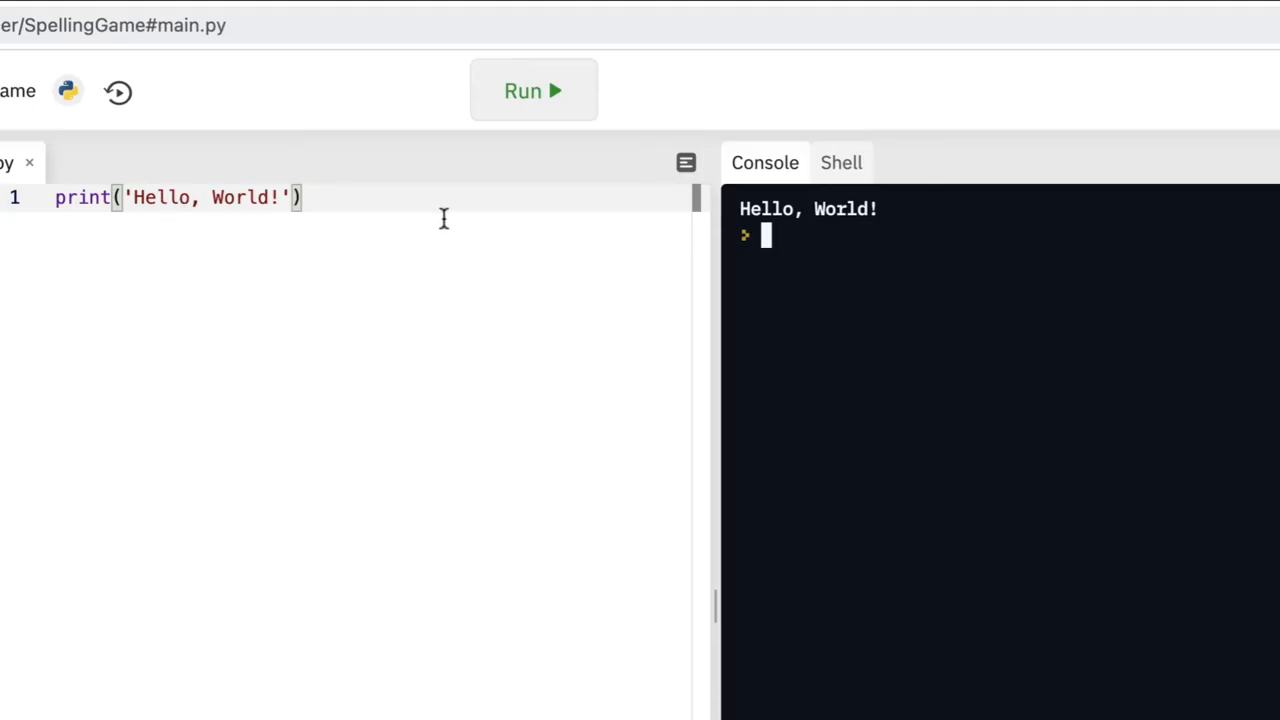
{"action": "mouse_move", "coordinate": [531, 444]}
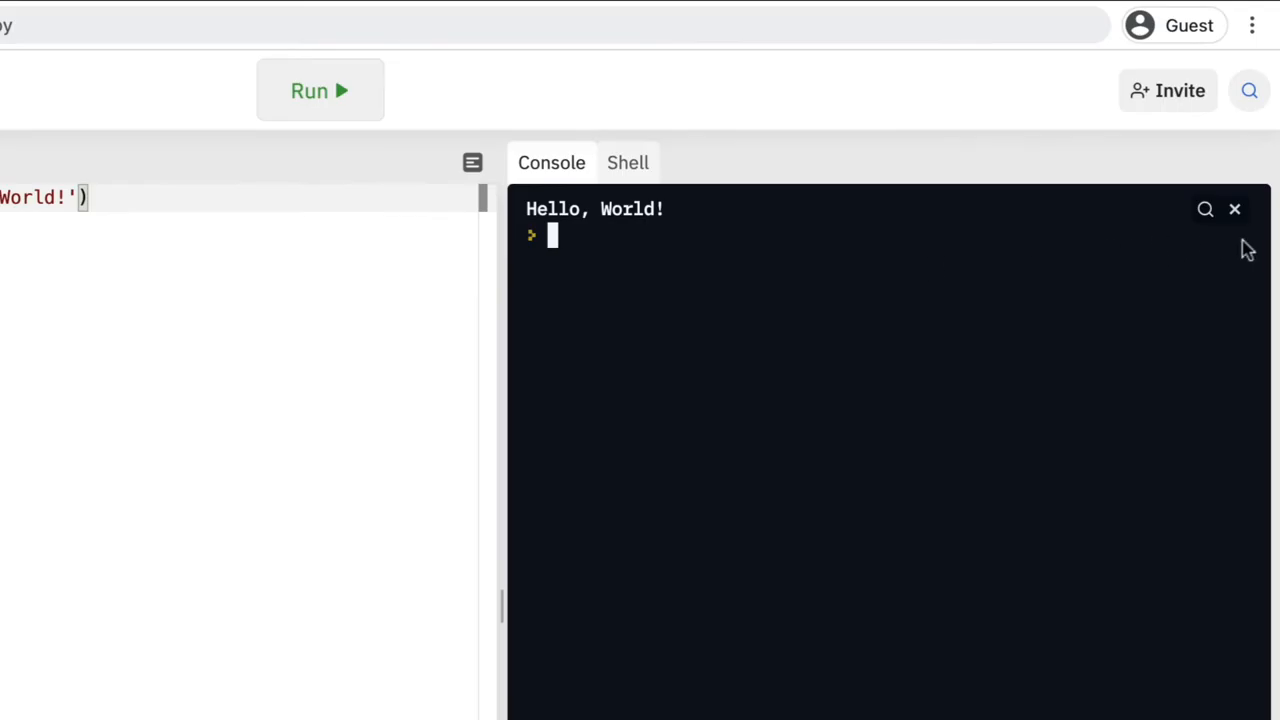
Clear the console, then evaluate "Hello, World!" and 2 + 2 directly in it.
{"action": "left_click", "coordinate": [1234, 209]}
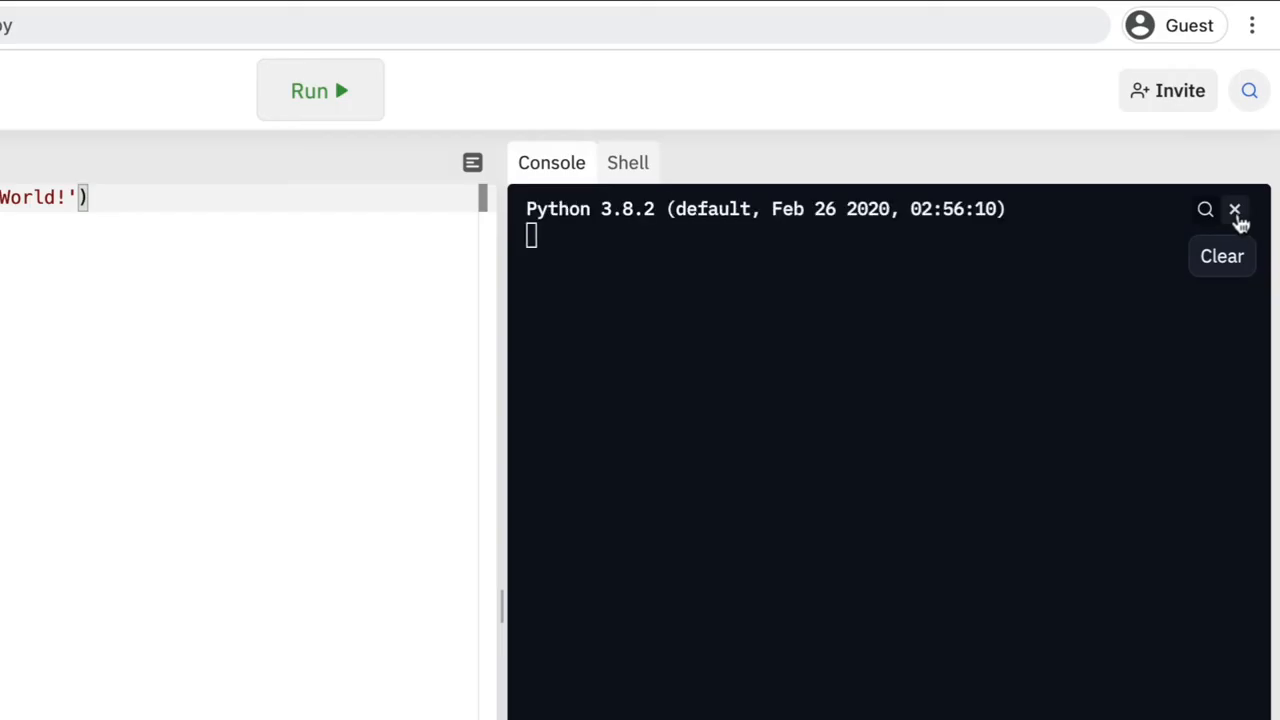
{"action": "mouse_move", "coordinate": [721, 262]}
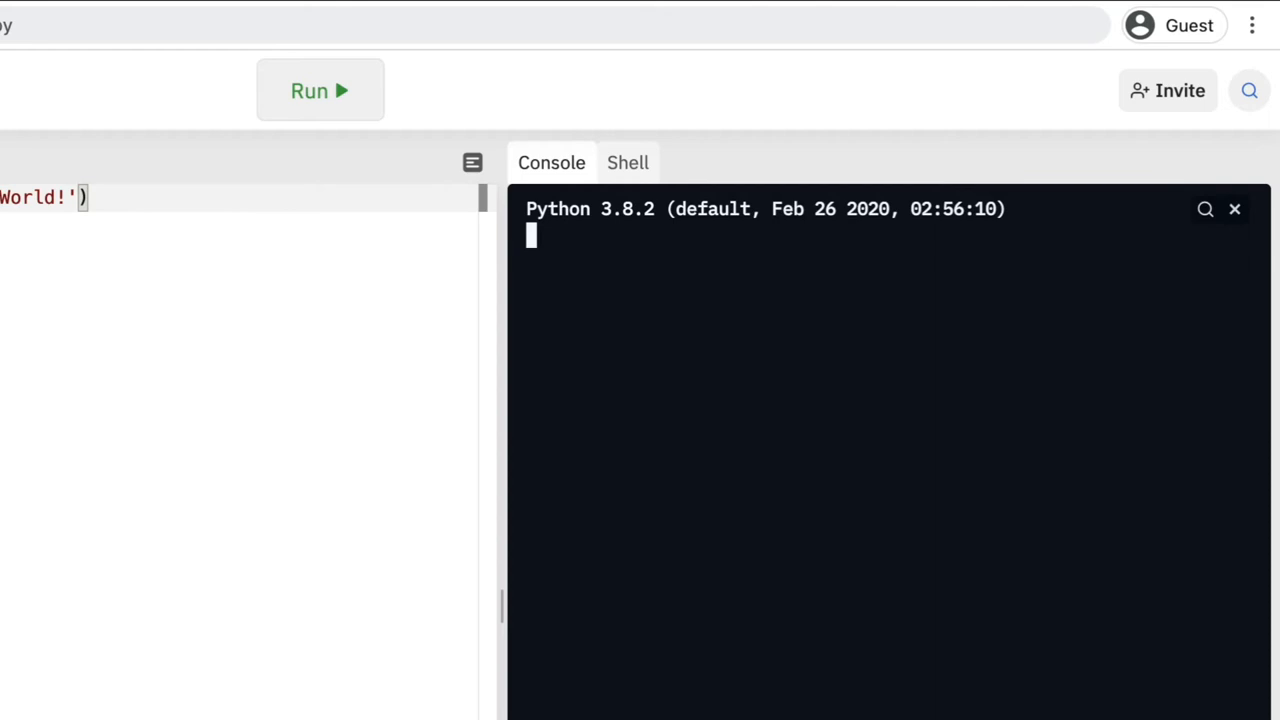
{"action": "type", "text": "\"\""}
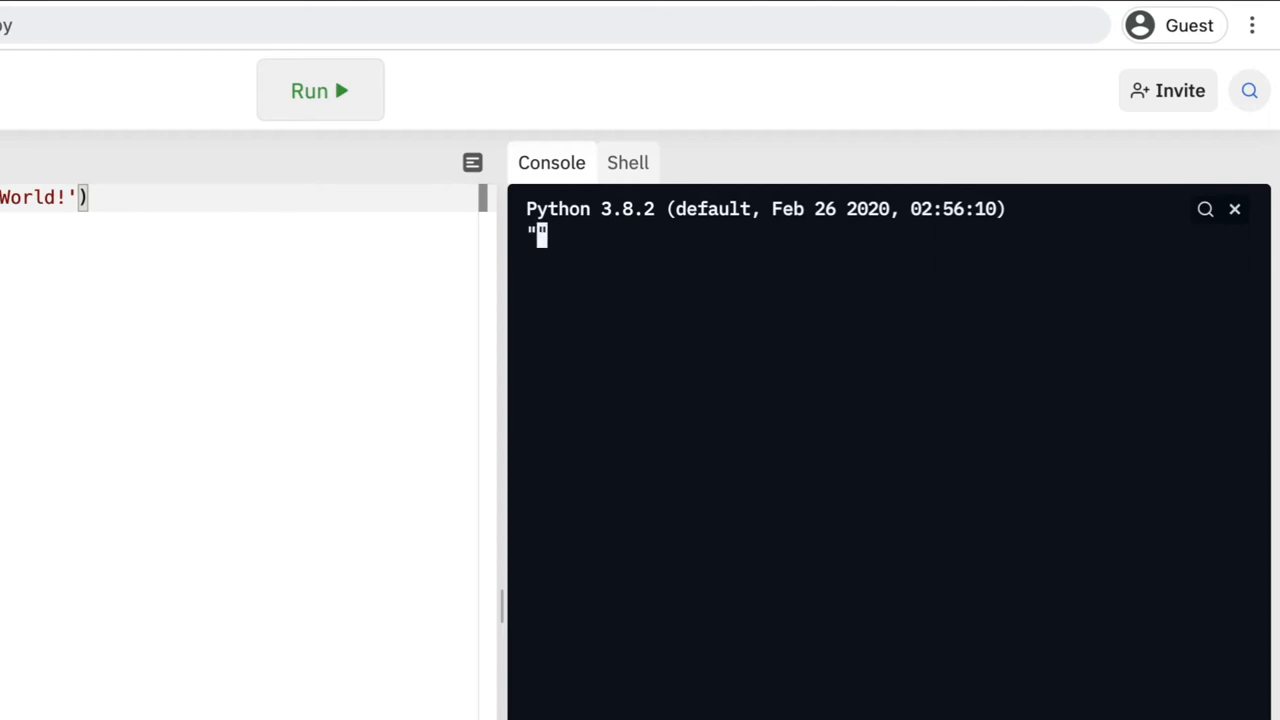
{"action": "type", "text": "Hello"}
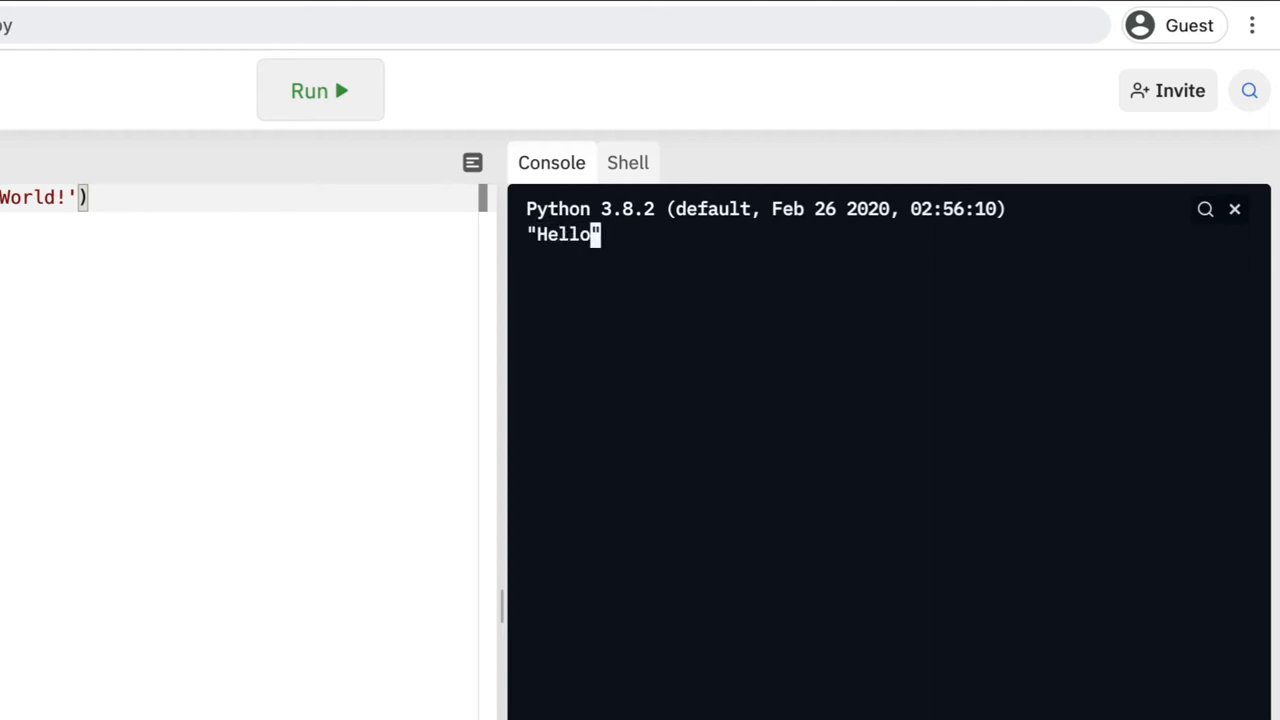
{"action": "type", "text": ", World!"}
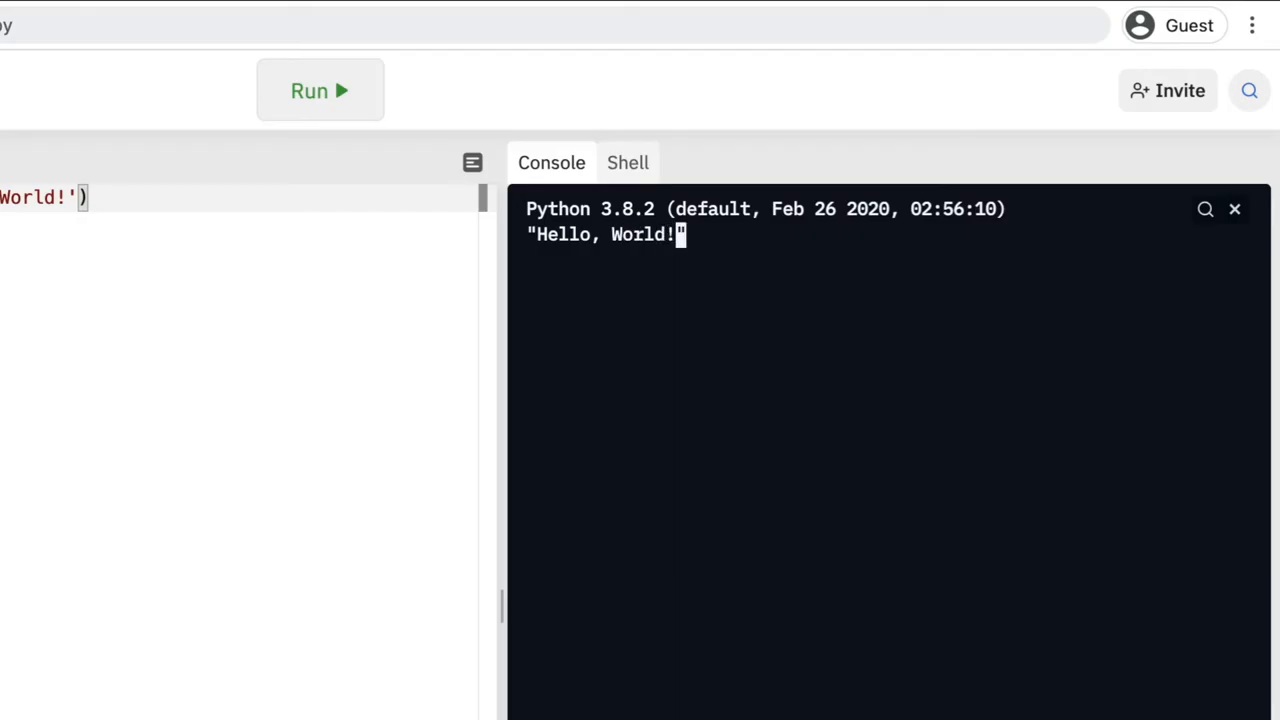
{"action": "key", "text": "Return"}
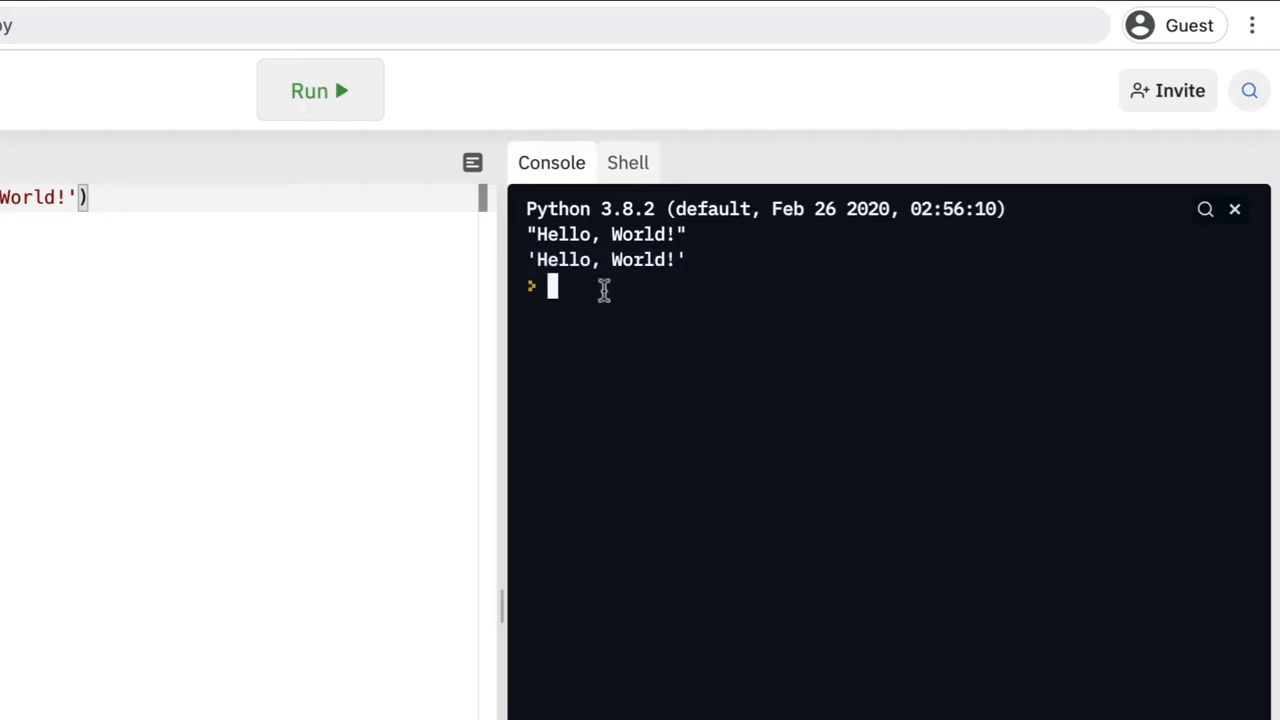
{"action": "type", "text": "2 + 2"}
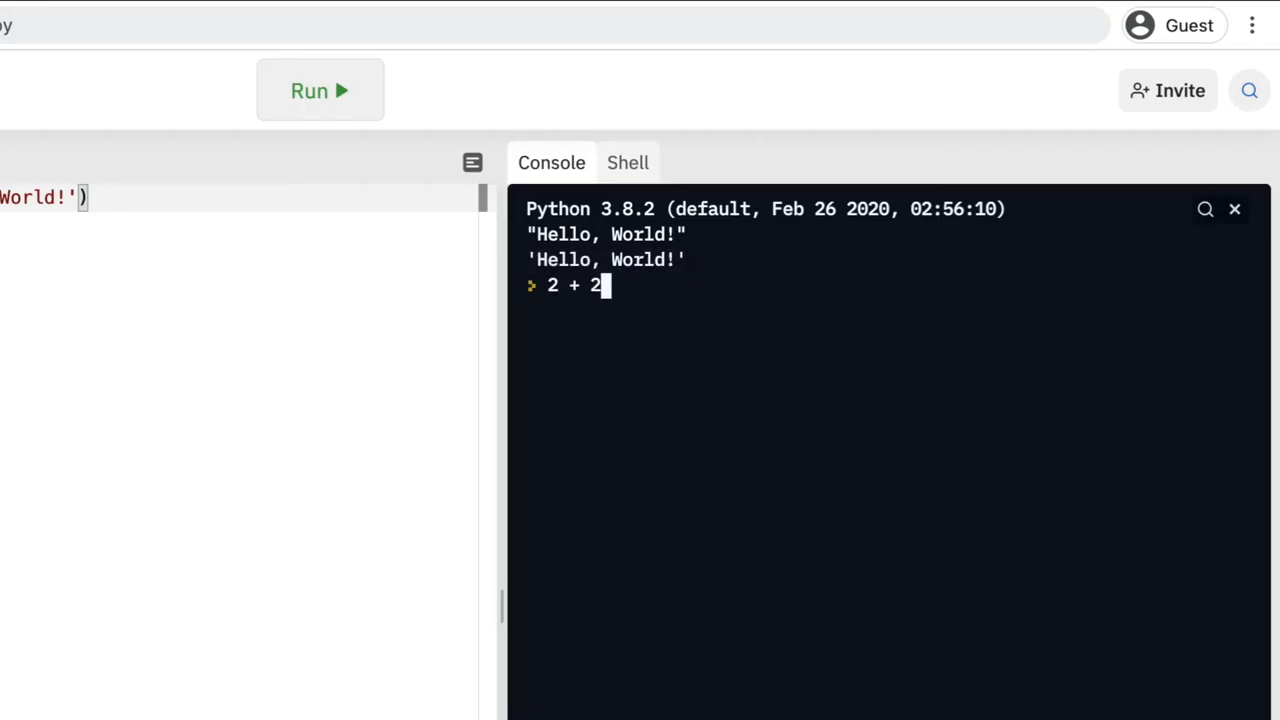
{"action": "key", "text": "Return"}
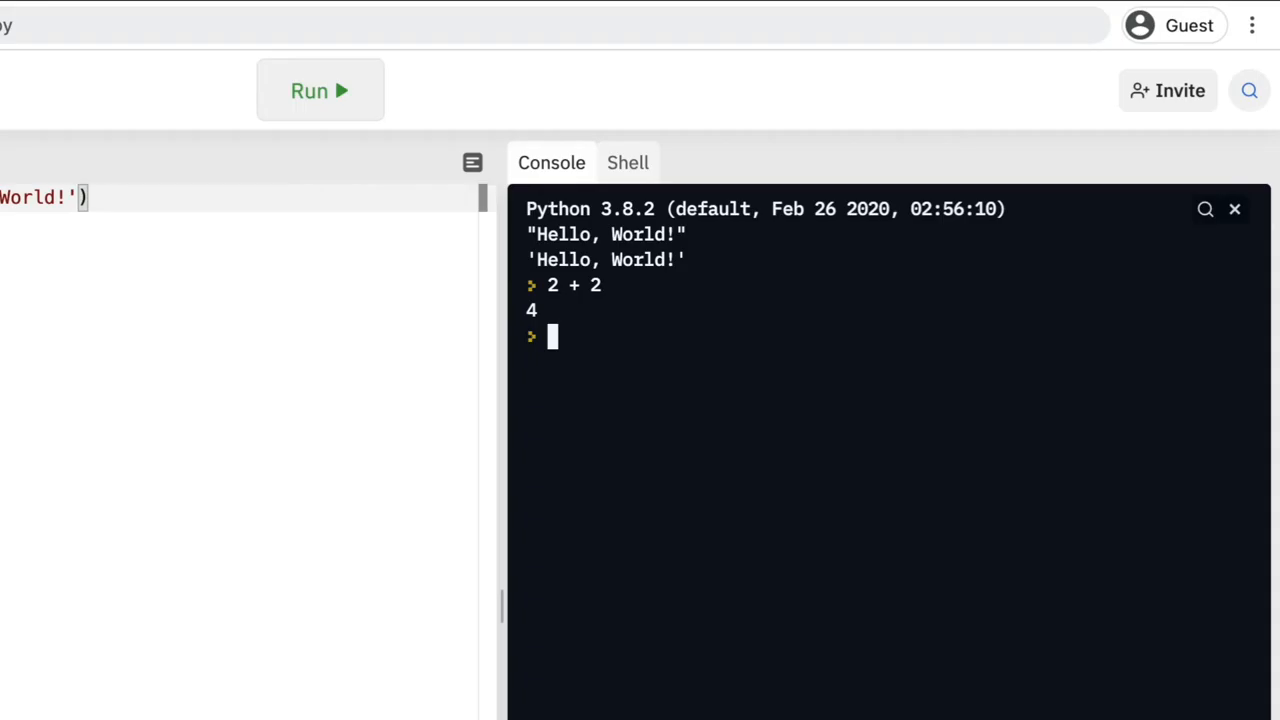
Store 2+2 in a variable four and show it evaluates to 4.
{"action": "type", "text": "four ="}
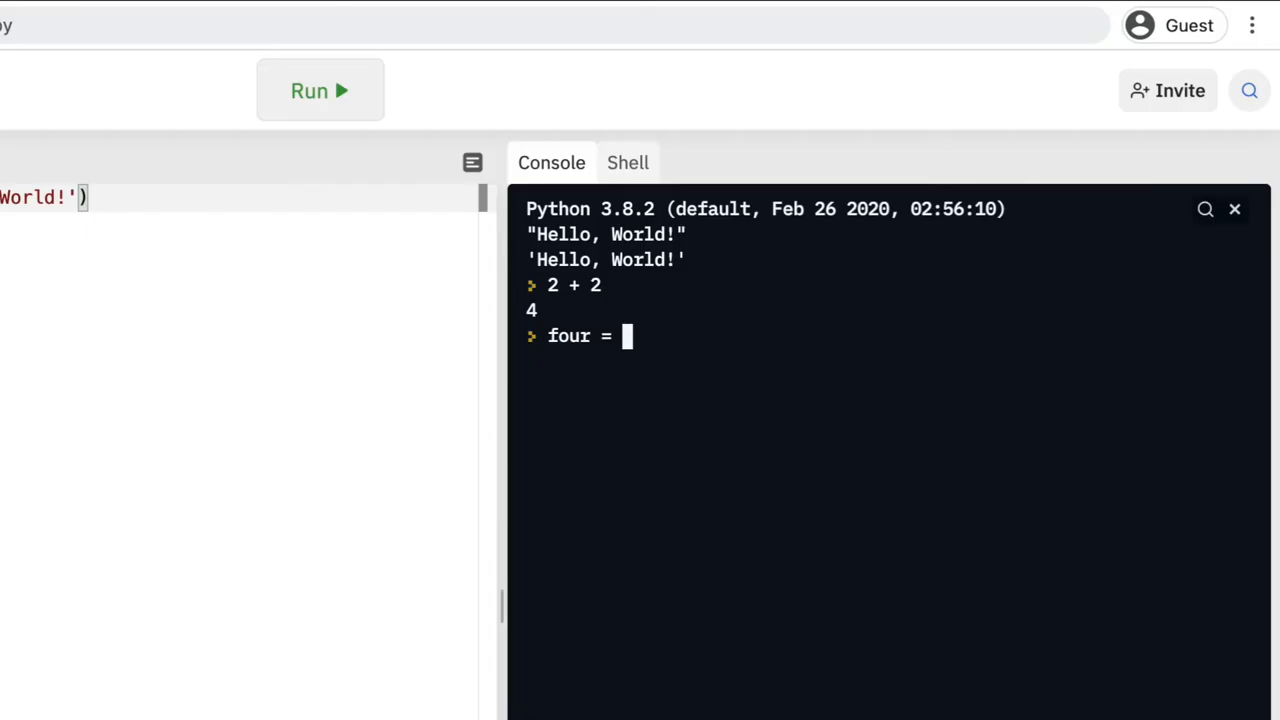
{"action": "type", "text": "2+2"}
{"action": "type", "text": "four"}
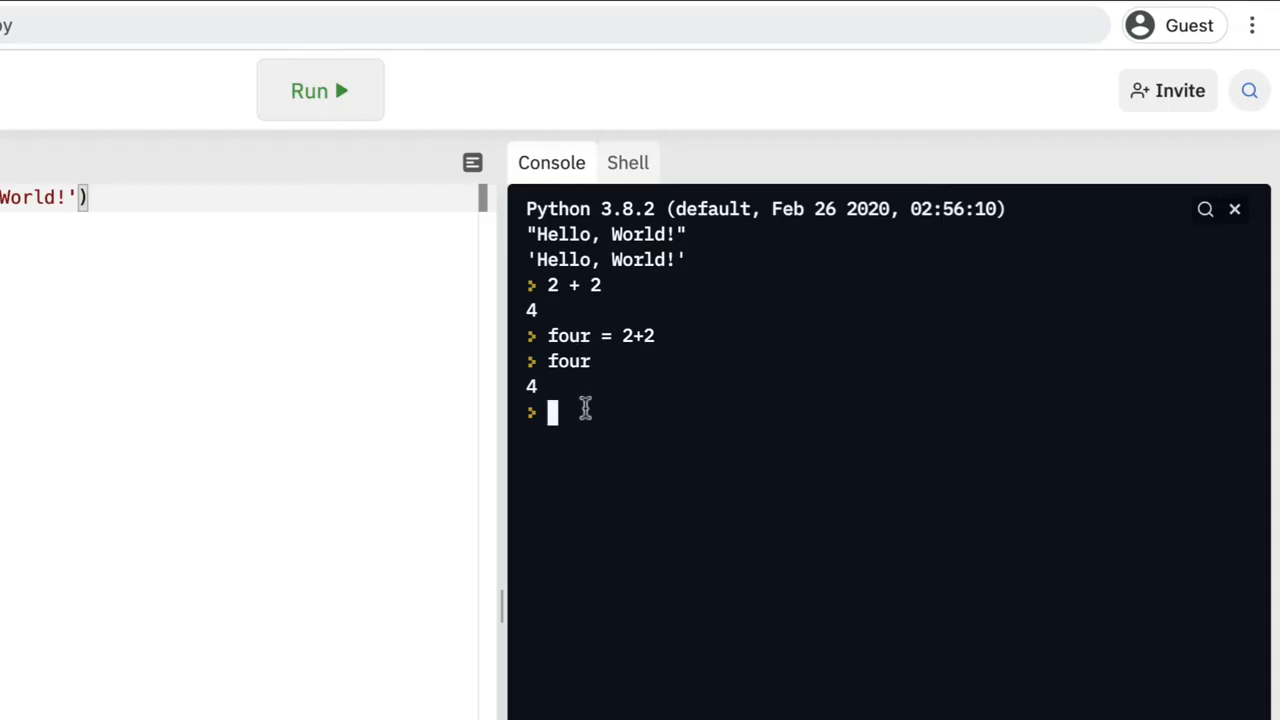
{"action": "mouse_move", "coordinate": [590, 418]}
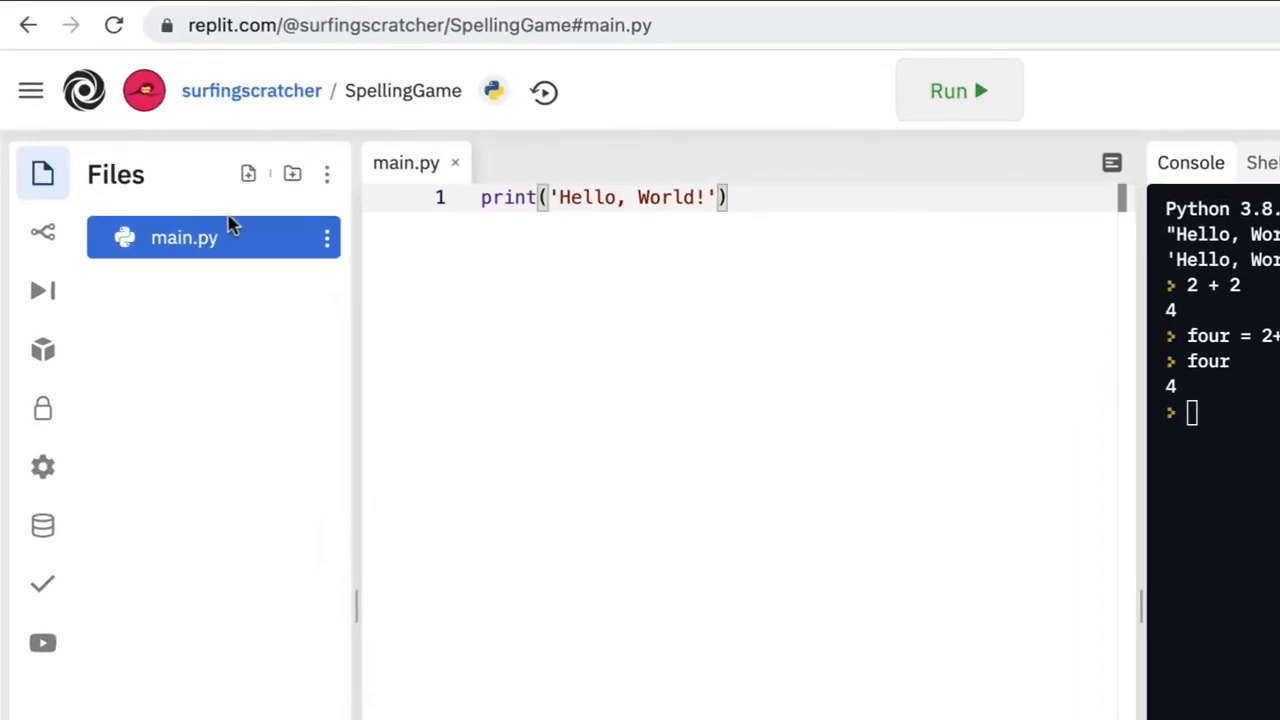
{"action": "mouse_move", "coordinate": [248, 410]}
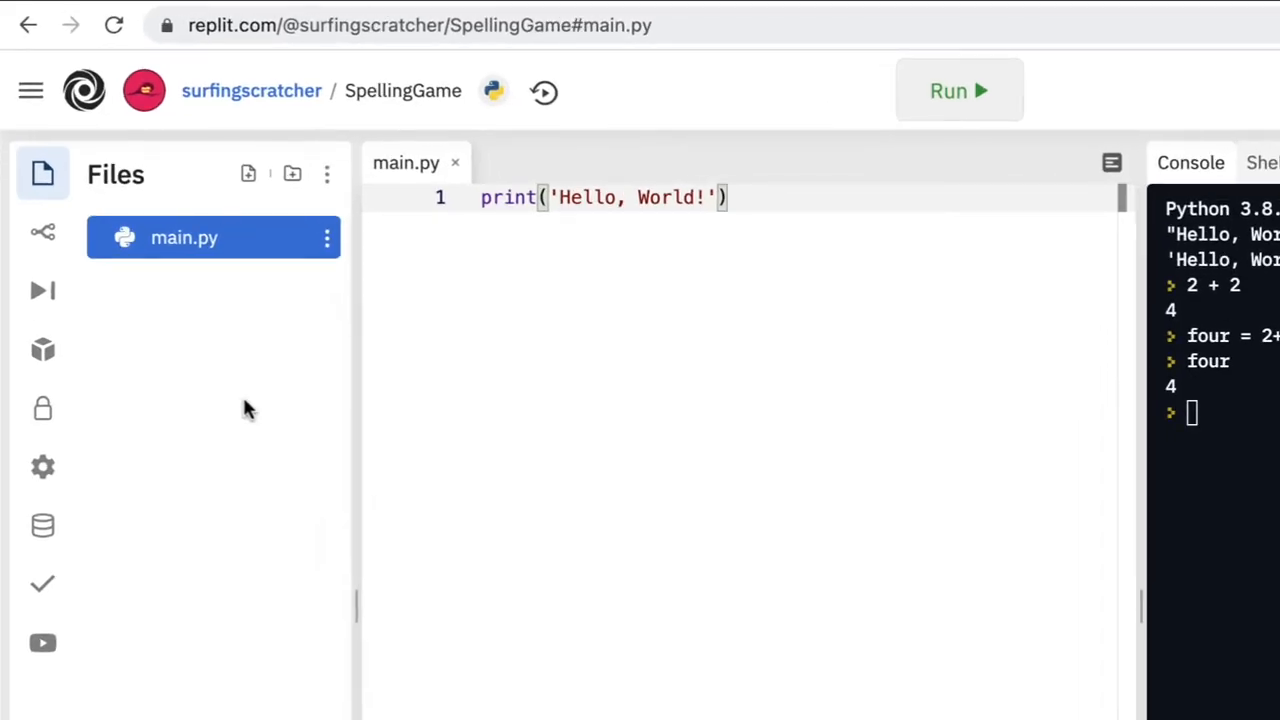
{"action": "mouse_move", "coordinate": [252, 334]}
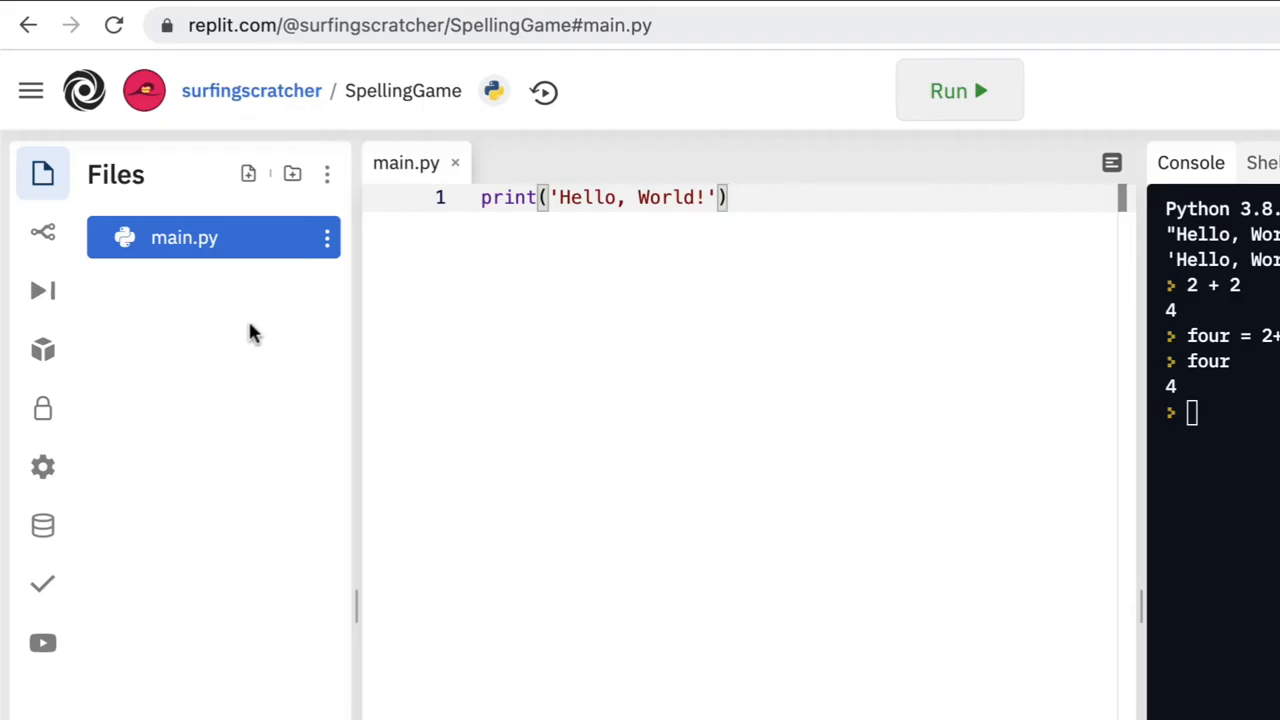
{"action": "mouse_move", "coordinate": [243, 393]}
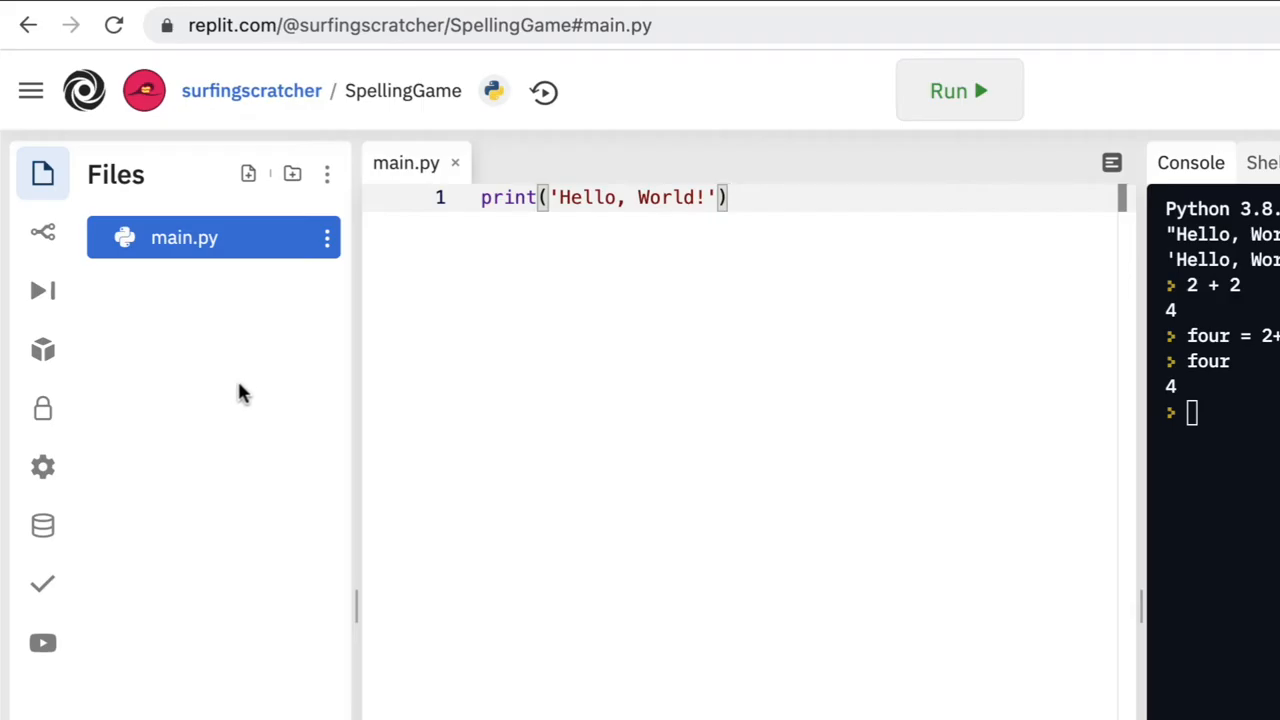
{"action": "mouse_move", "coordinate": [203, 325]}
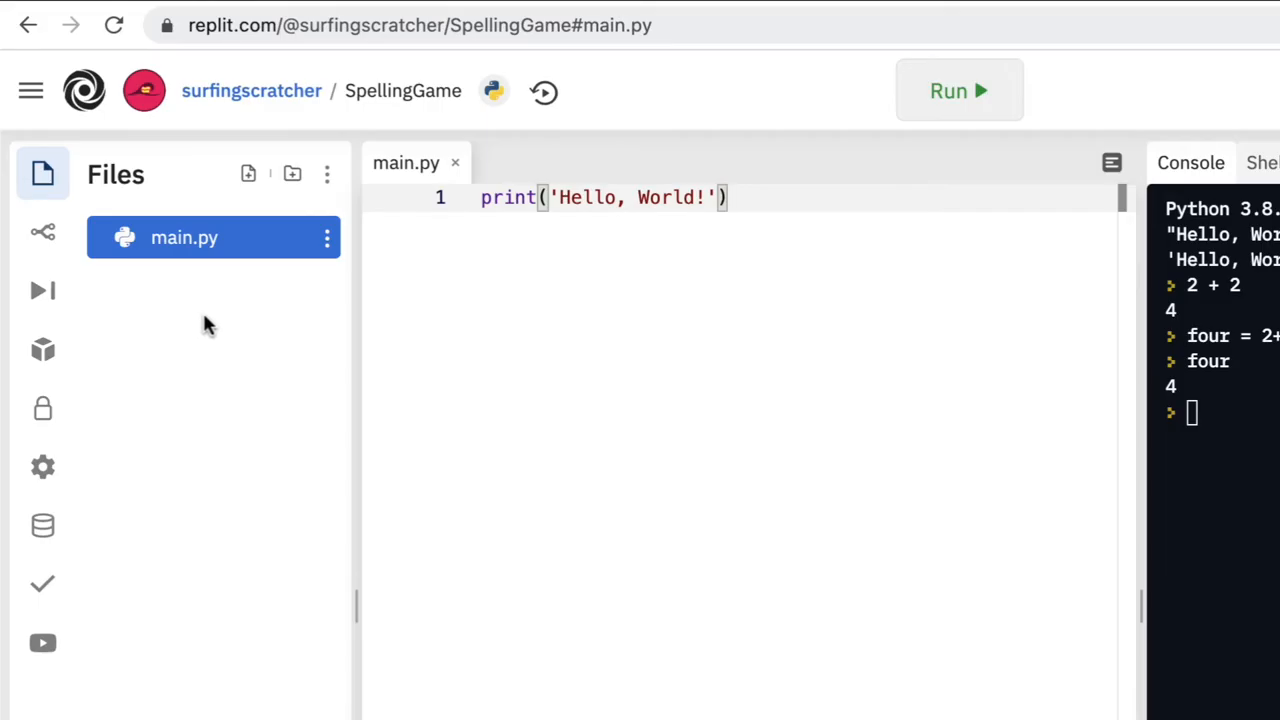
{"action": "mouse_move", "coordinate": [210, 290]}
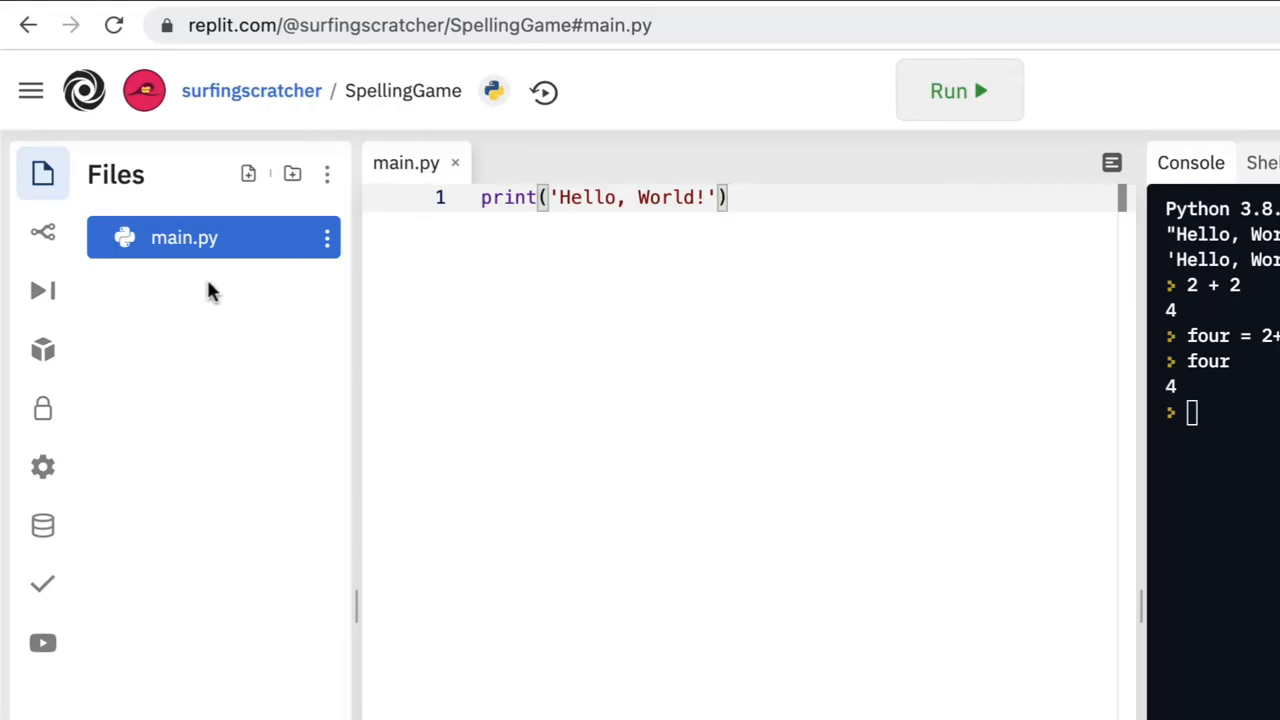
{"action": "mouse_move", "coordinate": [308, 262]}
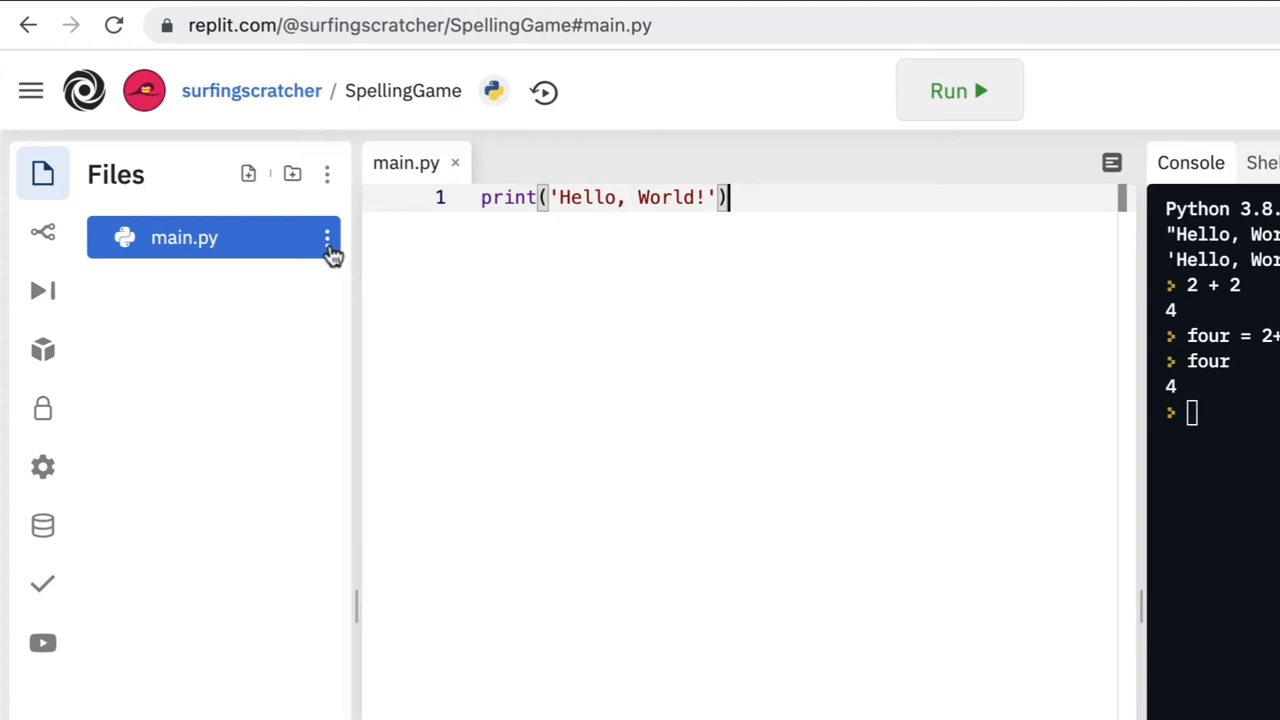
{"action": "left_click", "coordinate": [327, 237]}
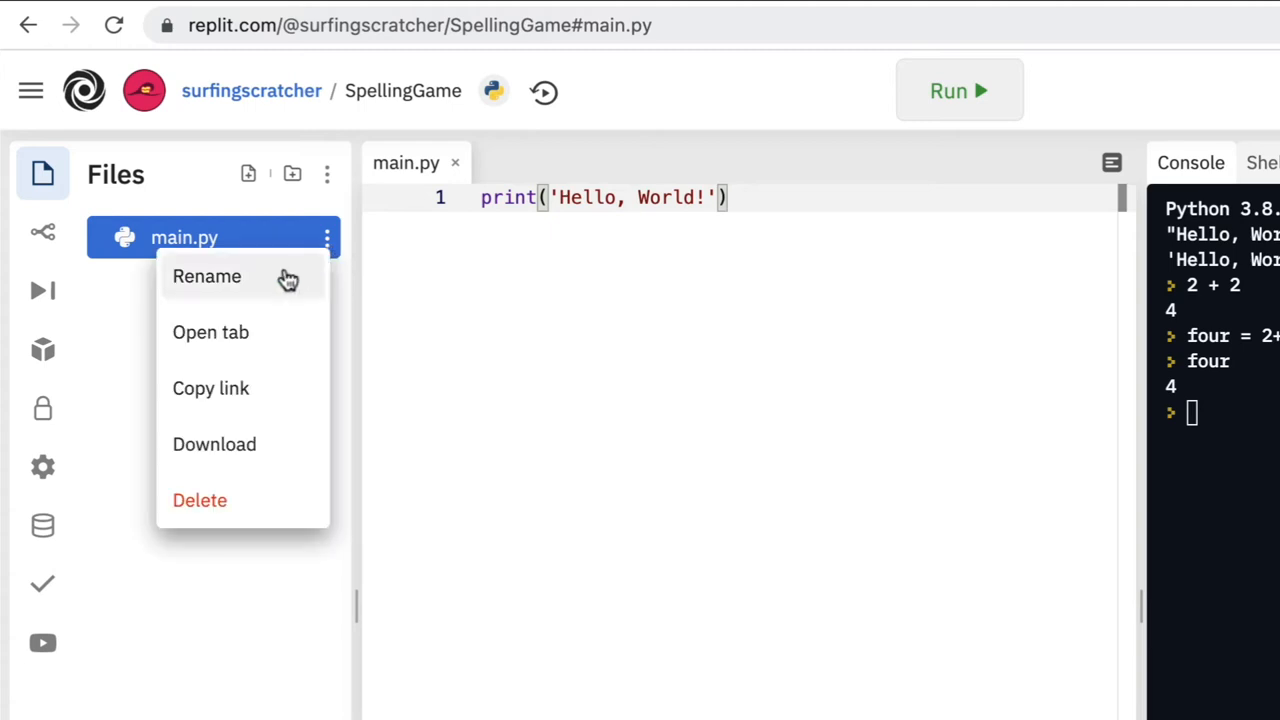
{"action": "mouse_move", "coordinate": [258, 390]}
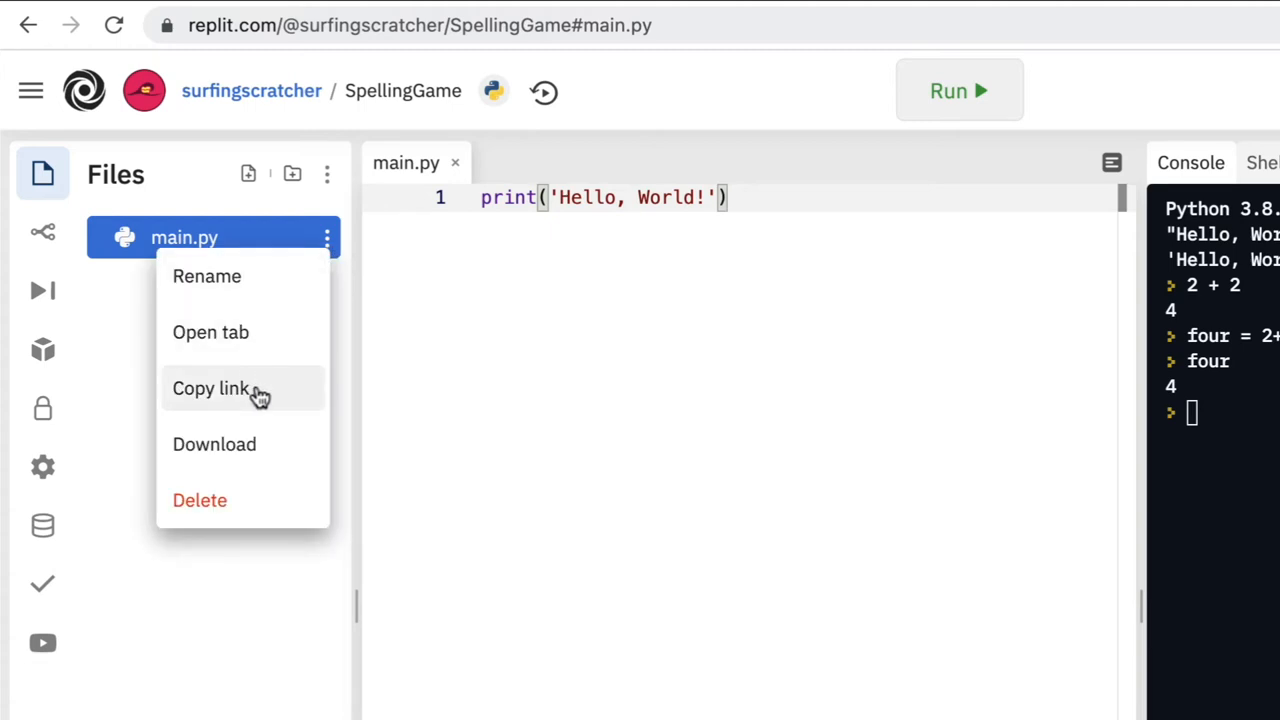
{"action": "mouse_move", "coordinate": [135, 338]}
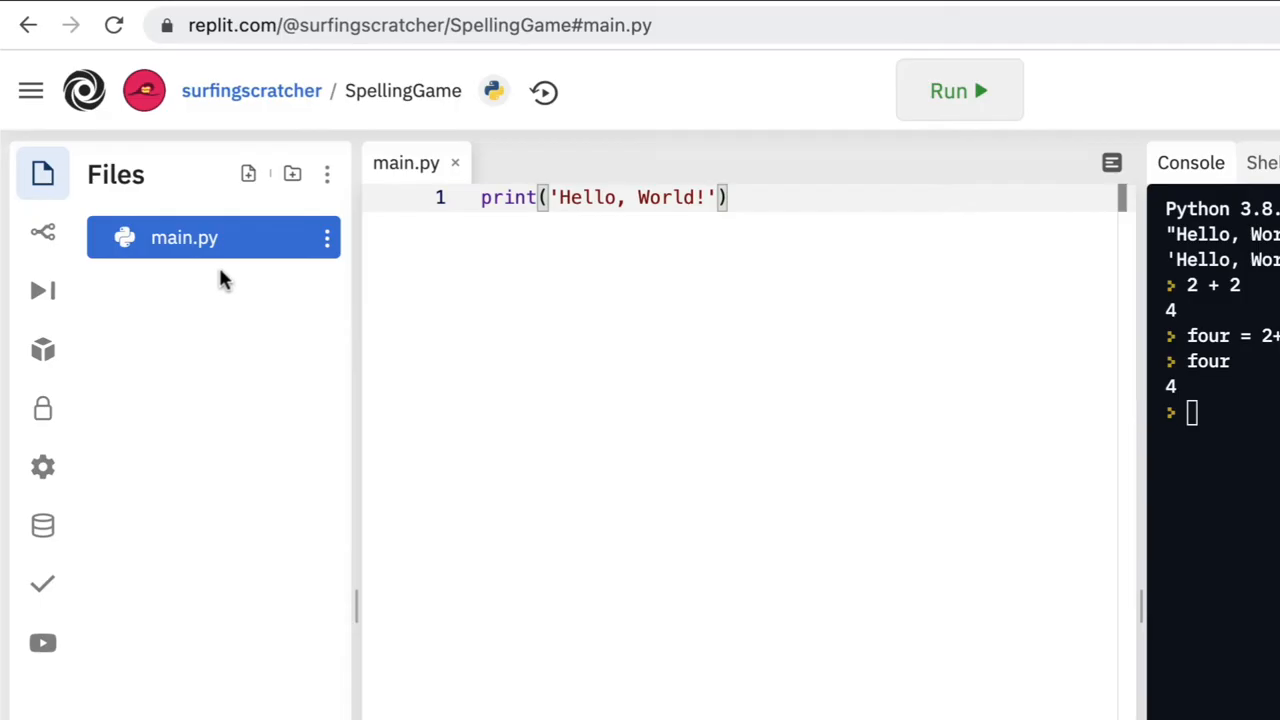
{"action": "mouse_move", "coordinate": [248, 174]}
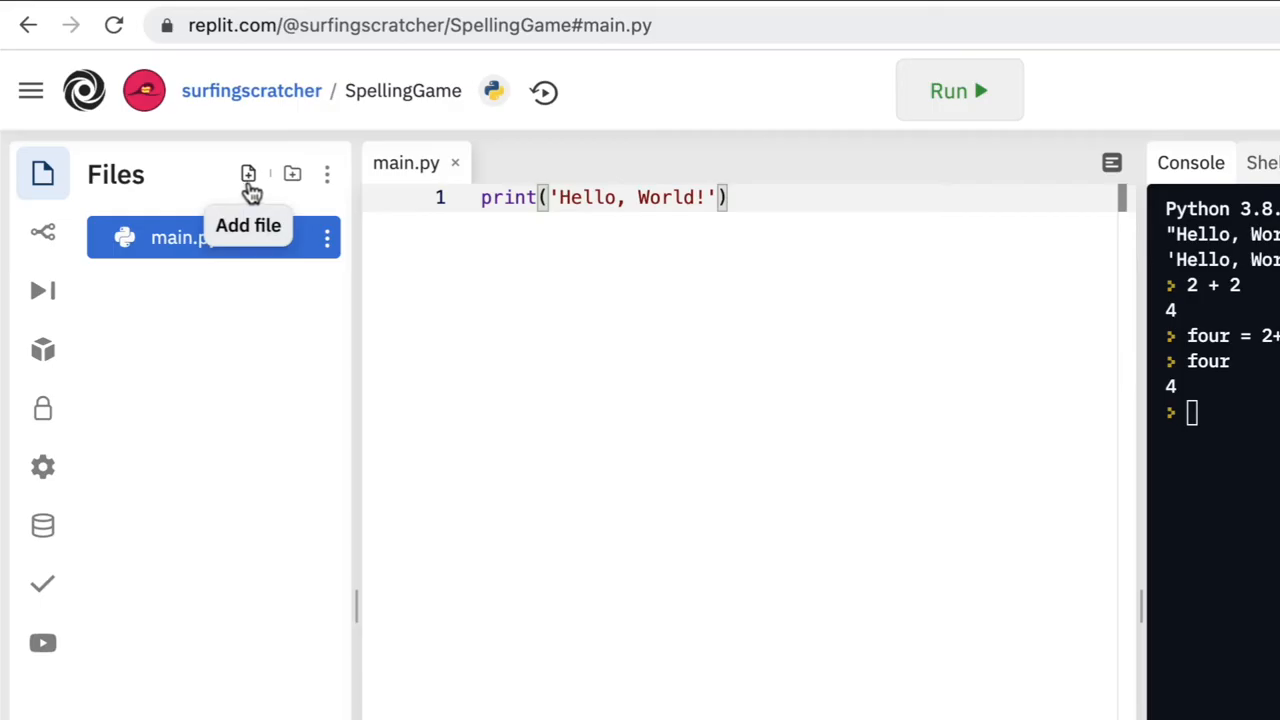
{"action": "mouse_move", "coordinate": [292, 175]}
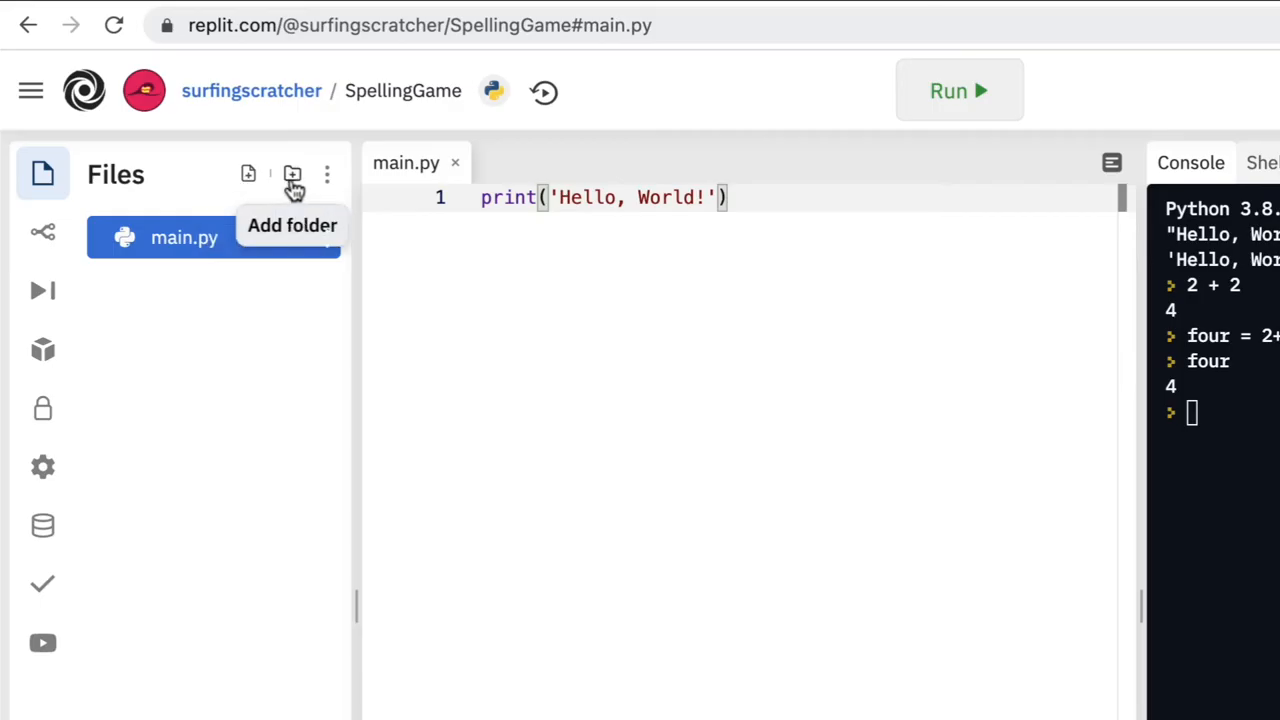
{"action": "left_click", "coordinate": [326, 173]}
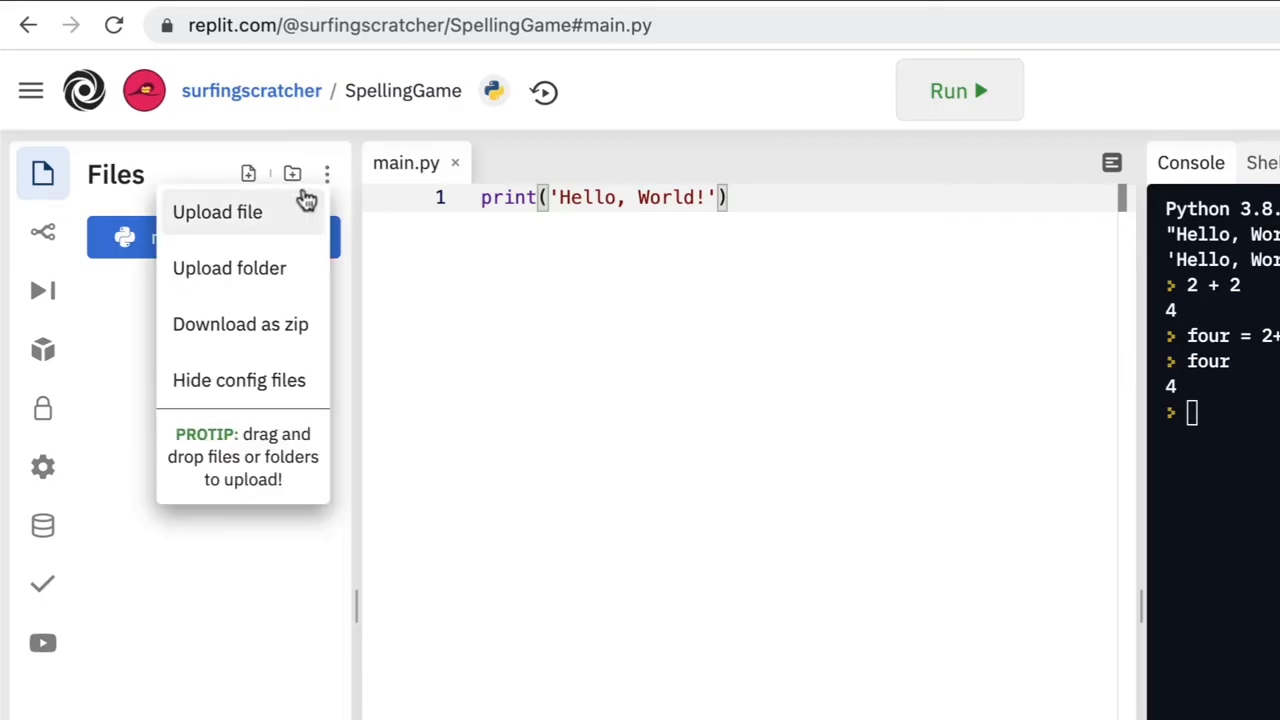
{"action": "mouse_move", "coordinate": [276, 290]}
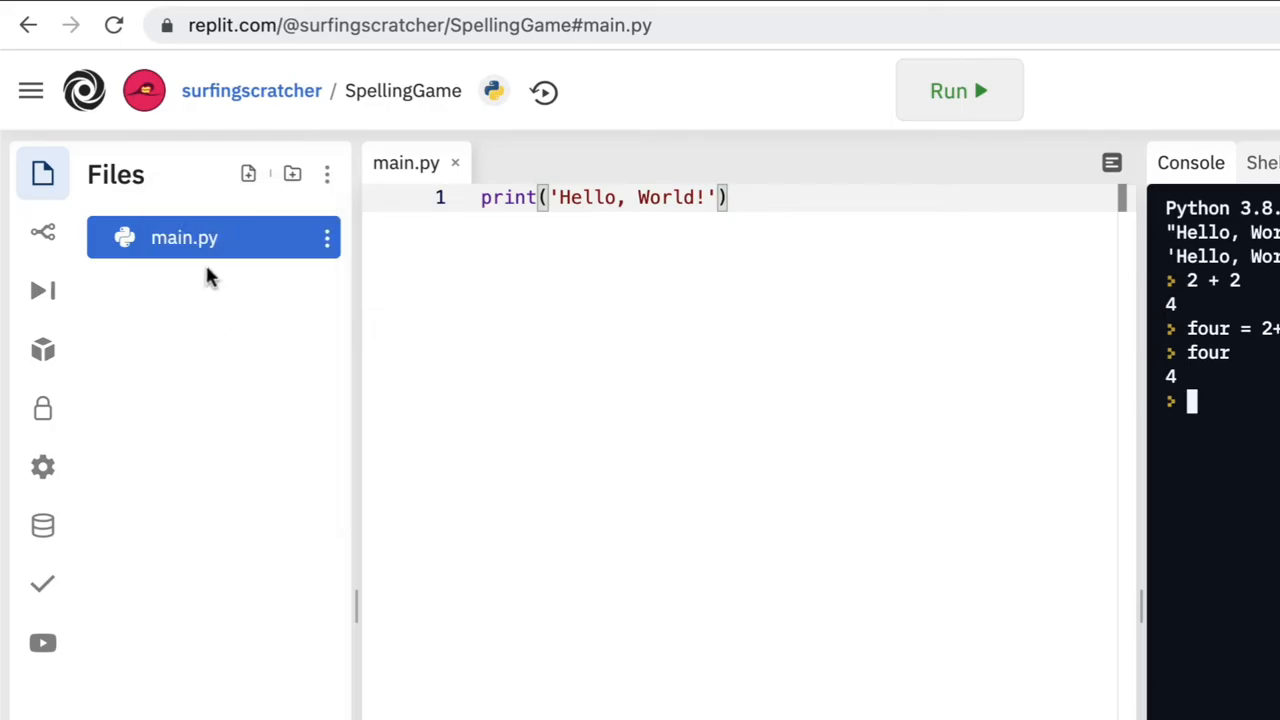
{"action": "mouse_move", "coordinate": [222, 283]}
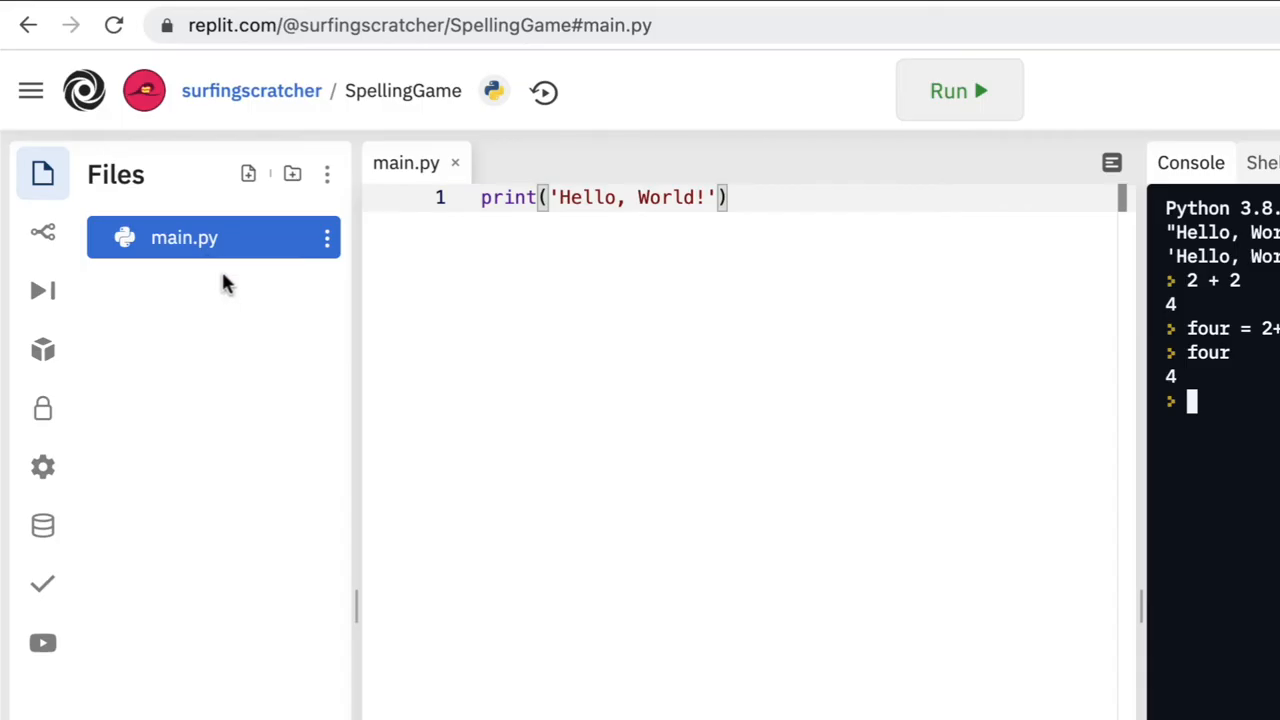
{"action": "mouse_move", "coordinate": [228, 300]}
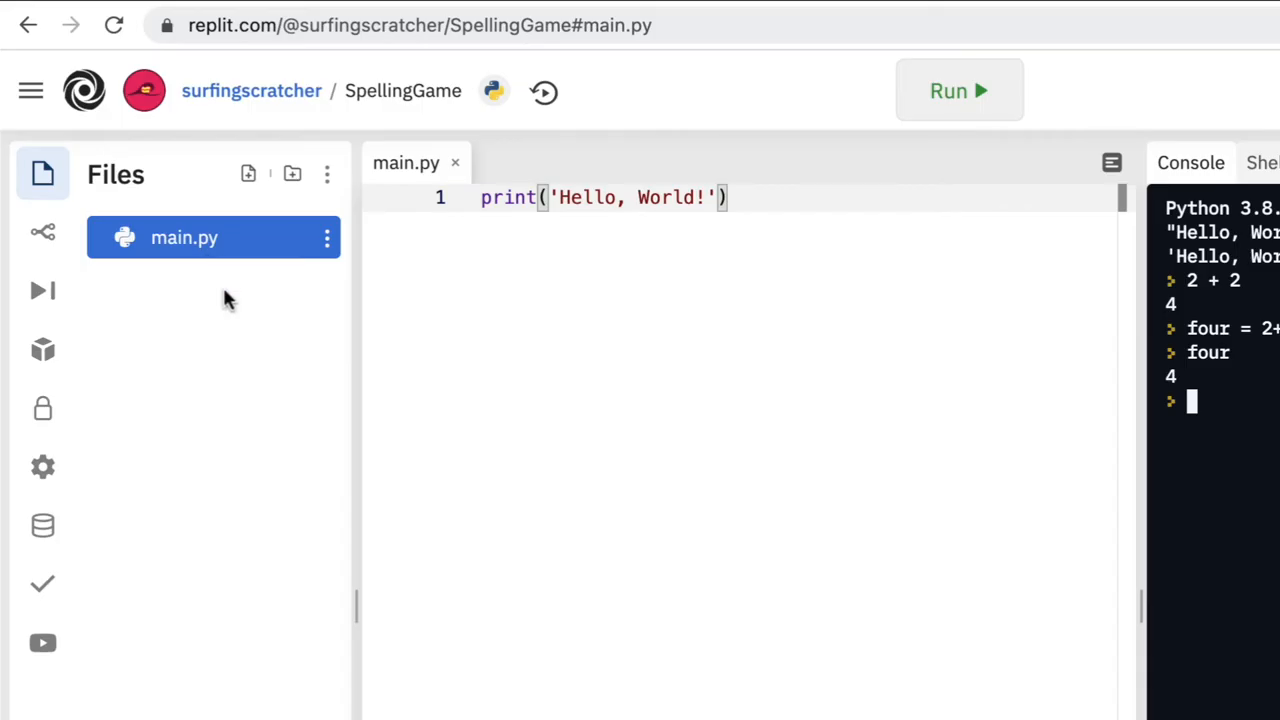
{"action": "mouse_move", "coordinate": [180, 283]}
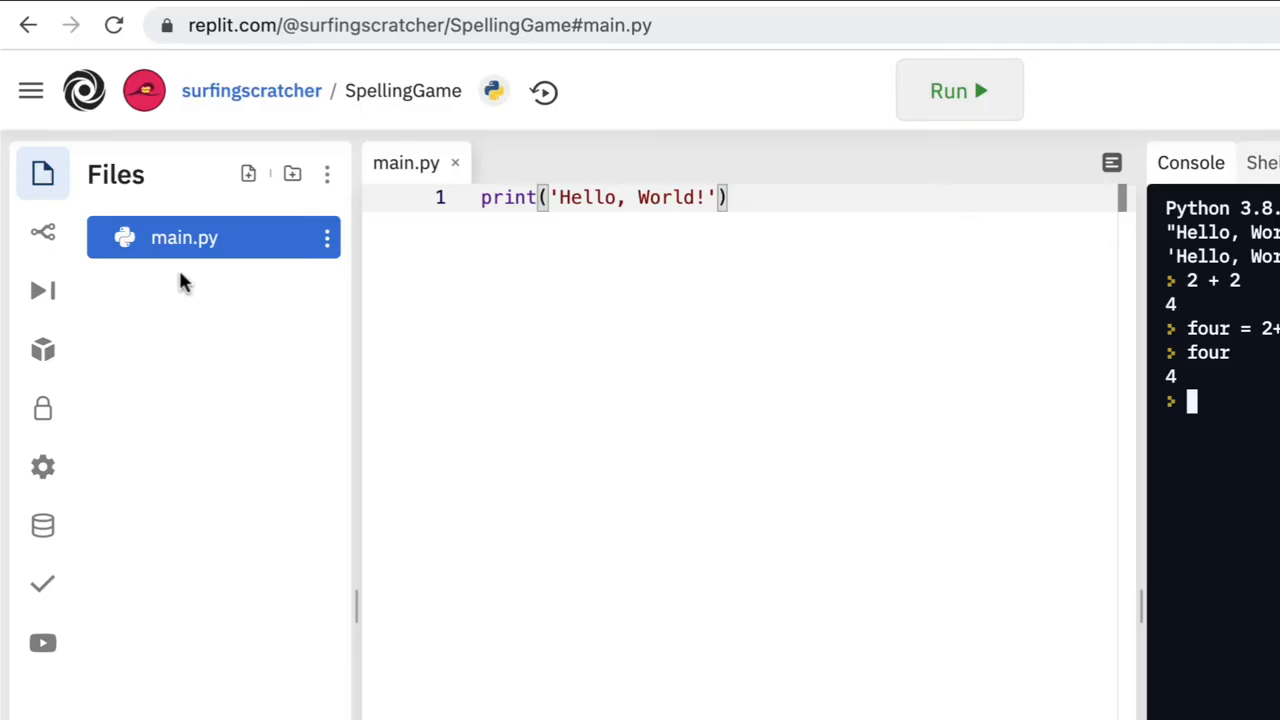
{"action": "mouse_move", "coordinate": [43, 232]}
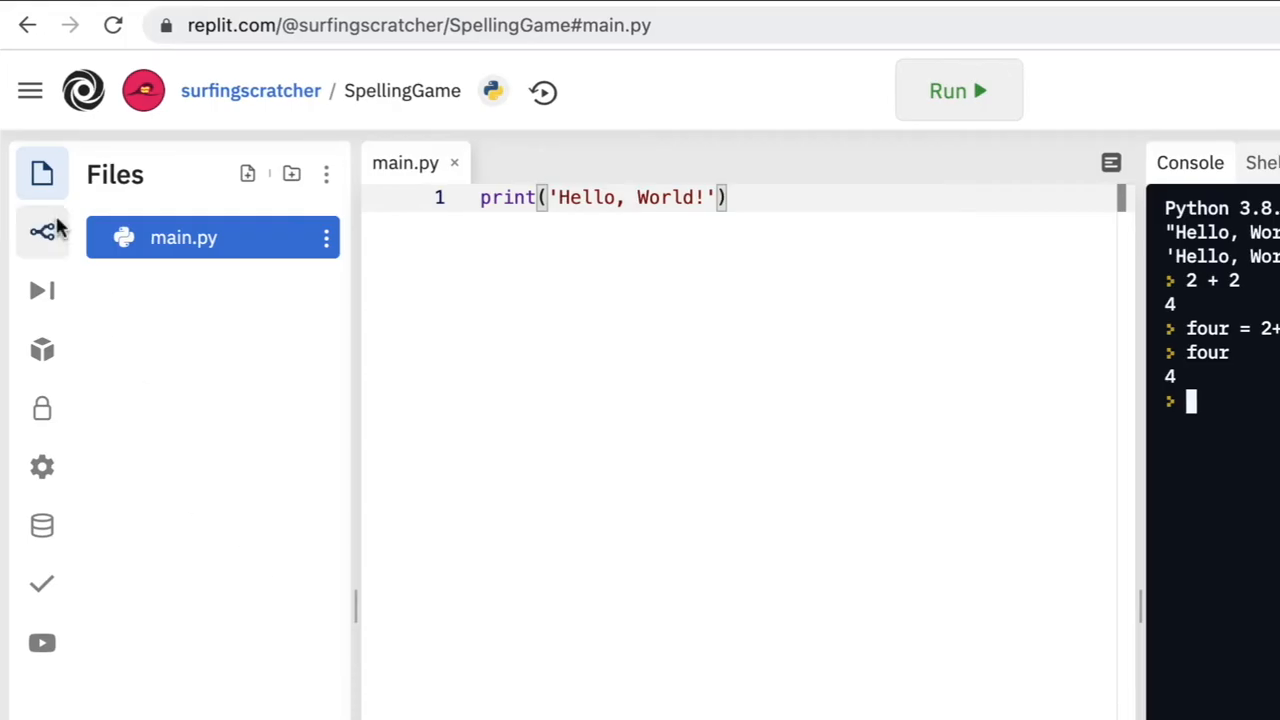
{"action": "mouse_move", "coordinate": [42, 467]}
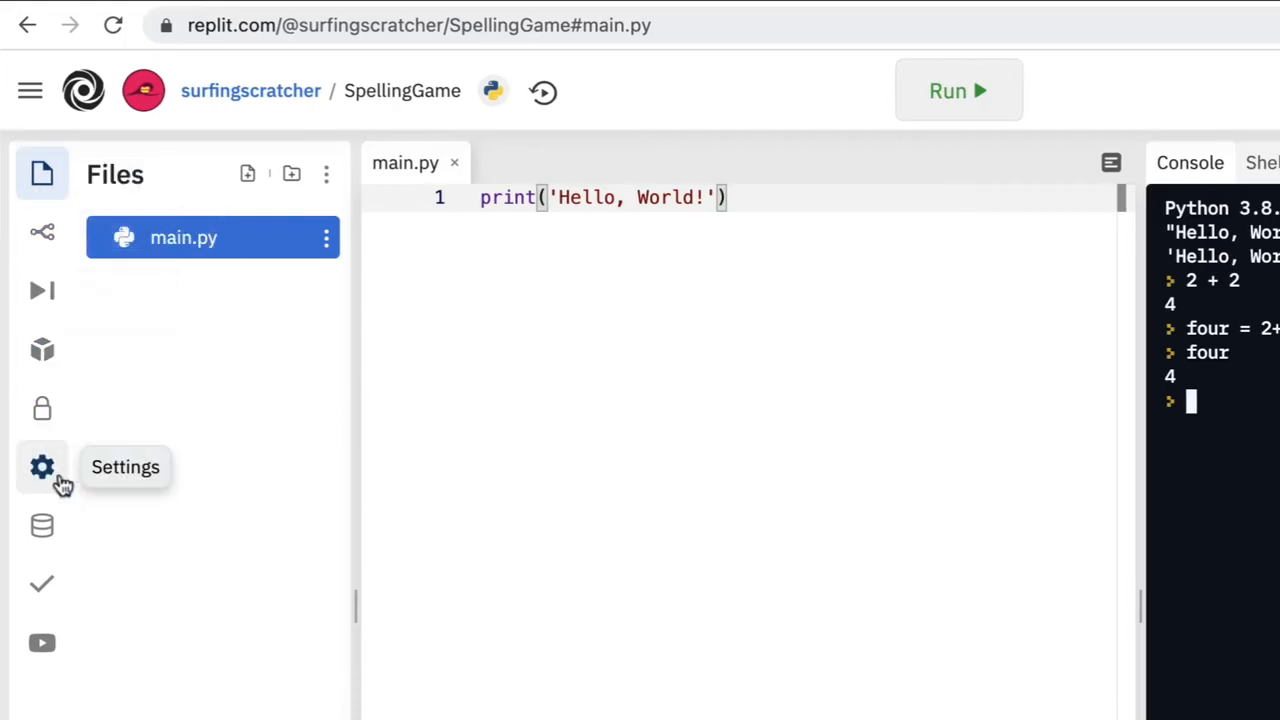
{"action": "mouse_move", "coordinate": [72, 335]}
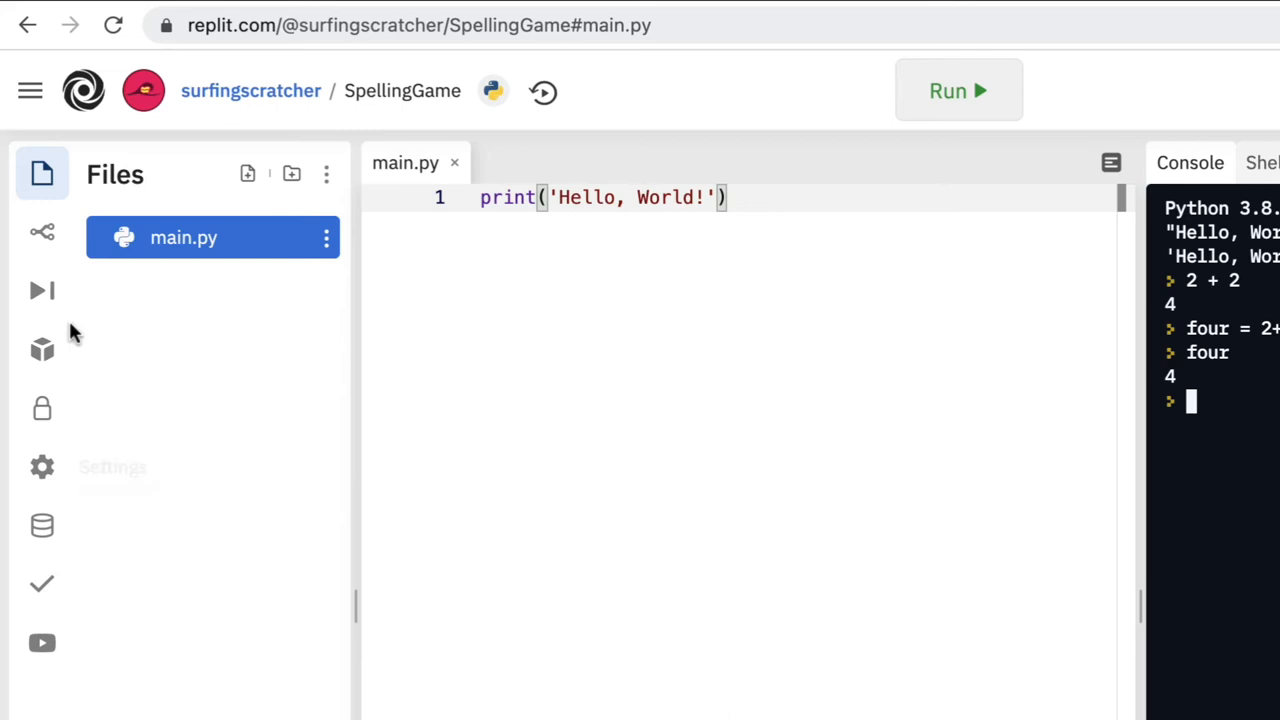
{"action": "mouse_move", "coordinate": [42, 291]}
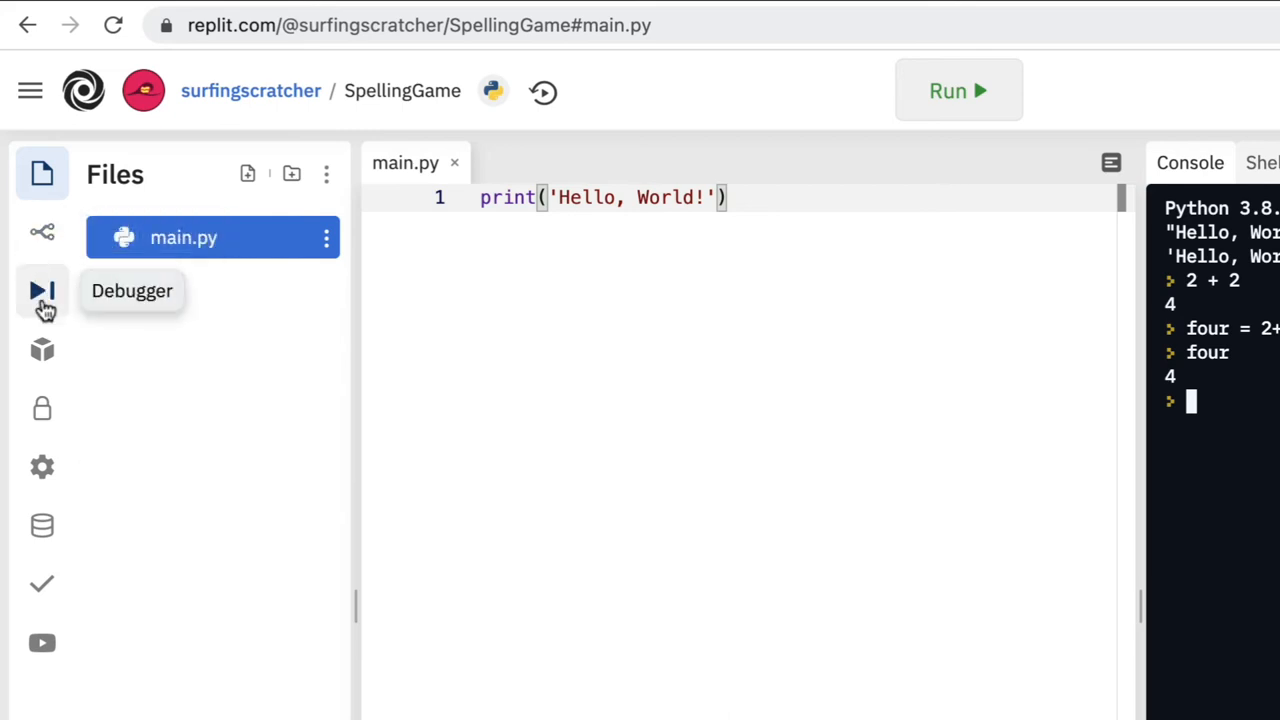
{"action": "mouse_move", "coordinate": [42, 643]}
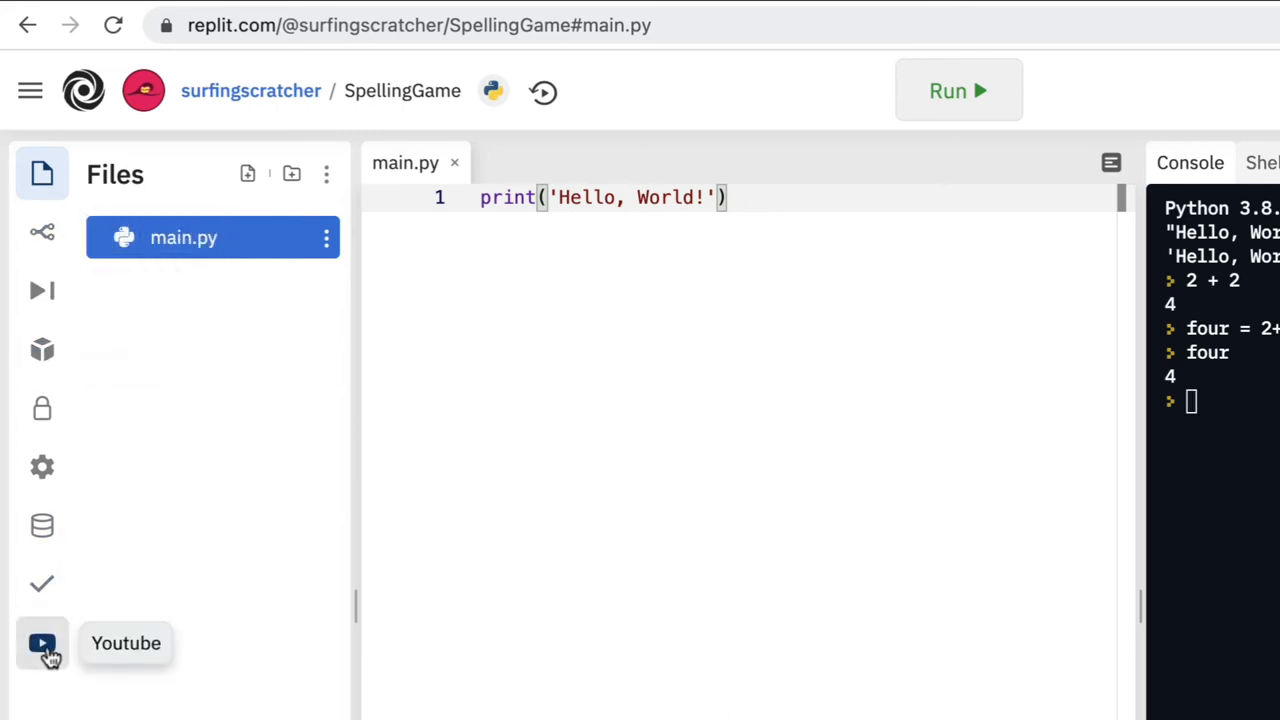
{"action": "left_click", "coordinate": [42, 643]}
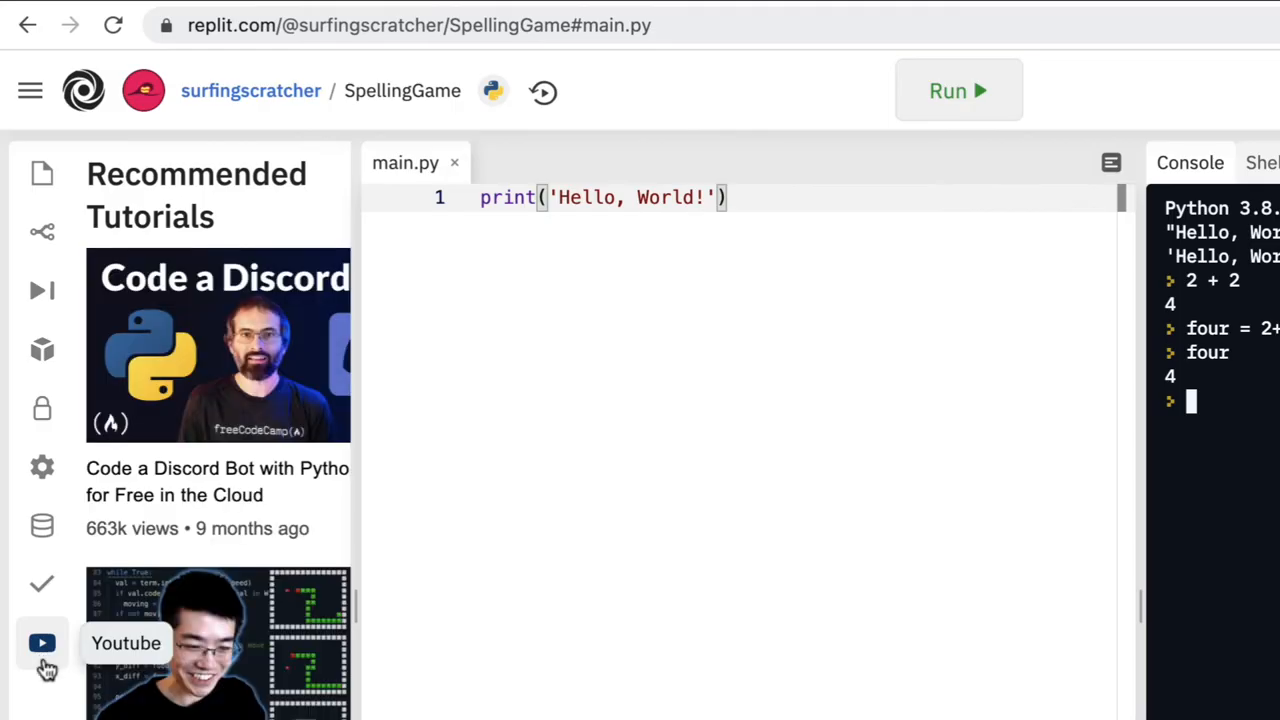
{"action": "mouse_move", "coordinate": [42, 467]}
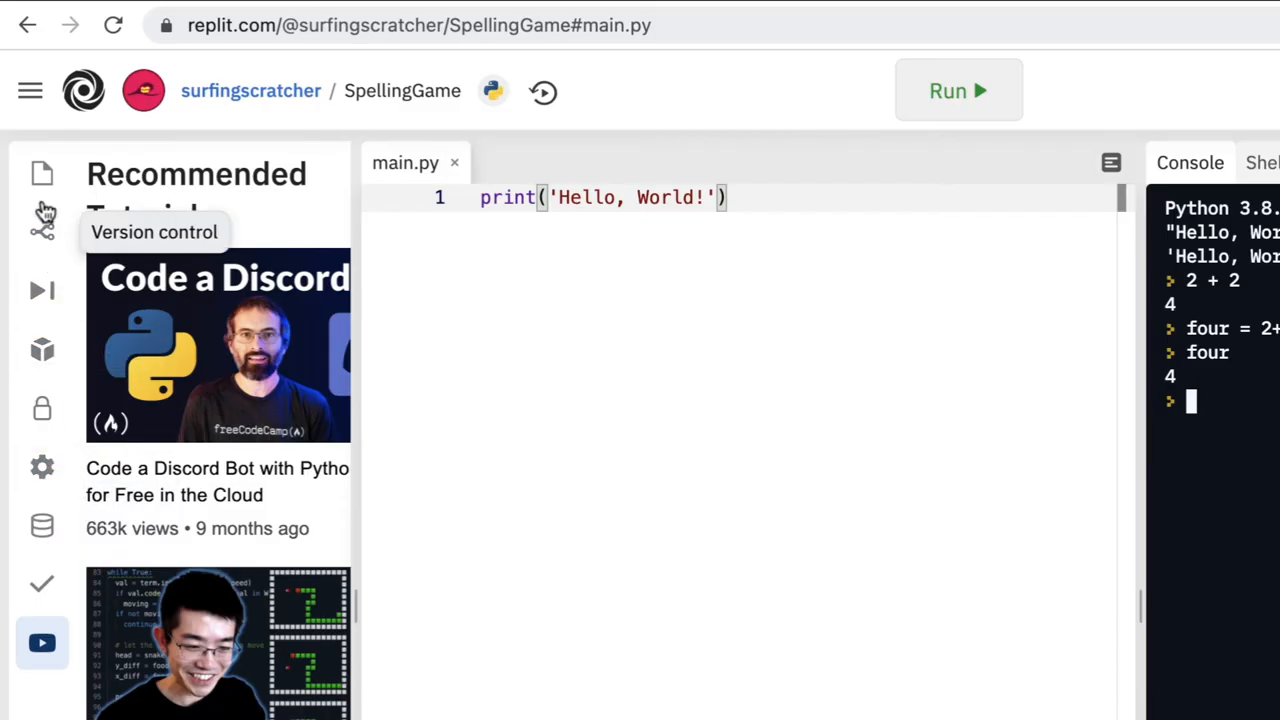
{"action": "left_click", "coordinate": [42, 173]}
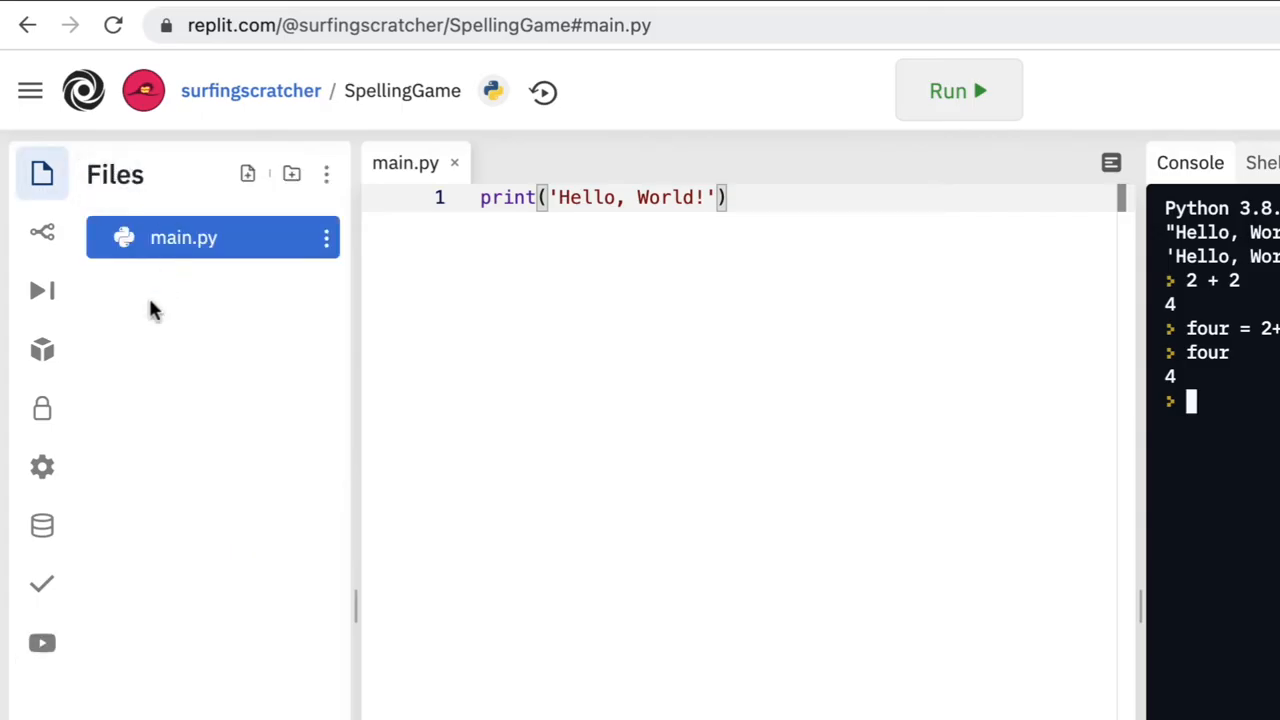
In Settings, place the console below the editor and adjust the split between them.
{"action": "left_click", "coordinate": [42, 467]}
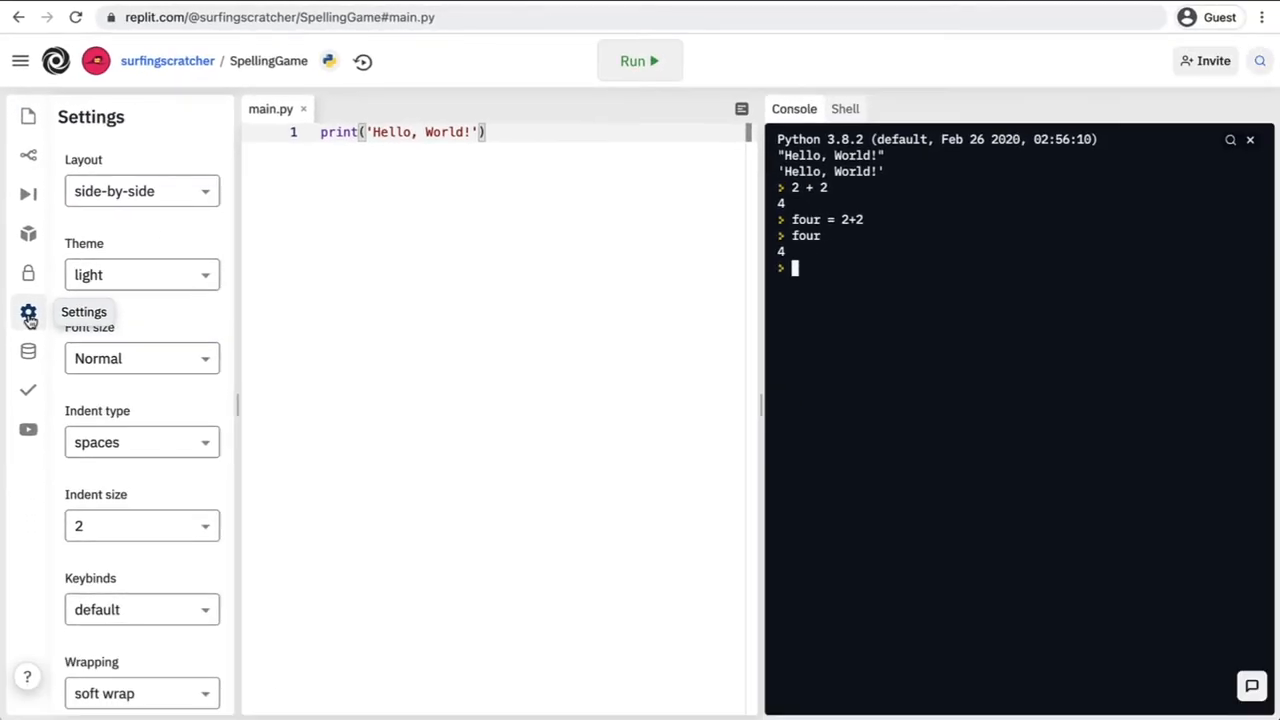
{"action": "mouse_move", "coordinate": [883, 254]}
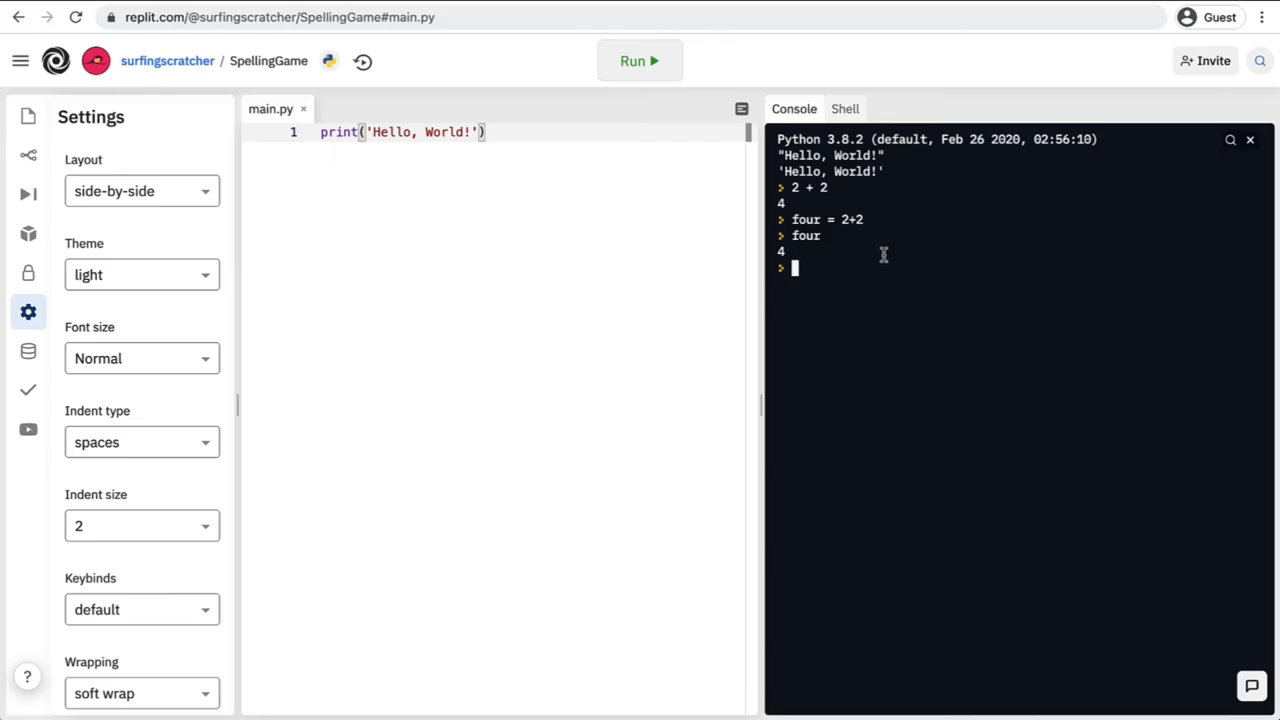
{"action": "mouse_move", "coordinate": [617, 243]}
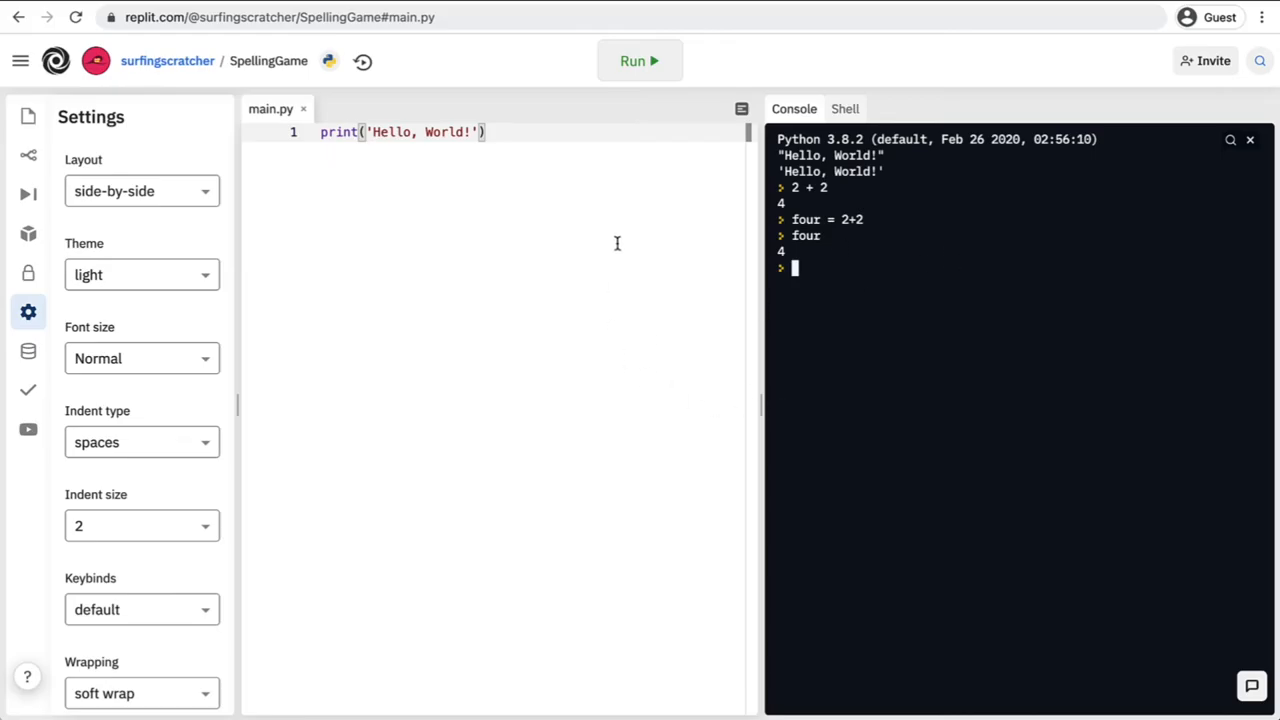
{"action": "left_click", "coordinate": [141, 191]}
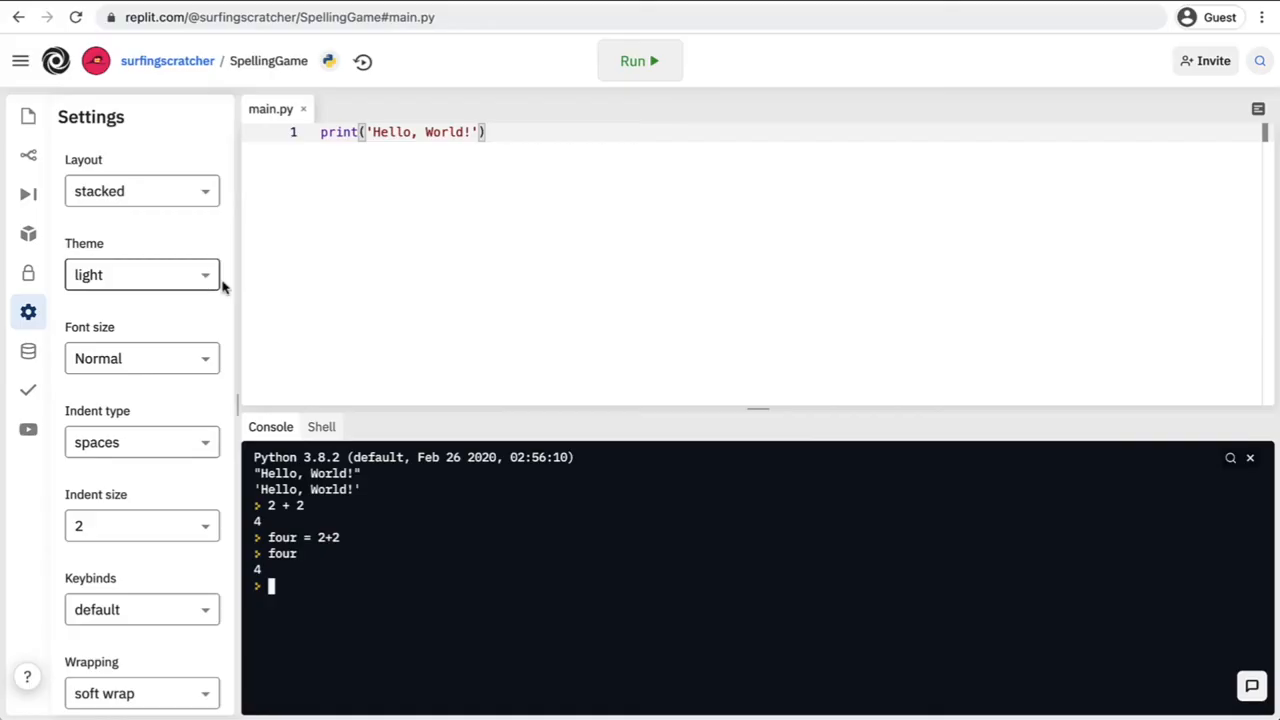
{"action": "mouse_move", "coordinate": [779, 443]}
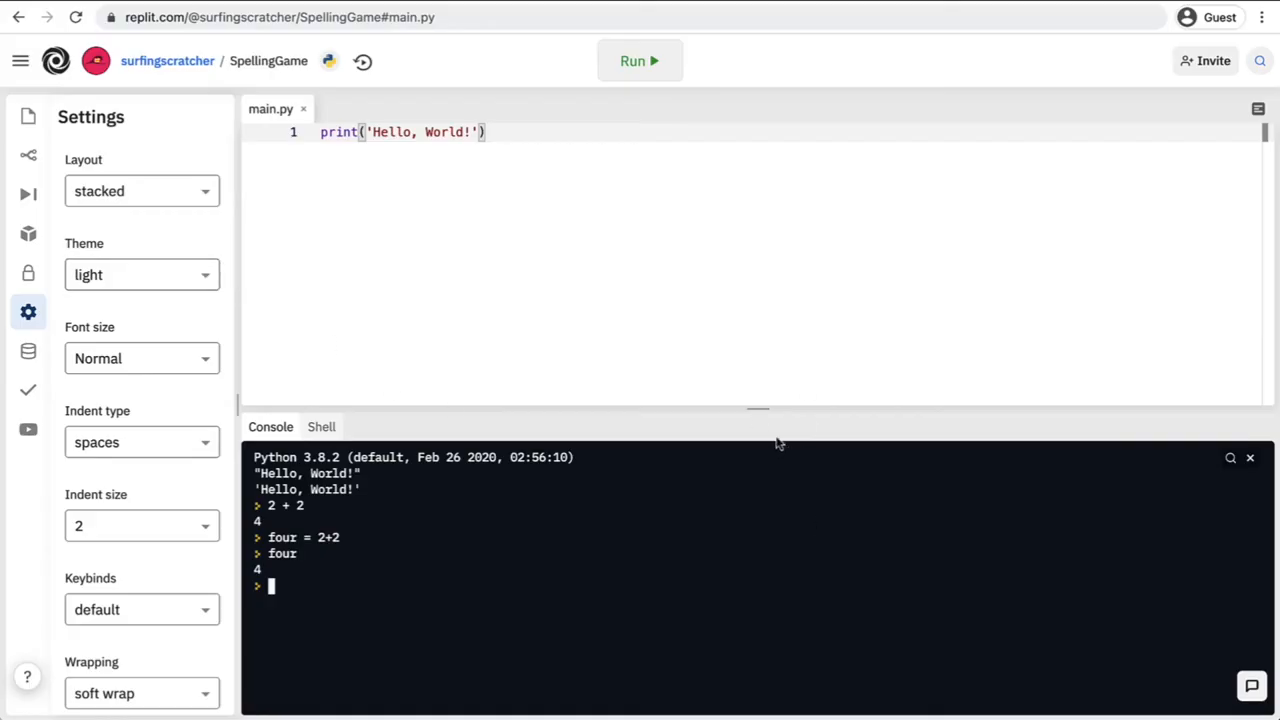
{"action": "left_click_drag", "start_coordinate": [758, 410], "coordinate": [758, 426]}
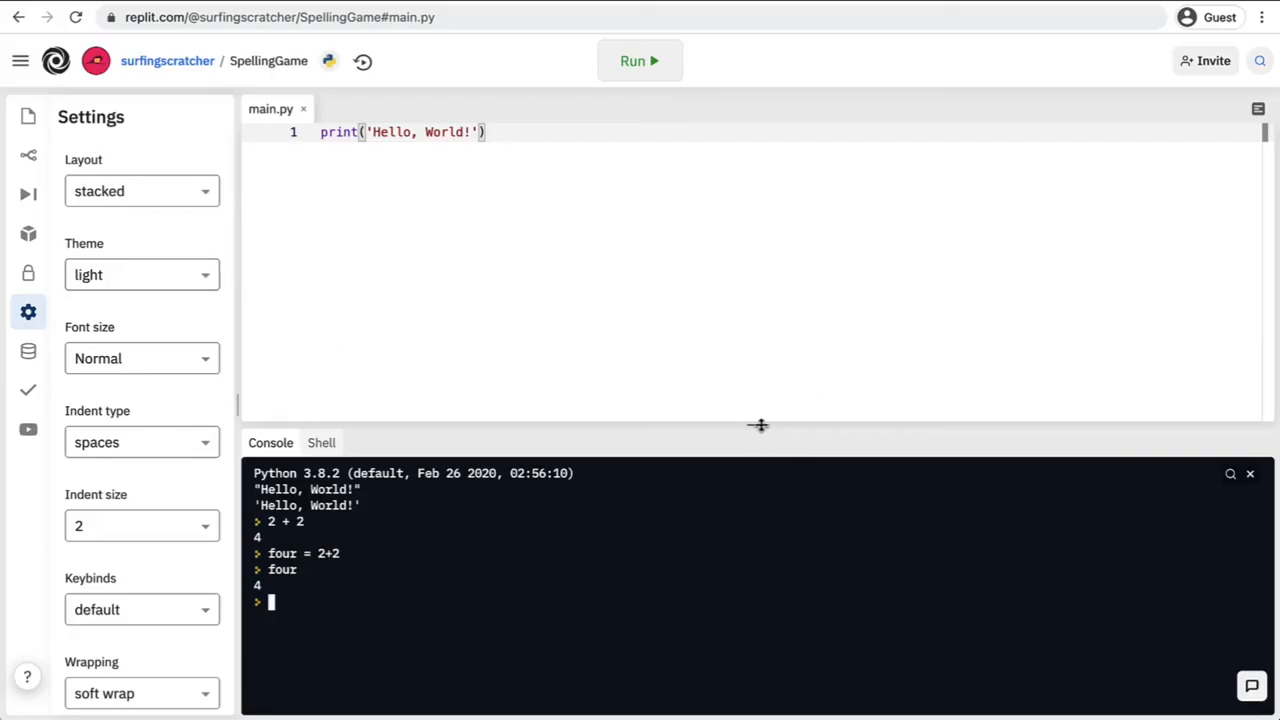
{"action": "left_click_drag", "start_coordinate": [758, 425], "coordinate": [755, 420]}
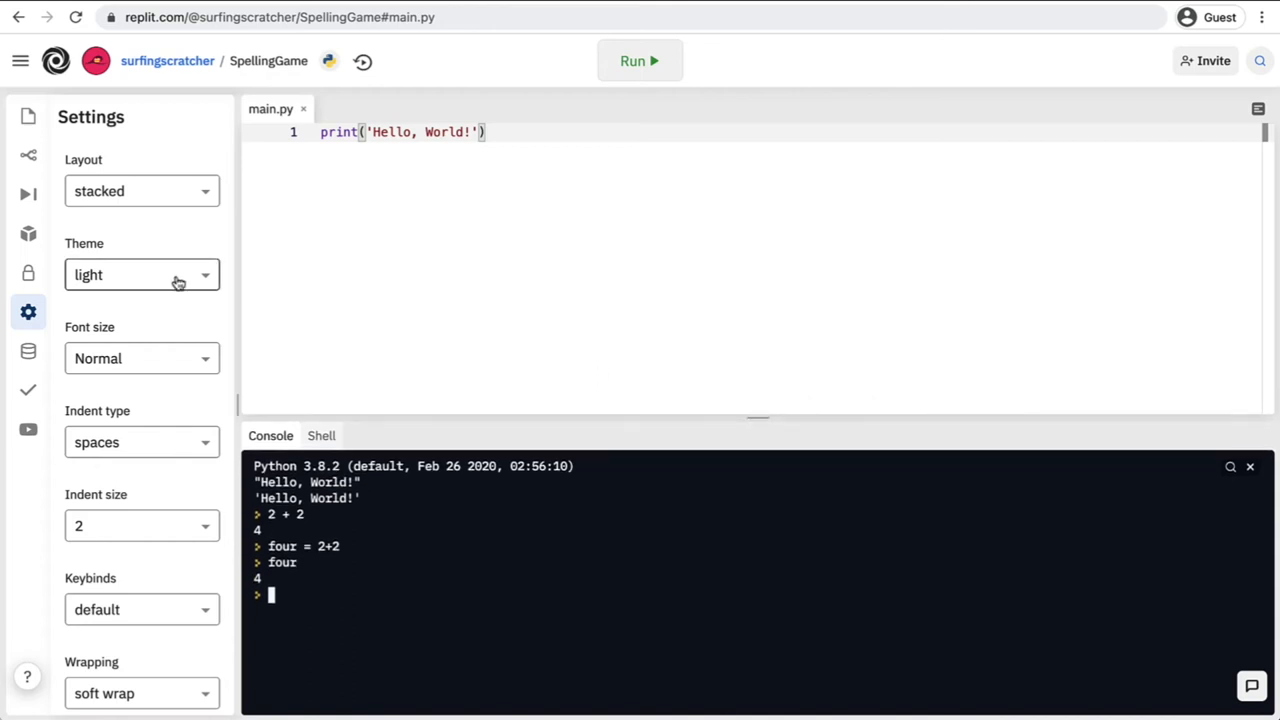
Switch the workspace to the dark theme and set the editor font size to Large.
{"action": "left_click", "coordinate": [142, 274]}
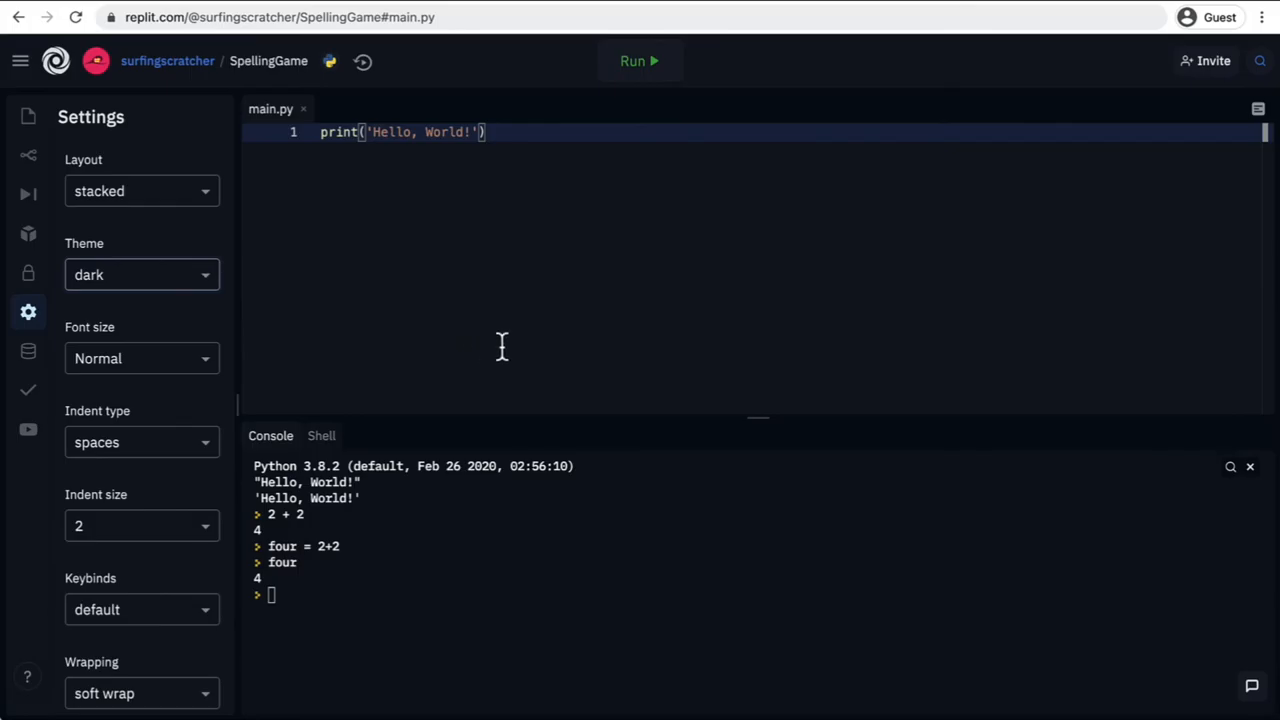
{"action": "mouse_move", "coordinate": [183, 333]}
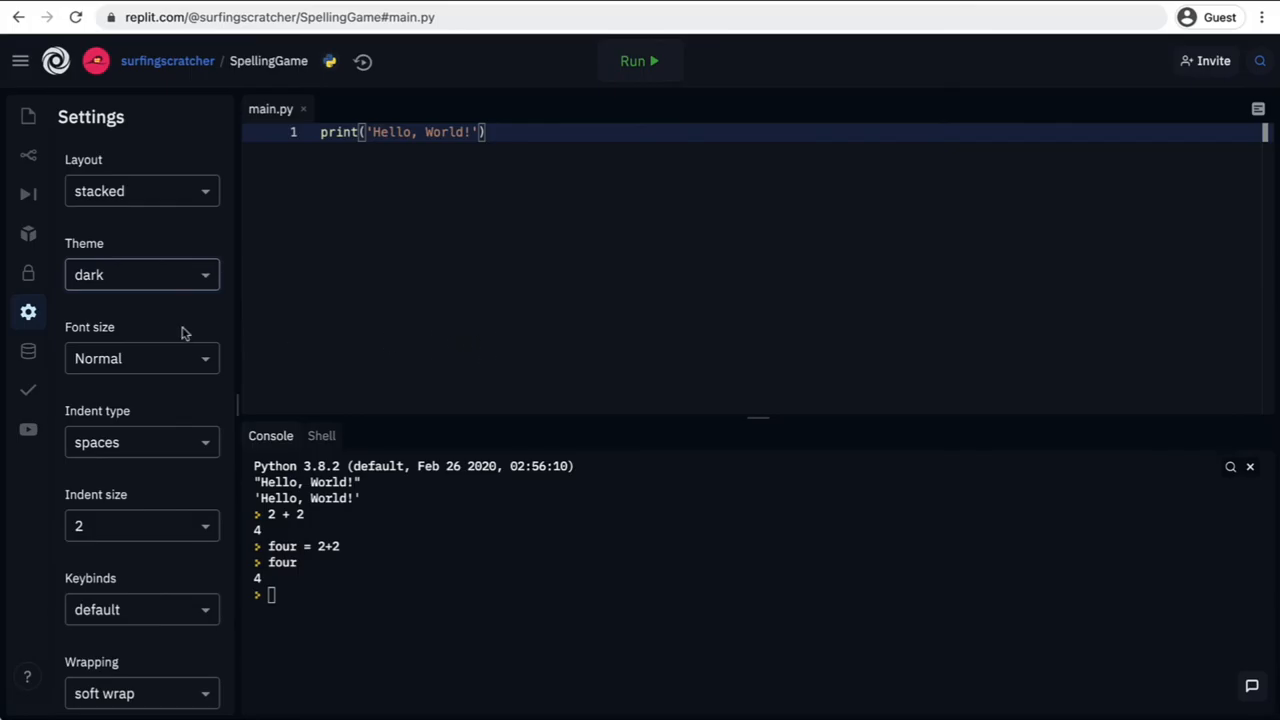
{"action": "left_click", "coordinate": [141, 358]}
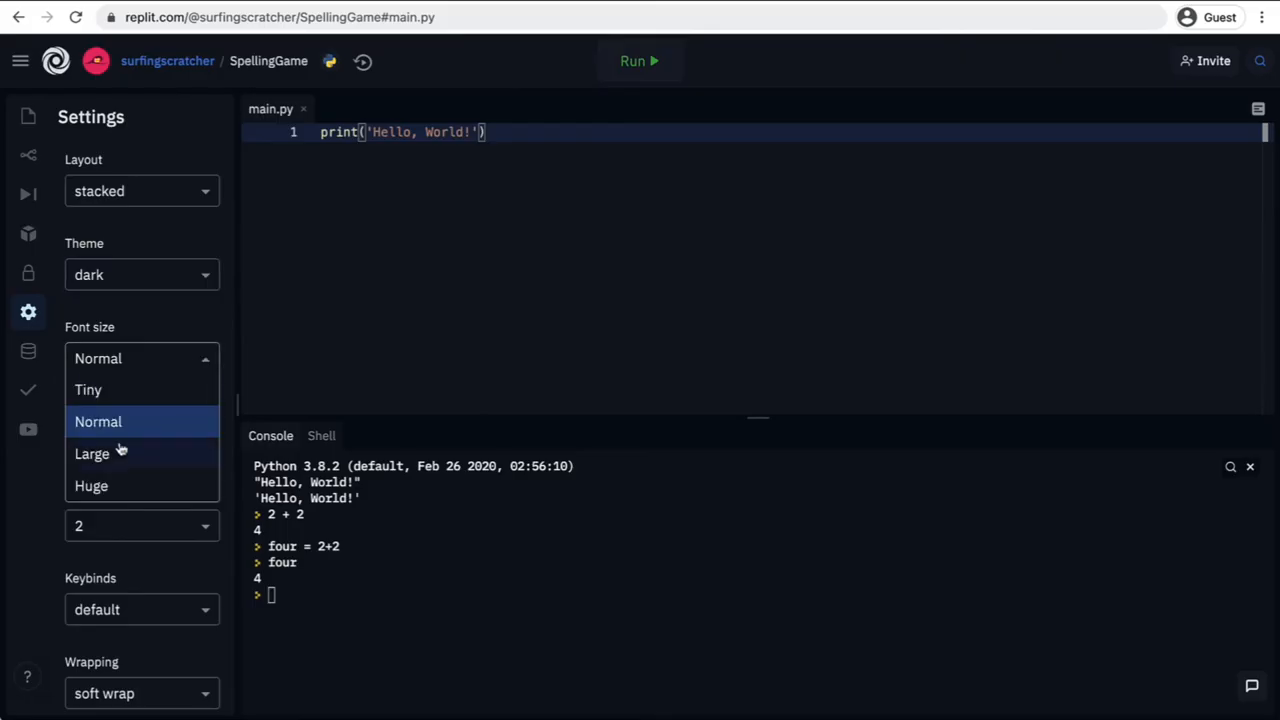
{"action": "left_click", "coordinate": [92, 453]}
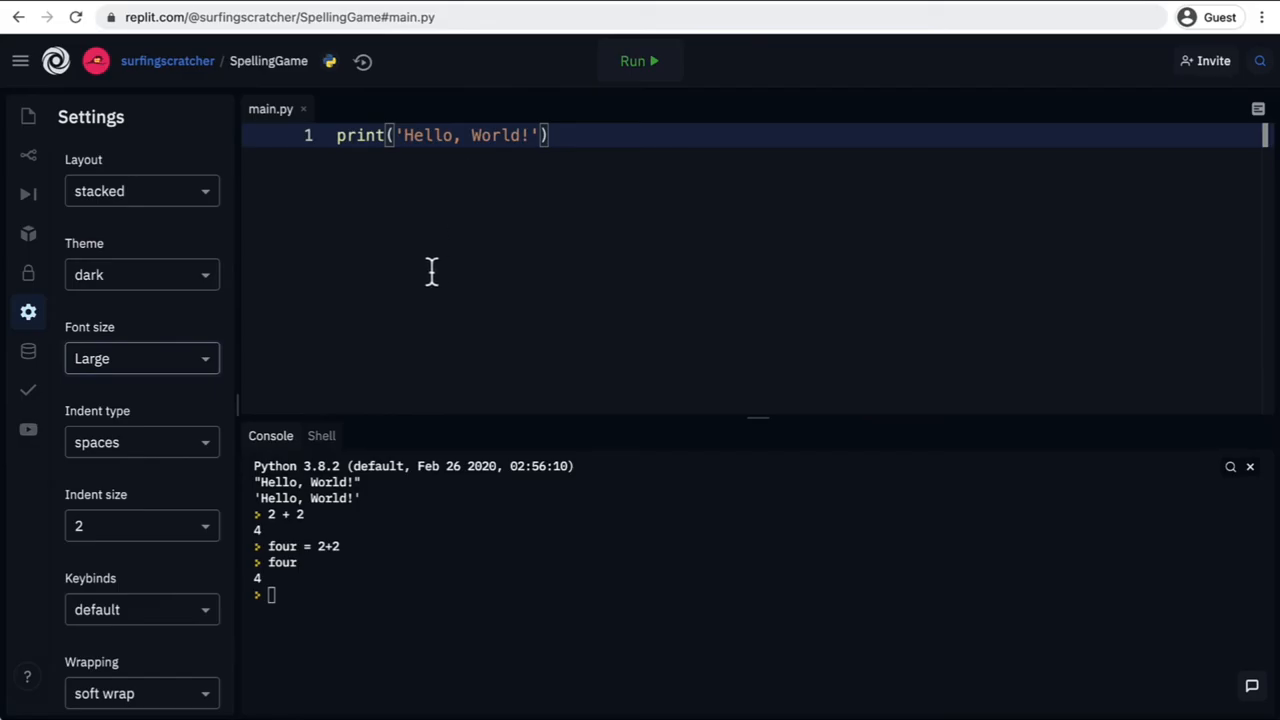
{"action": "scroll", "scroll_direction": "down", "scroll_amount": 3}
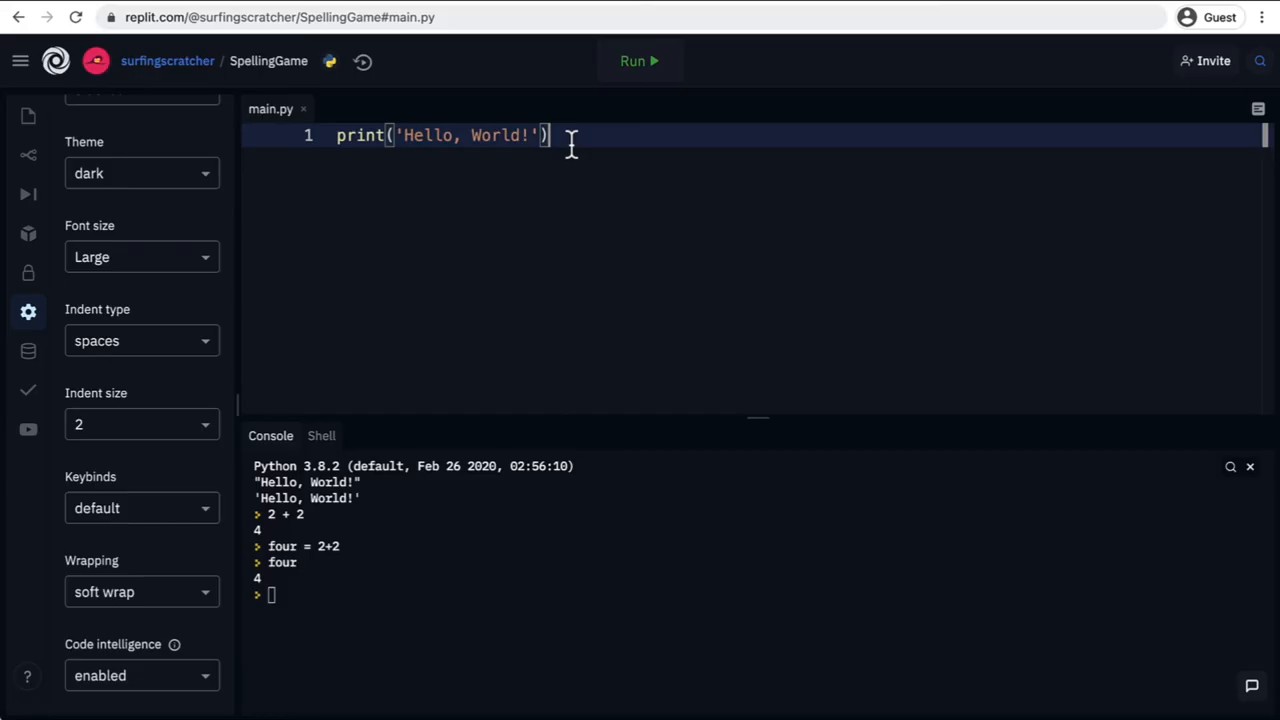
Set indent size to 4 spaces and add an indented print("") on line 3 of main.py.
{"action": "key", "text": "Enter"}
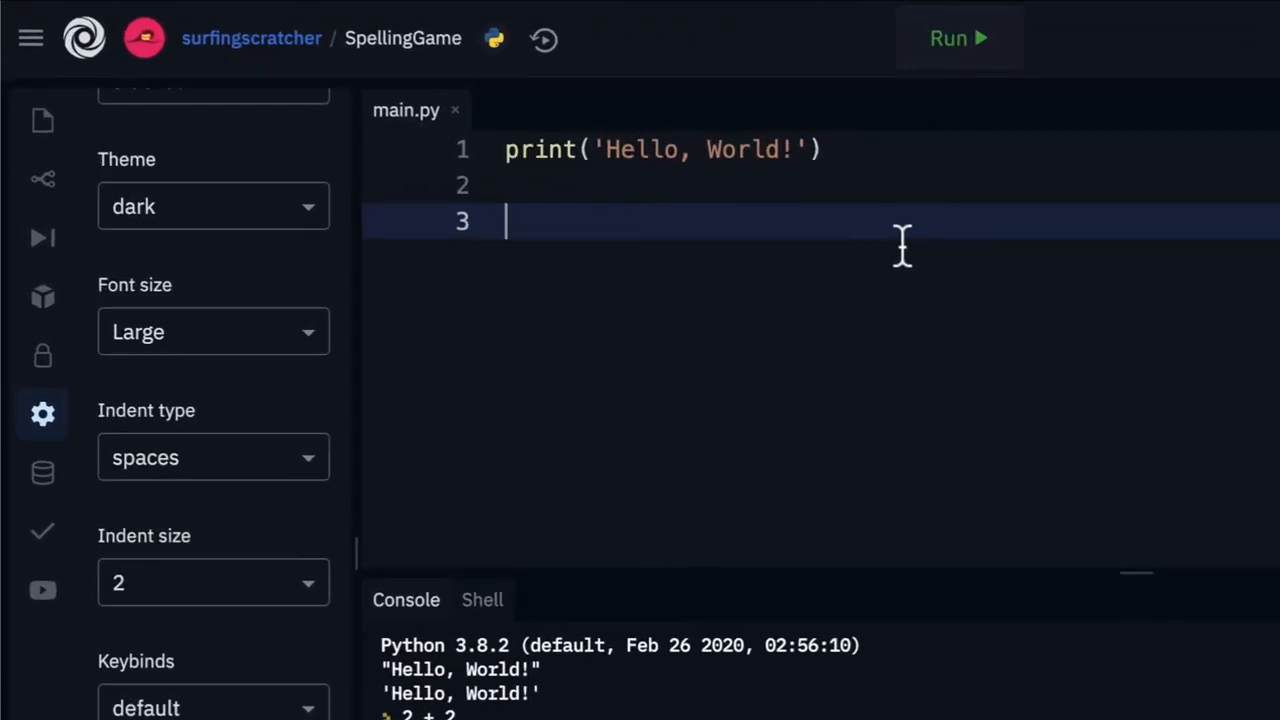
{"action": "mouse_move", "coordinate": [543, 278]}
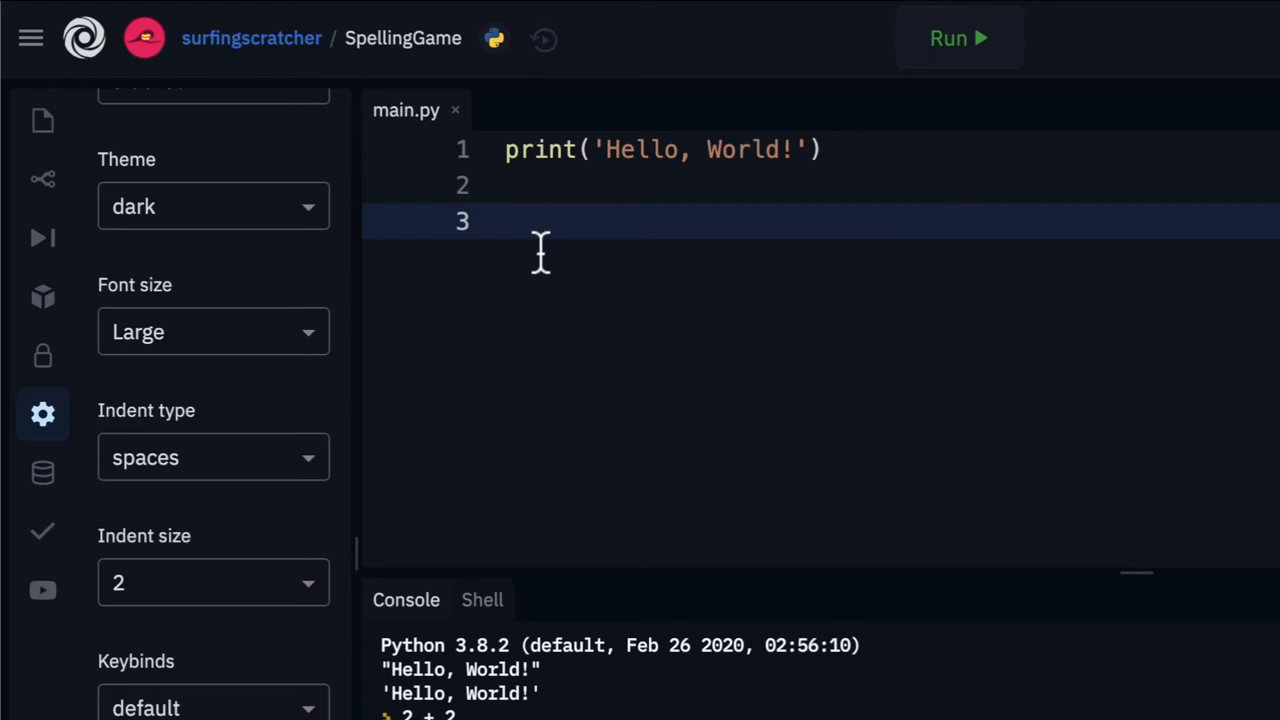
{"action": "left_click", "coordinate": [213, 583]}
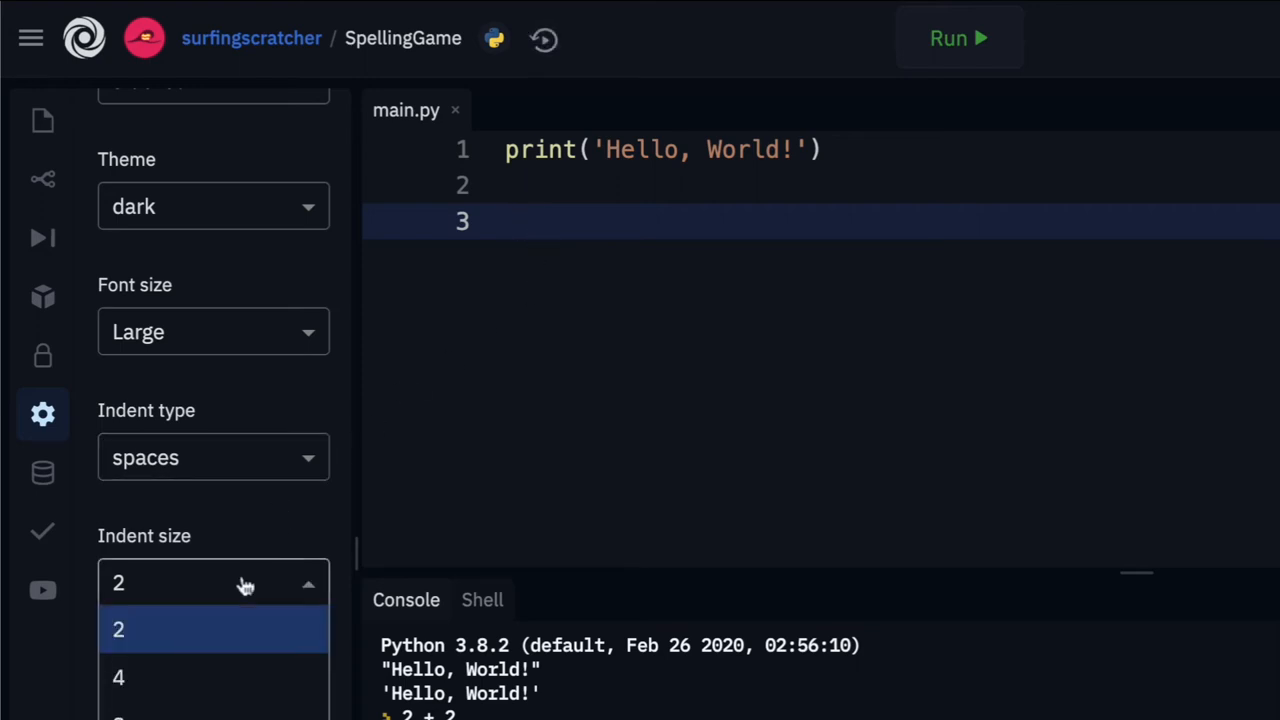
{"action": "left_click", "coordinate": [118, 677]}
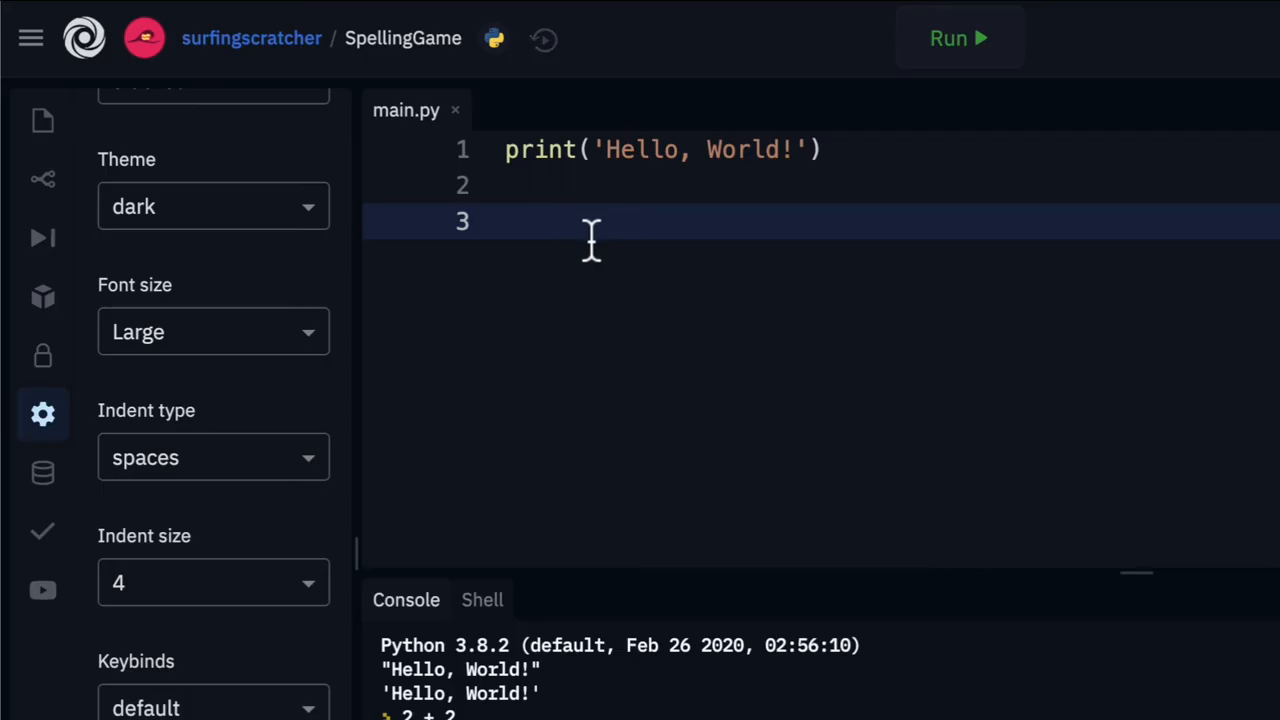
{"action": "type", "text": "print()"}
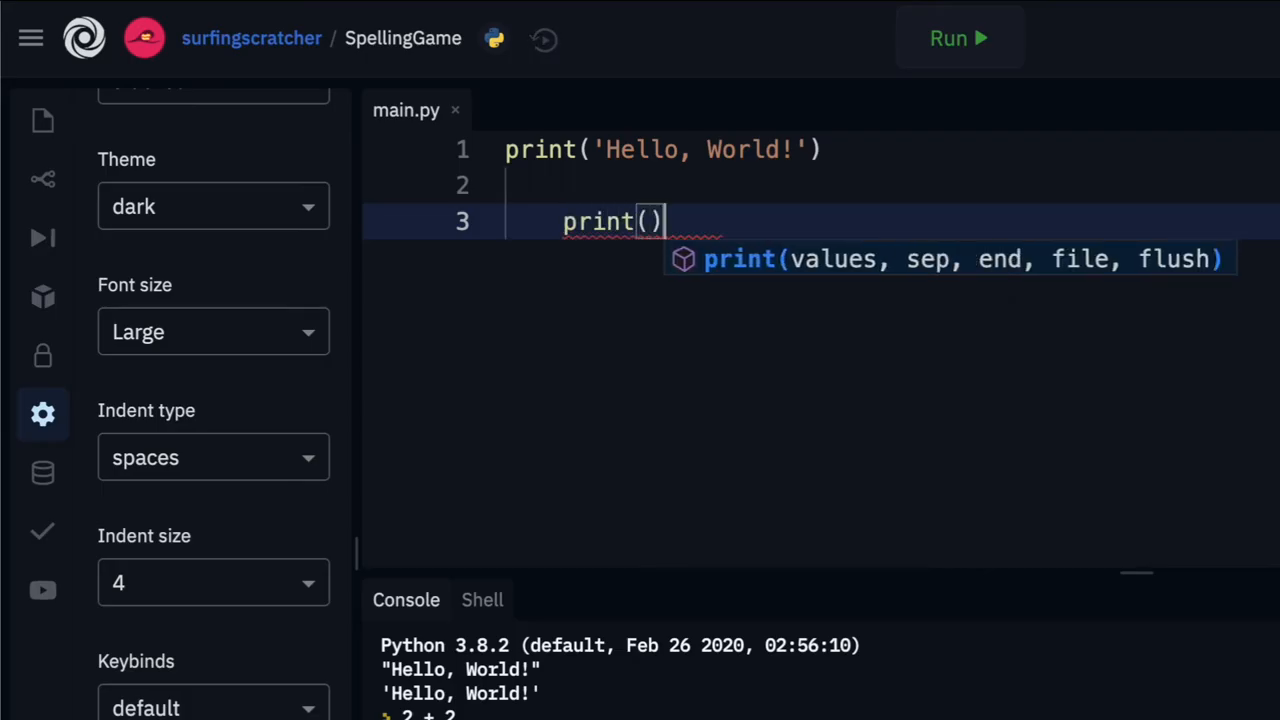
{"action": "type", "text": "\"\""}
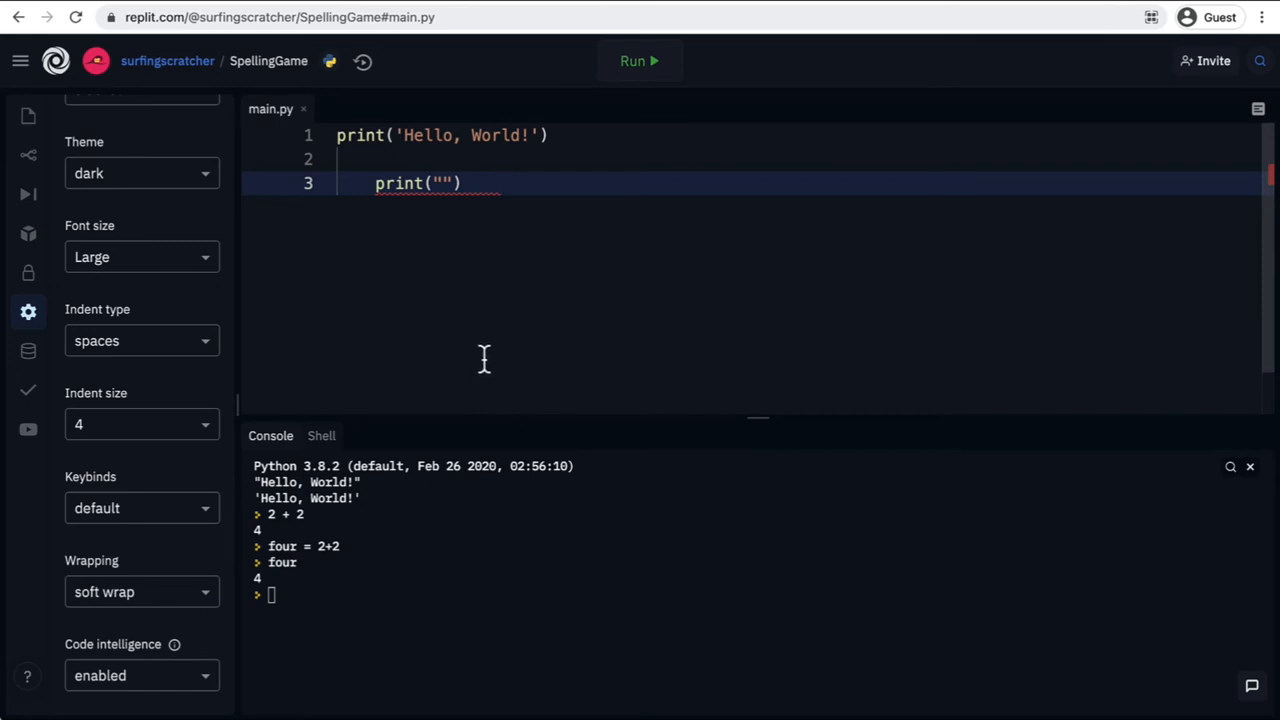
{"action": "mouse_move", "coordinate": [503, 329]}
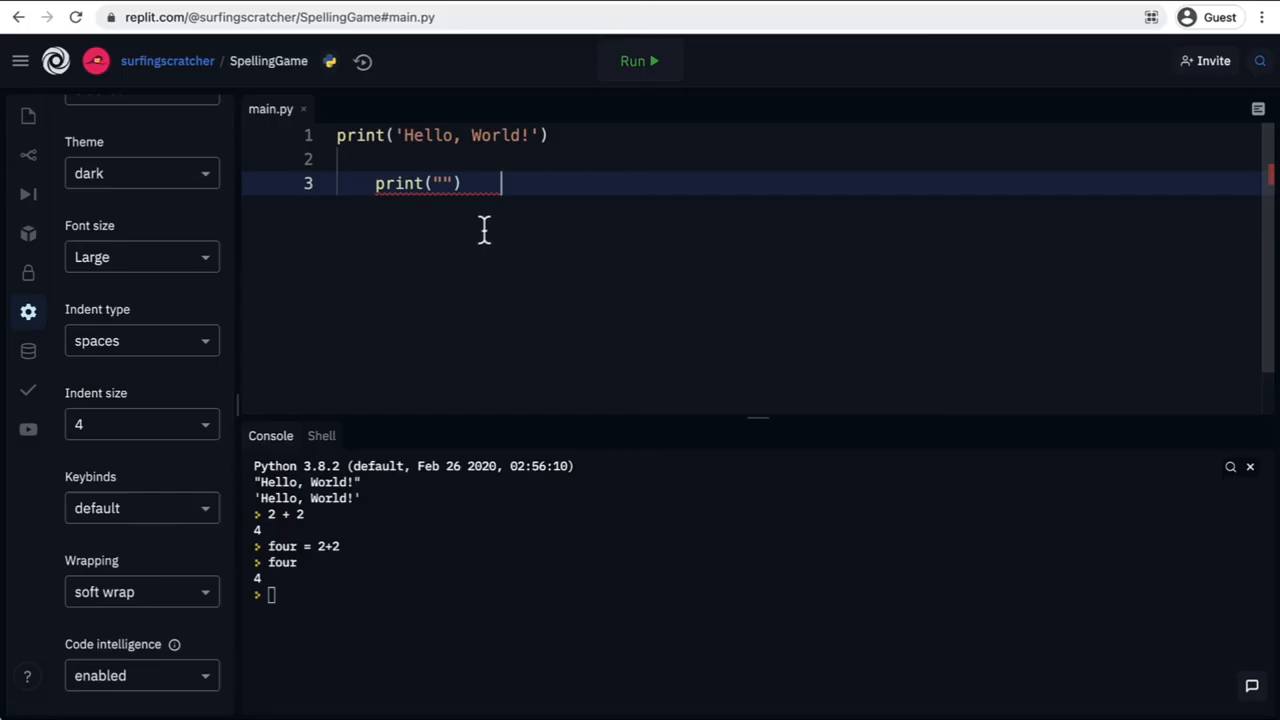
{"action": "mouse_move", "coordinate": [477, 283]}
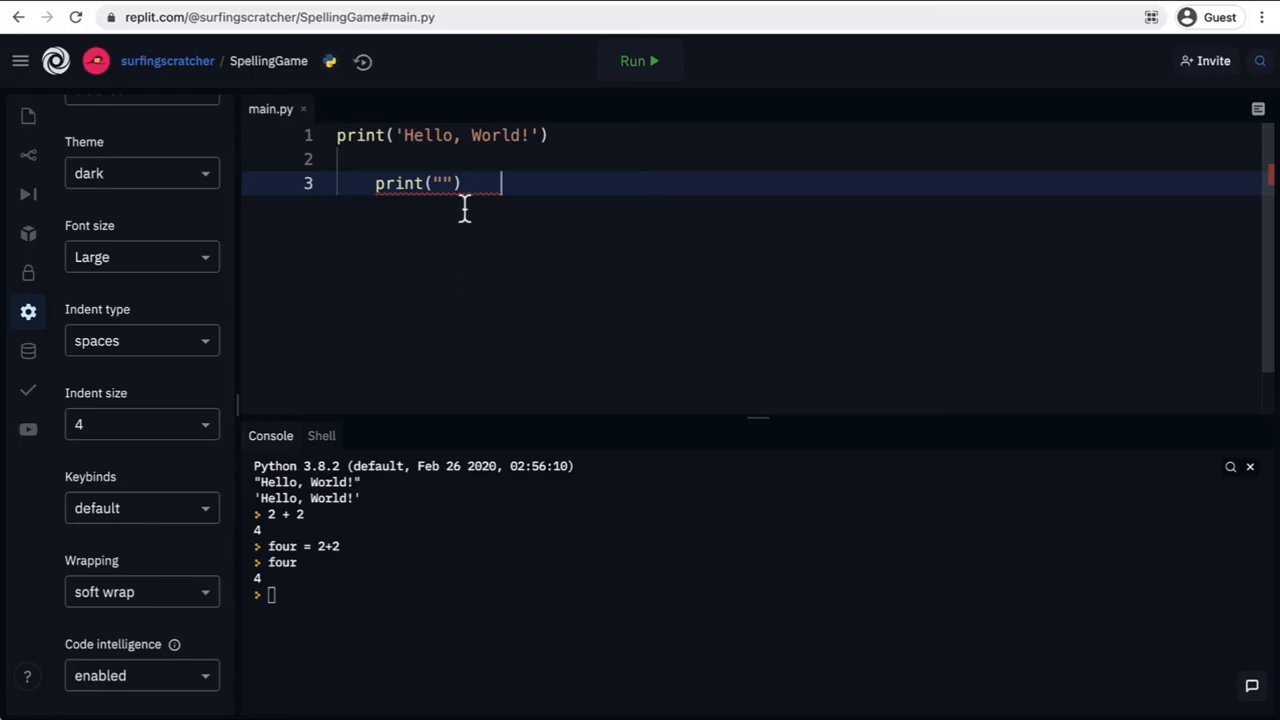
{"action": "mouse_move", "coordinate": [406, 93]}
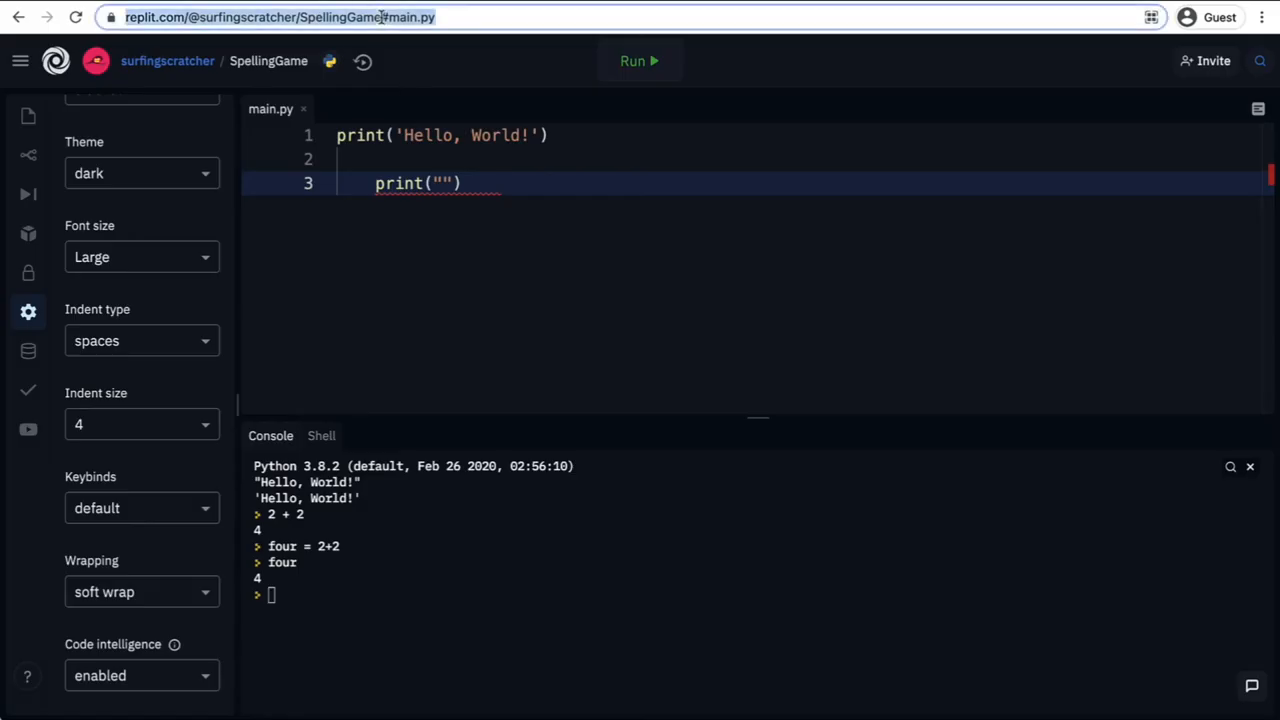
Visit the SpellingGame URL logged out and attempt to fork it, hitting the 'Please login' prompt.
{"action": "left_click", "coordinate": [420, 17]}
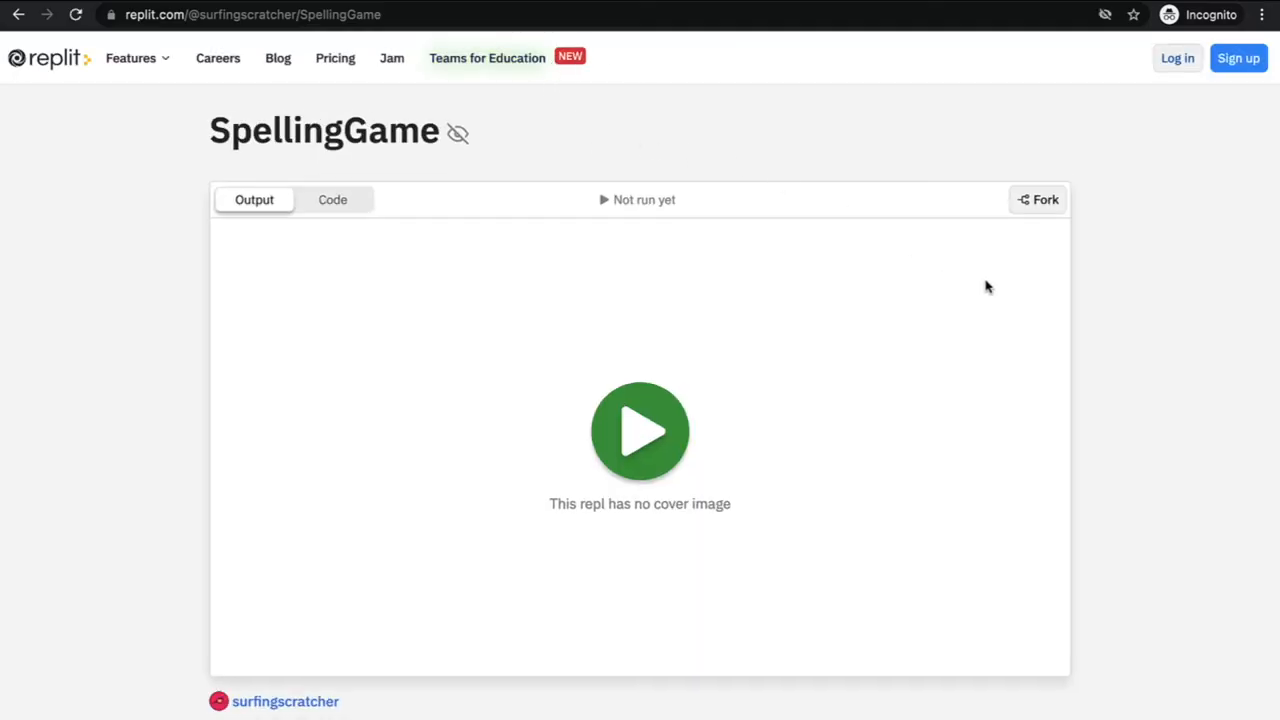
{"action": "mouse_move", "coordinate": [1119, 294]}
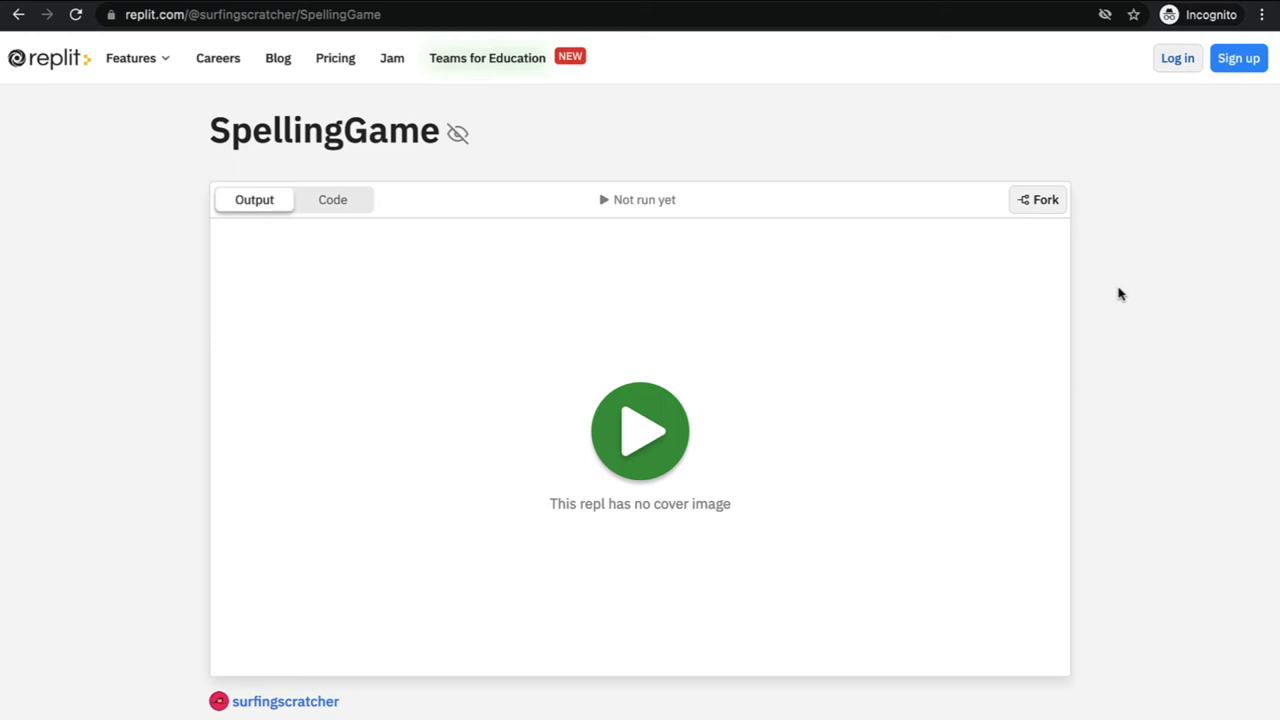
{"action": "mouse_move", "coordinate": [1043, 200]}
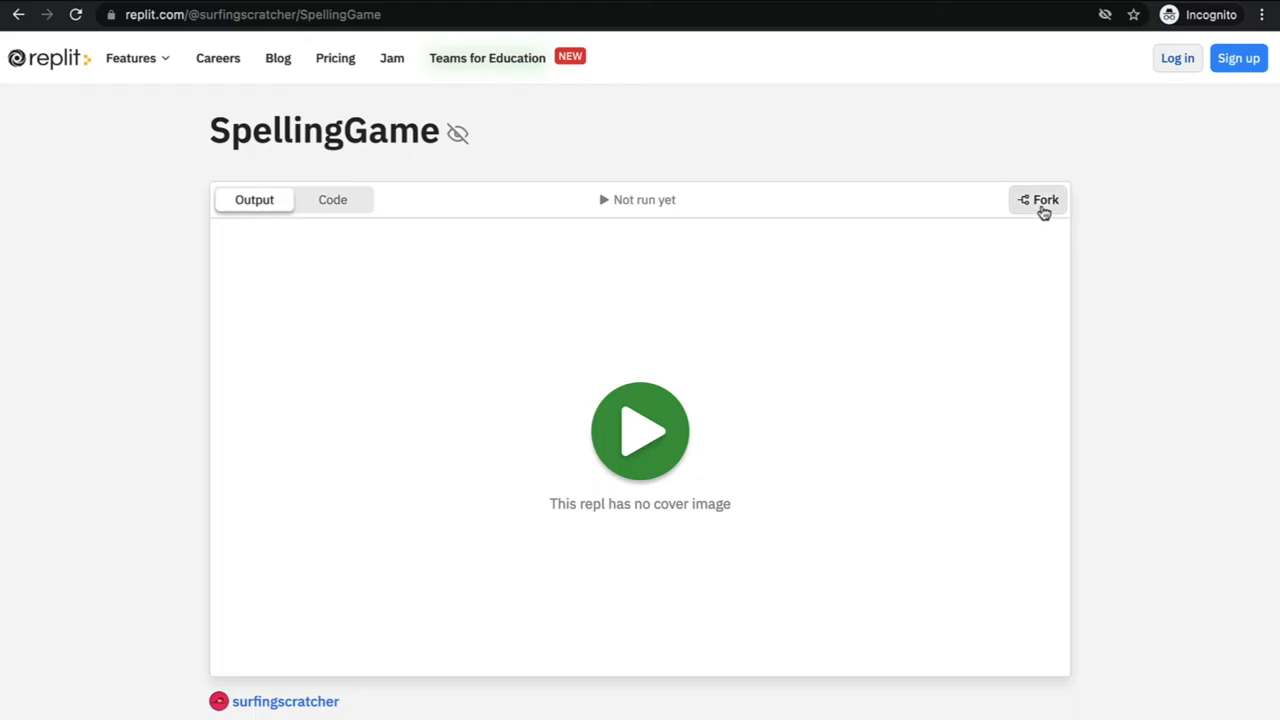
{"action": "mouse_move", "coordinate": [1047, 214]}
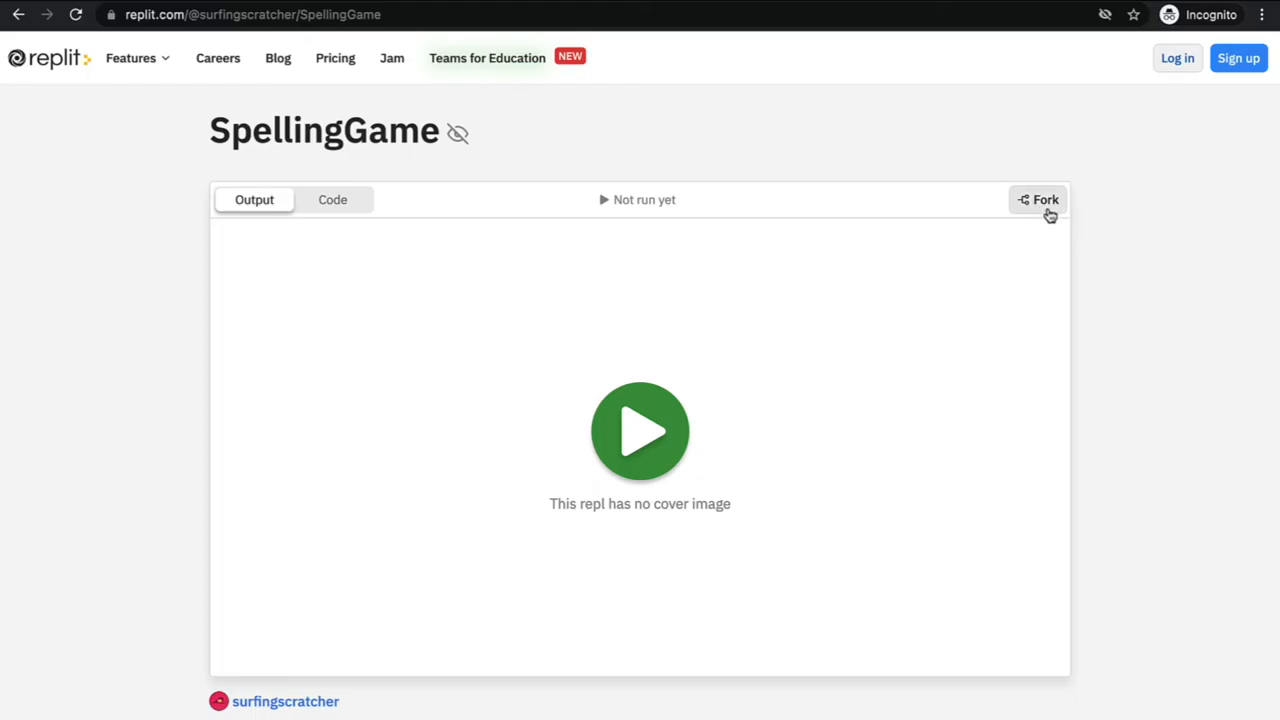
{"action": "left_click", "coordinate": [1045, 199]}
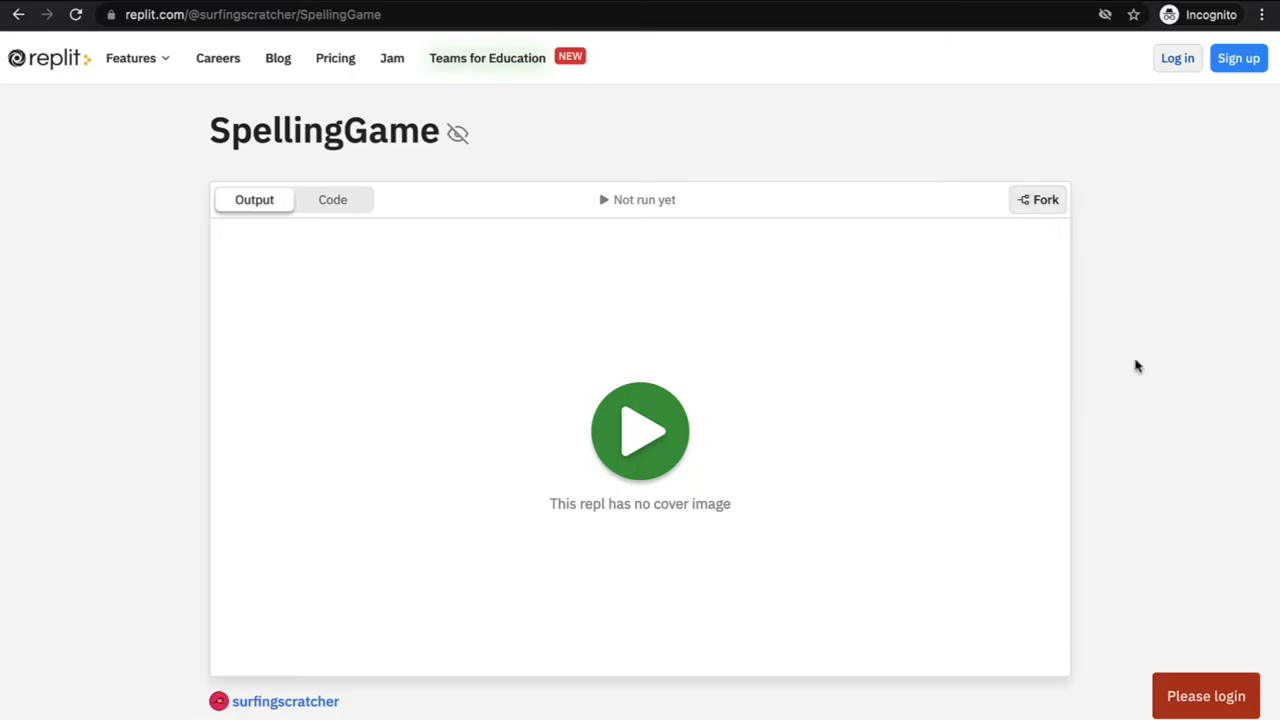
{"action": "mouse_move", "coordinate": [838, 359]}
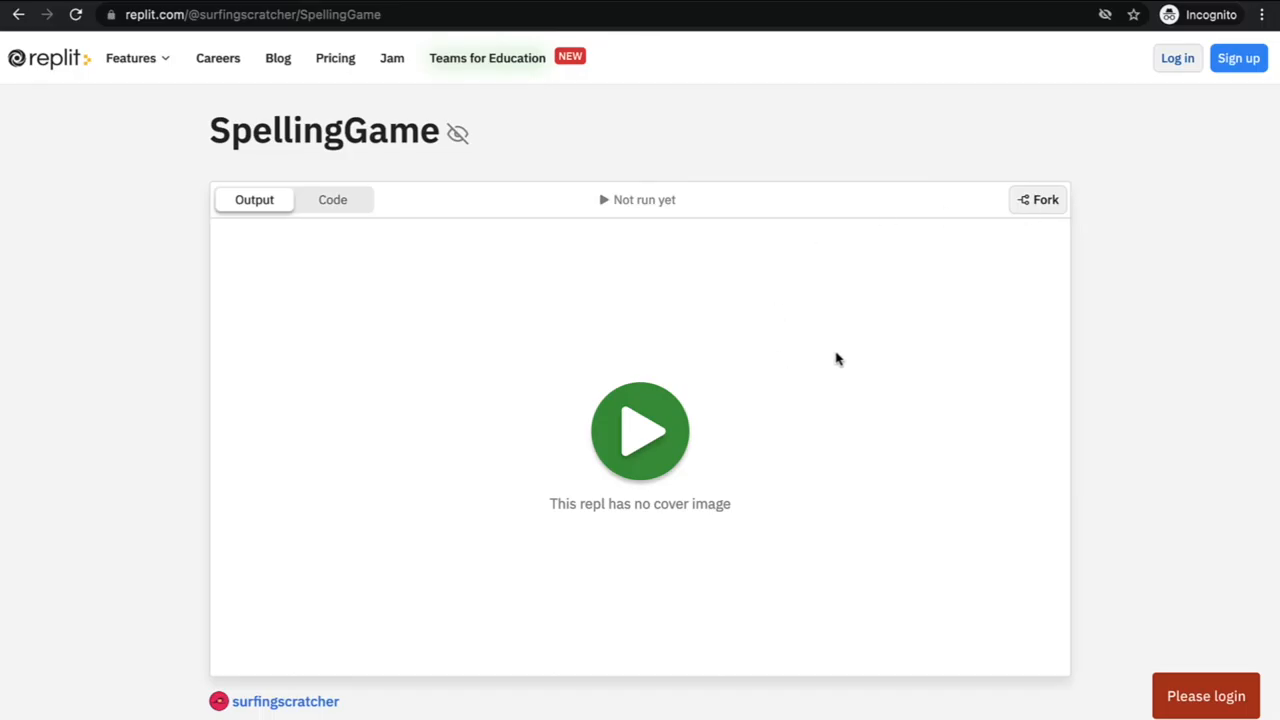
{"action": "left_click", "coordinate": [640, 431]}
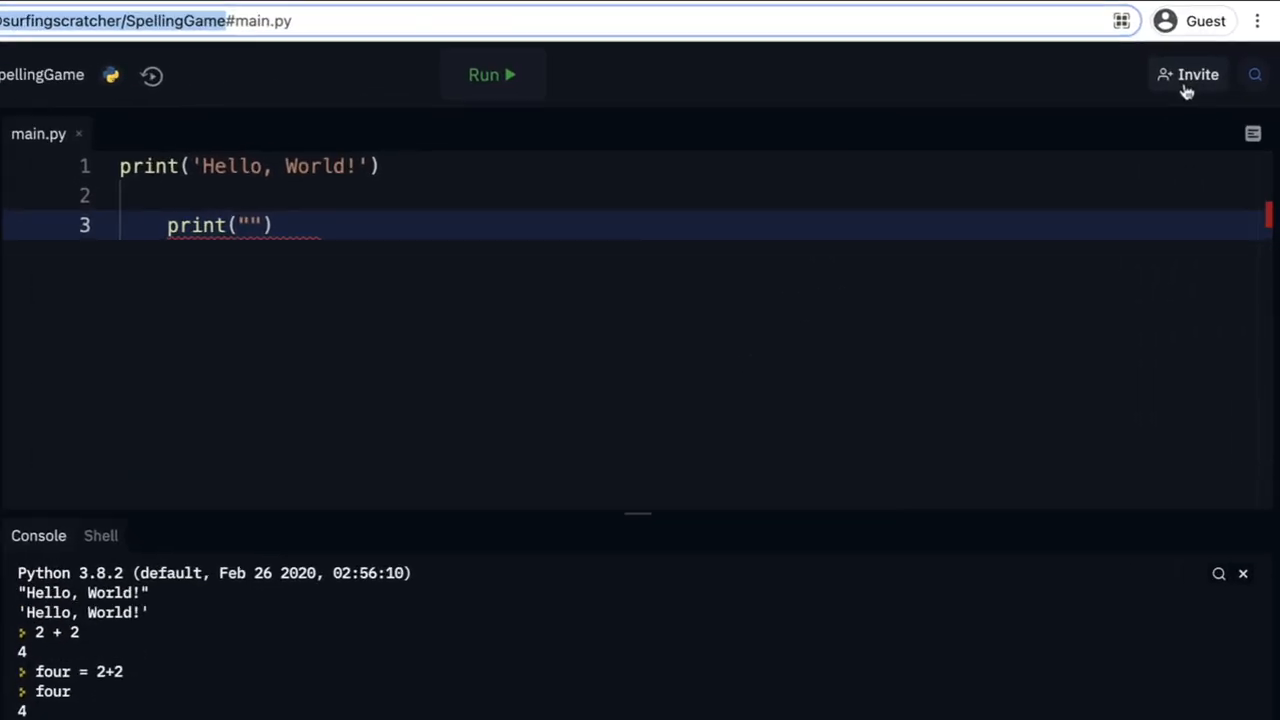
{"action": "left_click", "coordinate": [1197, 74]}
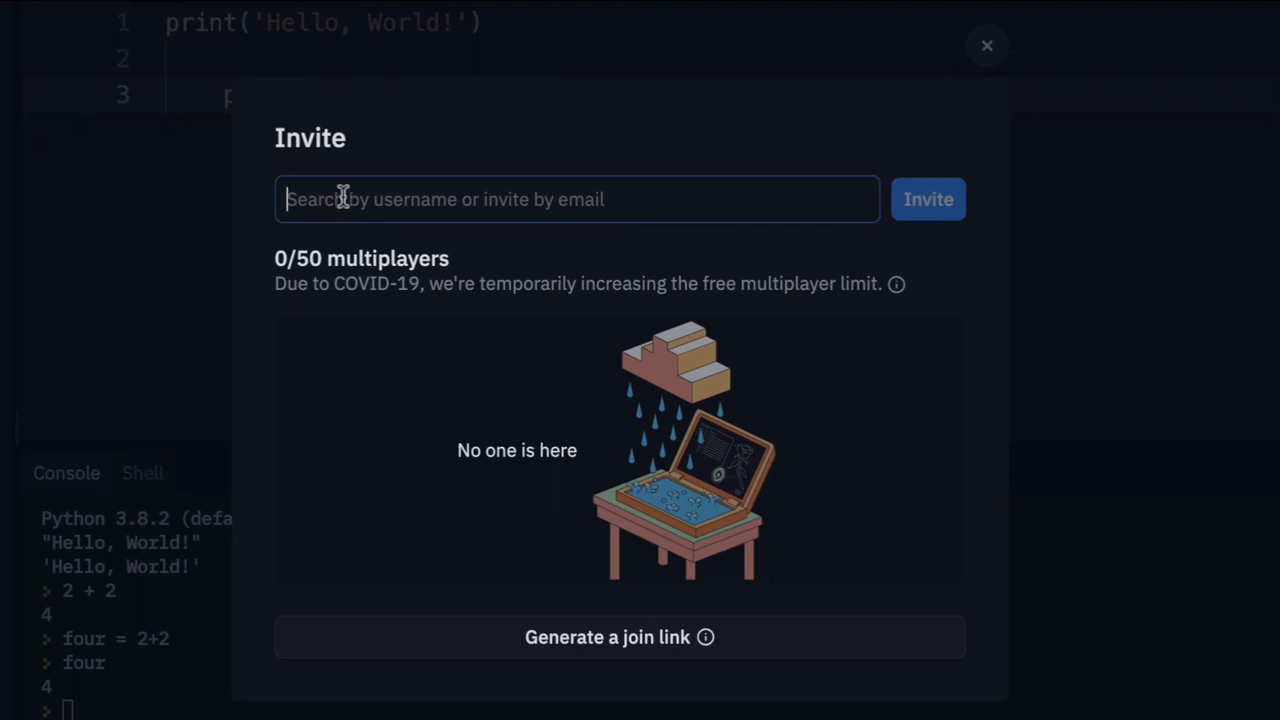
{"action": "mouse_move", "coordinate": [862, 457]}
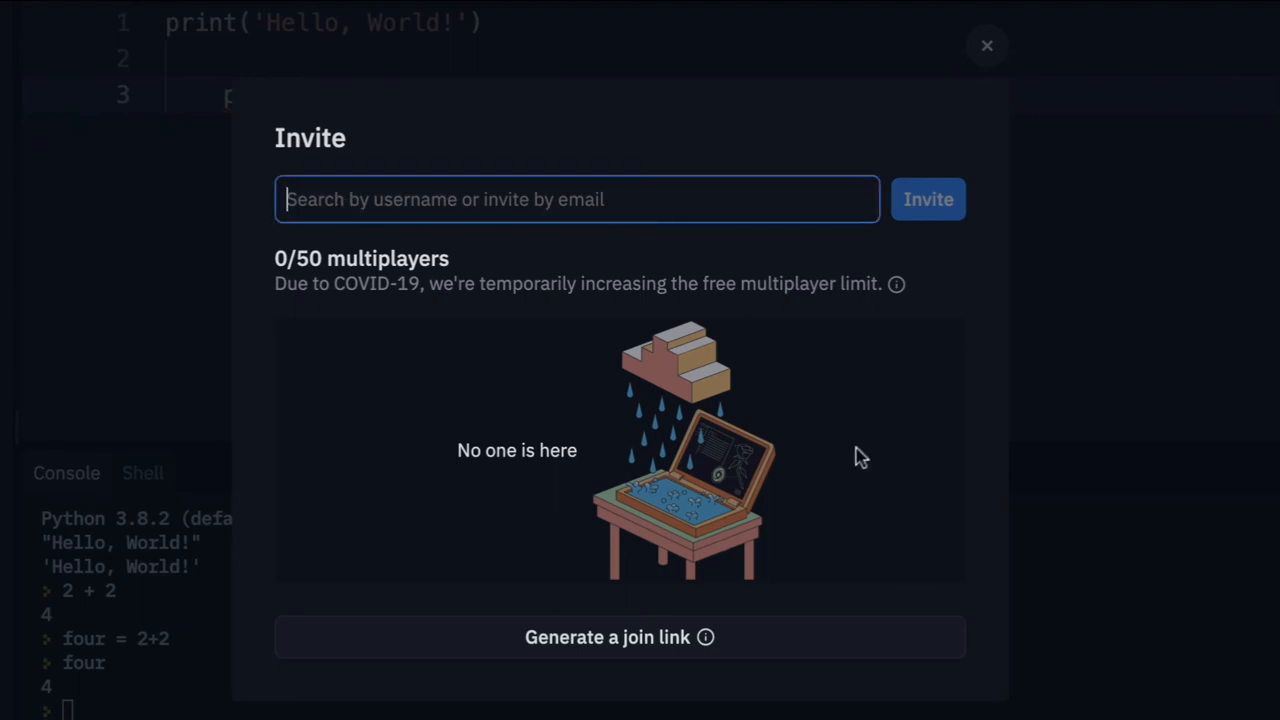
{"action": "mouse_move", "coordinate": [918, 451]}
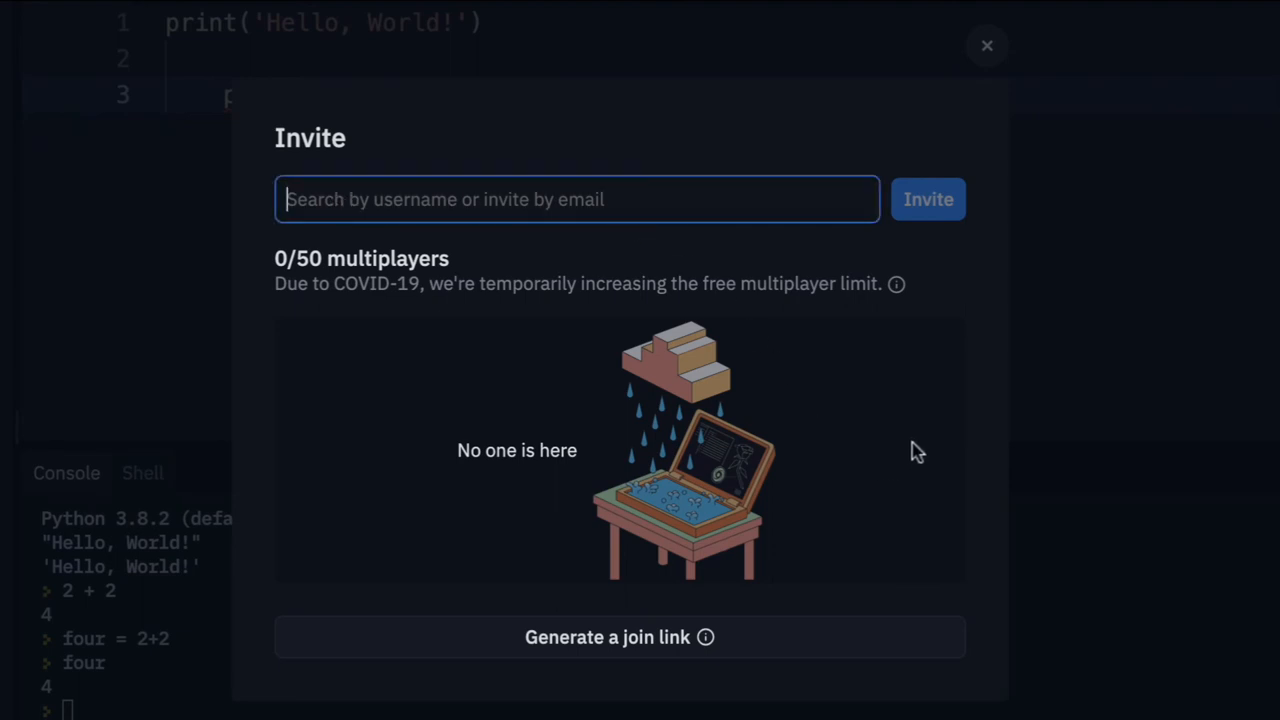
{"action": "mouse_move", "coordinate": [1100, 380]}
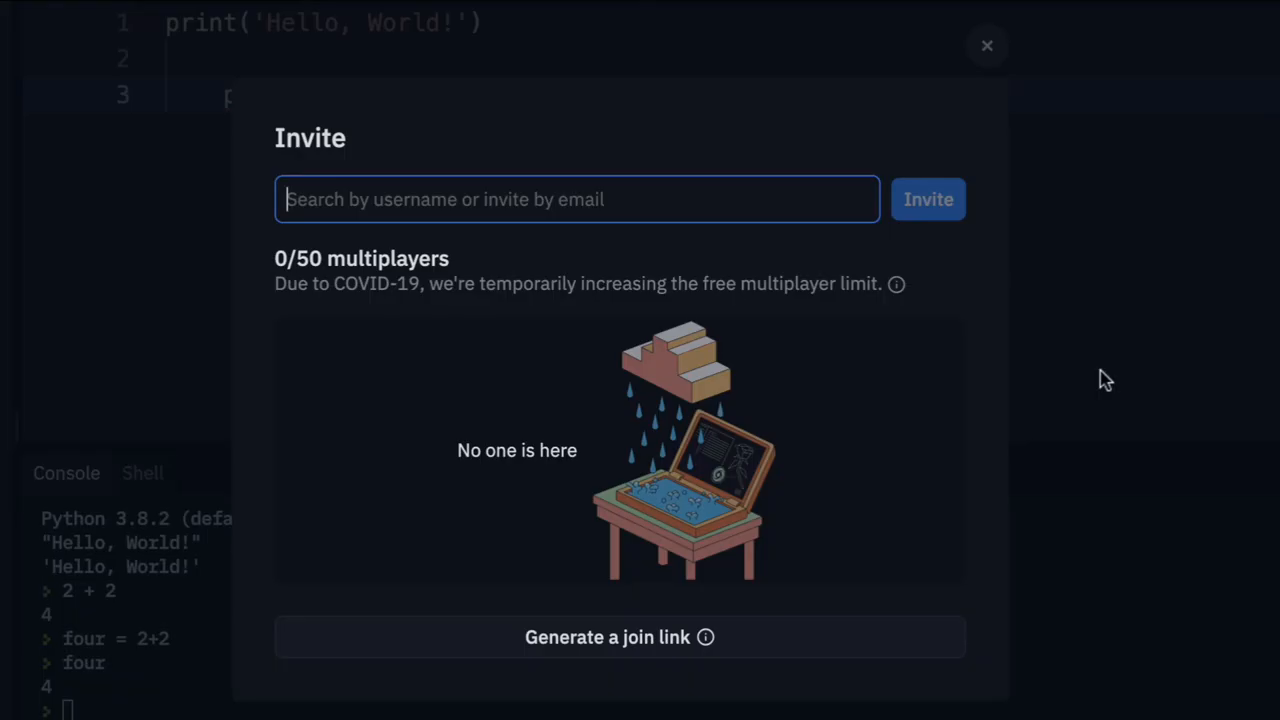
{"action": "mouse_move", "coordinate": [900, 360]}
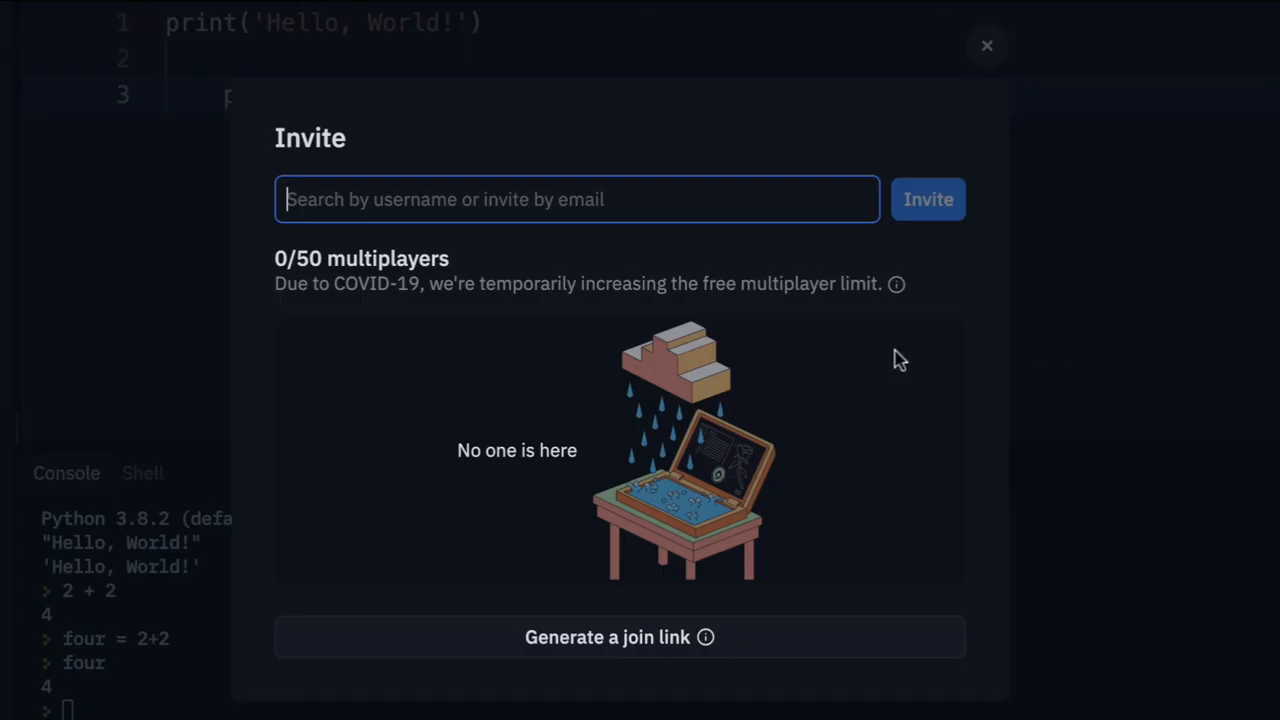
{"action": "mouse_move", "coordinate": [395, 257]}
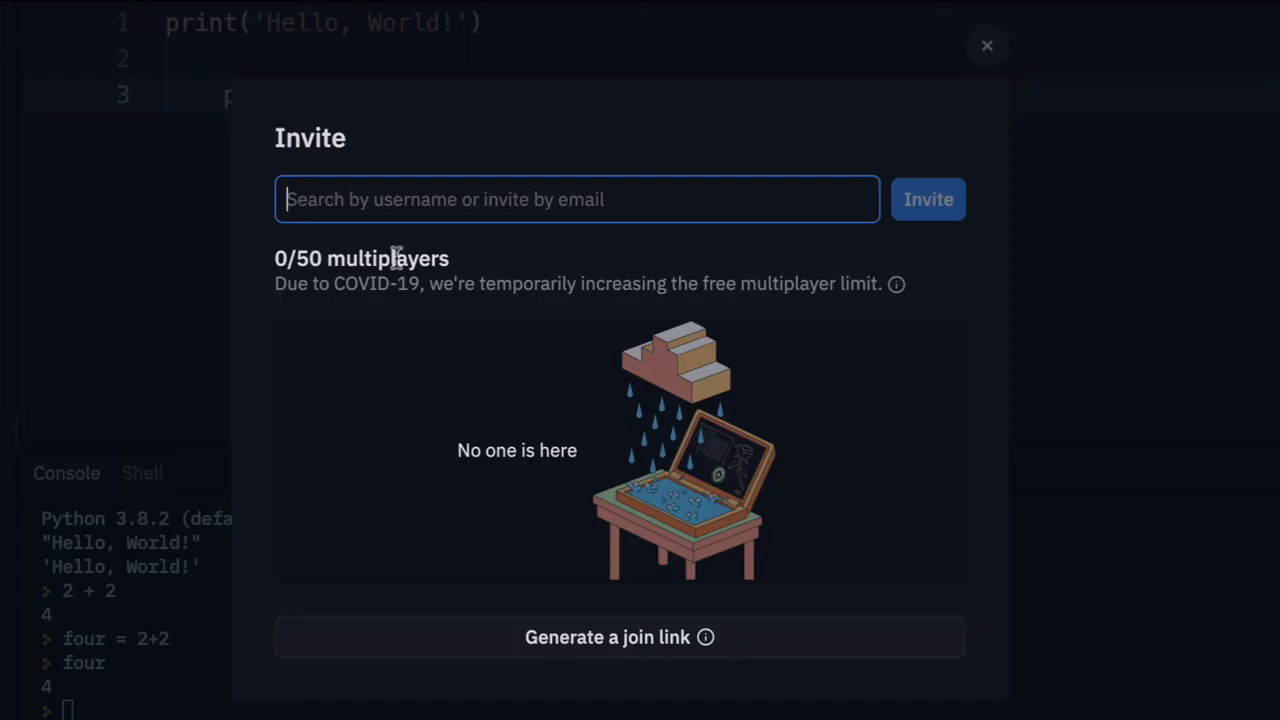
{"action": "mouse_move", "coordinate": [510, 280]}
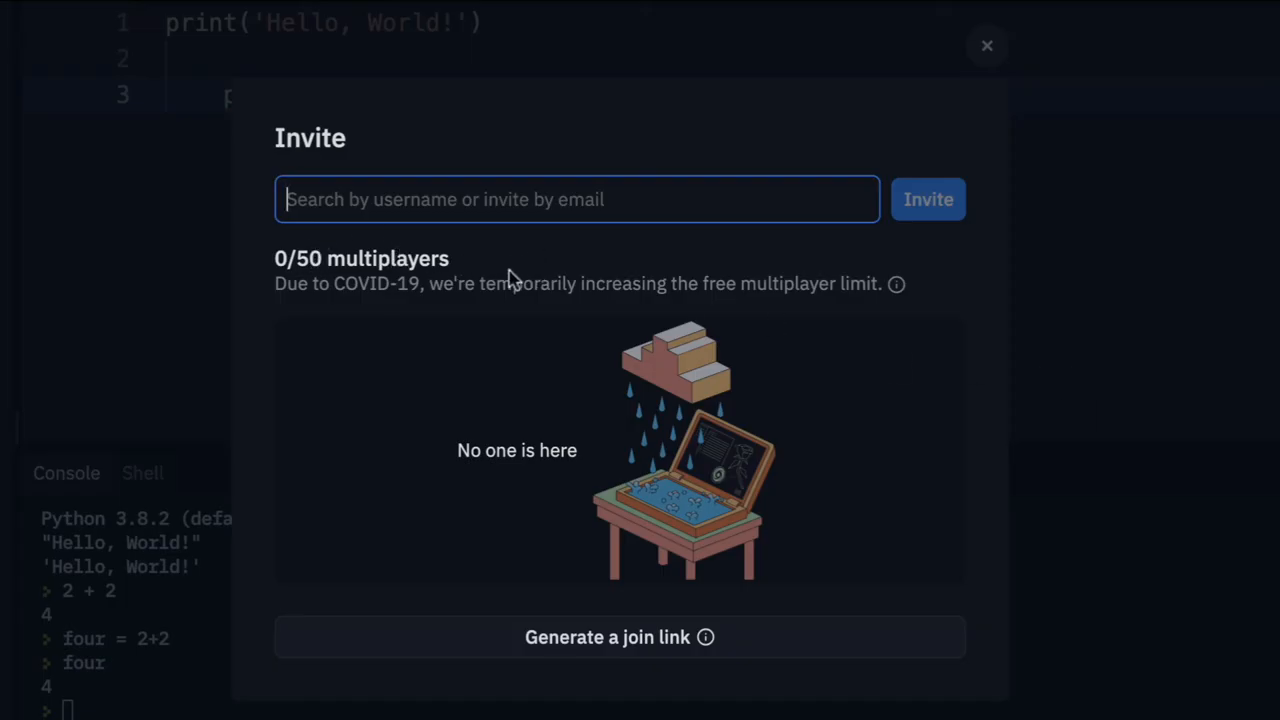
{"action": "mouse_move", "coordinate": [1008, 238]}
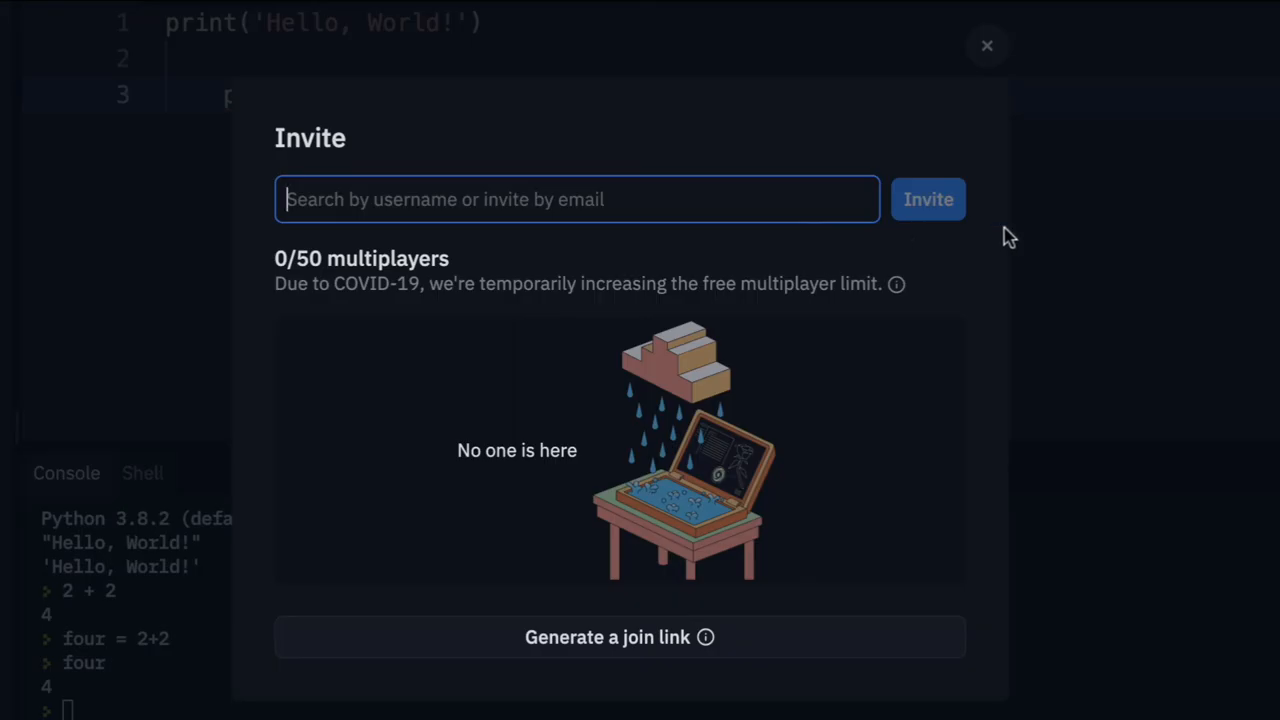
{"action": "left_click", "coordinate": [987, 46]}
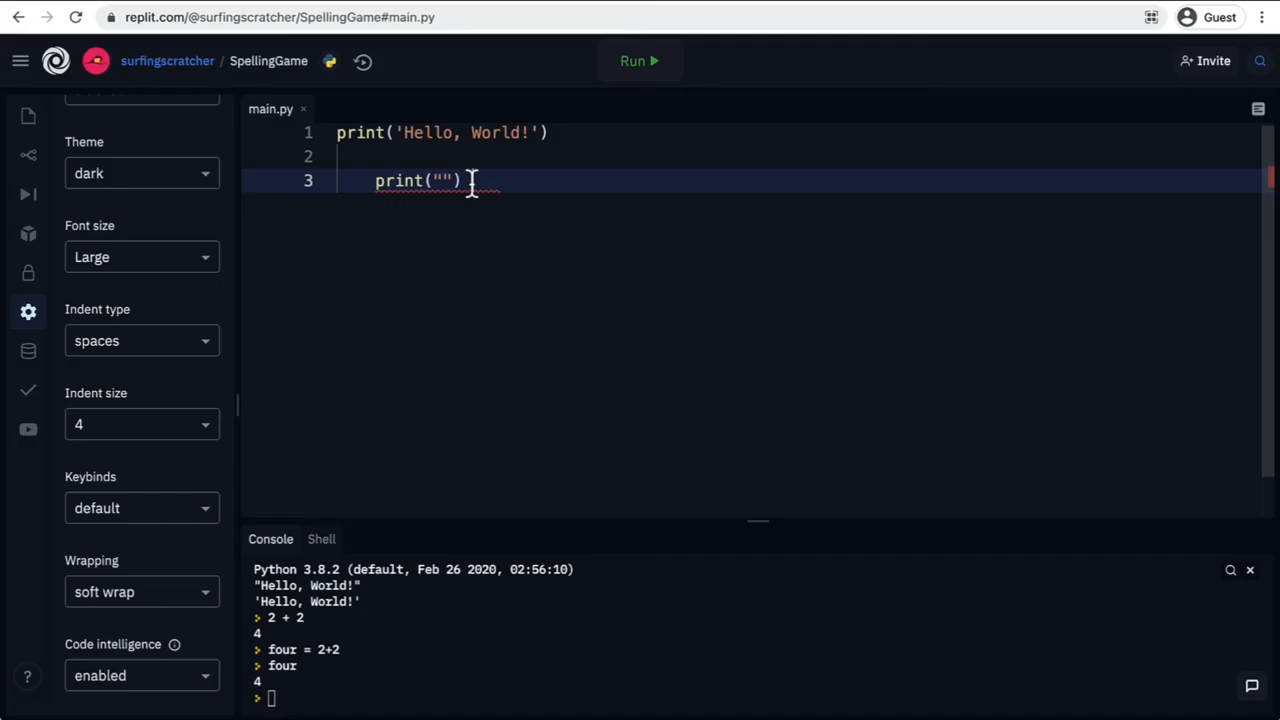
Attach a comment thread to the print("") on line 3 via Start Thread.
{"action": "right_click", "coordinate": [460, 181]}
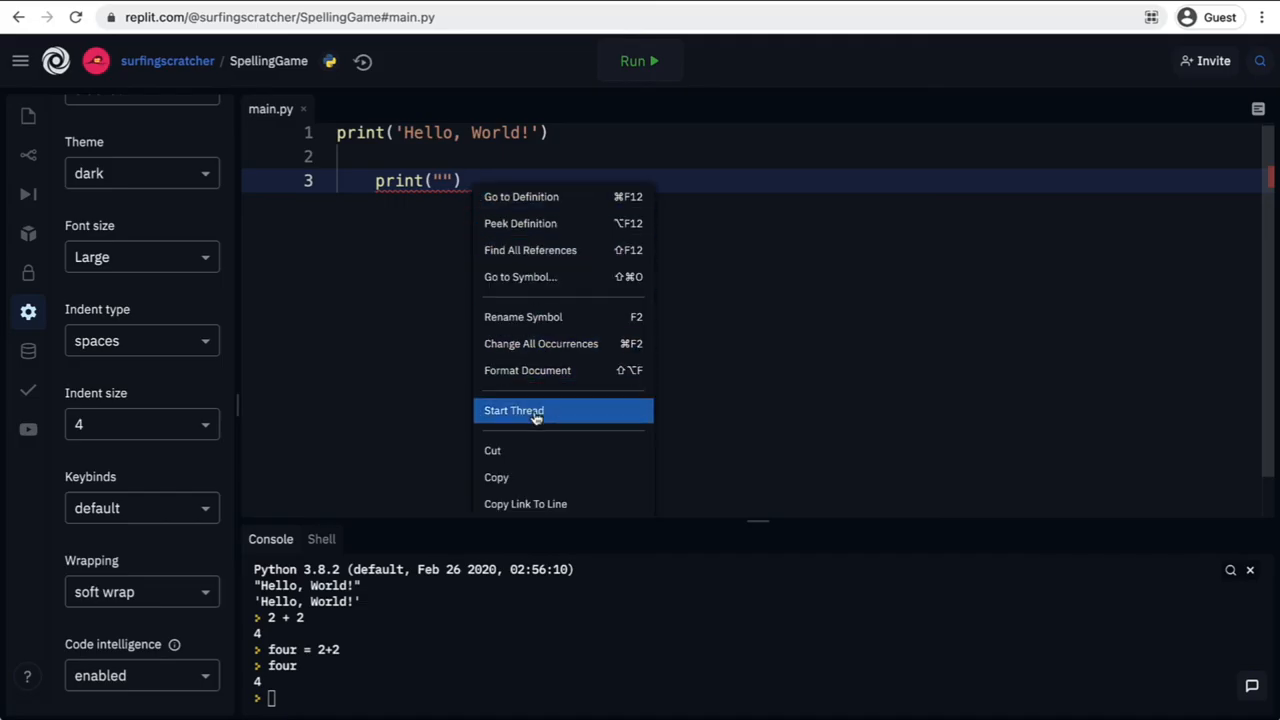
{"action": "left_click", "coordinate": [513, 410]}
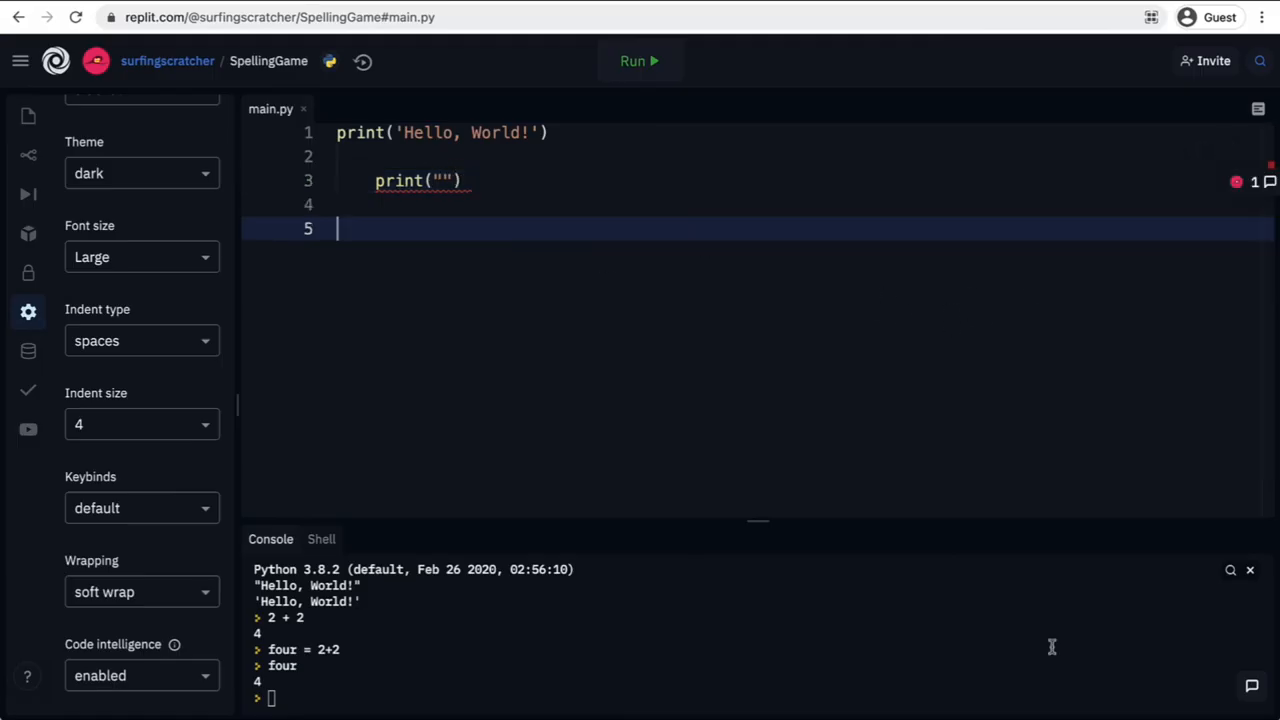
{"action": "mouse_move", "coordinate": [390, 240]}
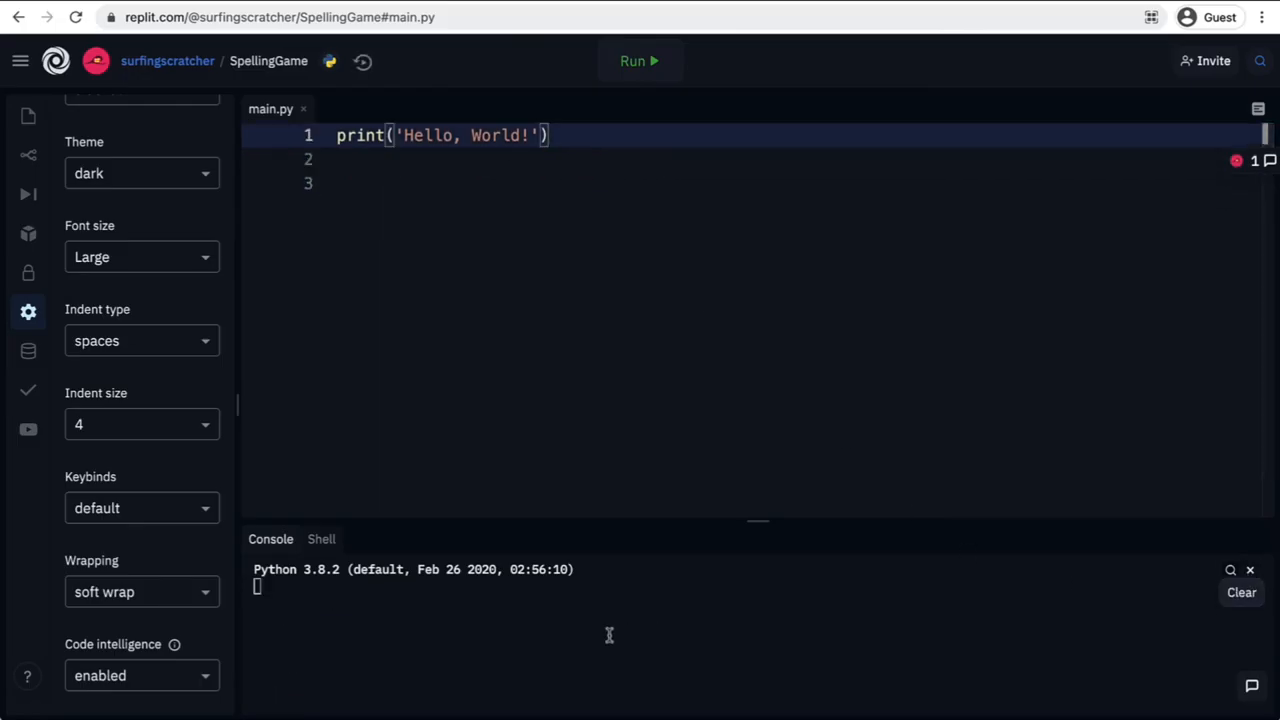
Run the program, then comment out print('Hello, World!') with a leading #.
{"action": "left_click", "coordinate": [639, 61]}
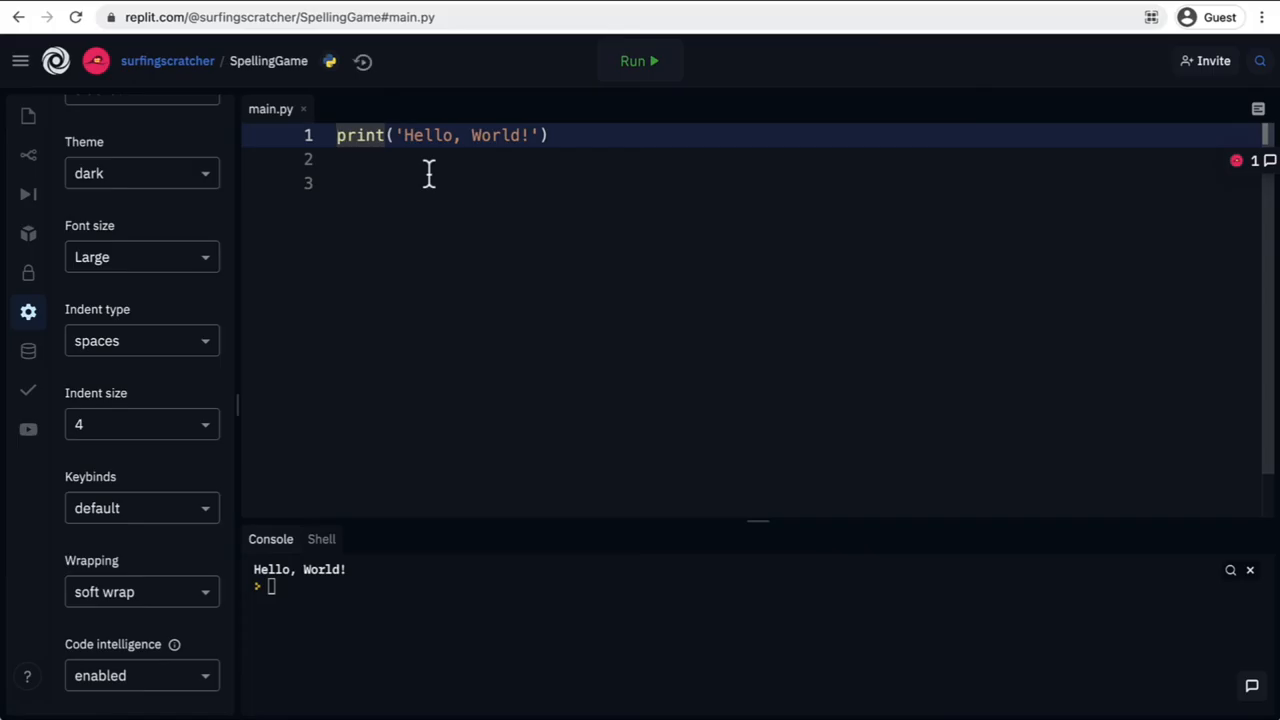
{"action": "type", "text": "#"}
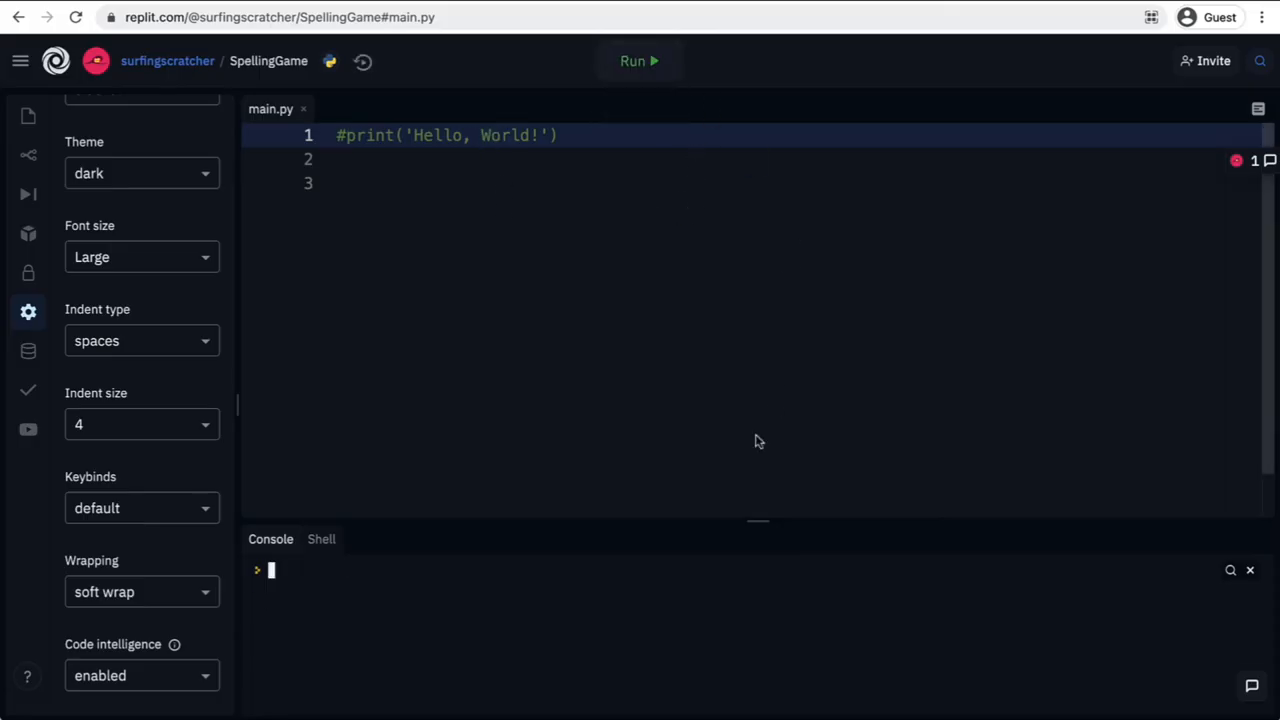
{"action": "mouse_move", "coordinate": [336, 578]}
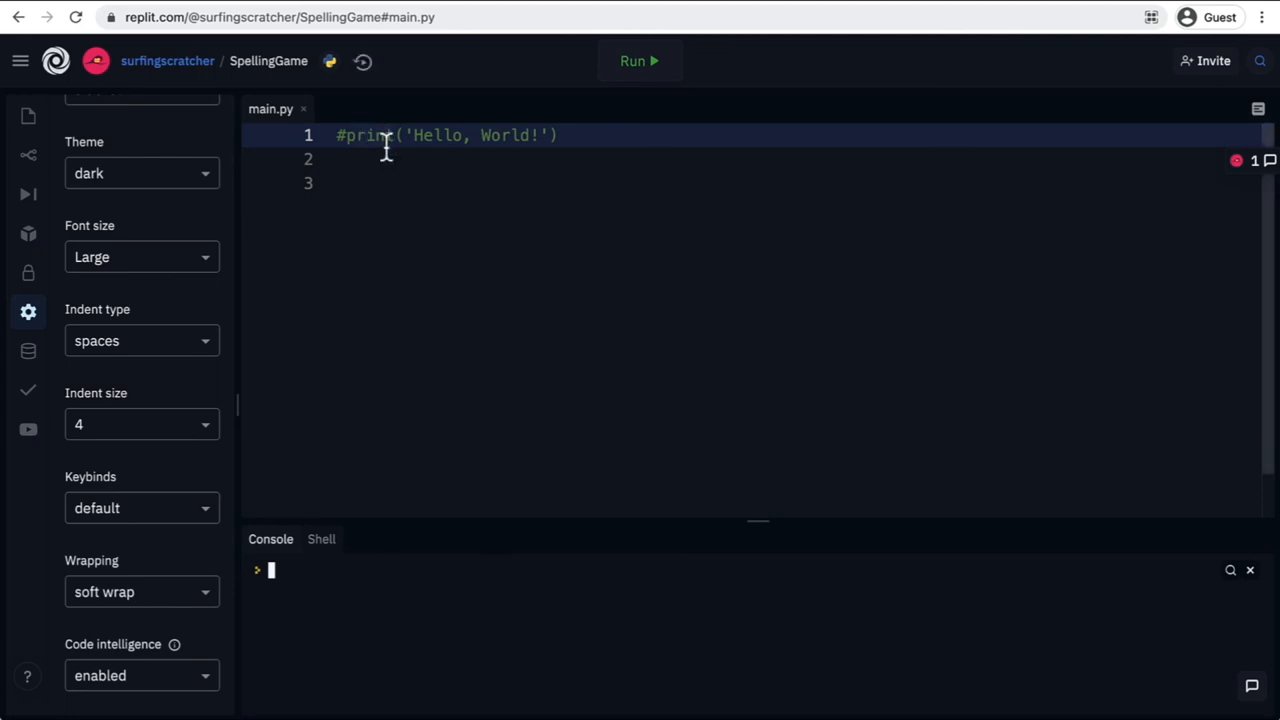
{"action": "mouse_move", "coordinate": [335, 147]}
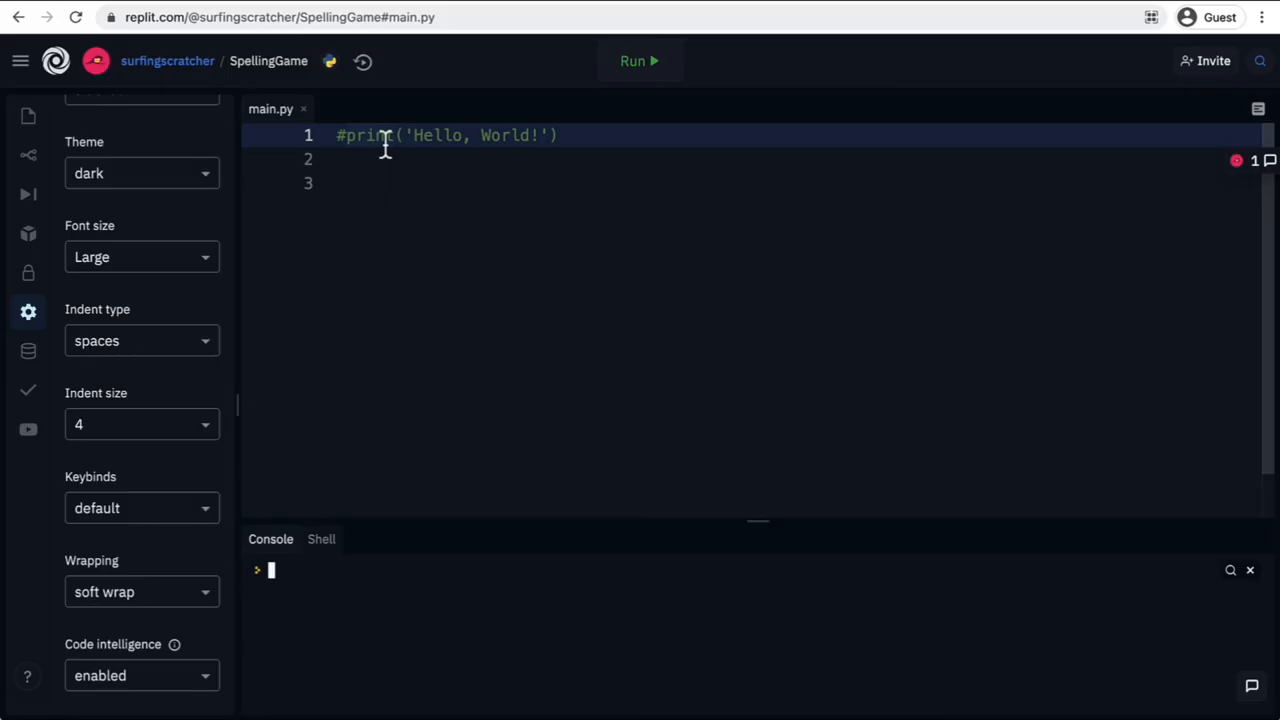
{"action": "mouse_move", "coordinate": [607, 216]}
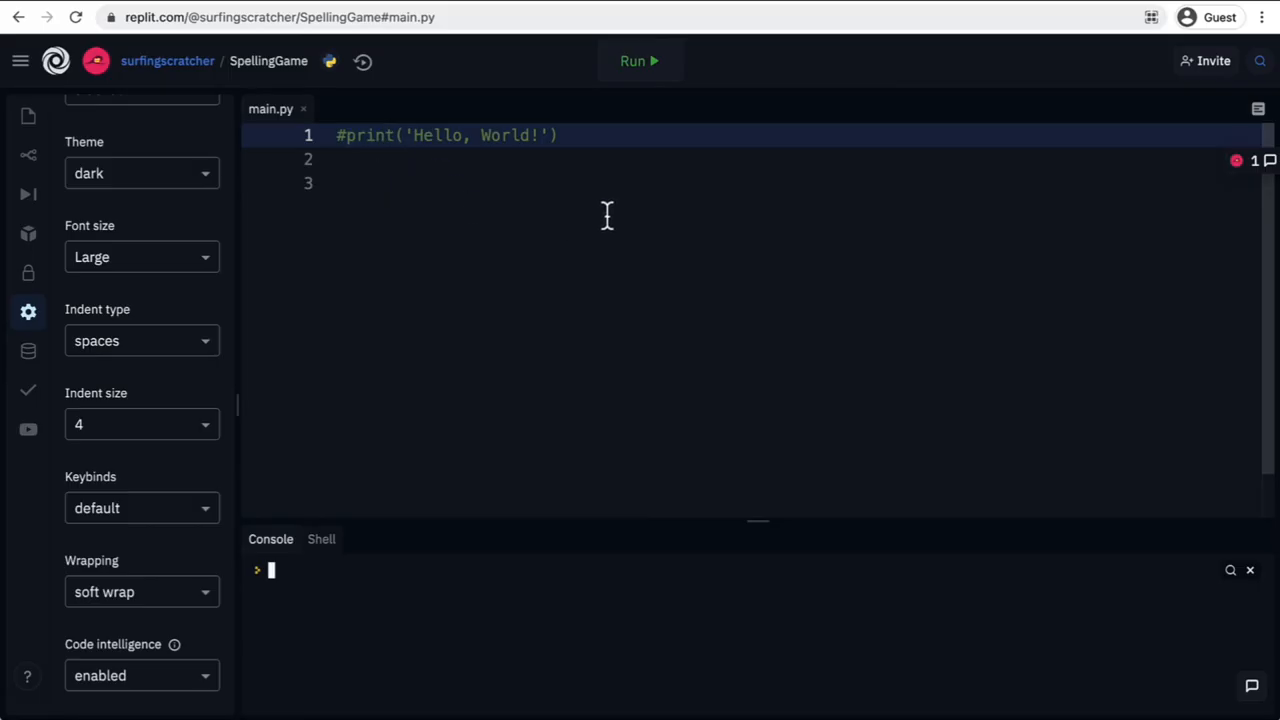
{"action": "mouse_move", "coordinate": [593, 387]}
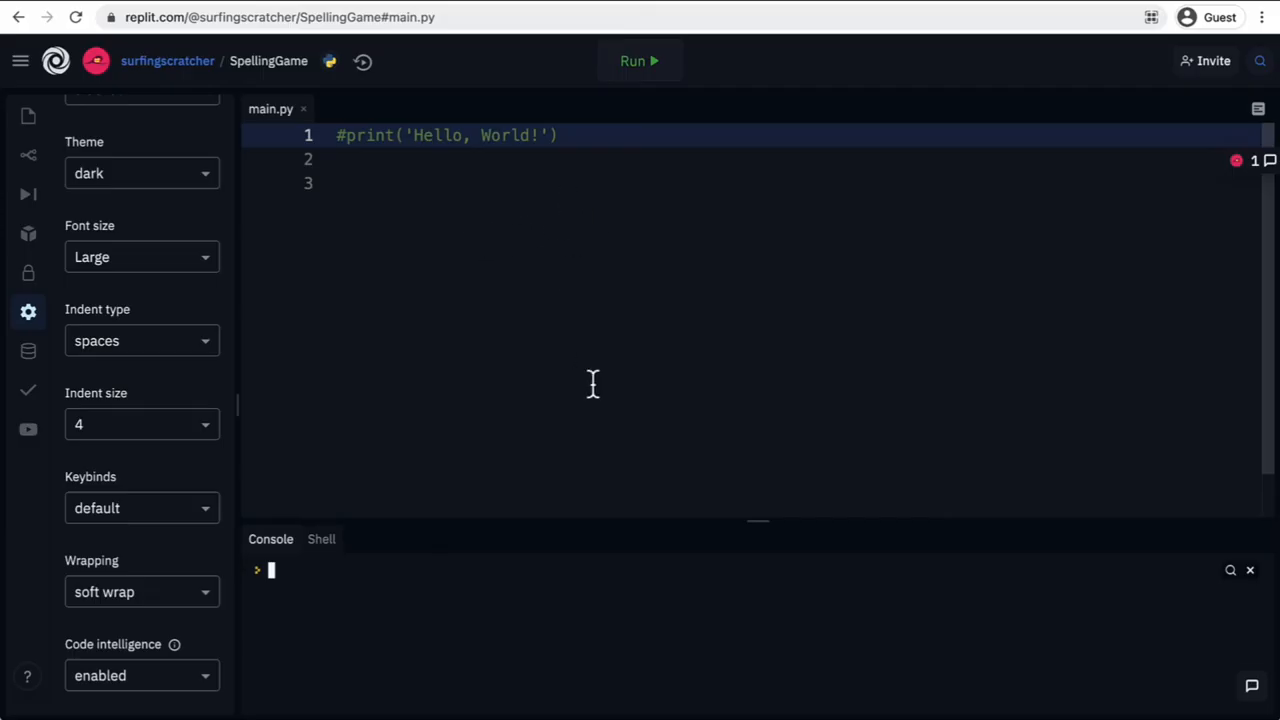
{"action": "mouse_move", "coordinate": [513, 301]}
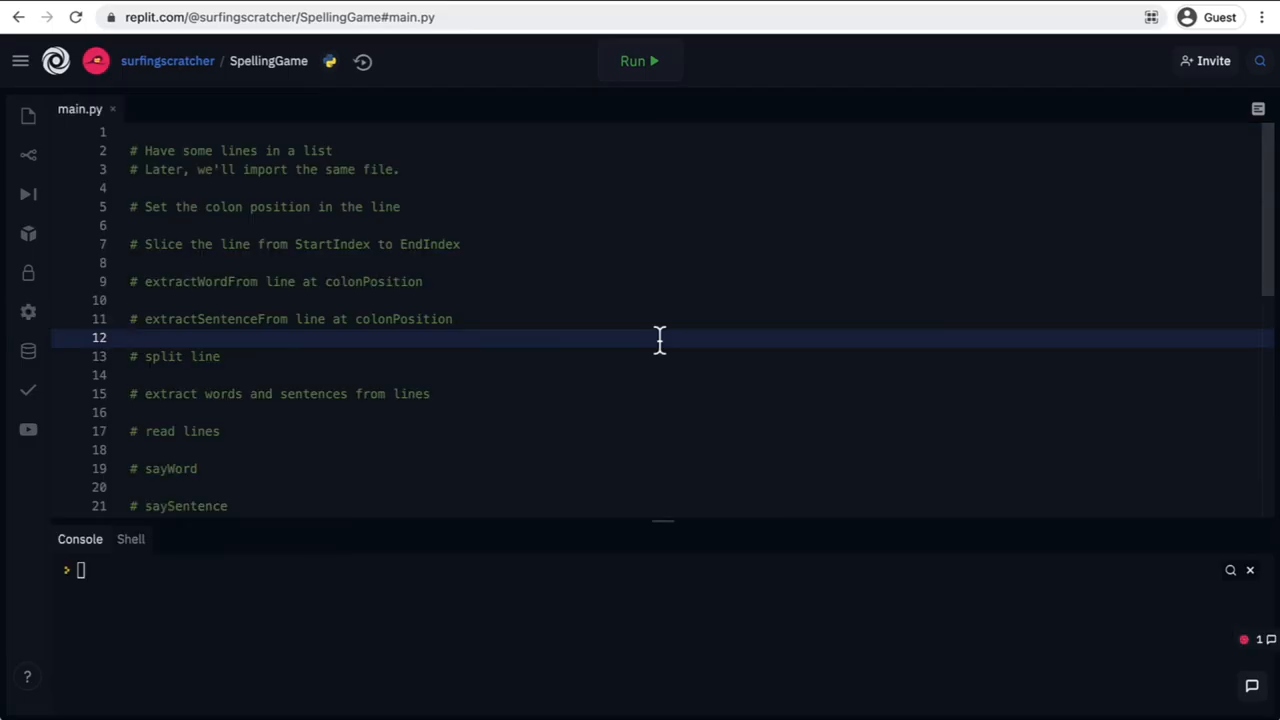
{"action": "mouse_move", "coordinate": [180, 180]}
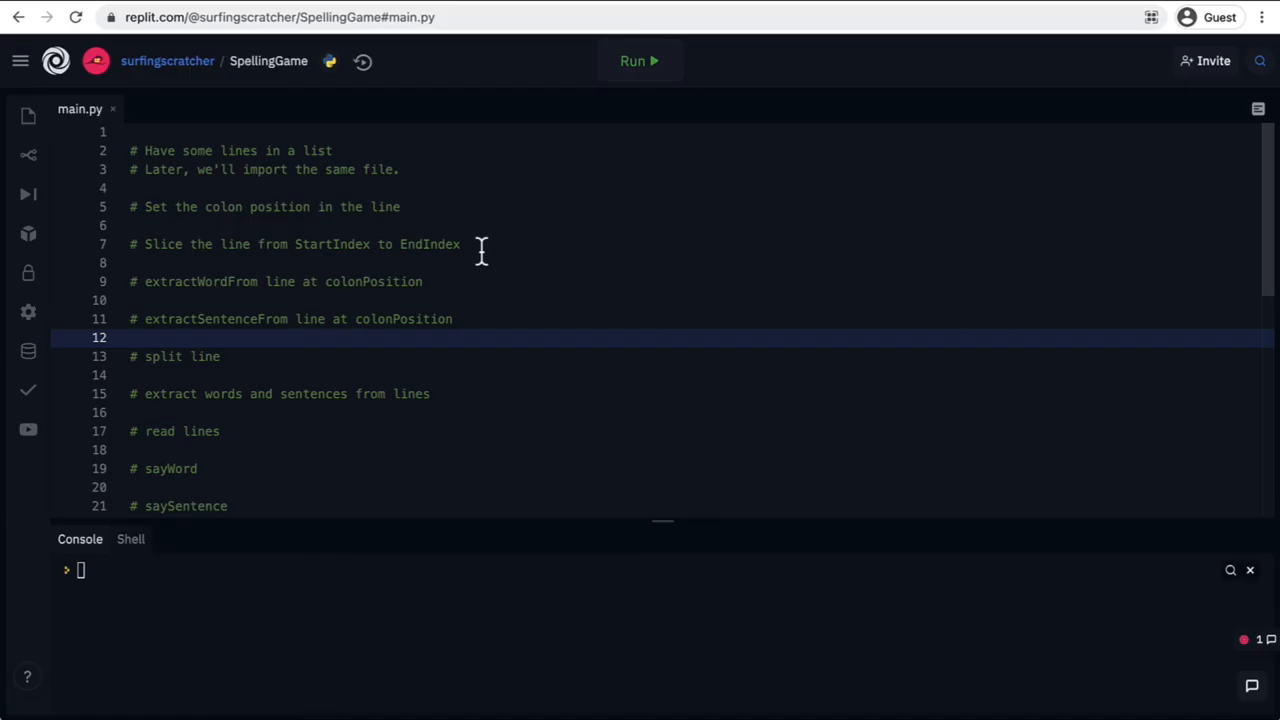
Review the typed planning comment outline for the spelling game in main.py.
{"action": "scroll", "scroll_direction": "down", "scroll_amount": 3}
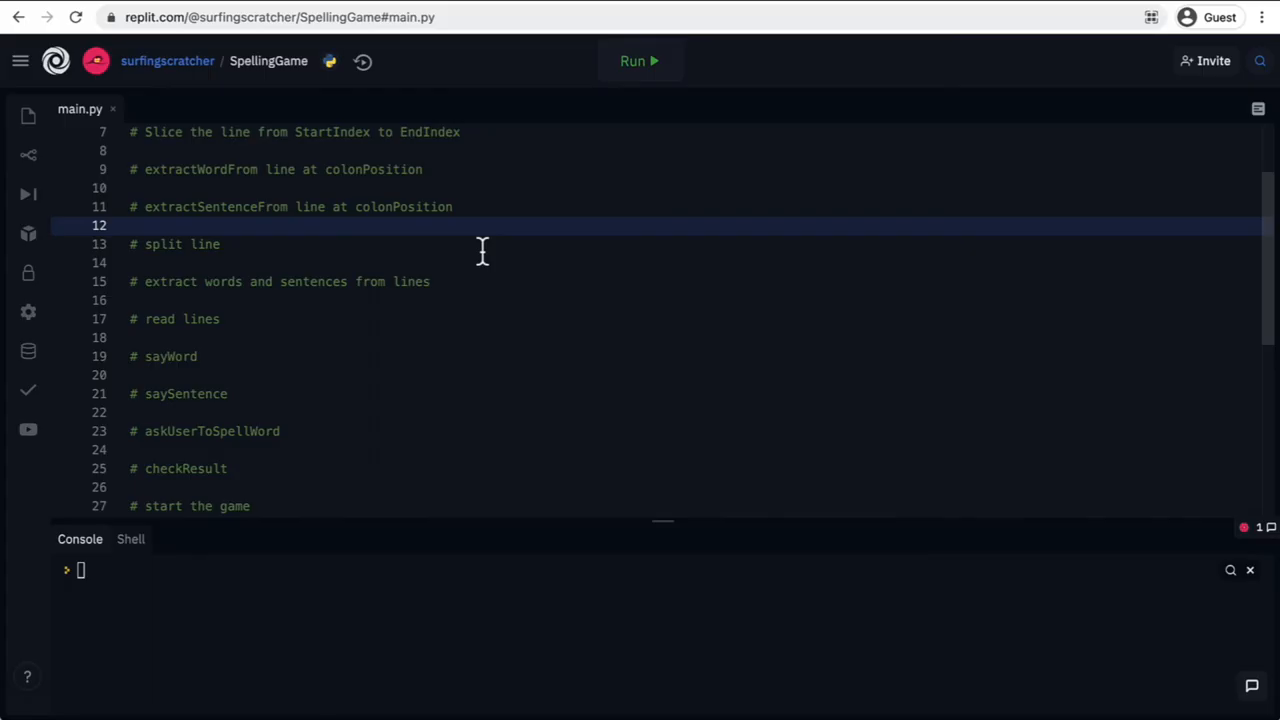
{"action": "scroll", "scroll_direction": "up", "scroll_amount": 3}
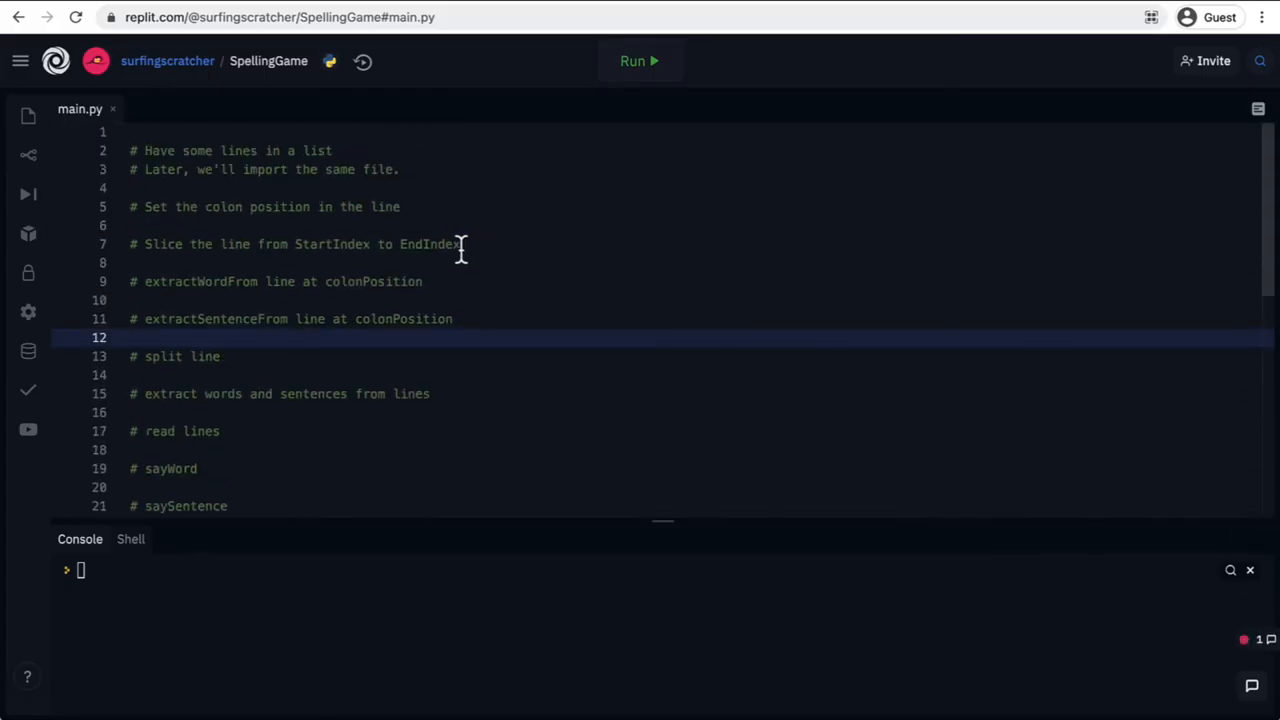
{"action": "mouse_move", "coordinate": [340, 218]}
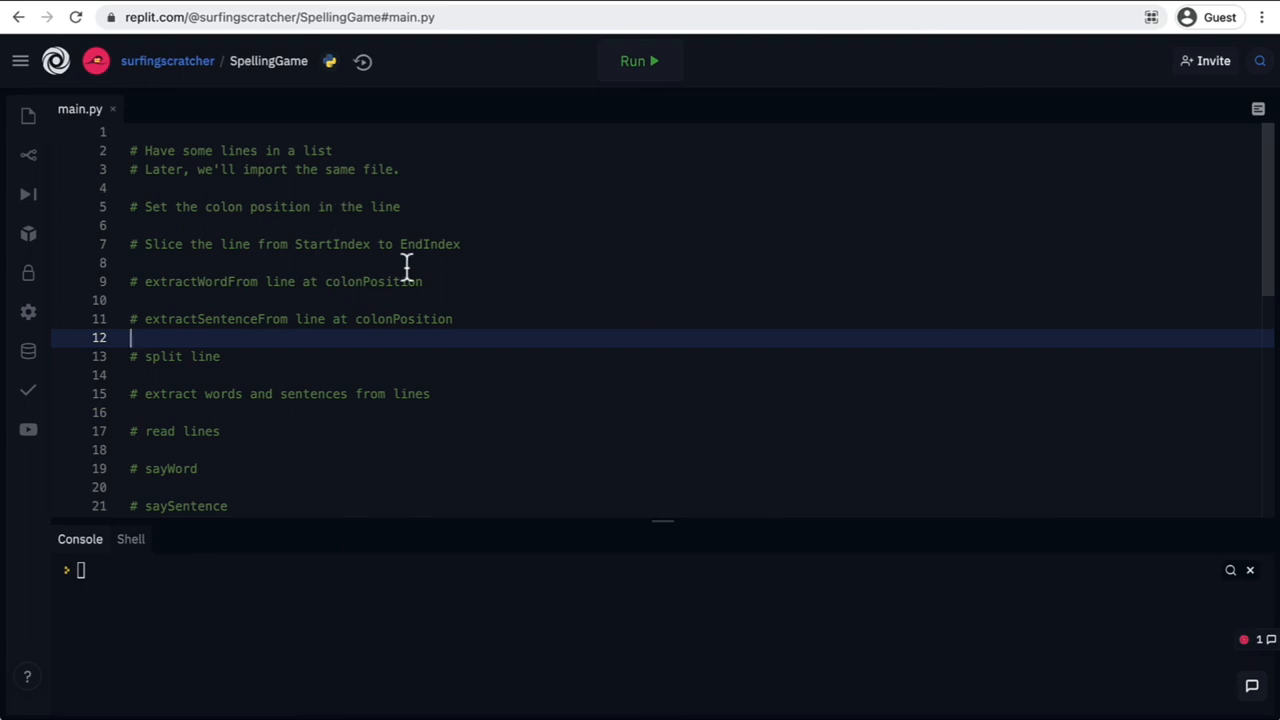
{"action": "mouse_move", "coordinate": [375, 260]}
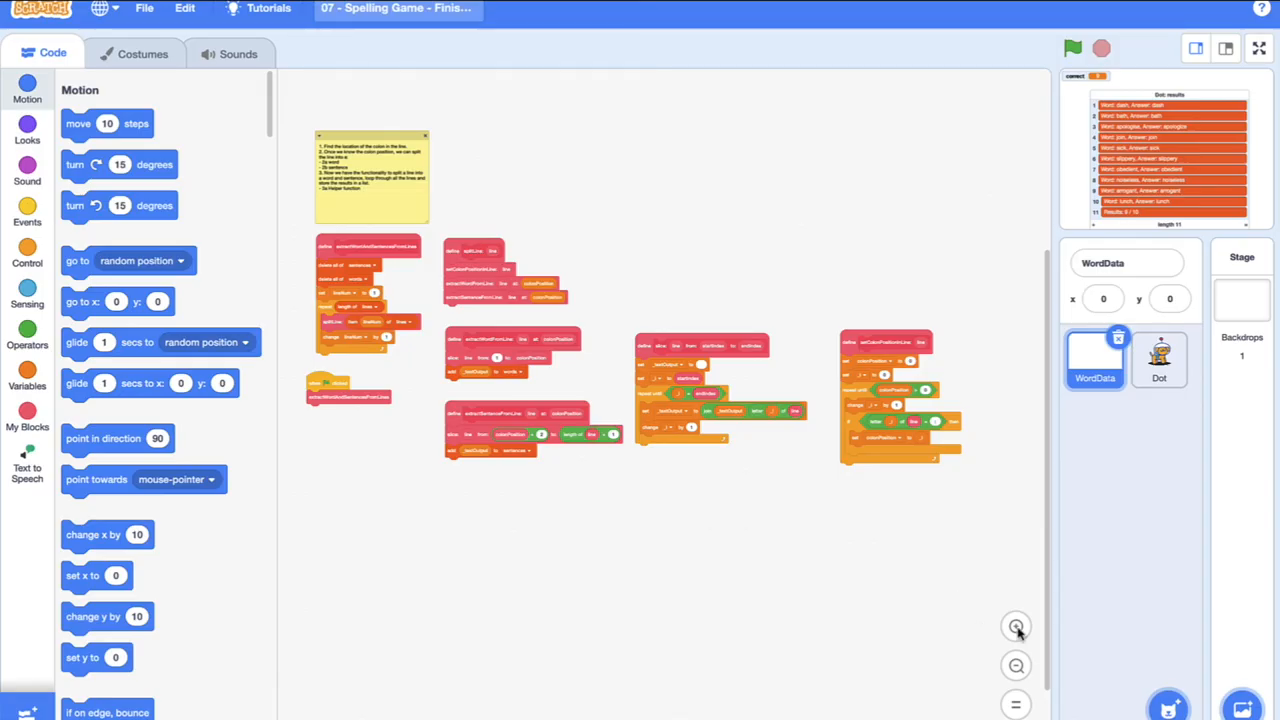
Zoom in twice on the WordData scripts, then switch to the Dot sprite's game scripts.
{"action": "left_click", "coordinate": [1016, 627]}
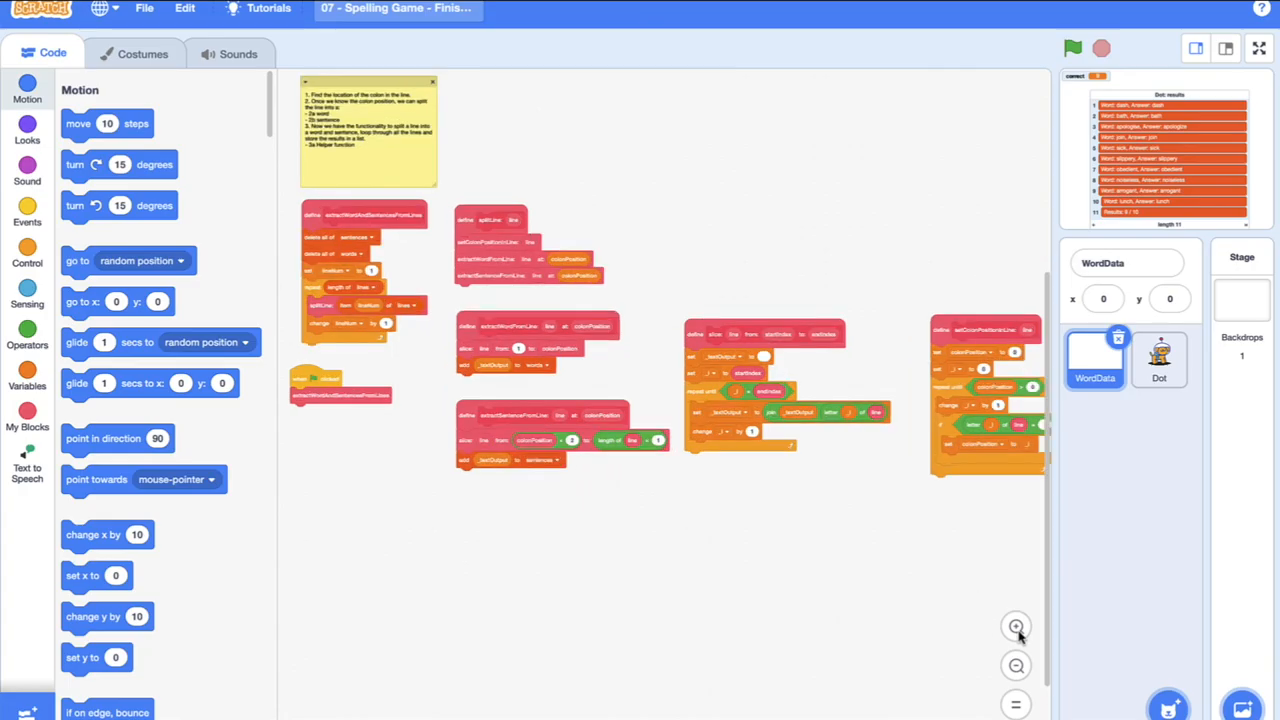
{"action": "left_click", "coordinate": [1016, 627]}
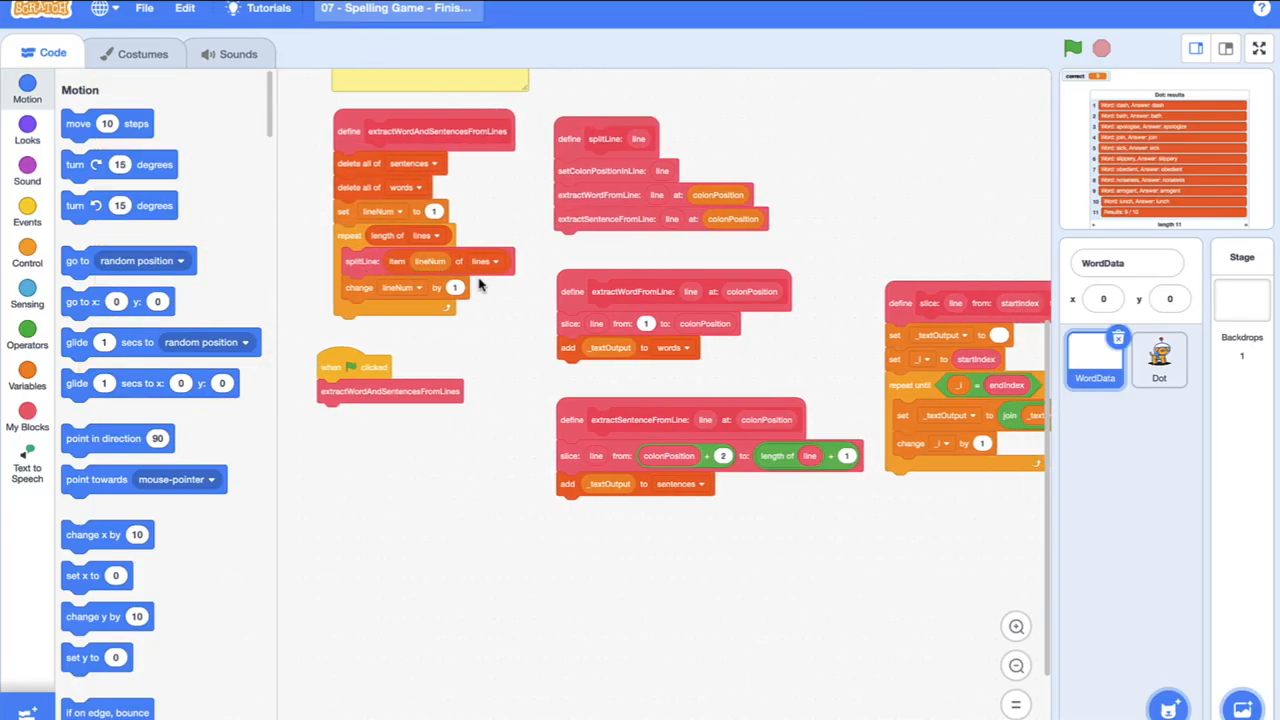
{"action": "left_click", "coordinate": [1159, 360]}
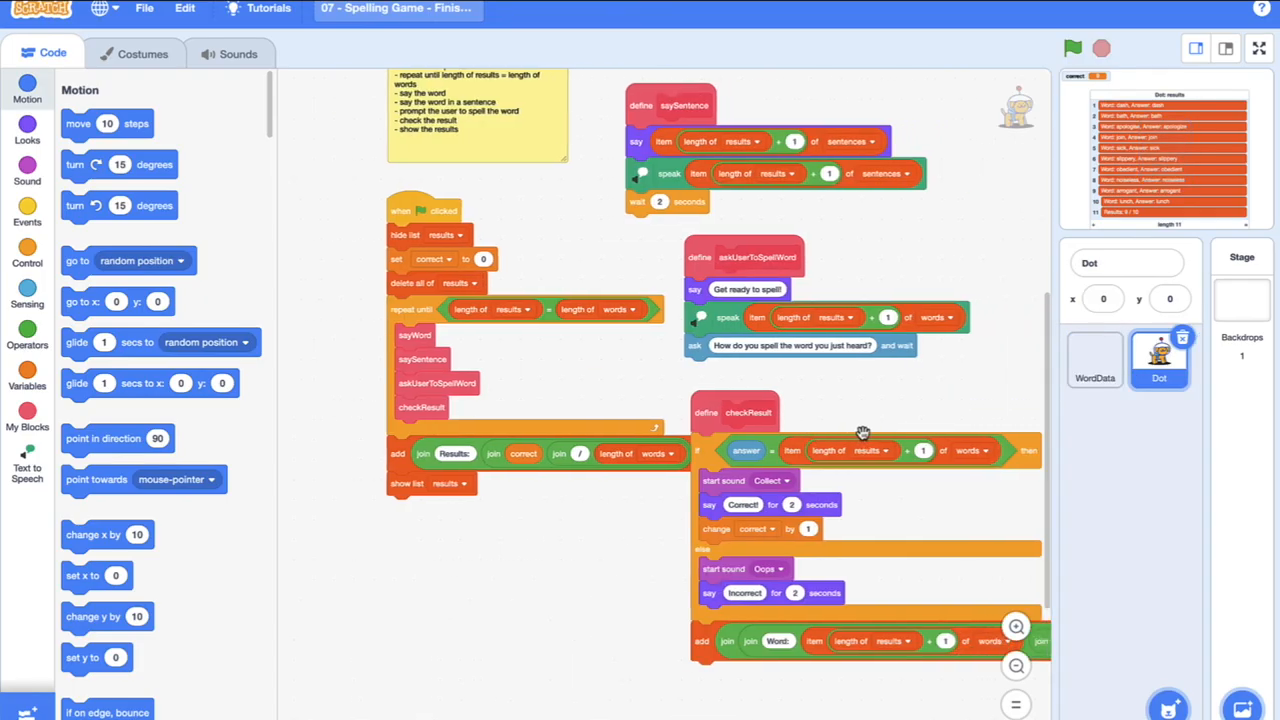
{"action": "mouse_move", "coordinate": [770, 408]}
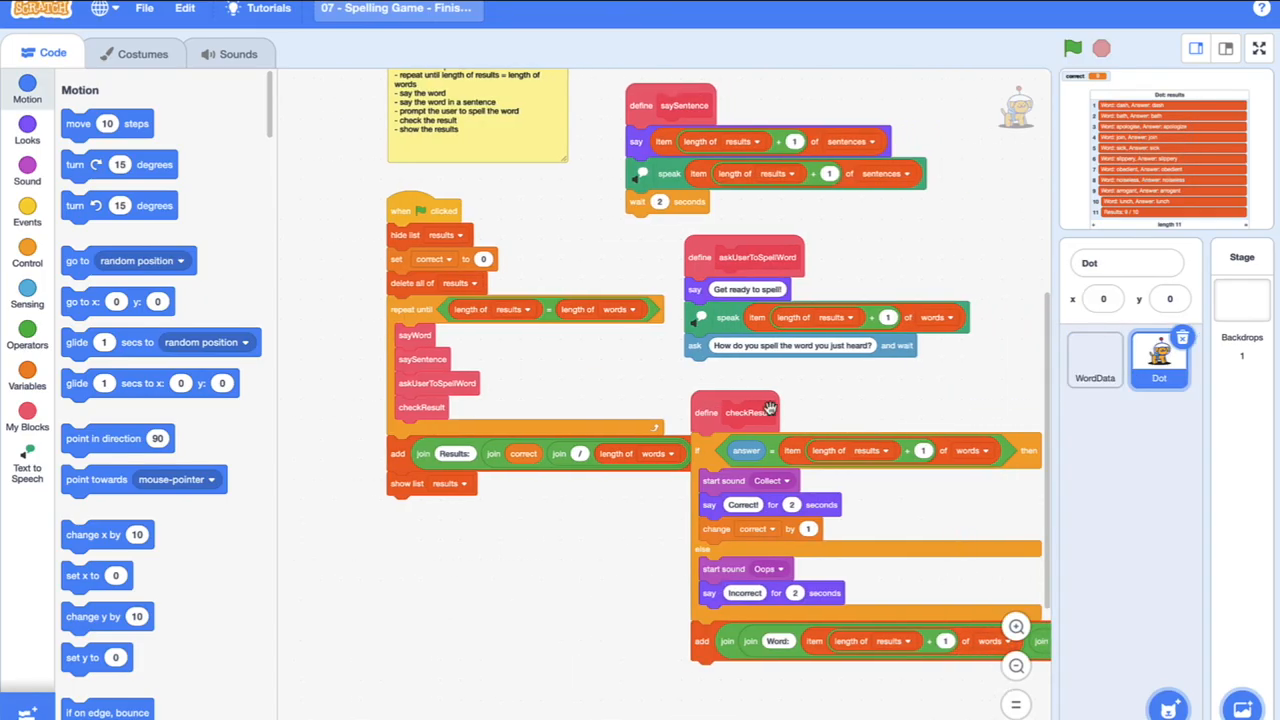
{"action": "mouse_move", "coordinate": [815, 416]}
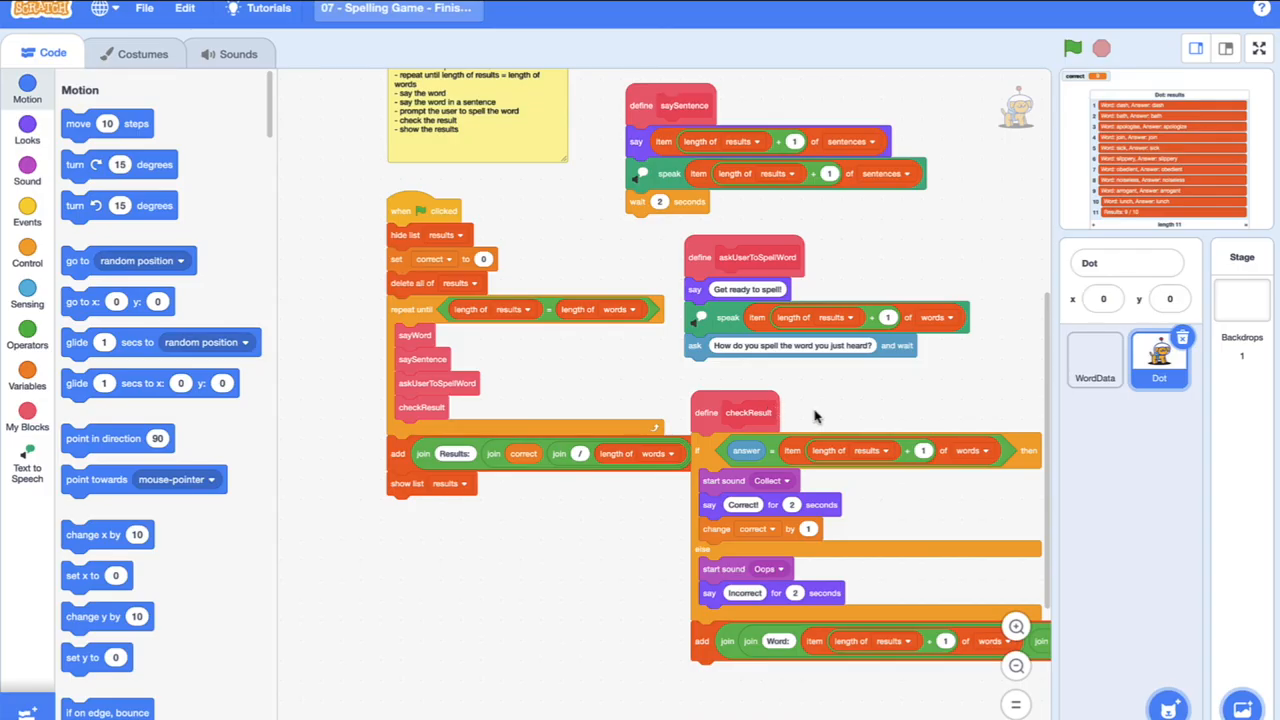
{"action": "mouse_move", "coordinate": [830, 422]}
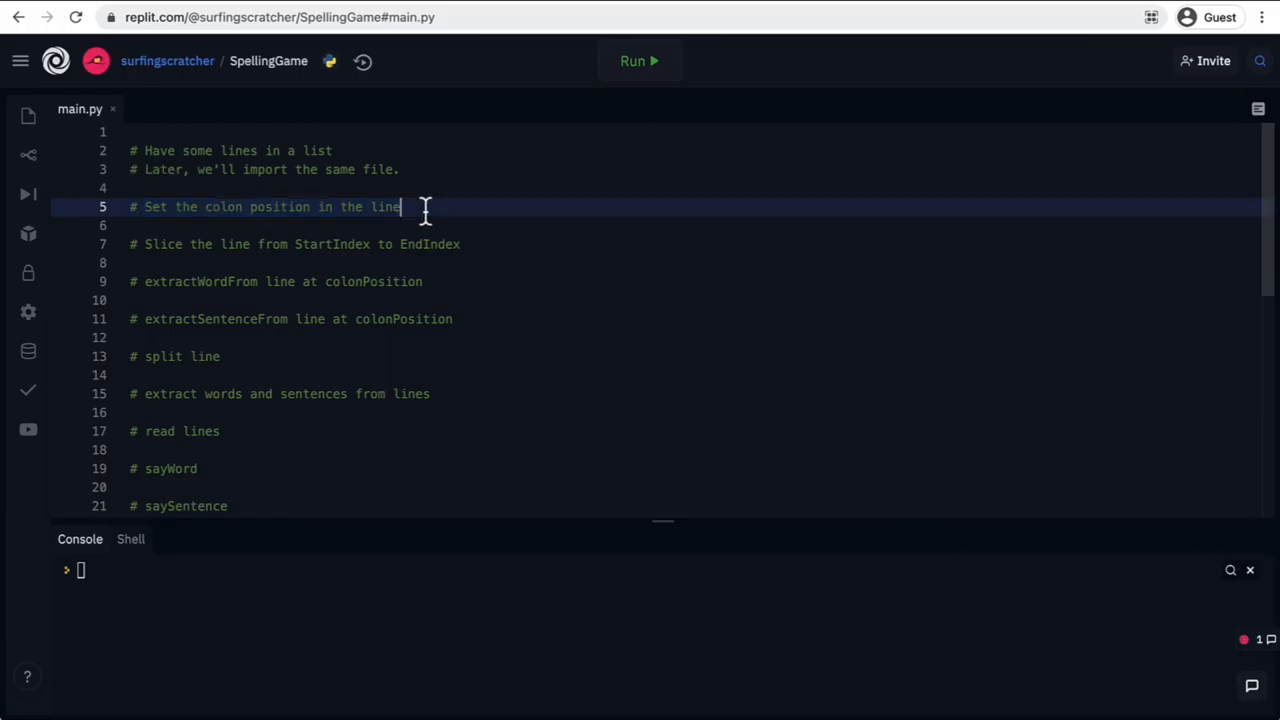
{"action": "mouse_move", "coordinate": [180, 225]}
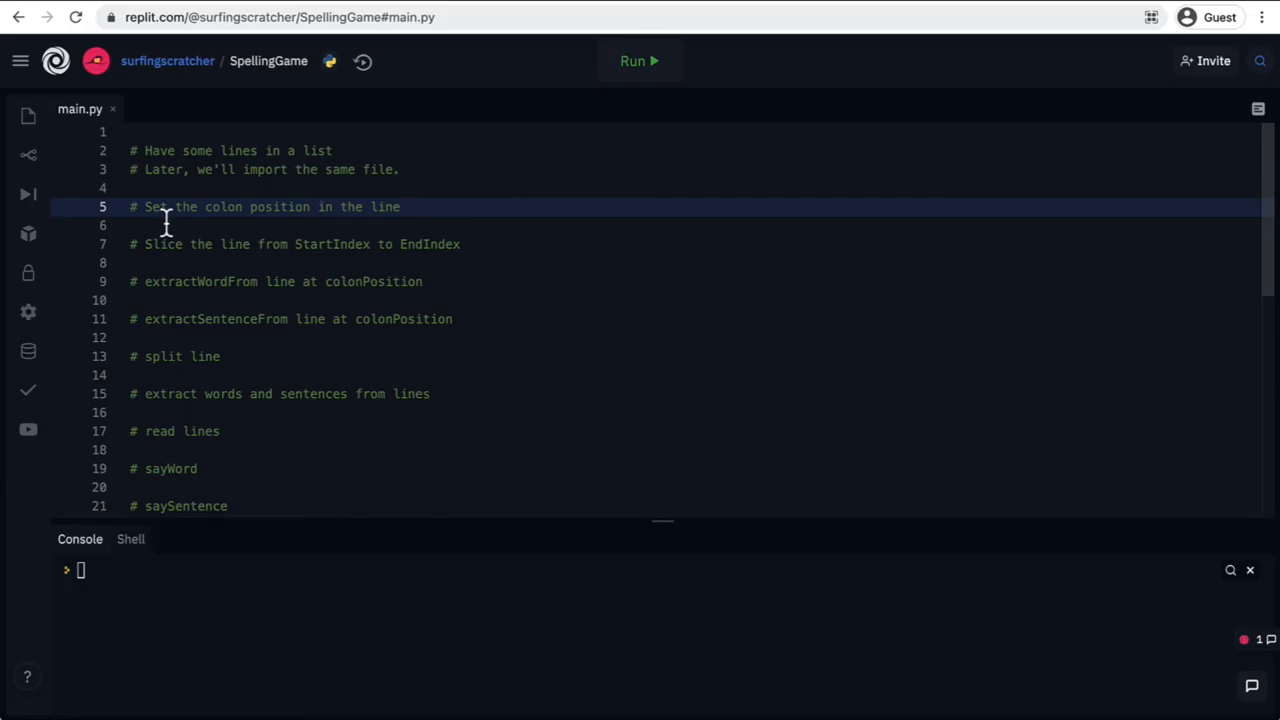
{"action": "mouse_move", "coordinate": [867, 417]}
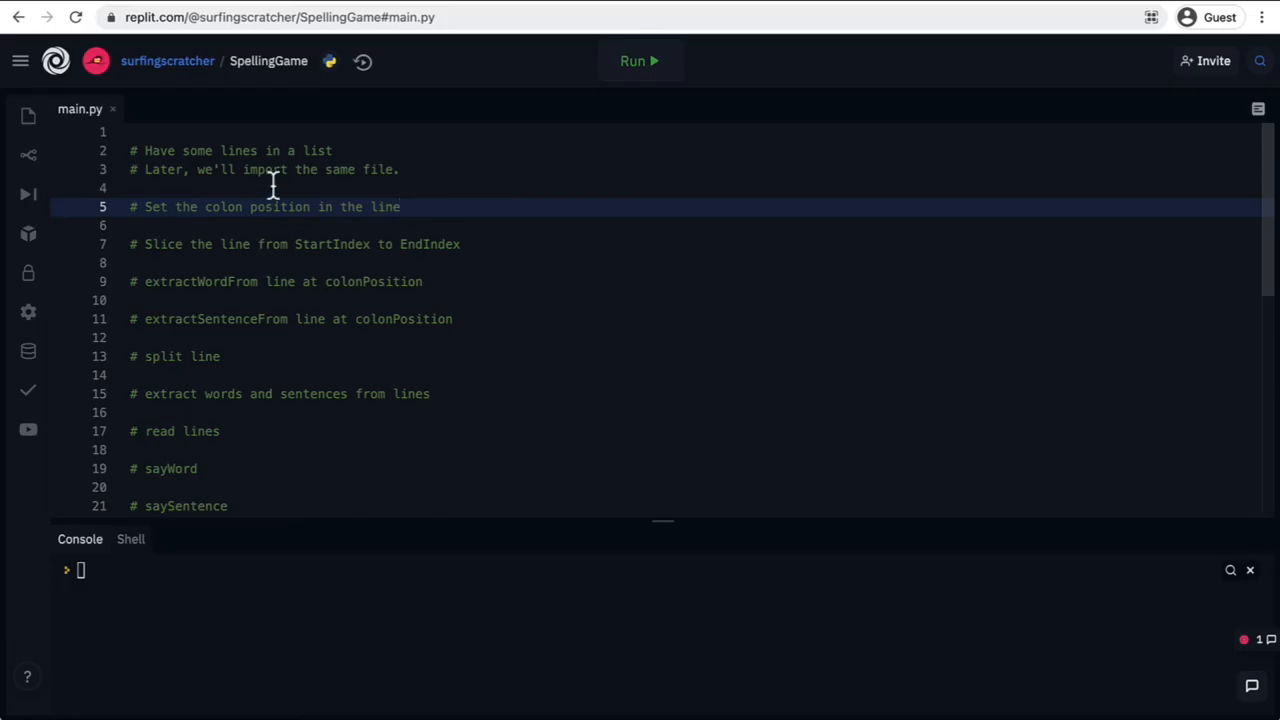
{"action": "mouse_move", "coordinate": [410, 433]}
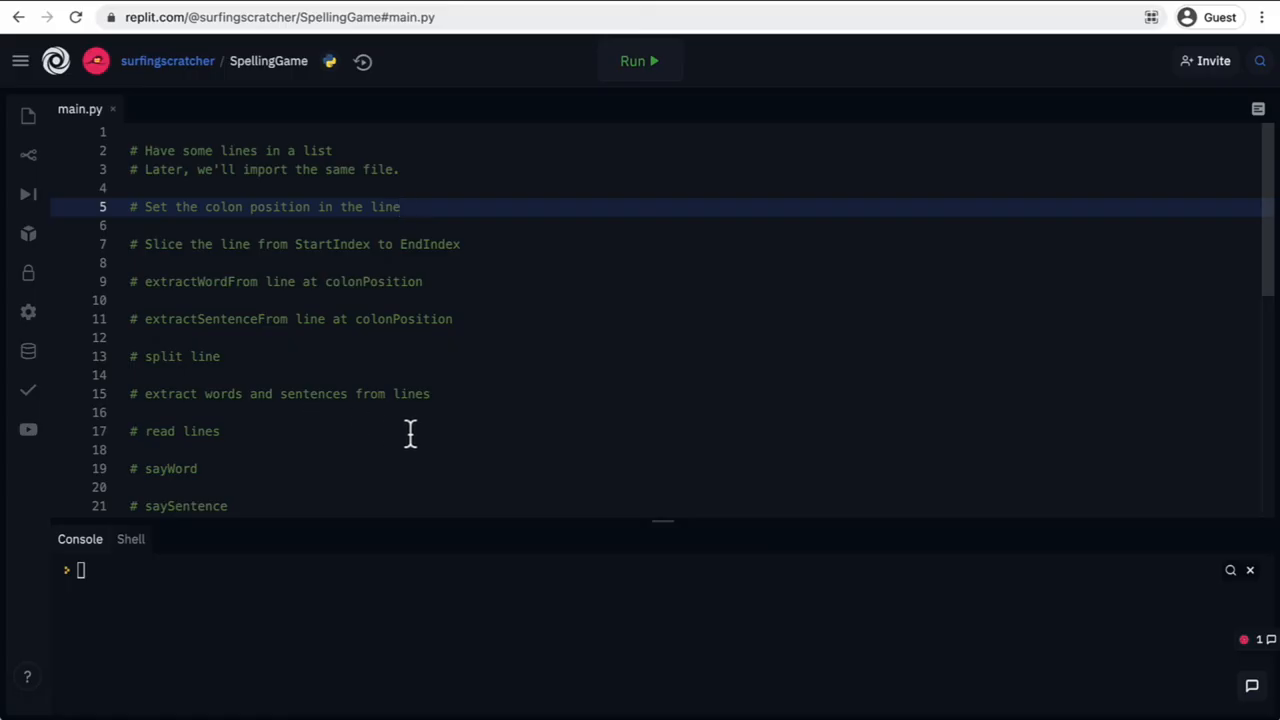
{"action": "mouse_move", "coordinate": [436, 438]}
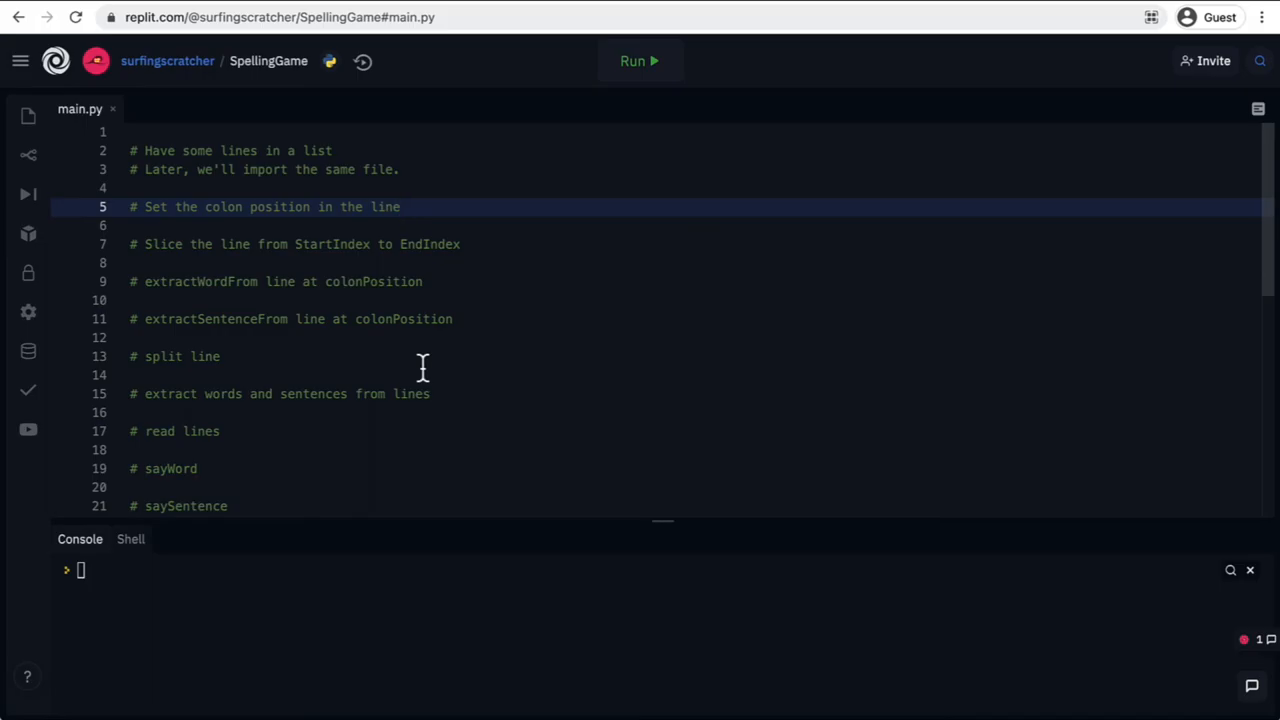
{"action": "mouse_move", "coordinate": [428, 383]}
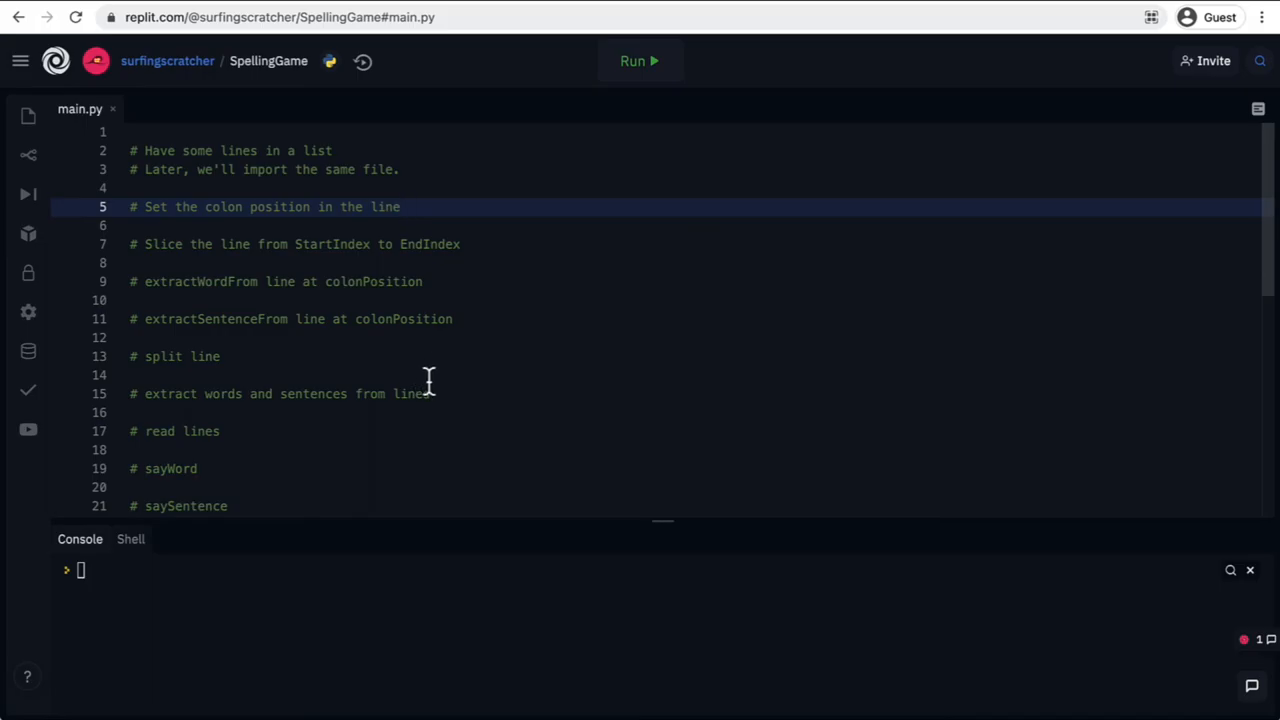
{"action": "mouse_move", "coordinate": [393, 263]}
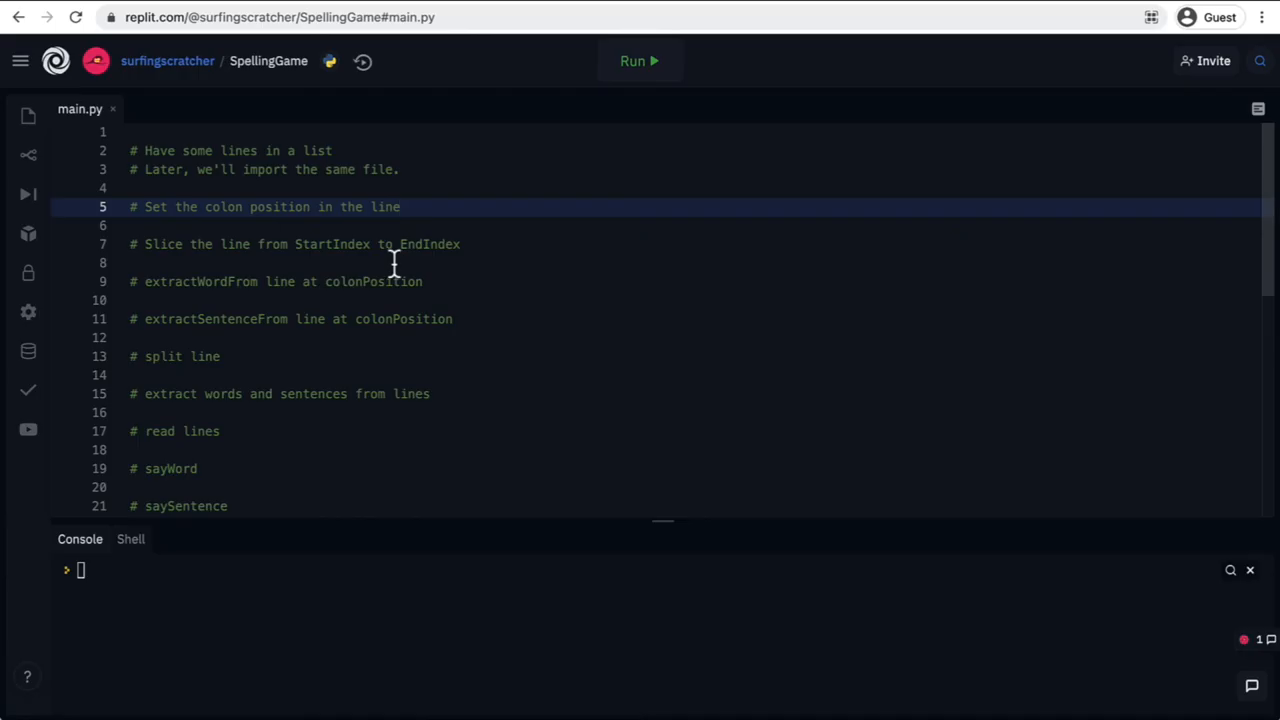